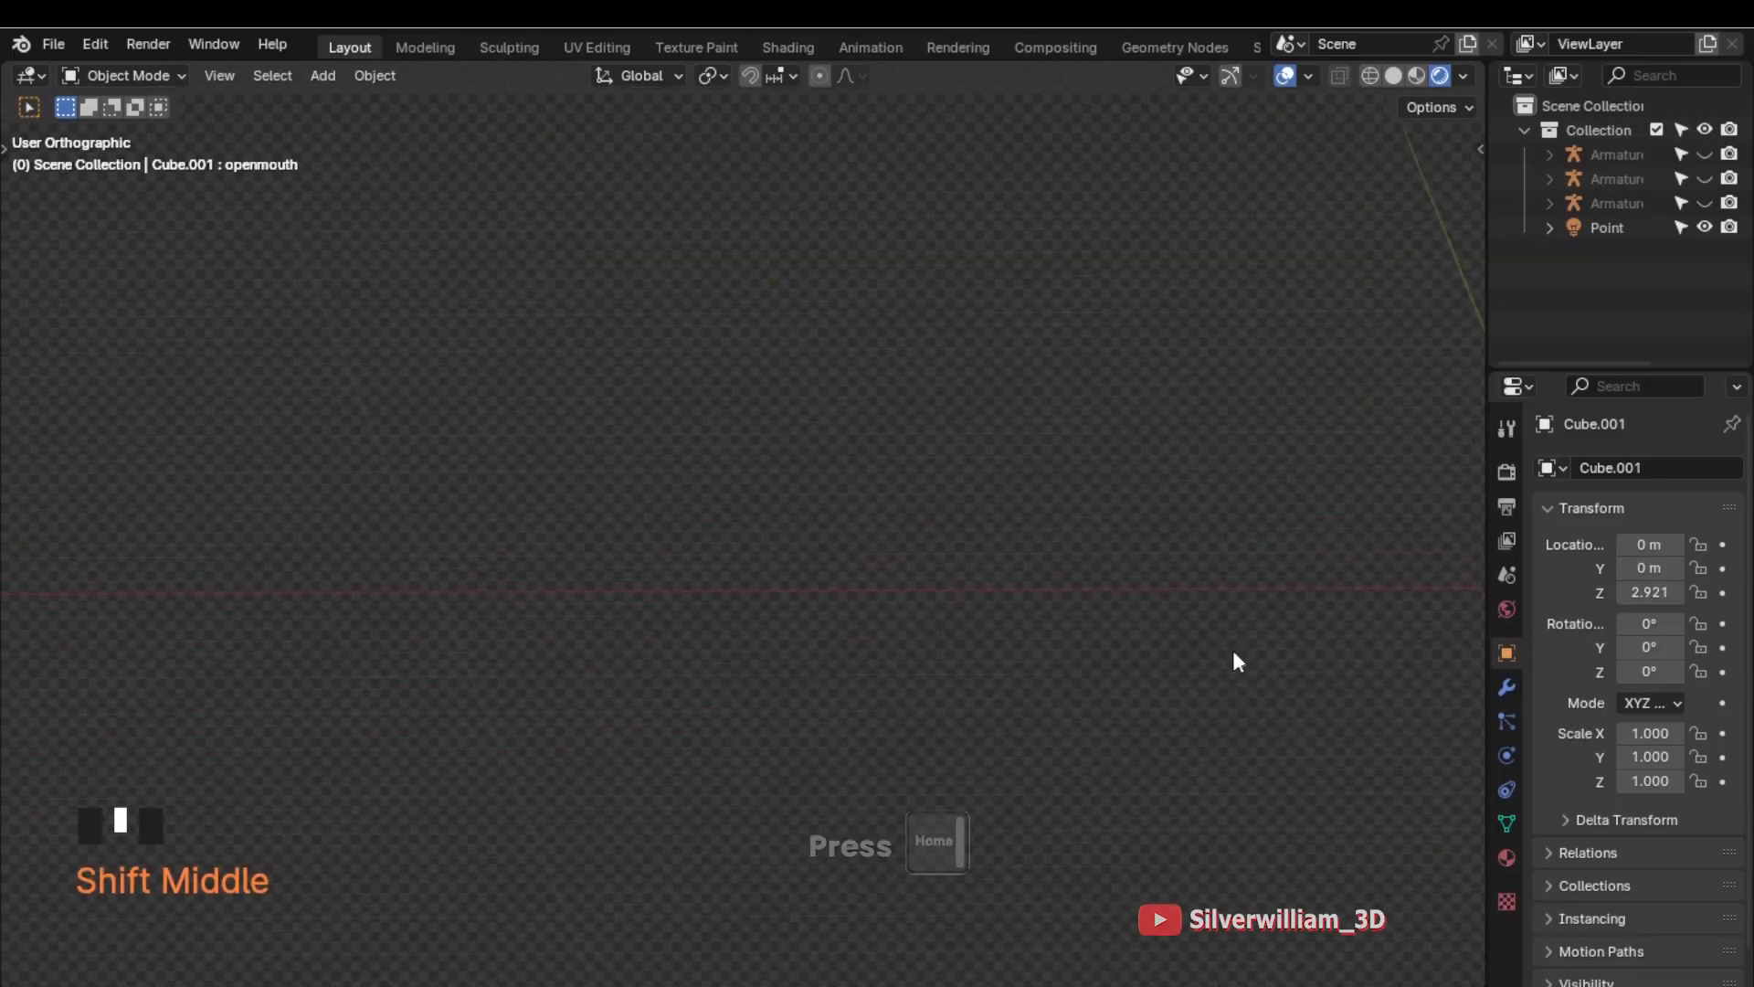
Frame all three shiba dogs with Home, then frame the active dog with Numpad Period
key("Home")
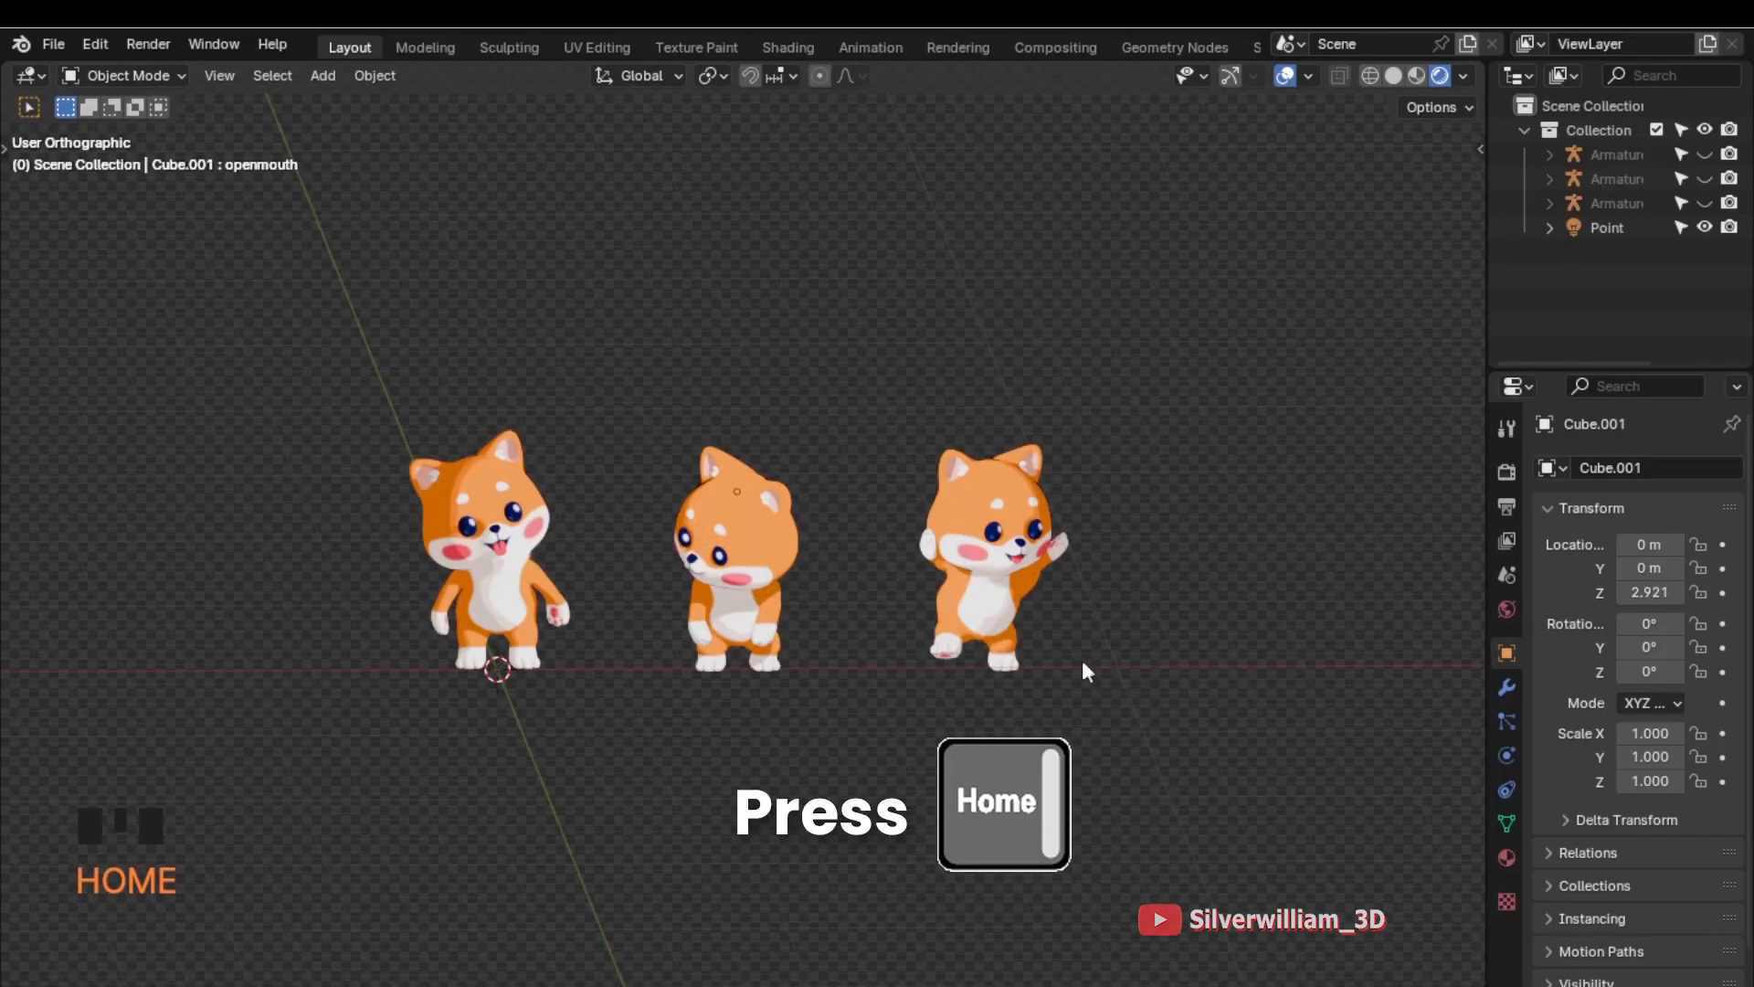
key("Home")
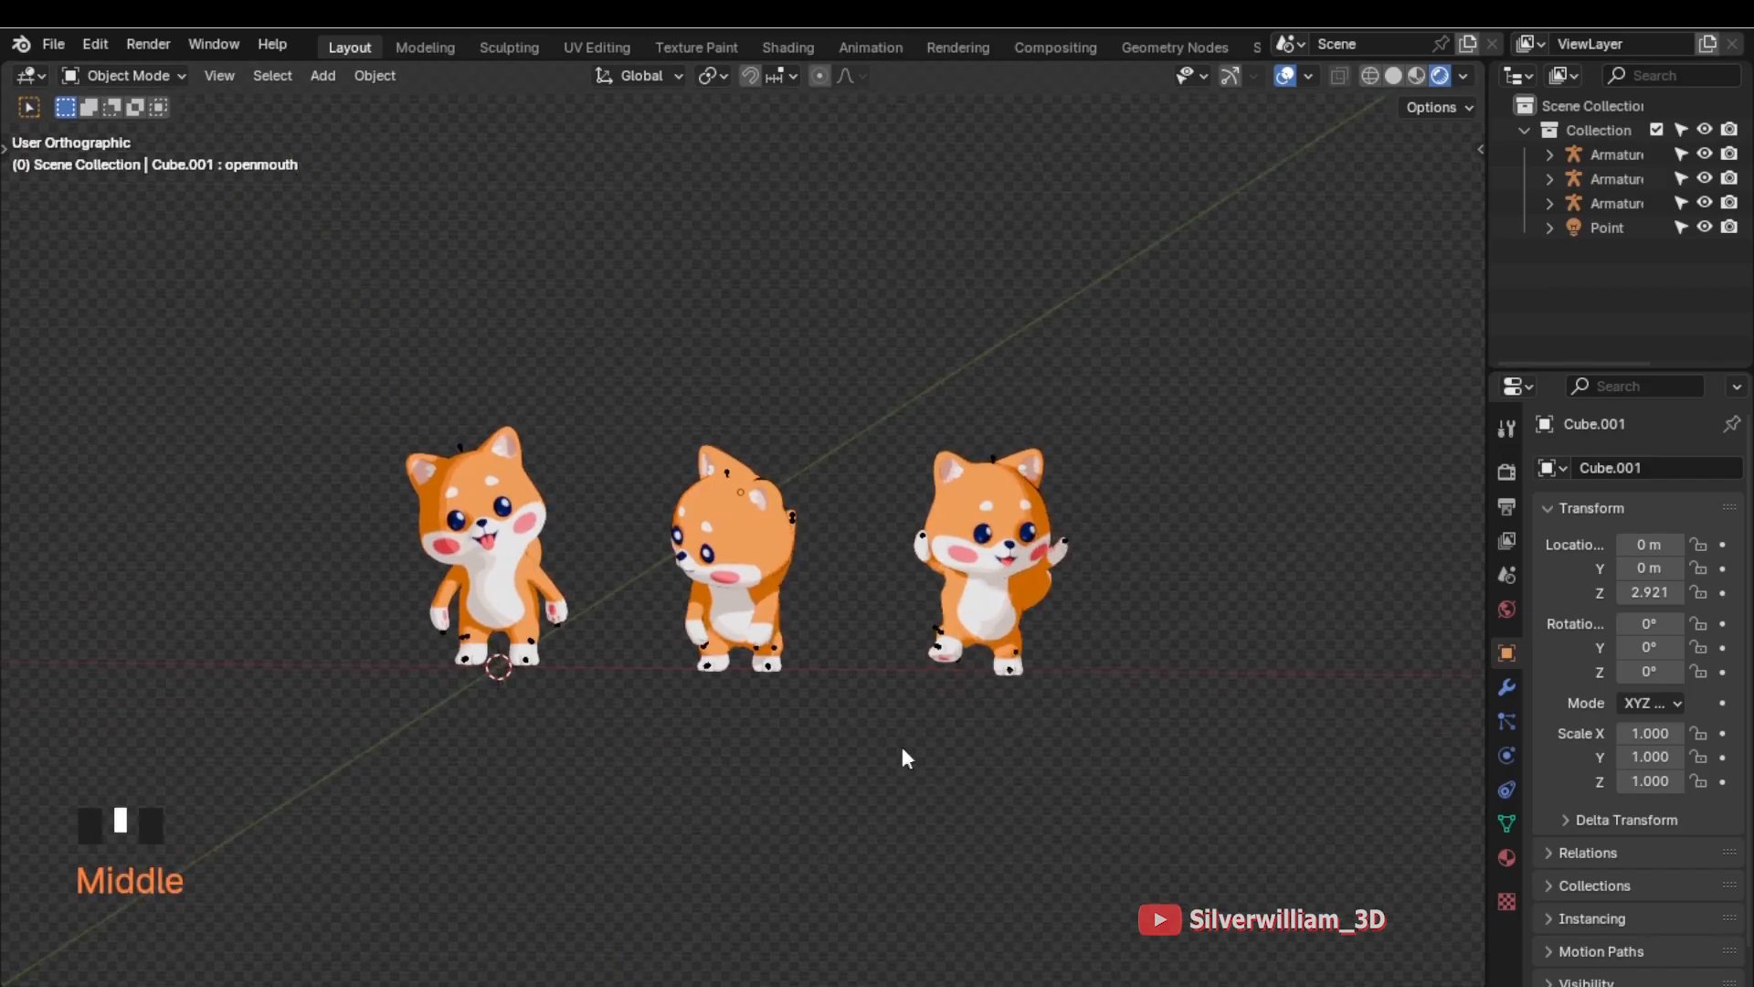
mouse_move(516, 506)
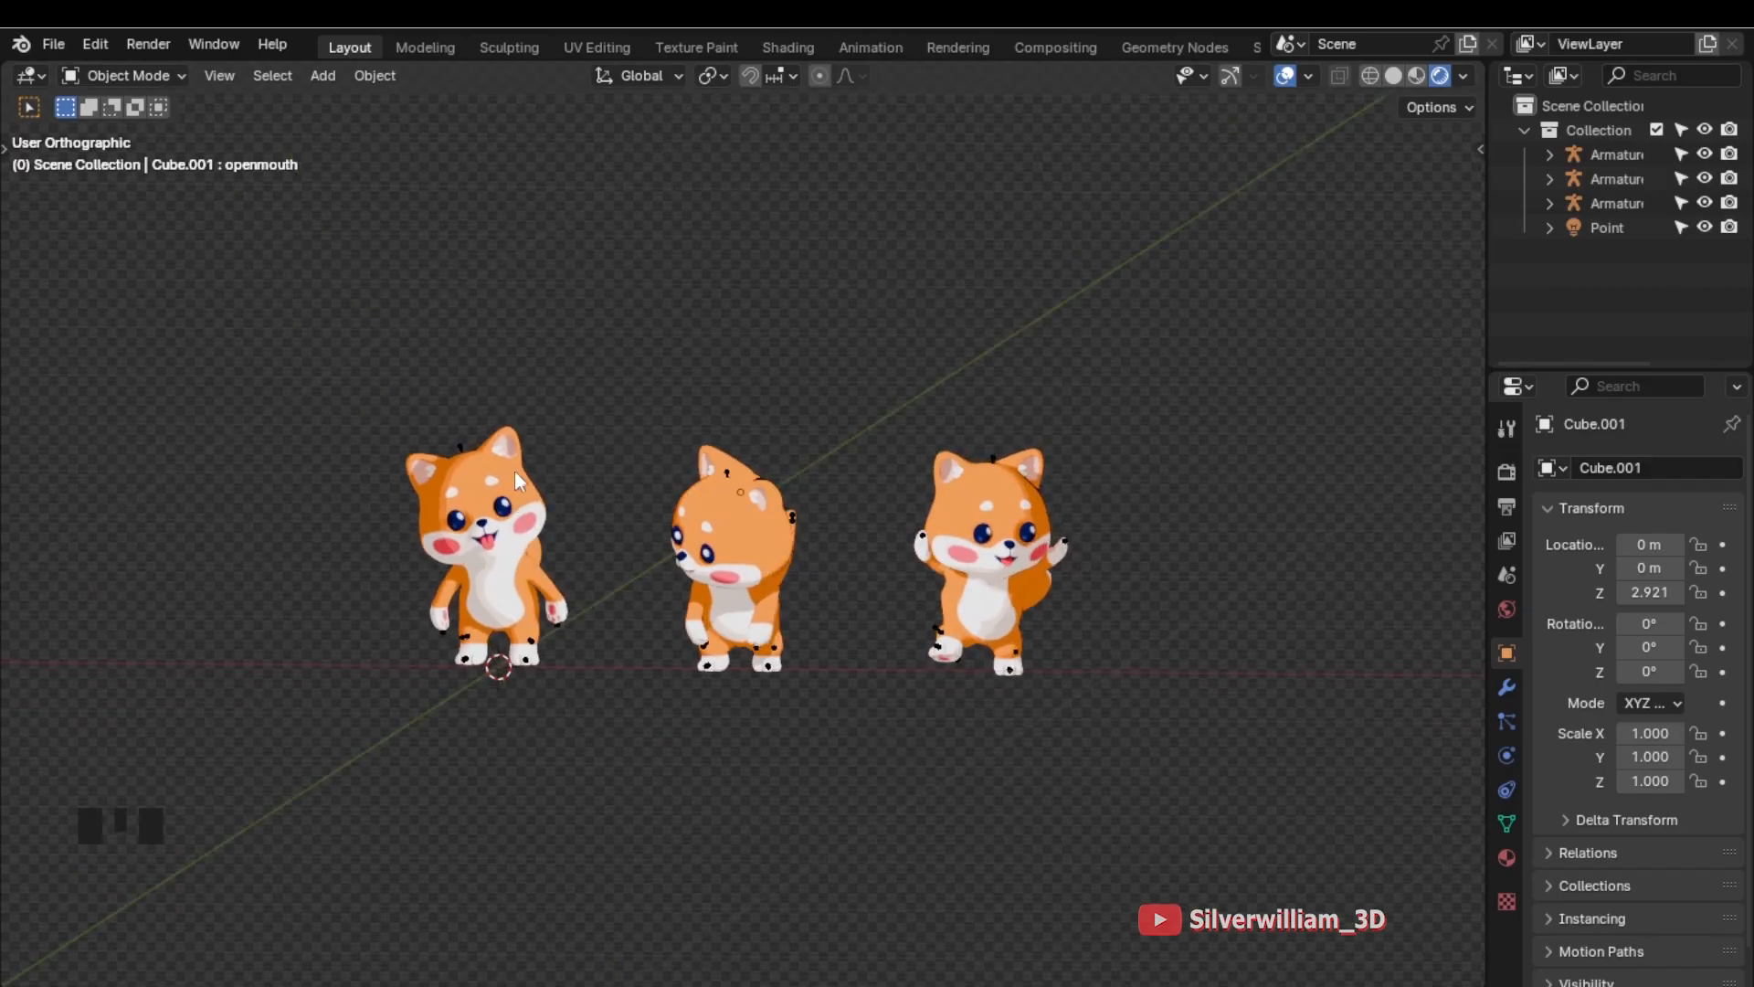
key("KP_Period")
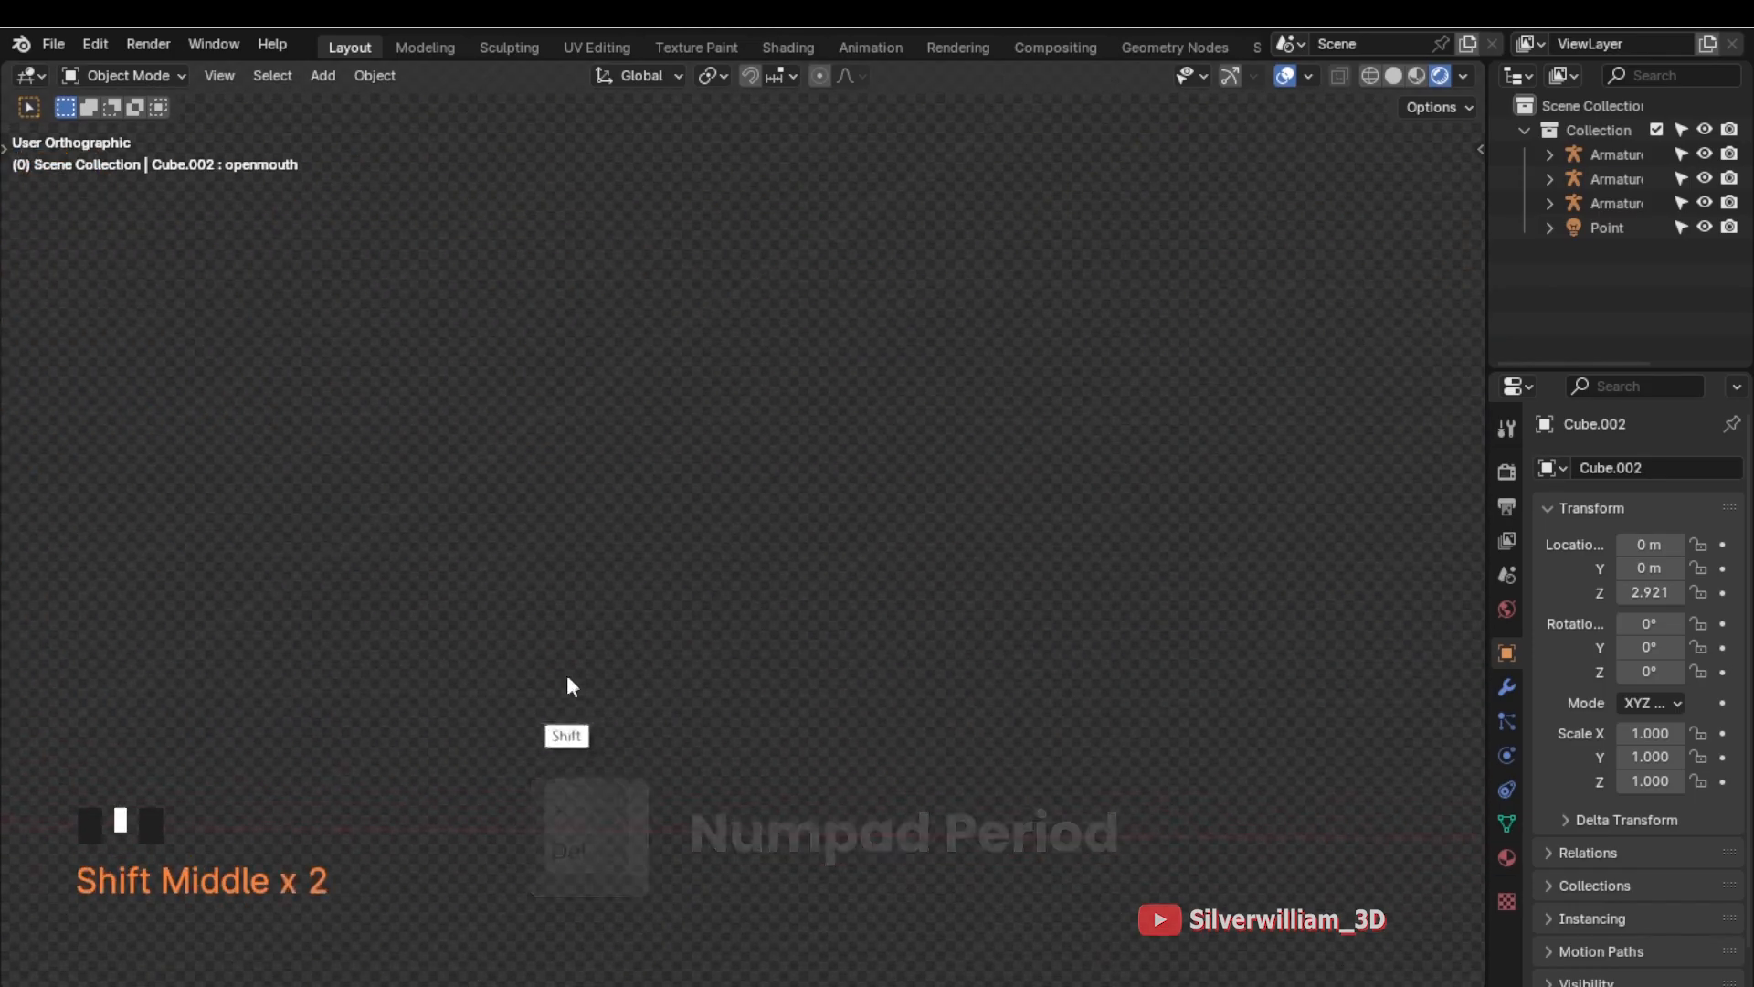
key("KP_Period")
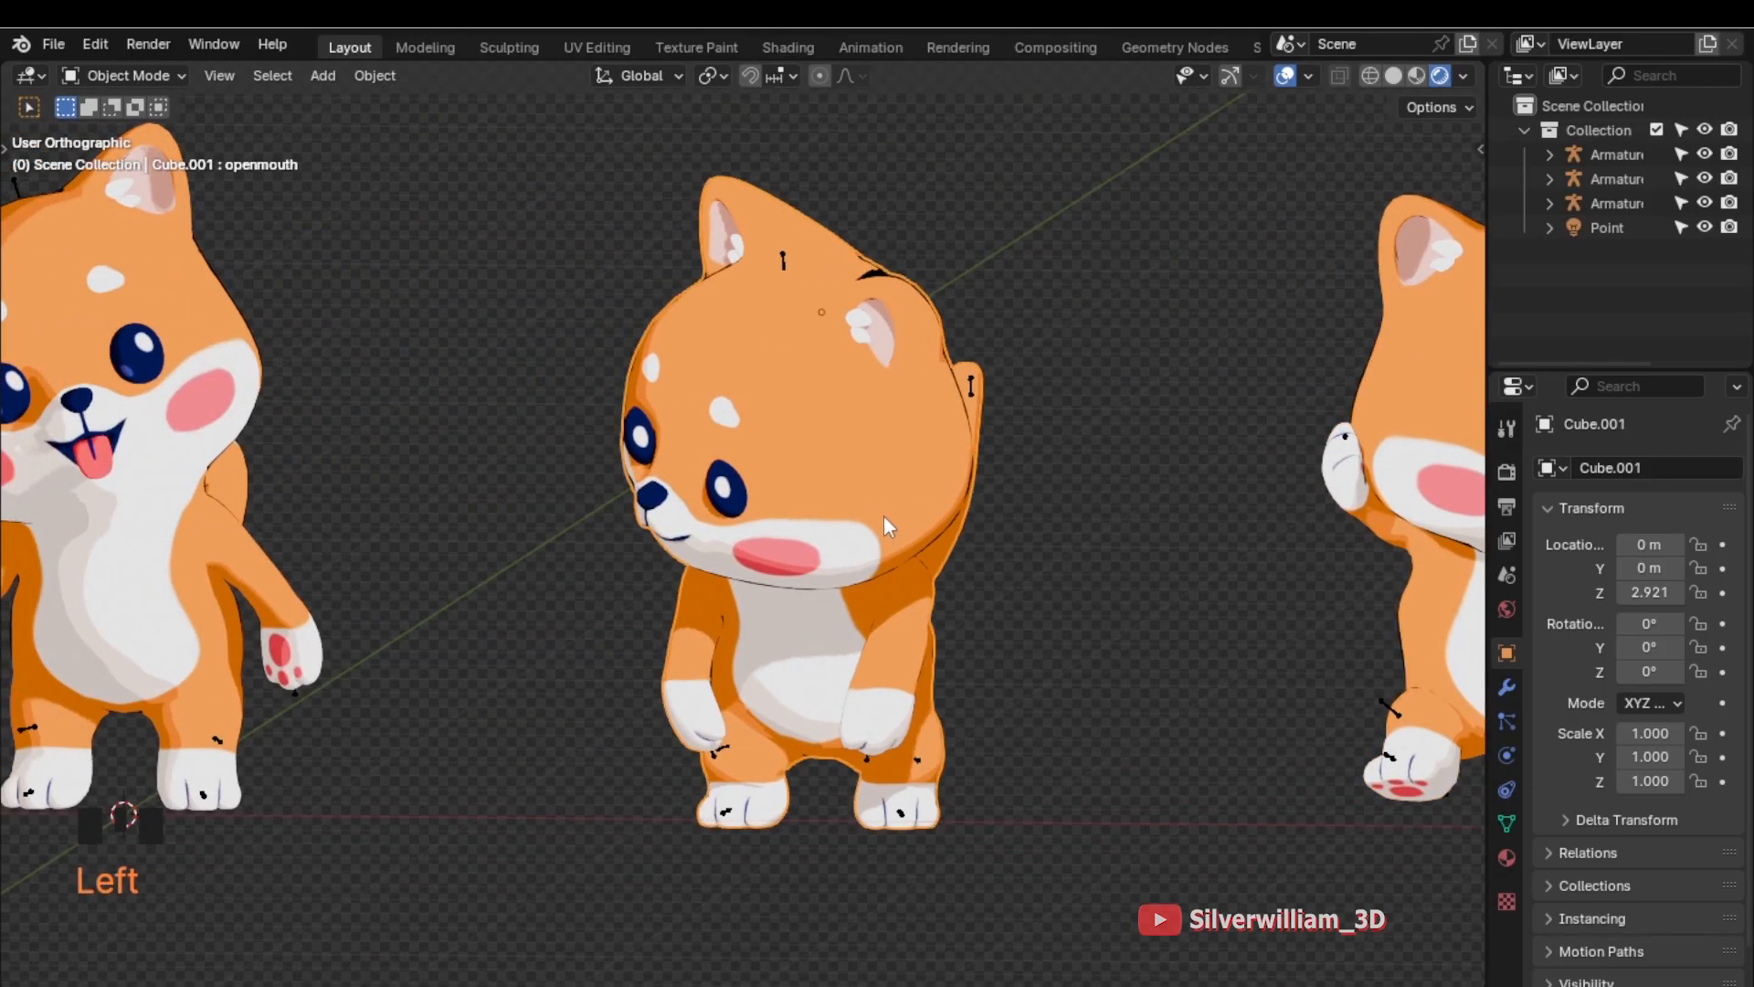
Isolate the middle shiba dog in Local View and orbit around it
key("/")
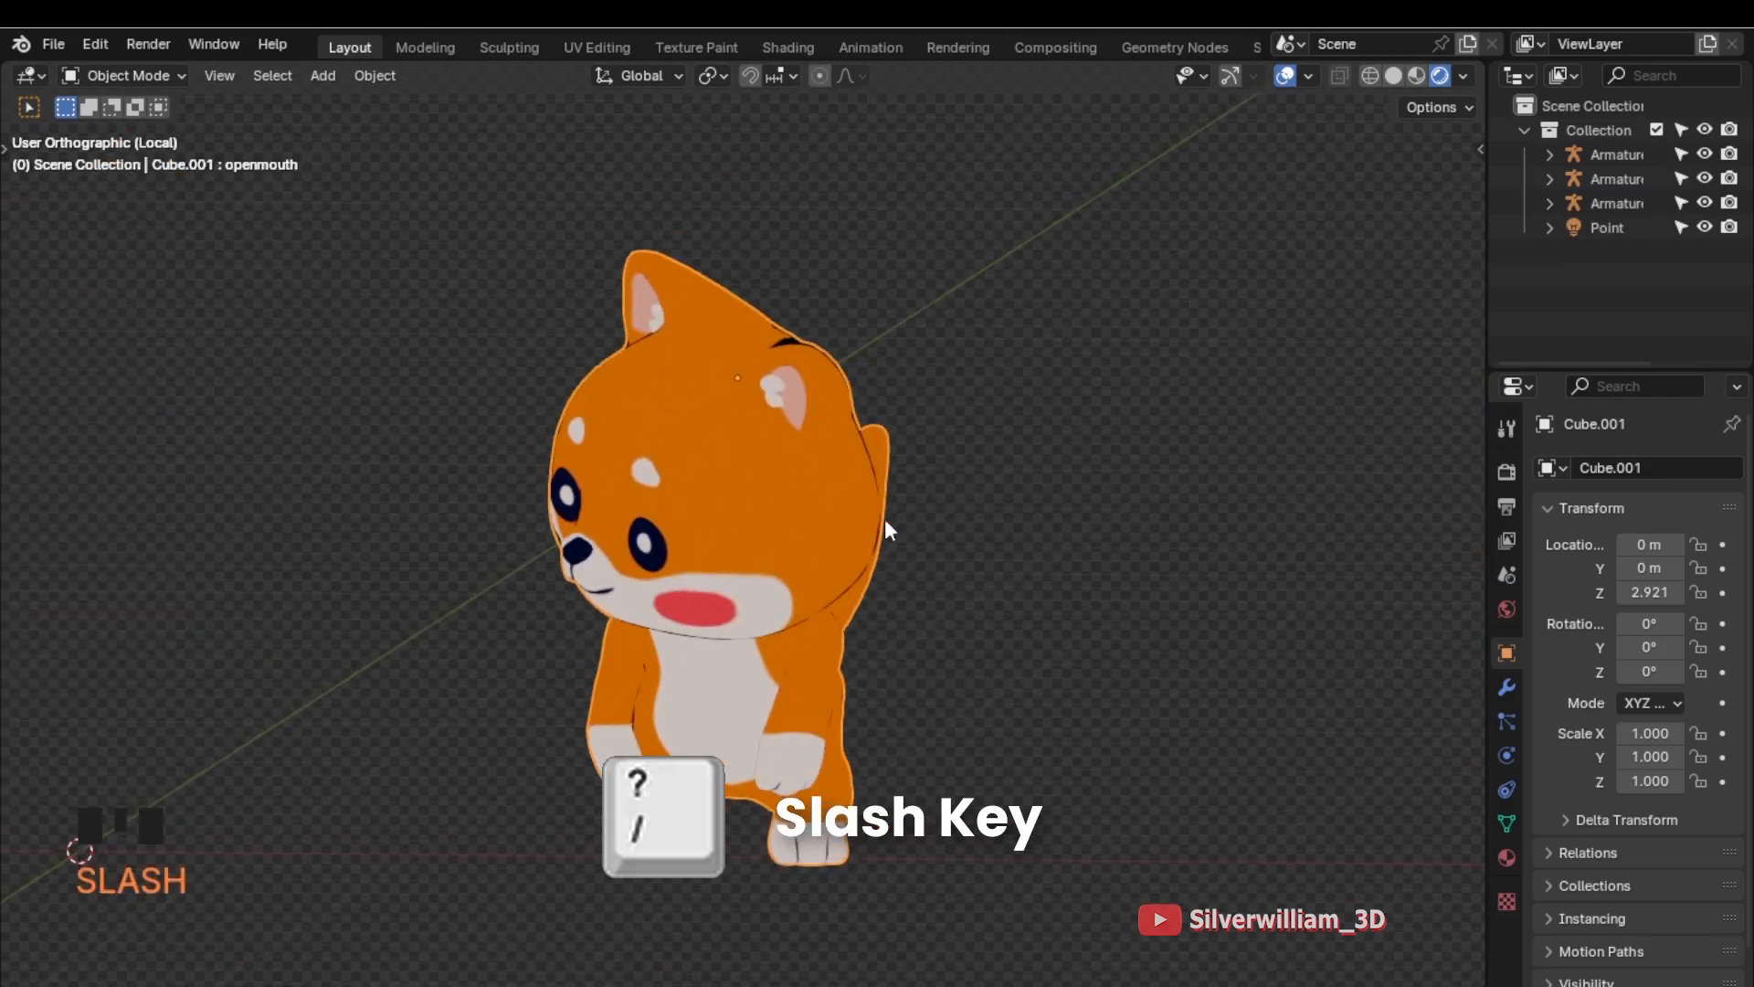
left_click_drag(884, 532, 1096, 610)
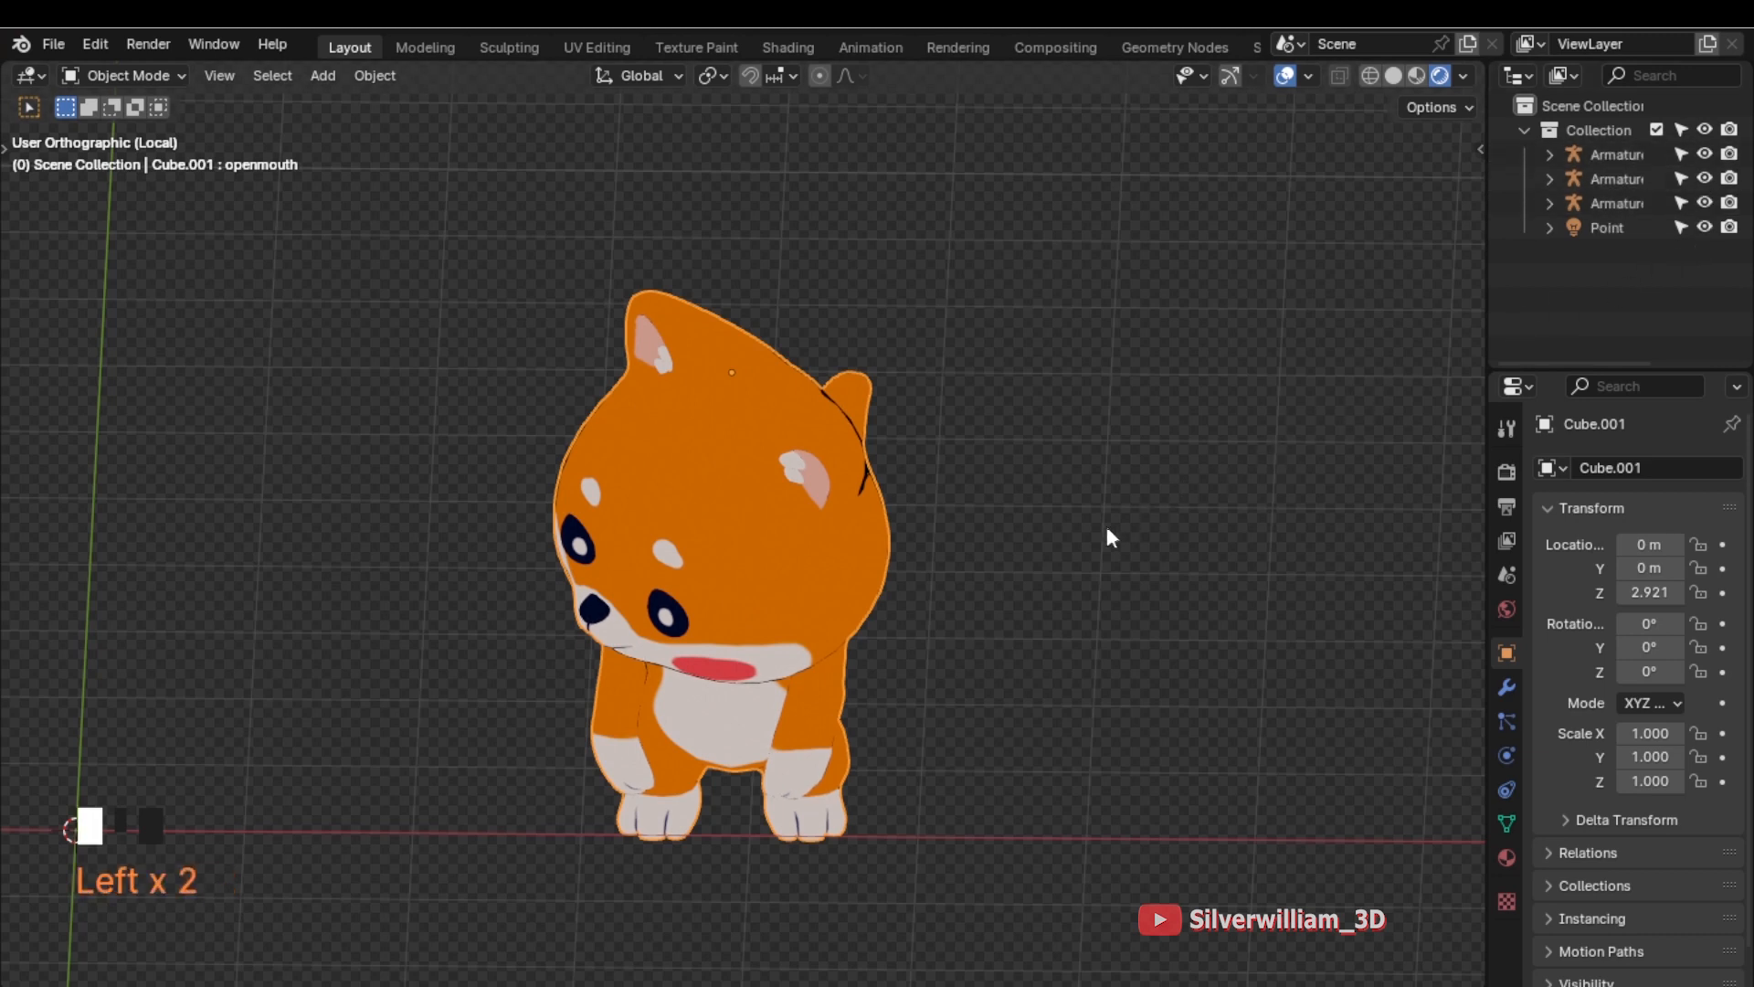
mouse_move(898, 717)
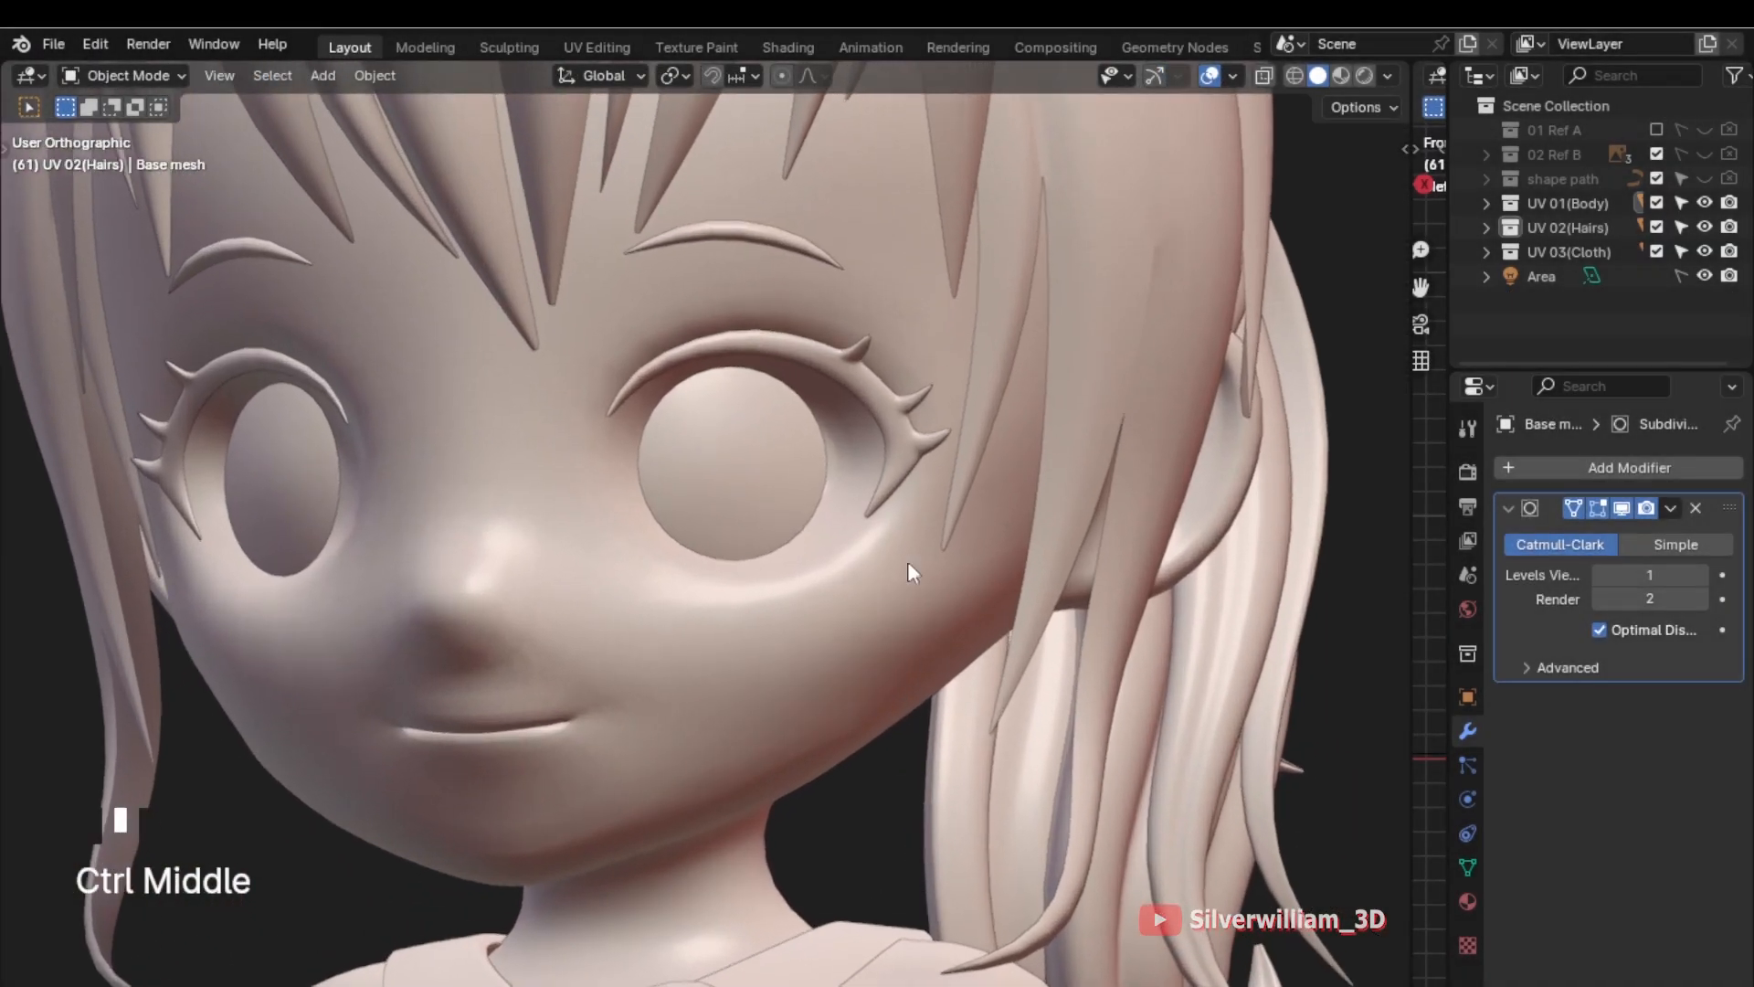
Enter Edit Mode on the head mesh and bring up the face context options
key("Tab")
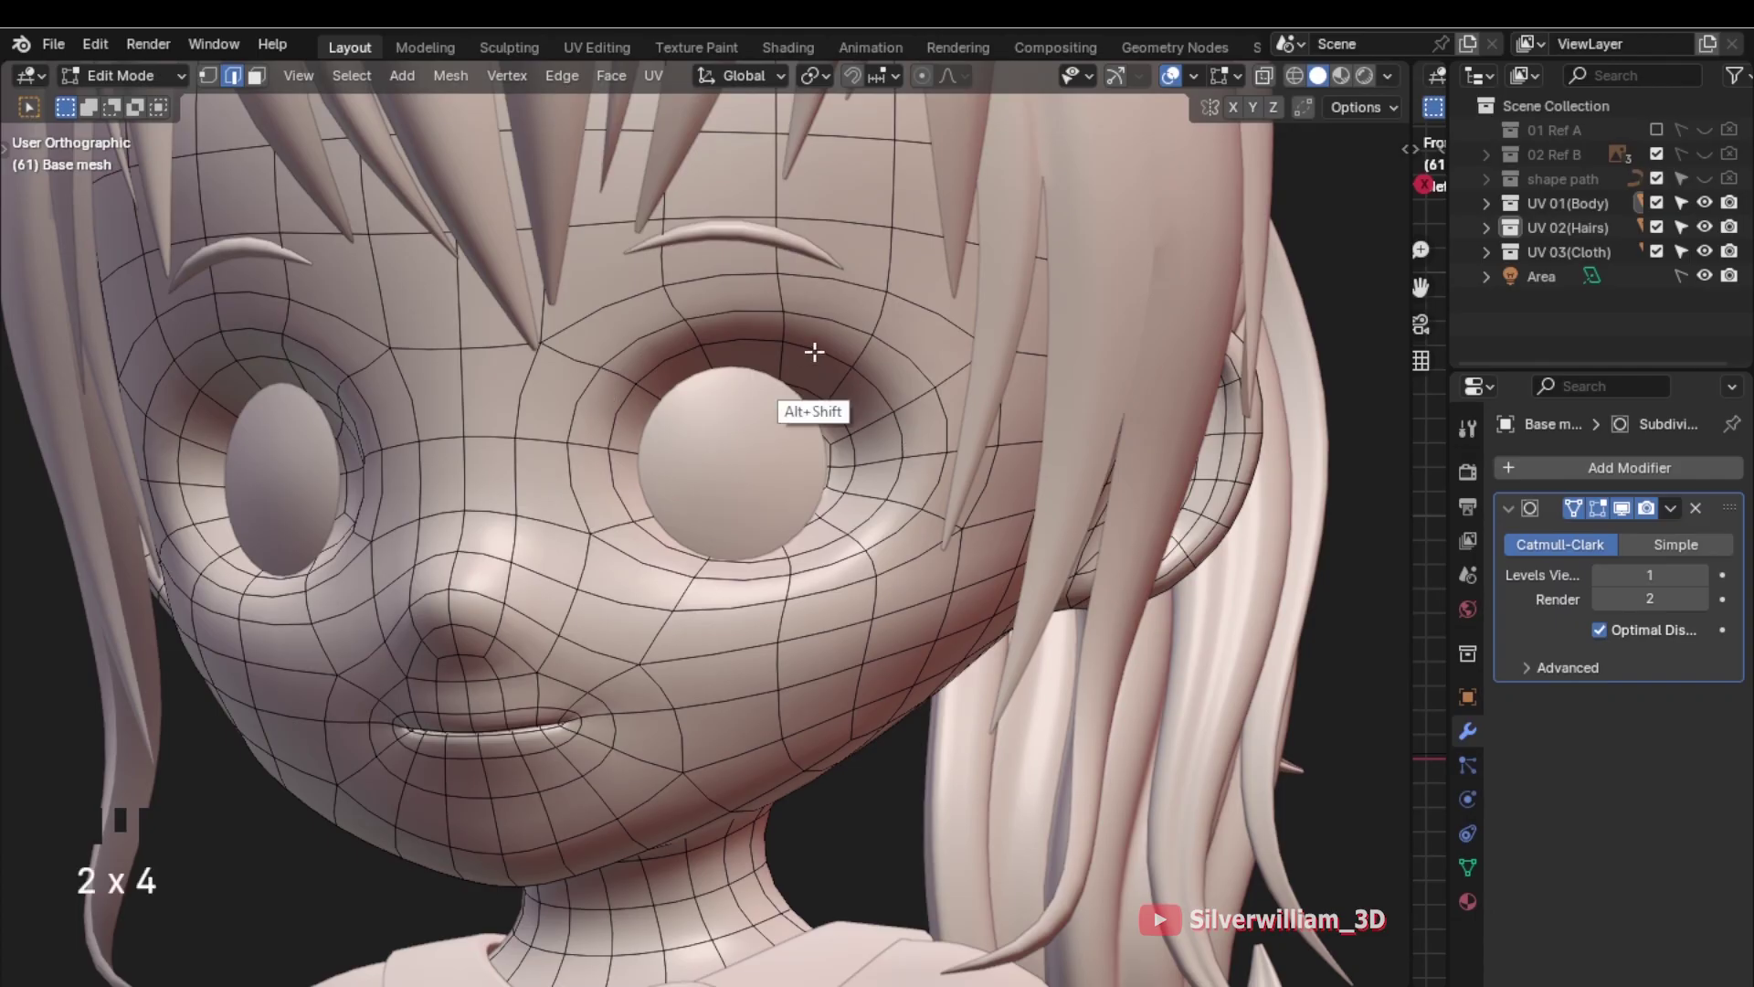
right_click(814, 352)
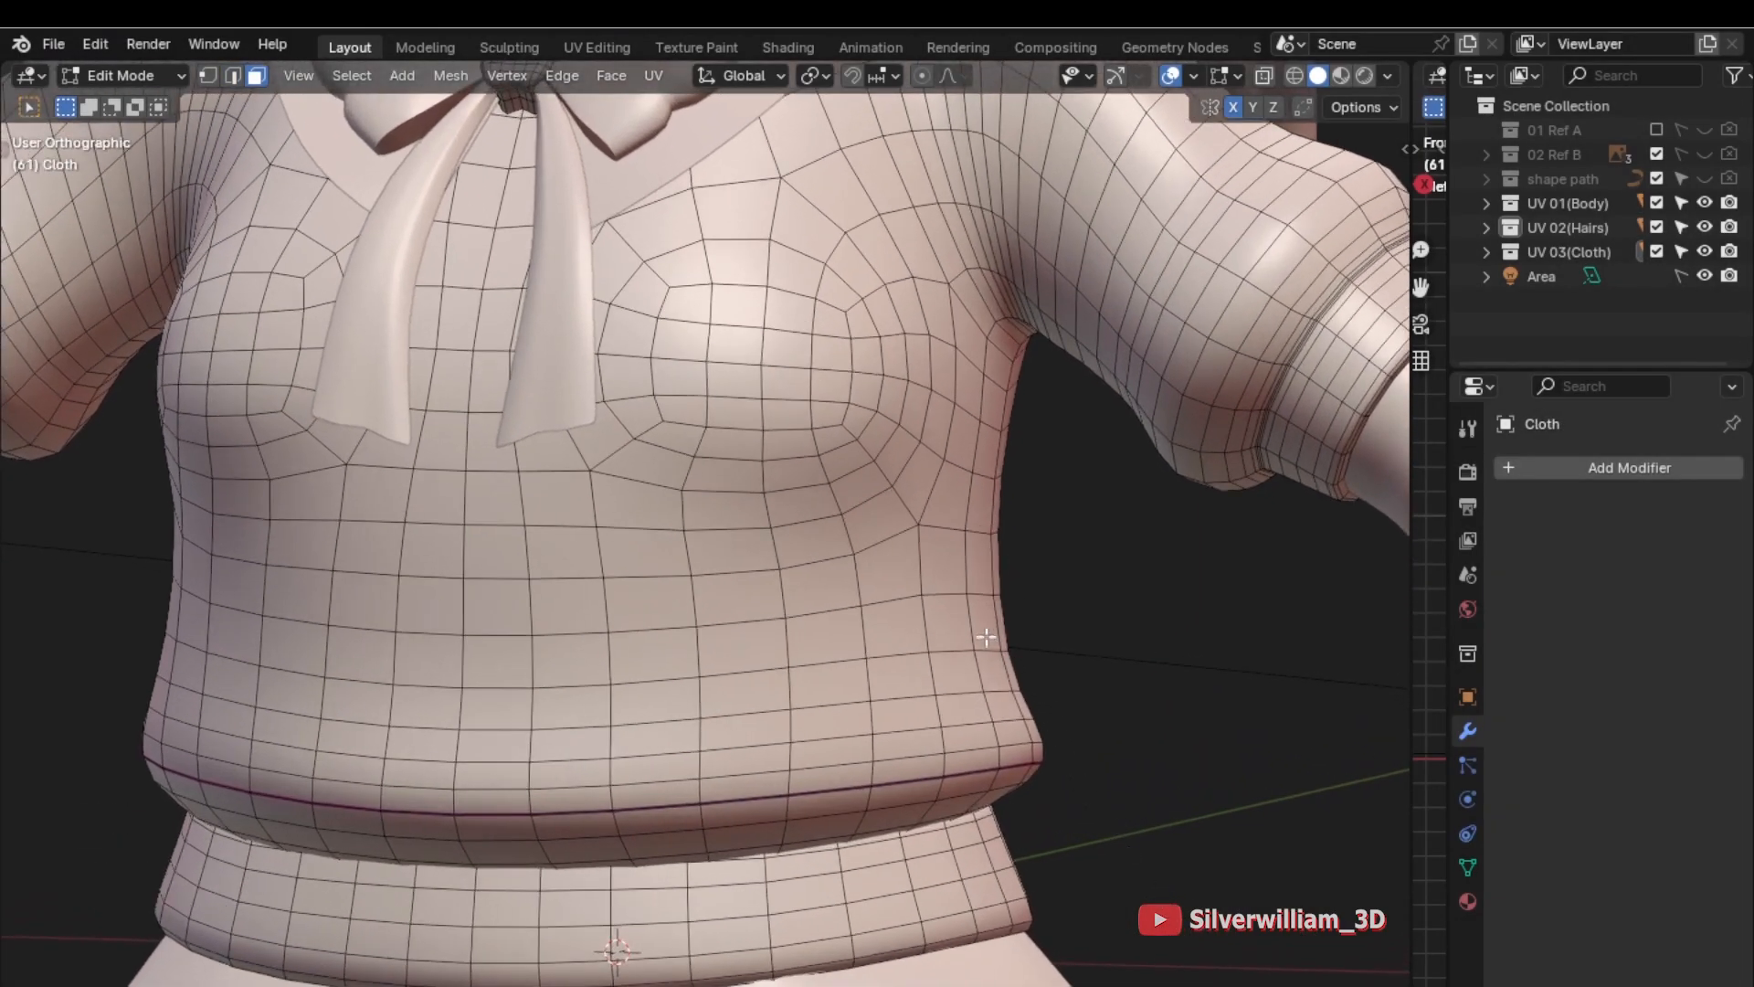
Select a pattern of faces on the sweater, then invert the selection with Ctrl+I
left_click(894, 630)
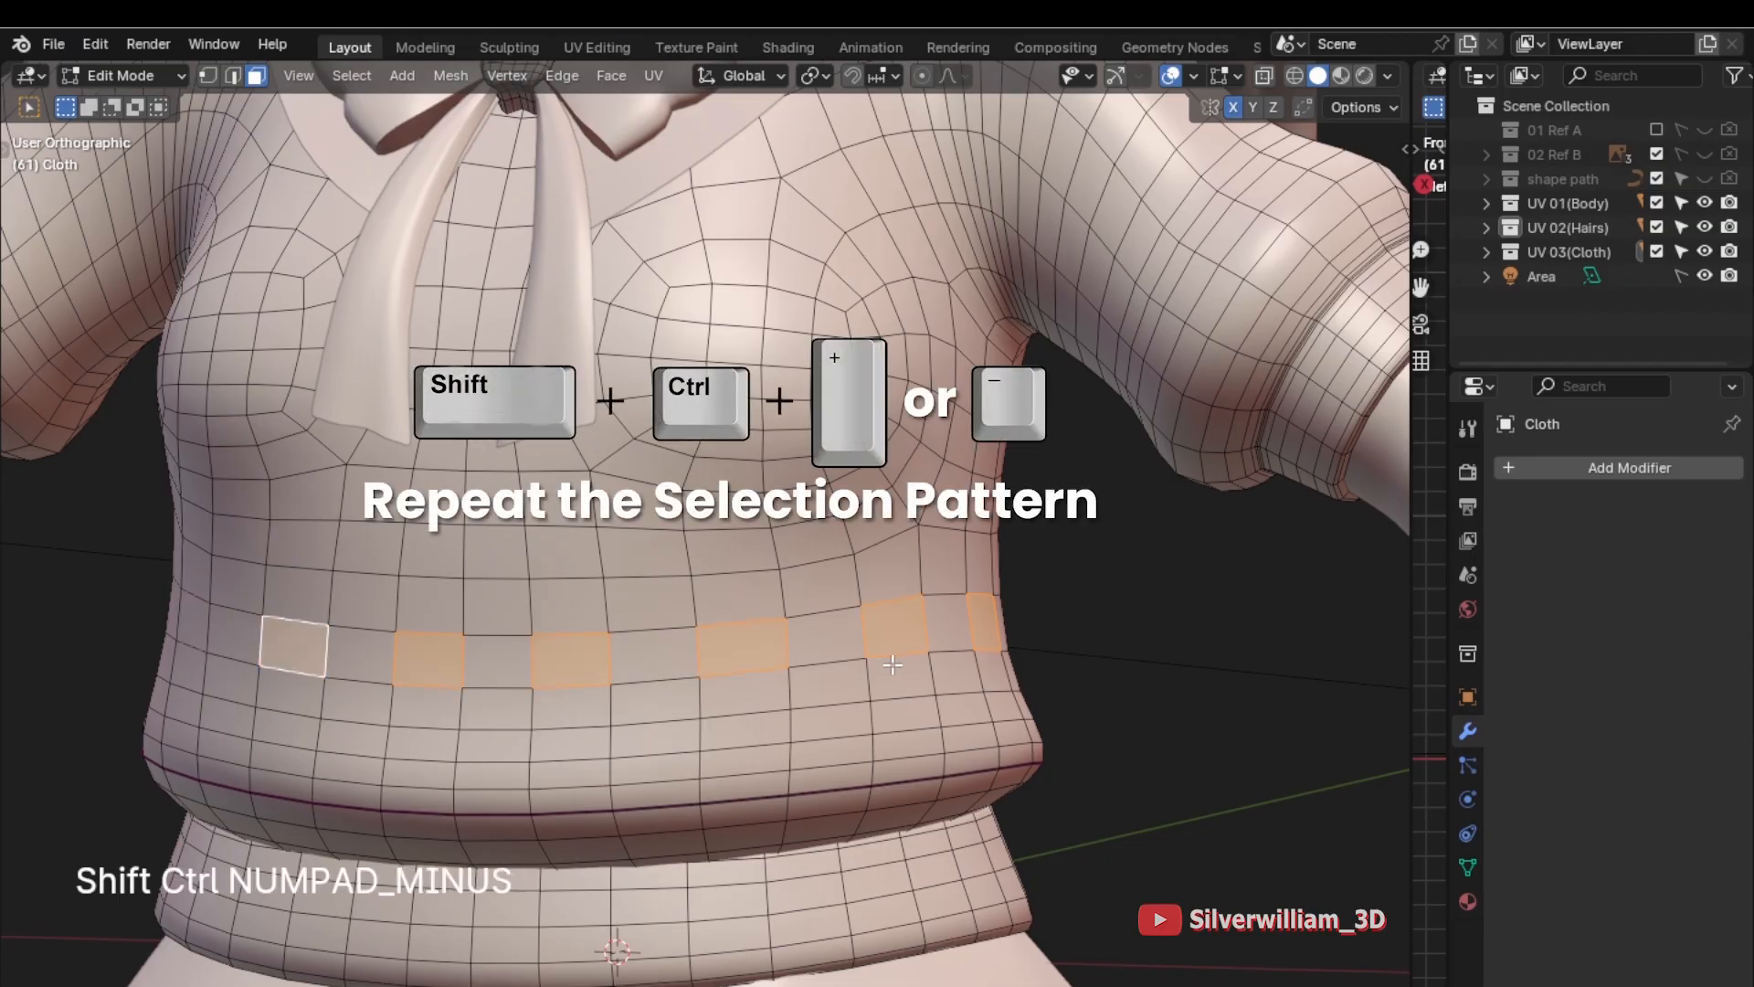
left_click(820, 648)
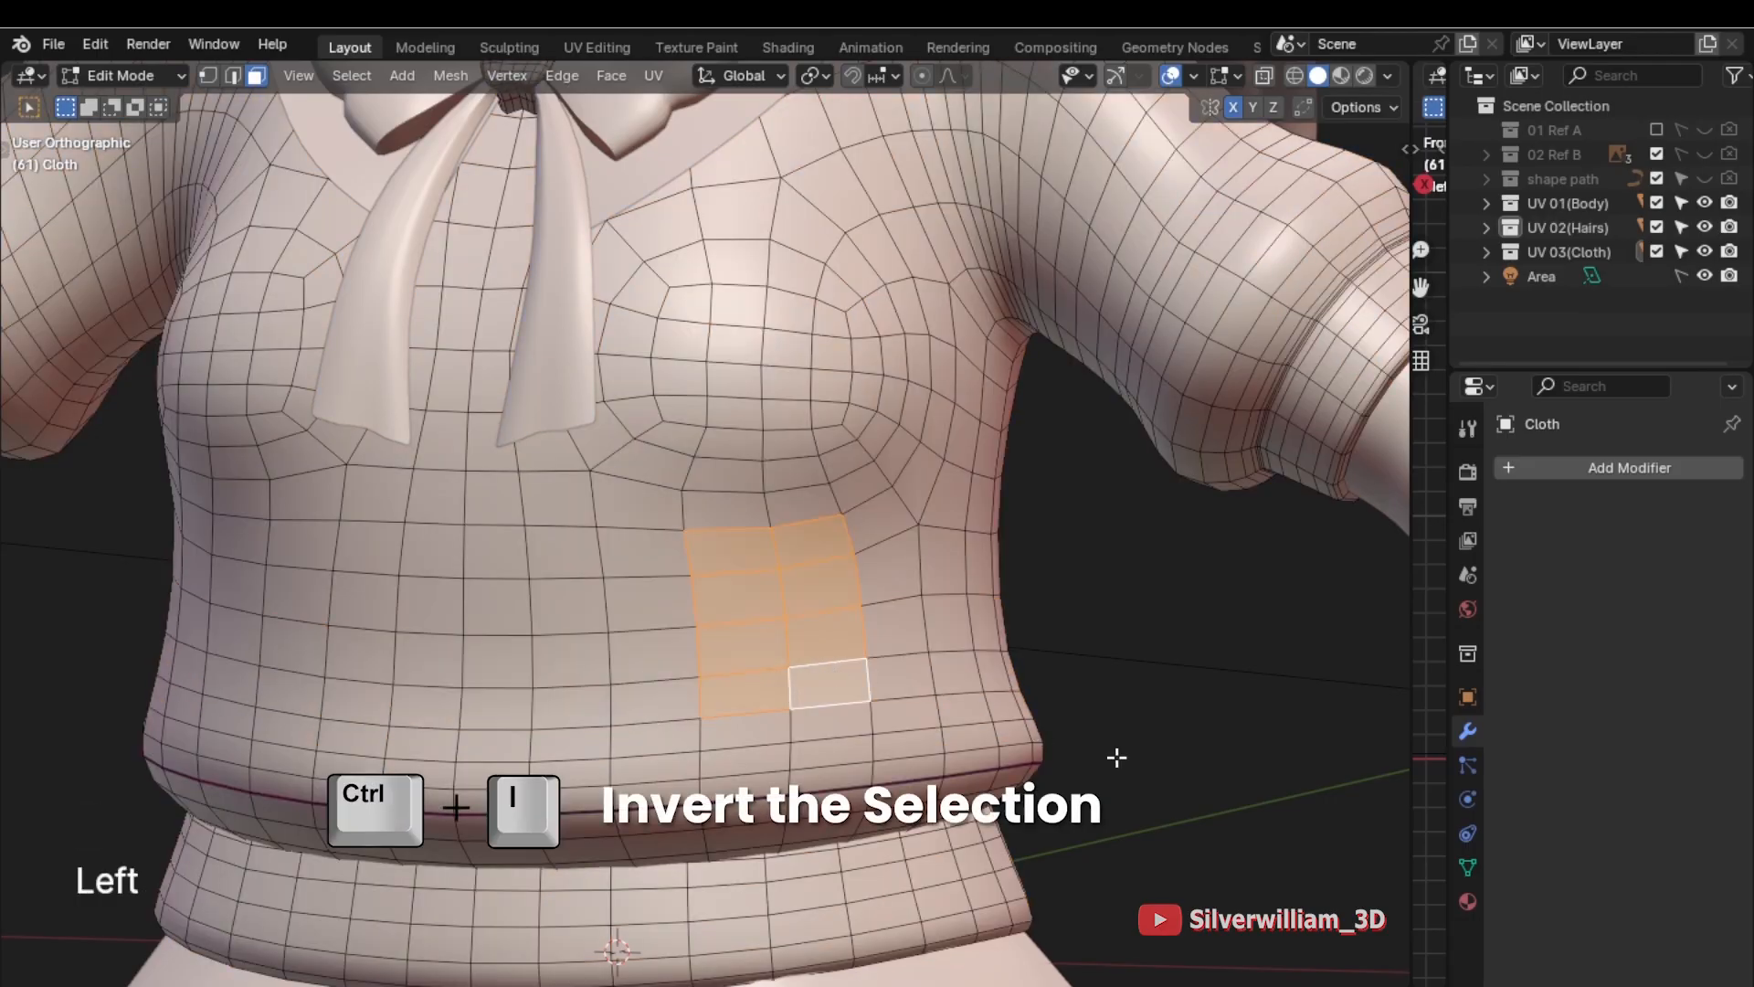
key("ctrl+i")
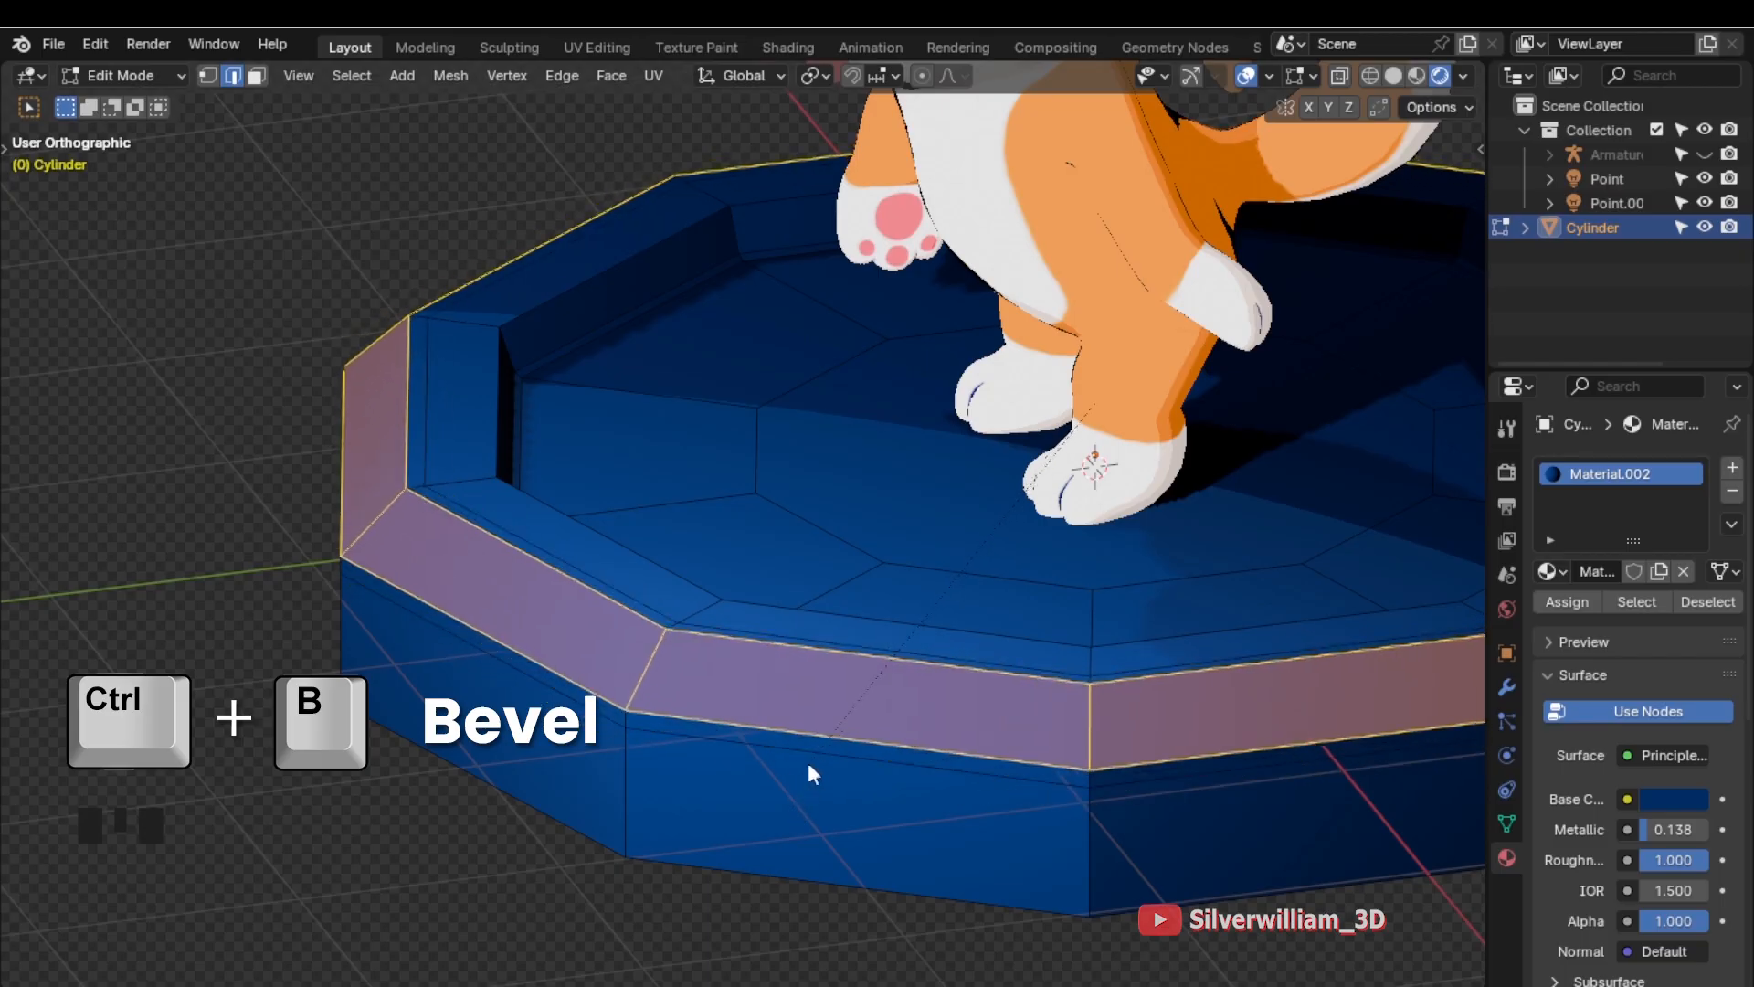
Adjust the bevel's segment count, enable Clamp Overlap, and reselect the rim edges
scroll("up", 3)
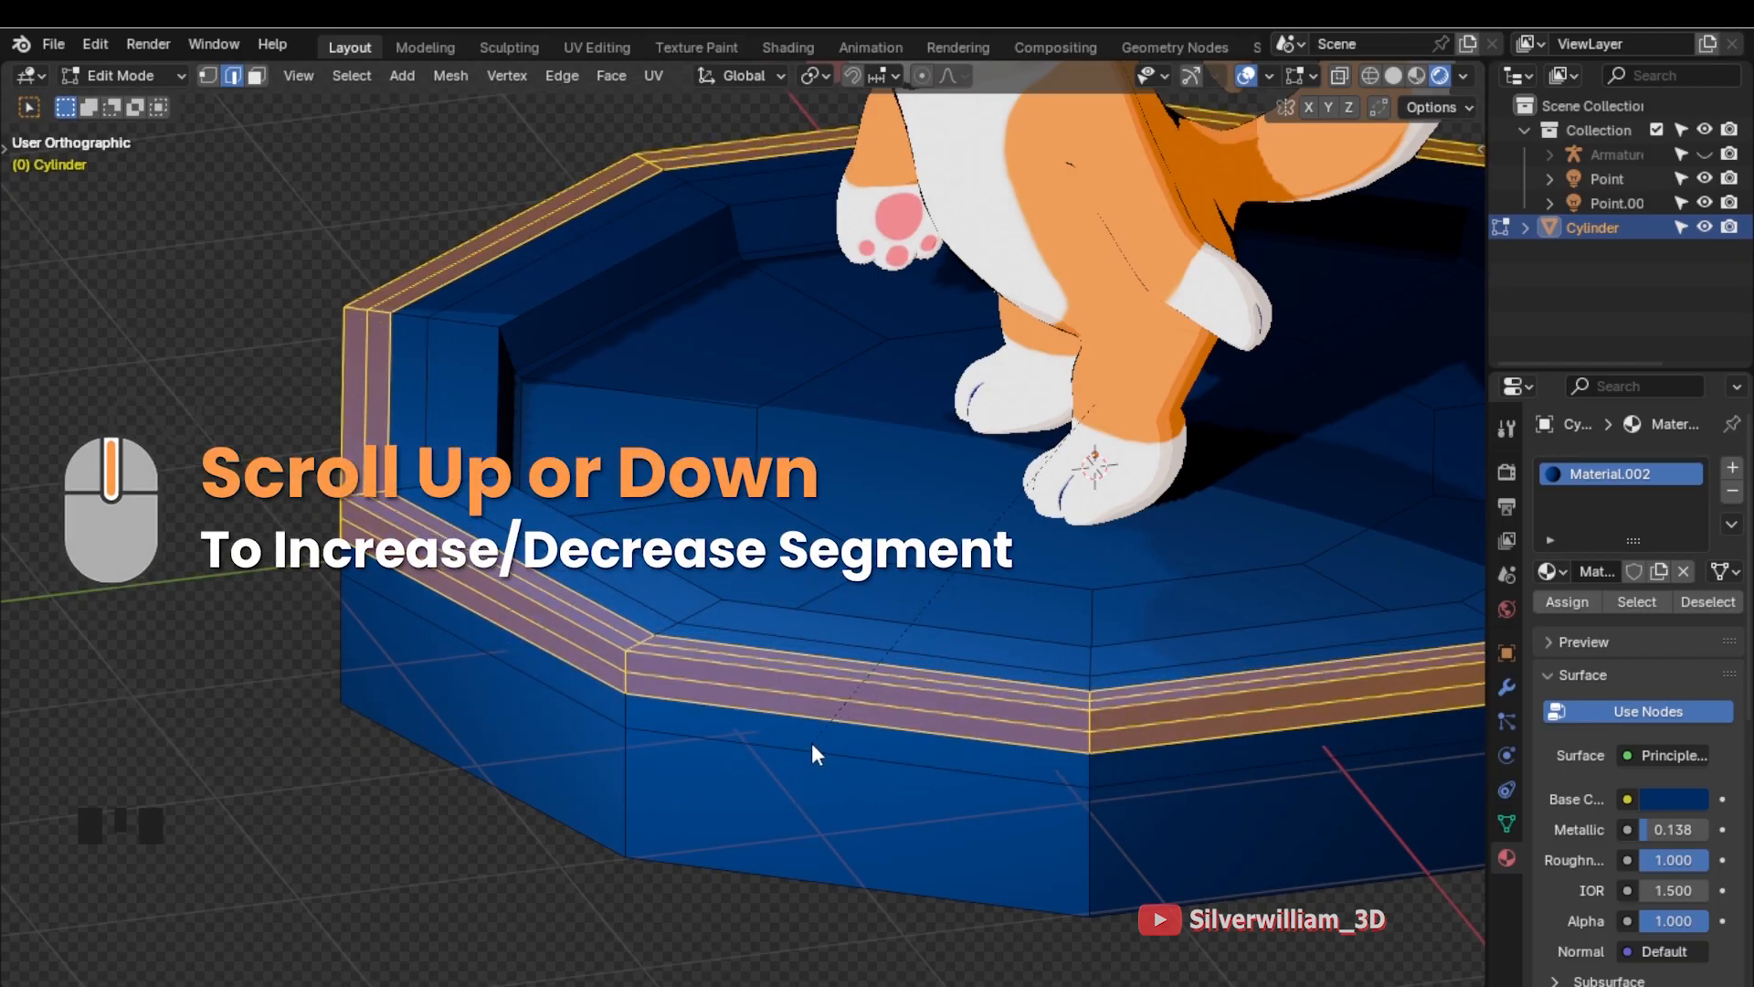
scroll("down", 3)
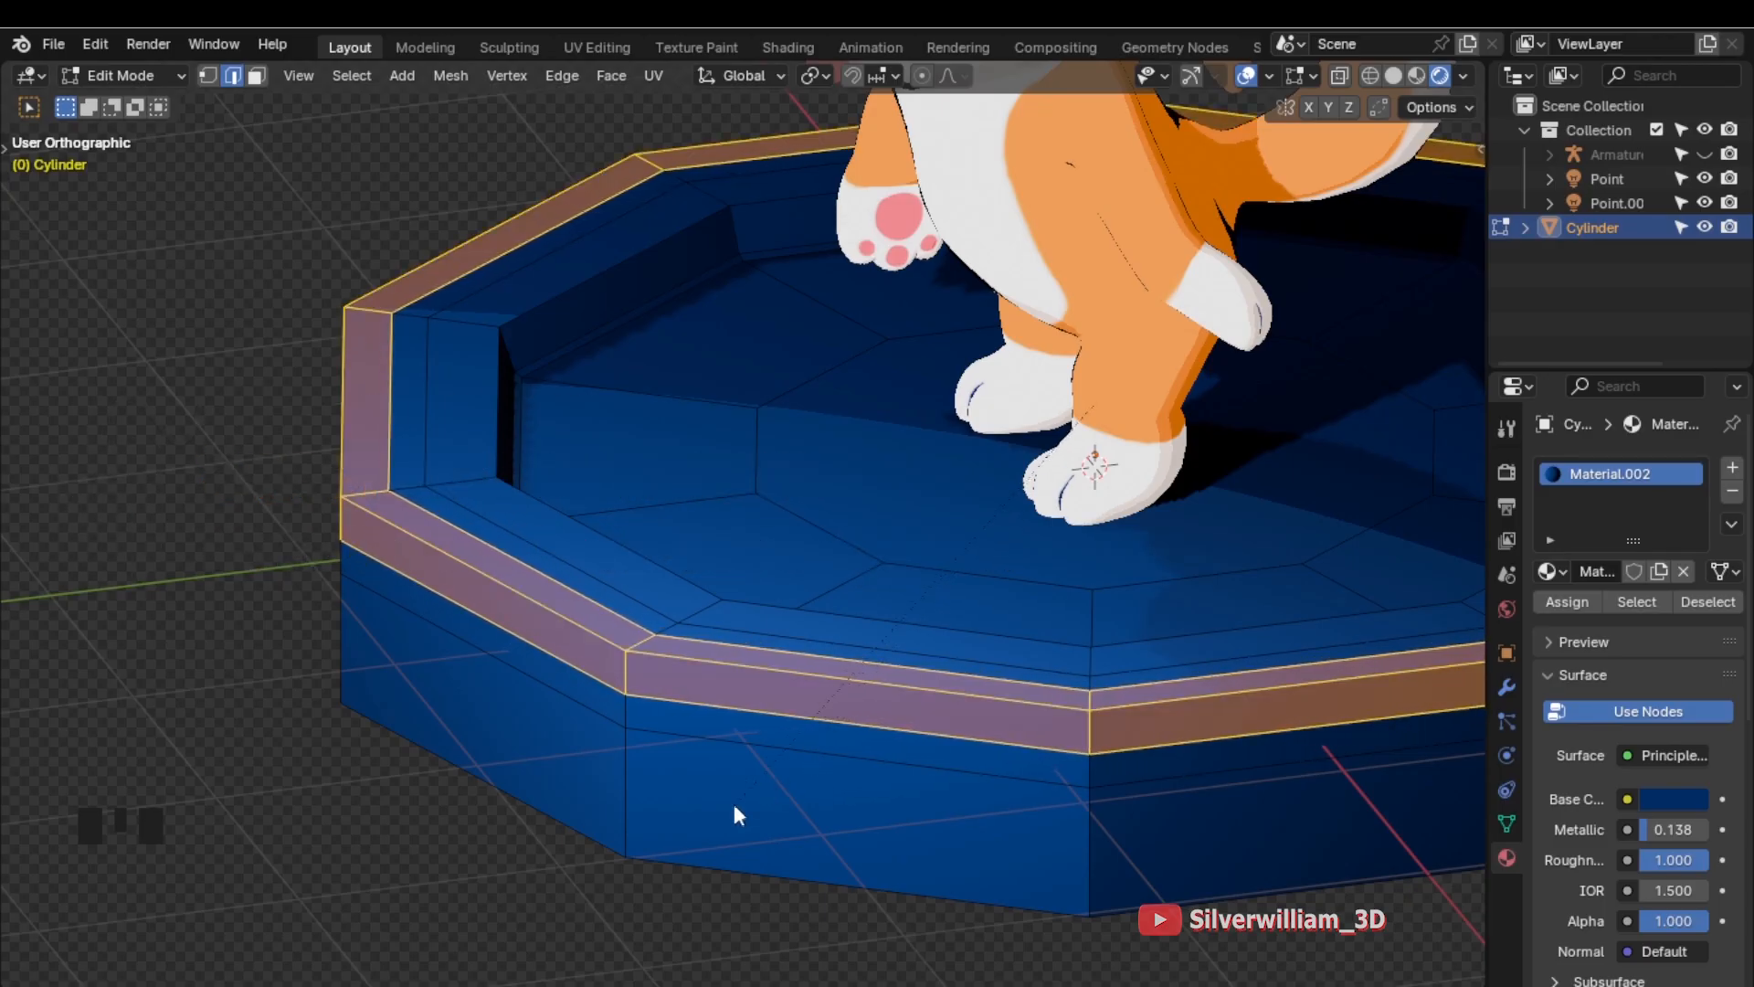
key("p")
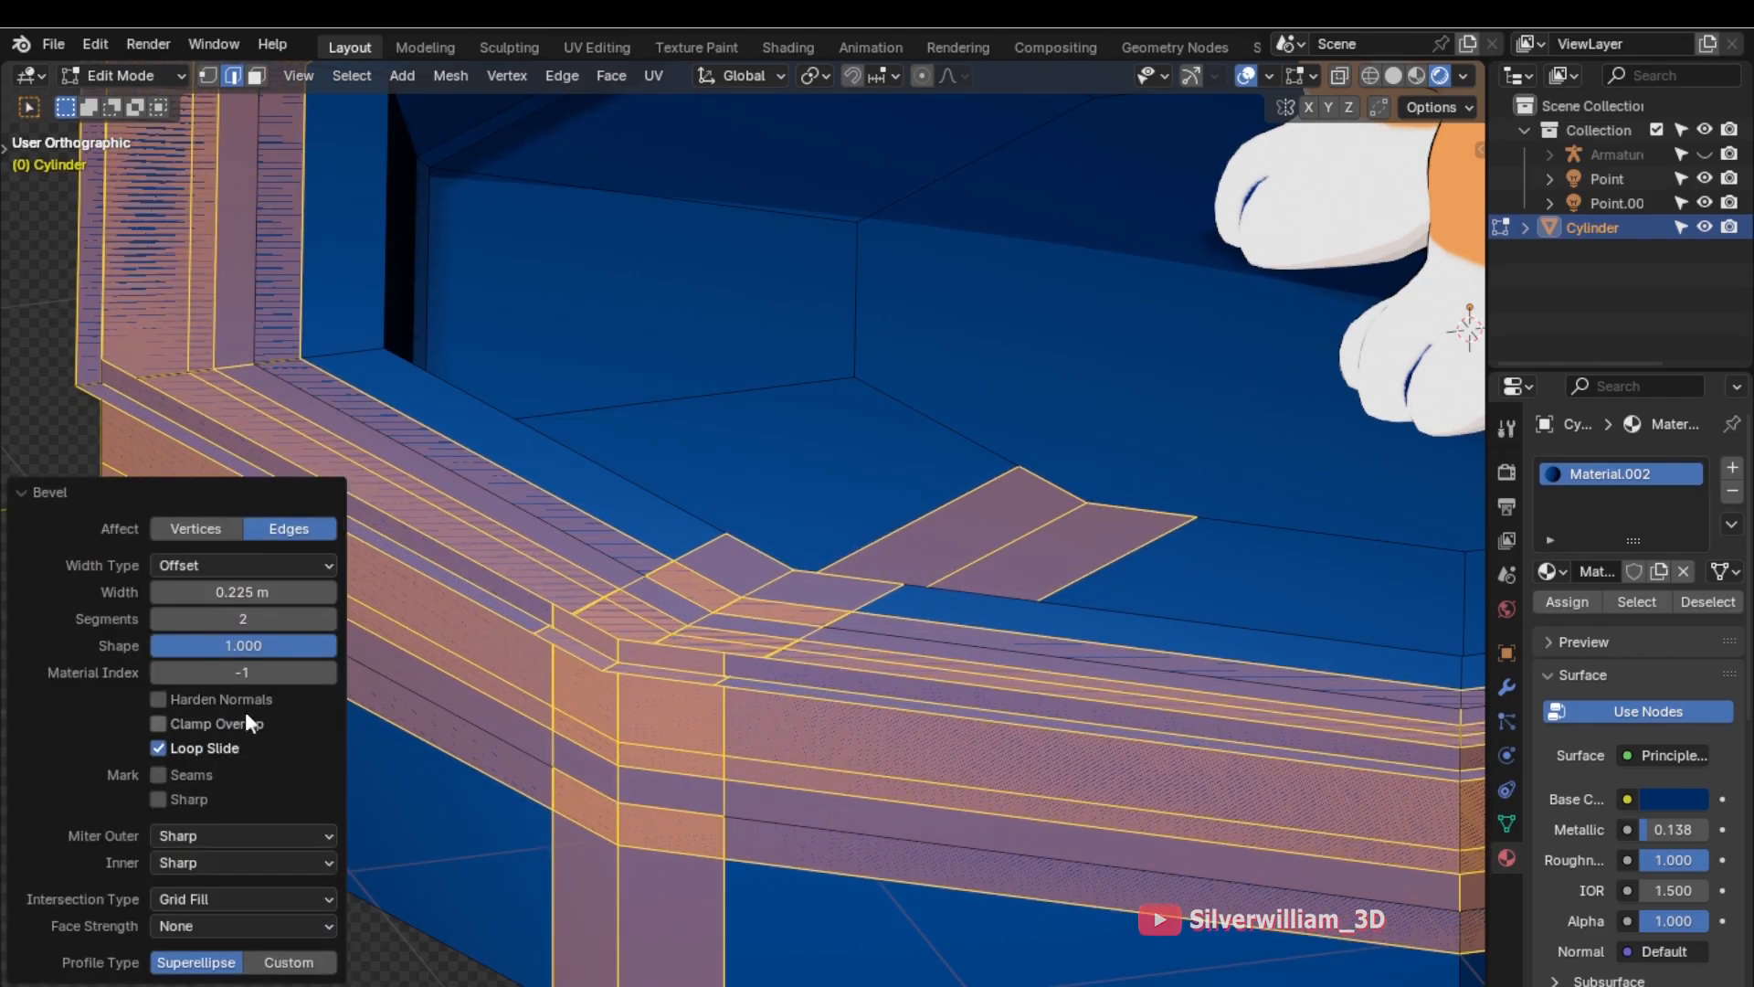
left_click(157, 723)
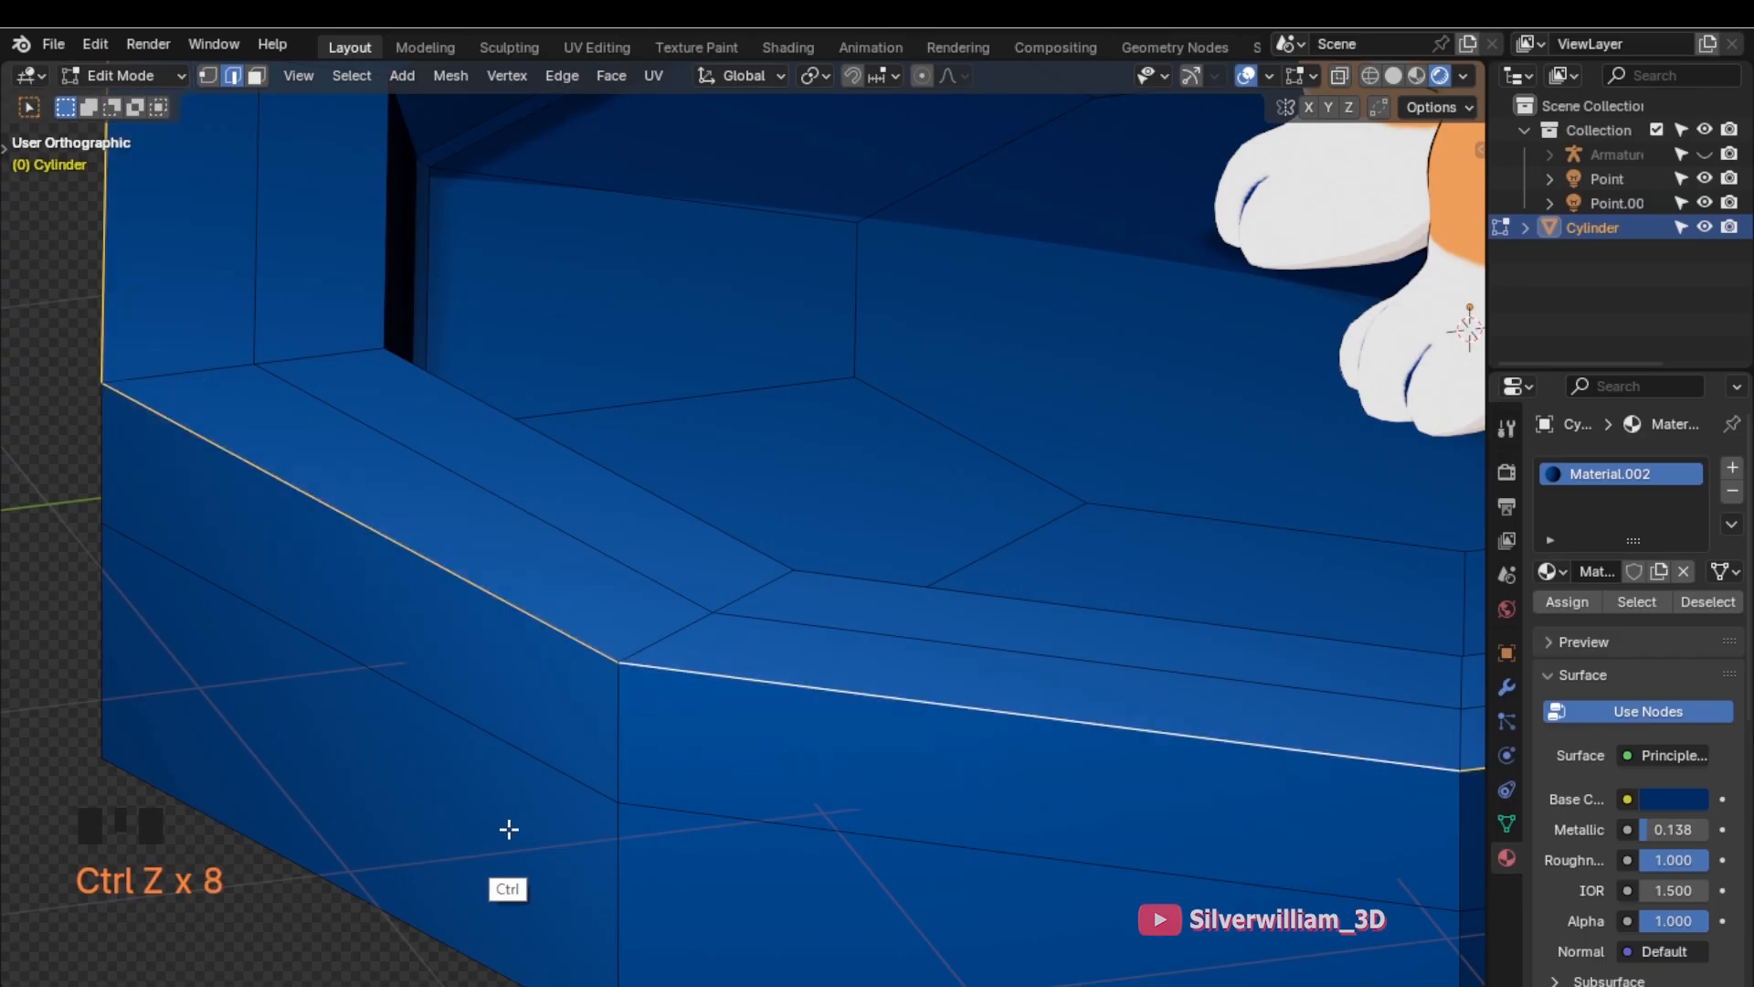
left_click(516, 606)
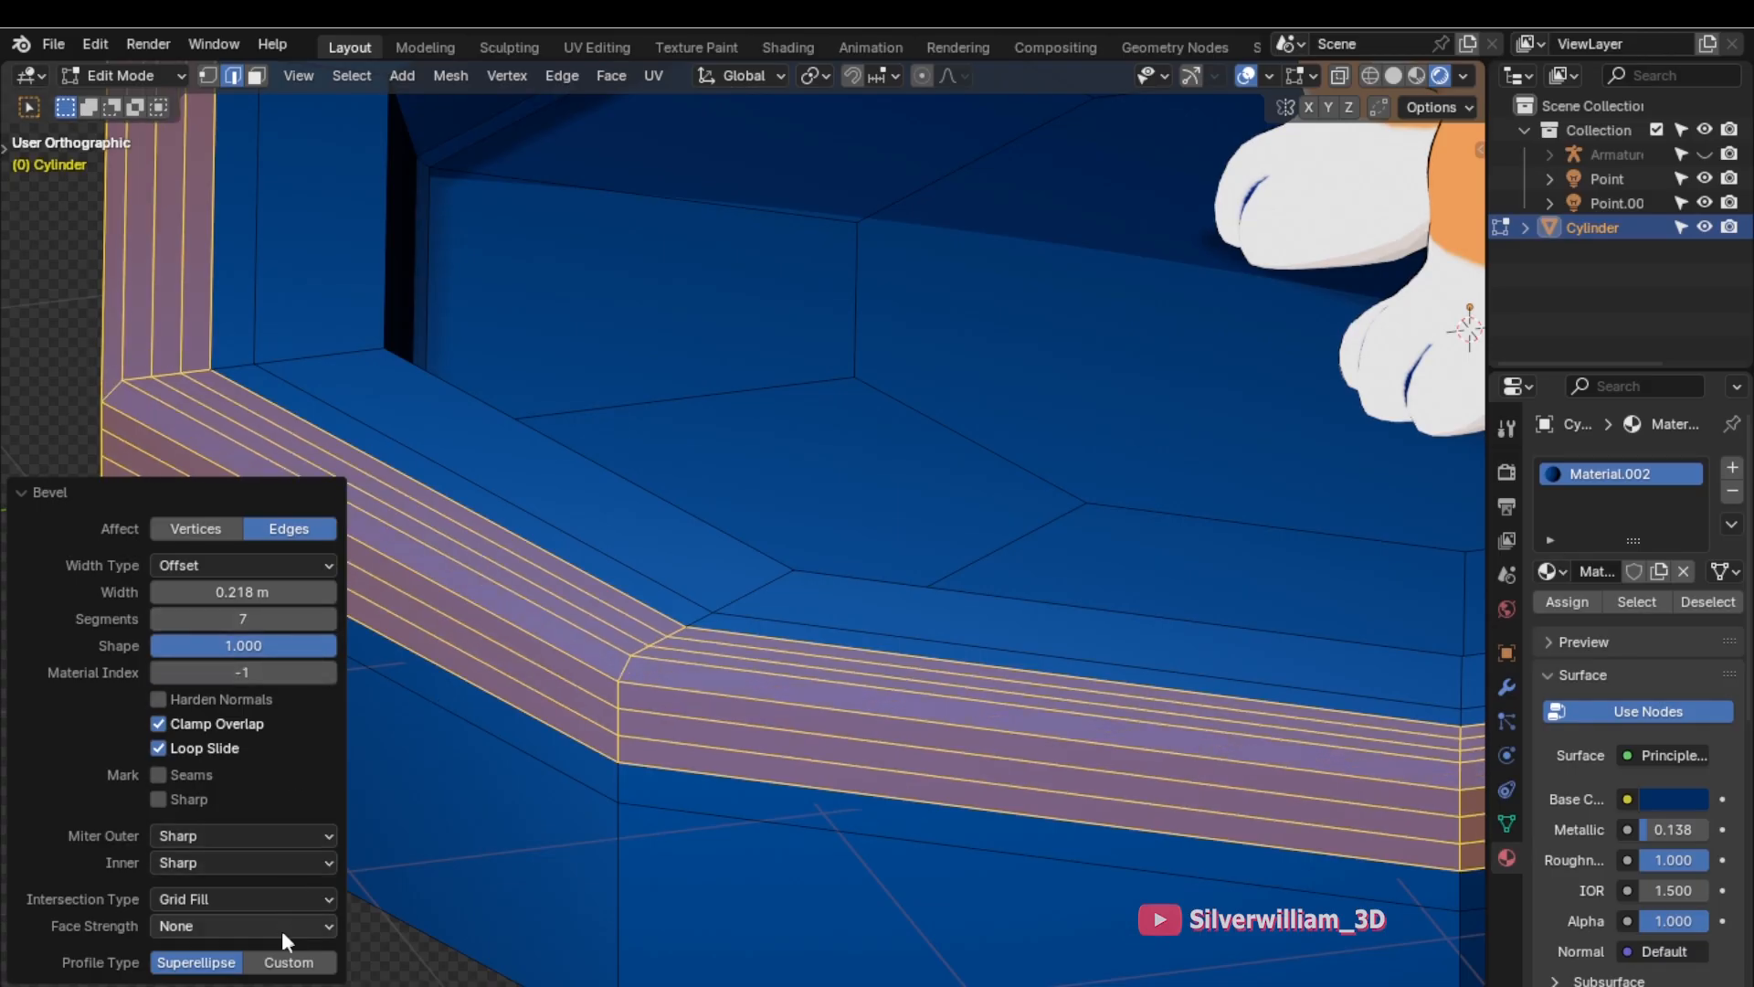
Give the bevel a Custom profile, reshape its curve, then reset the curve to default
left_click(289, 962)
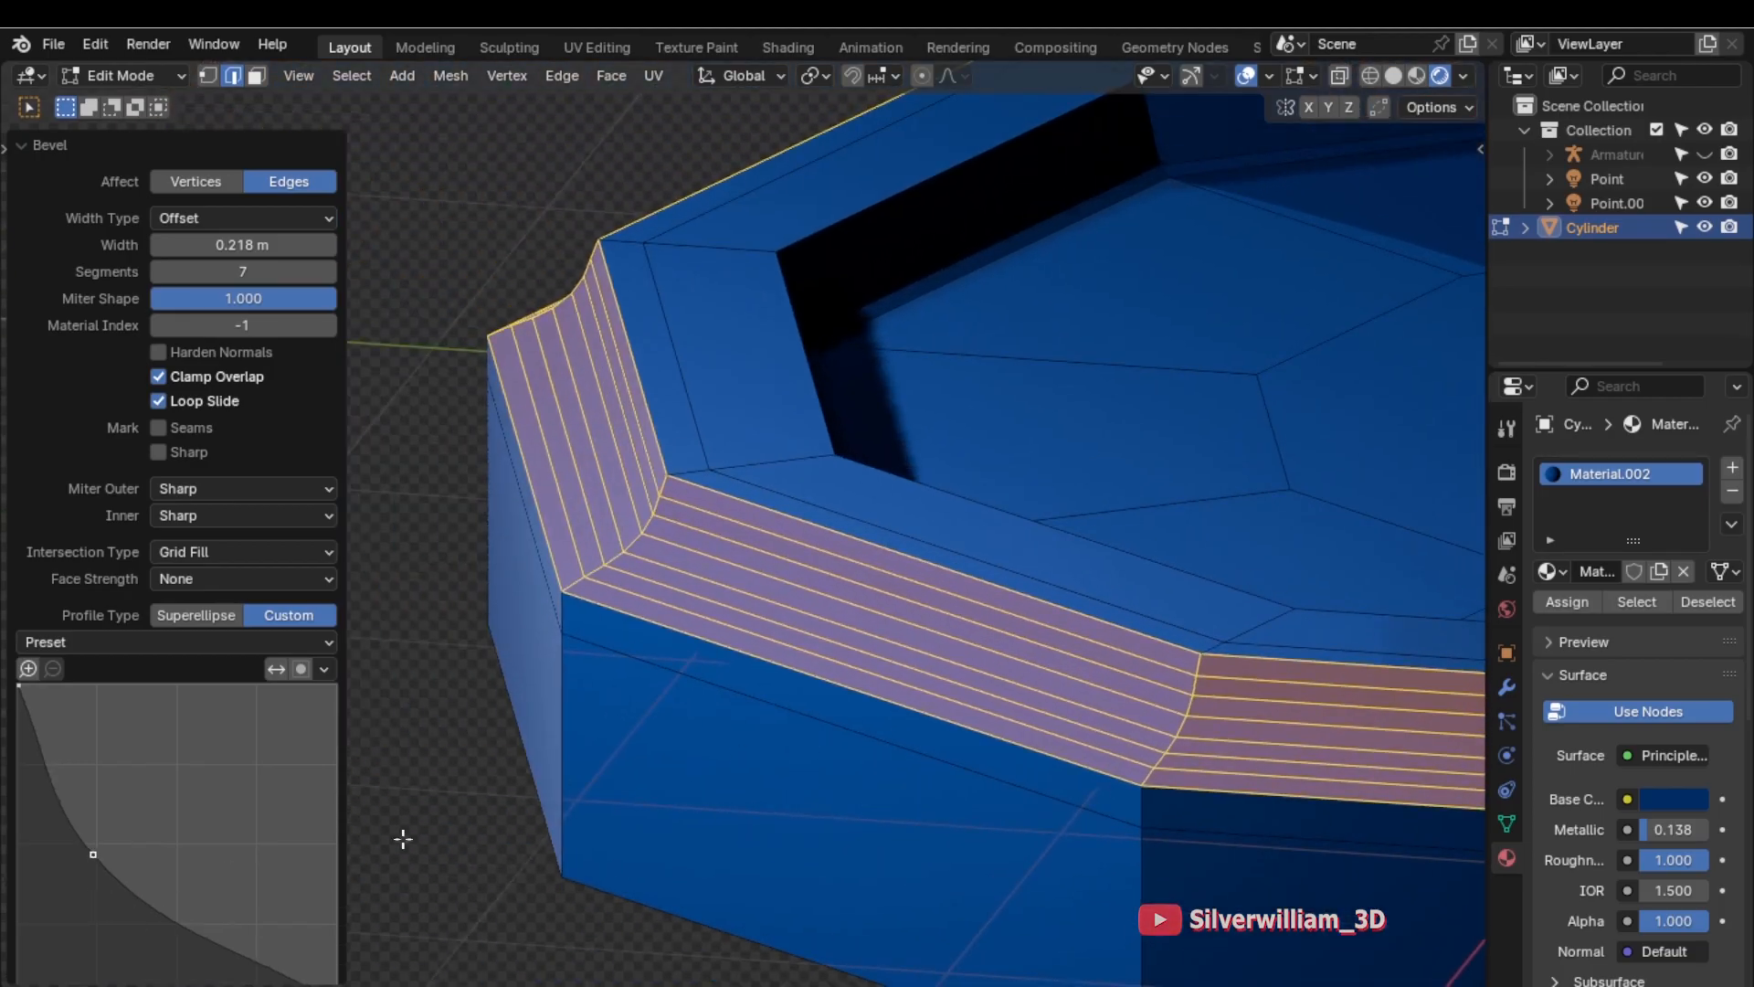
left_click_drag(94, 853, 265, 769)
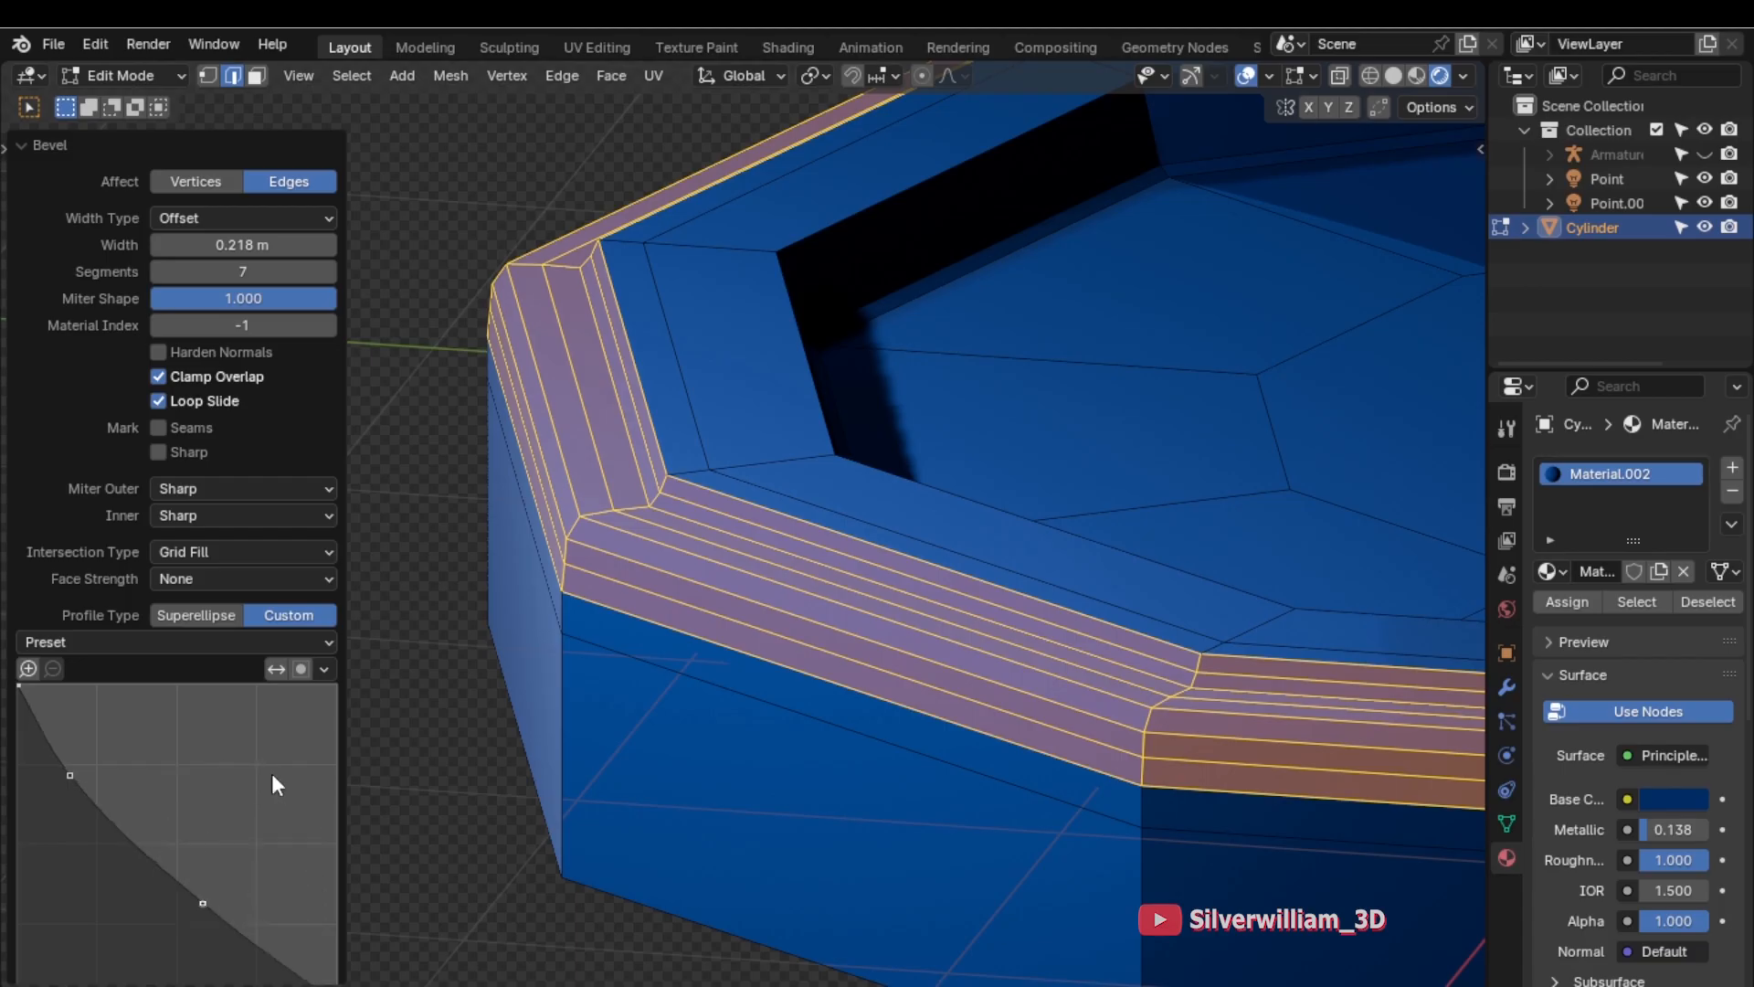
left_click(323, 670)
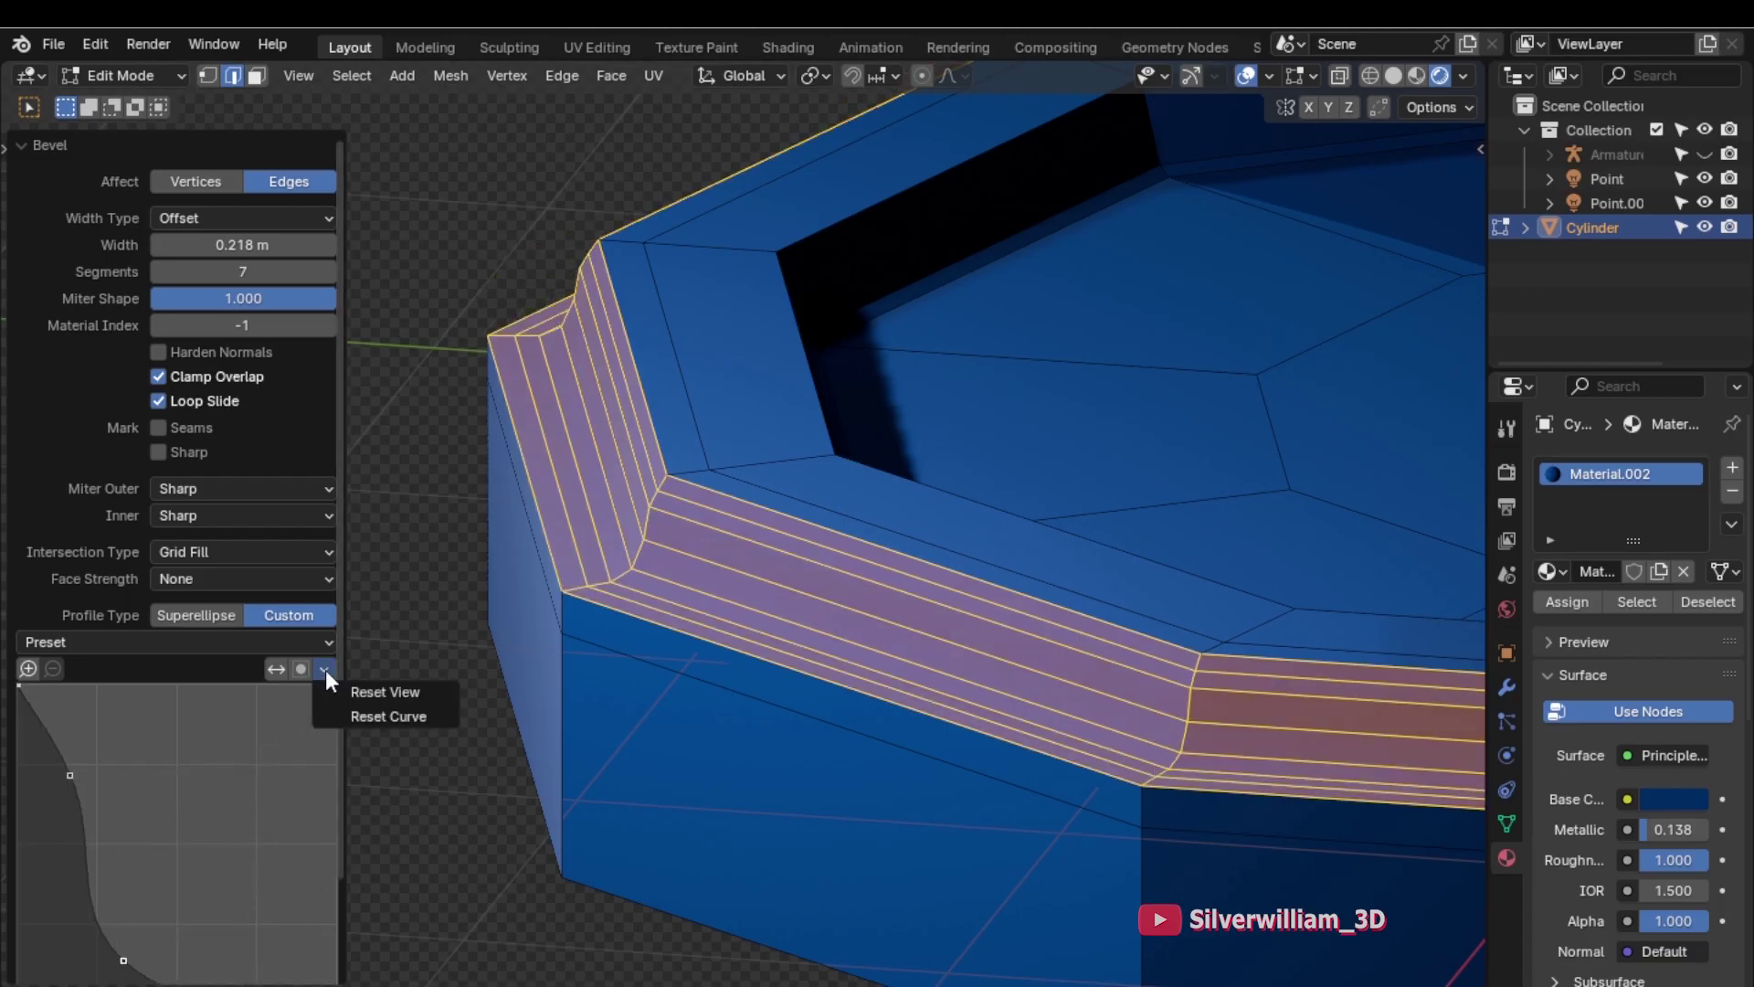
mouse_move(367, 722)
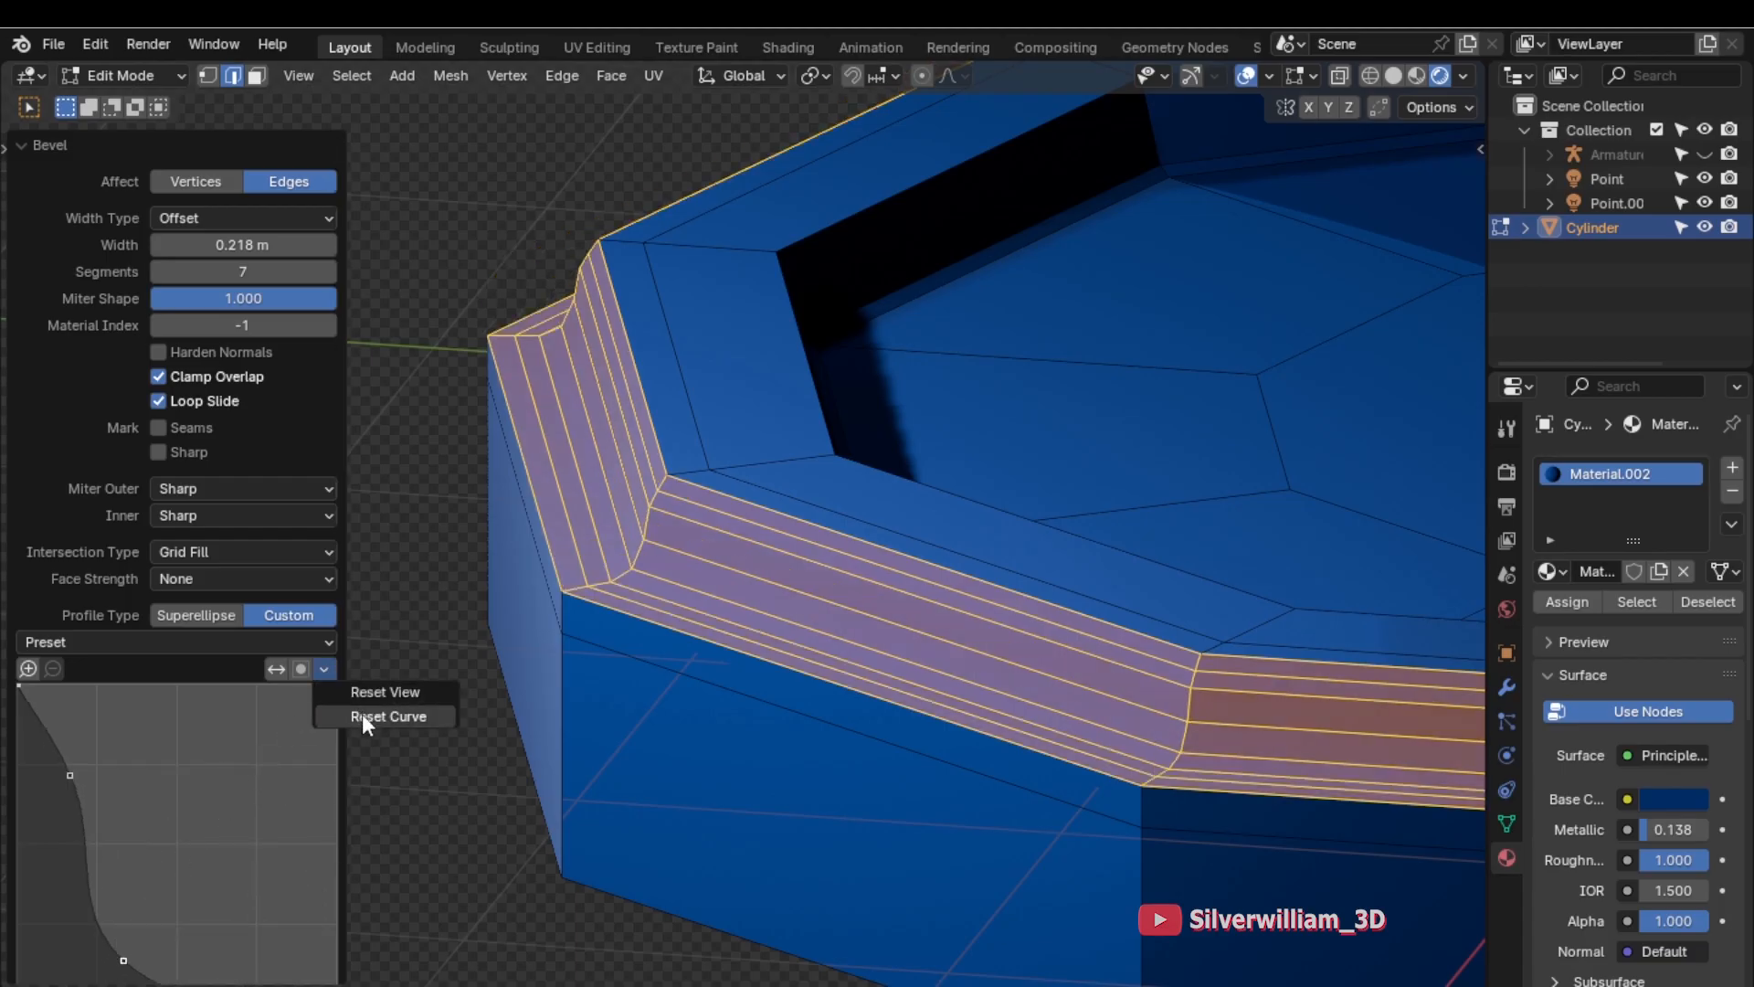
left_click(385, 715)
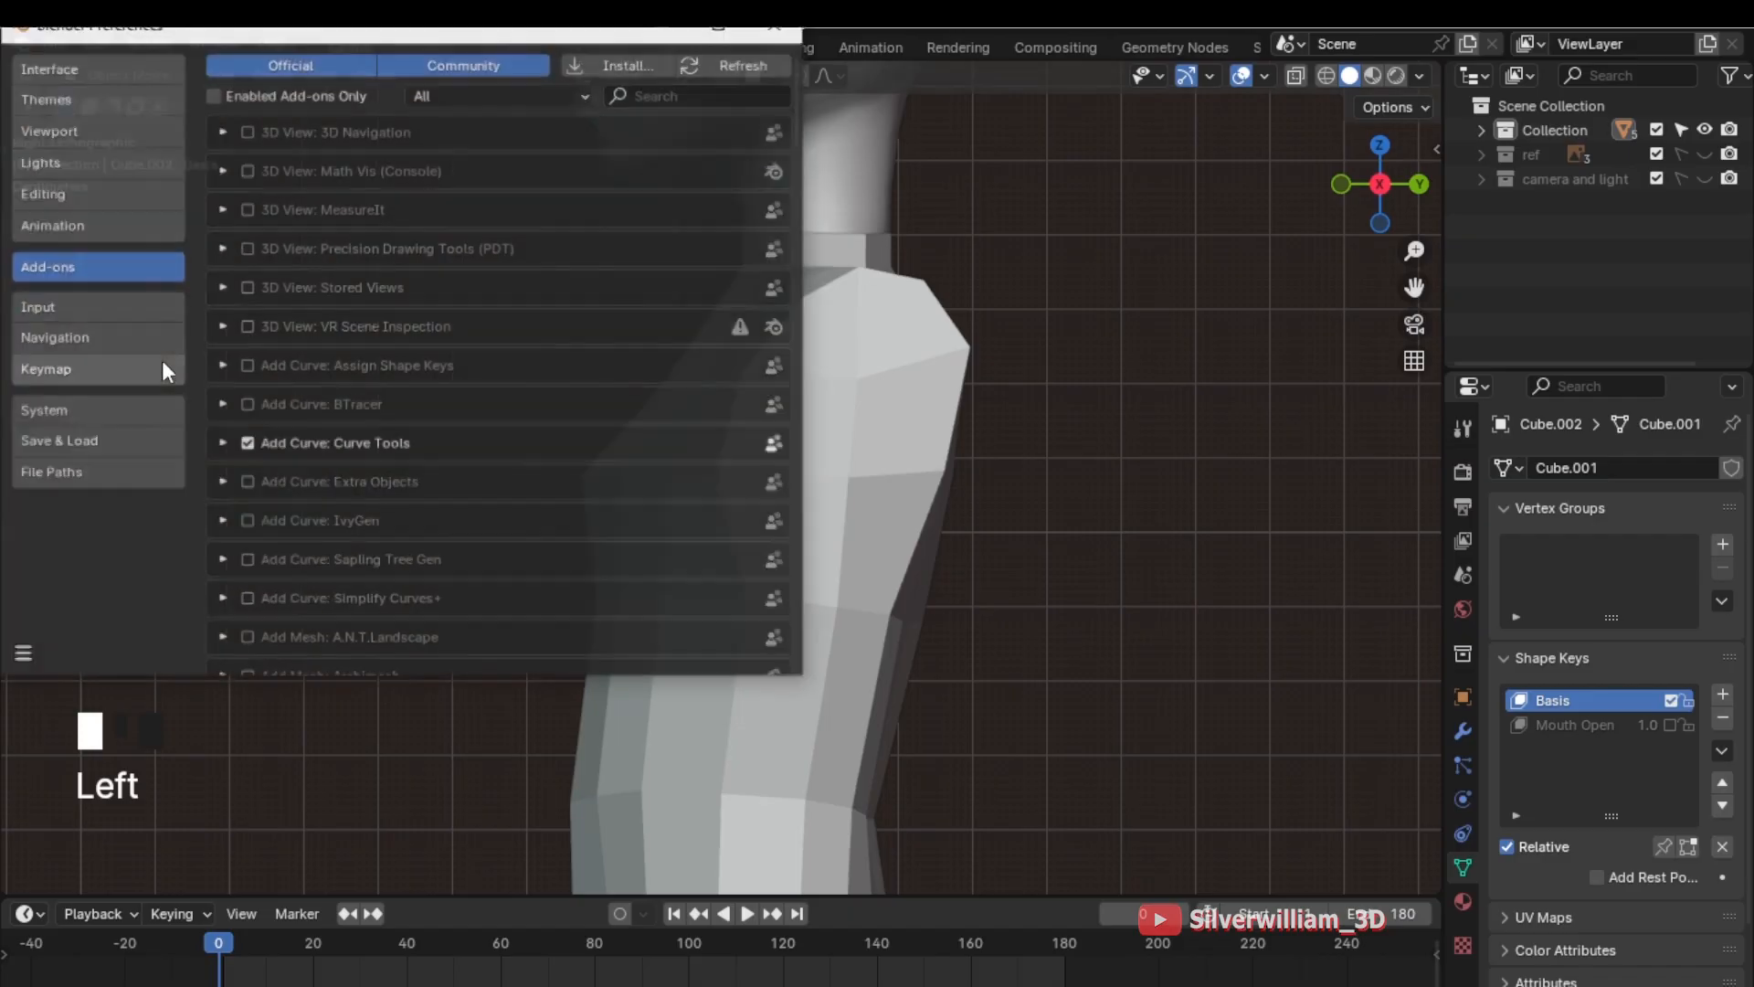
Search the add-ons for 'loop' and enable Mesh: LoopTools
left_click(693, 95)
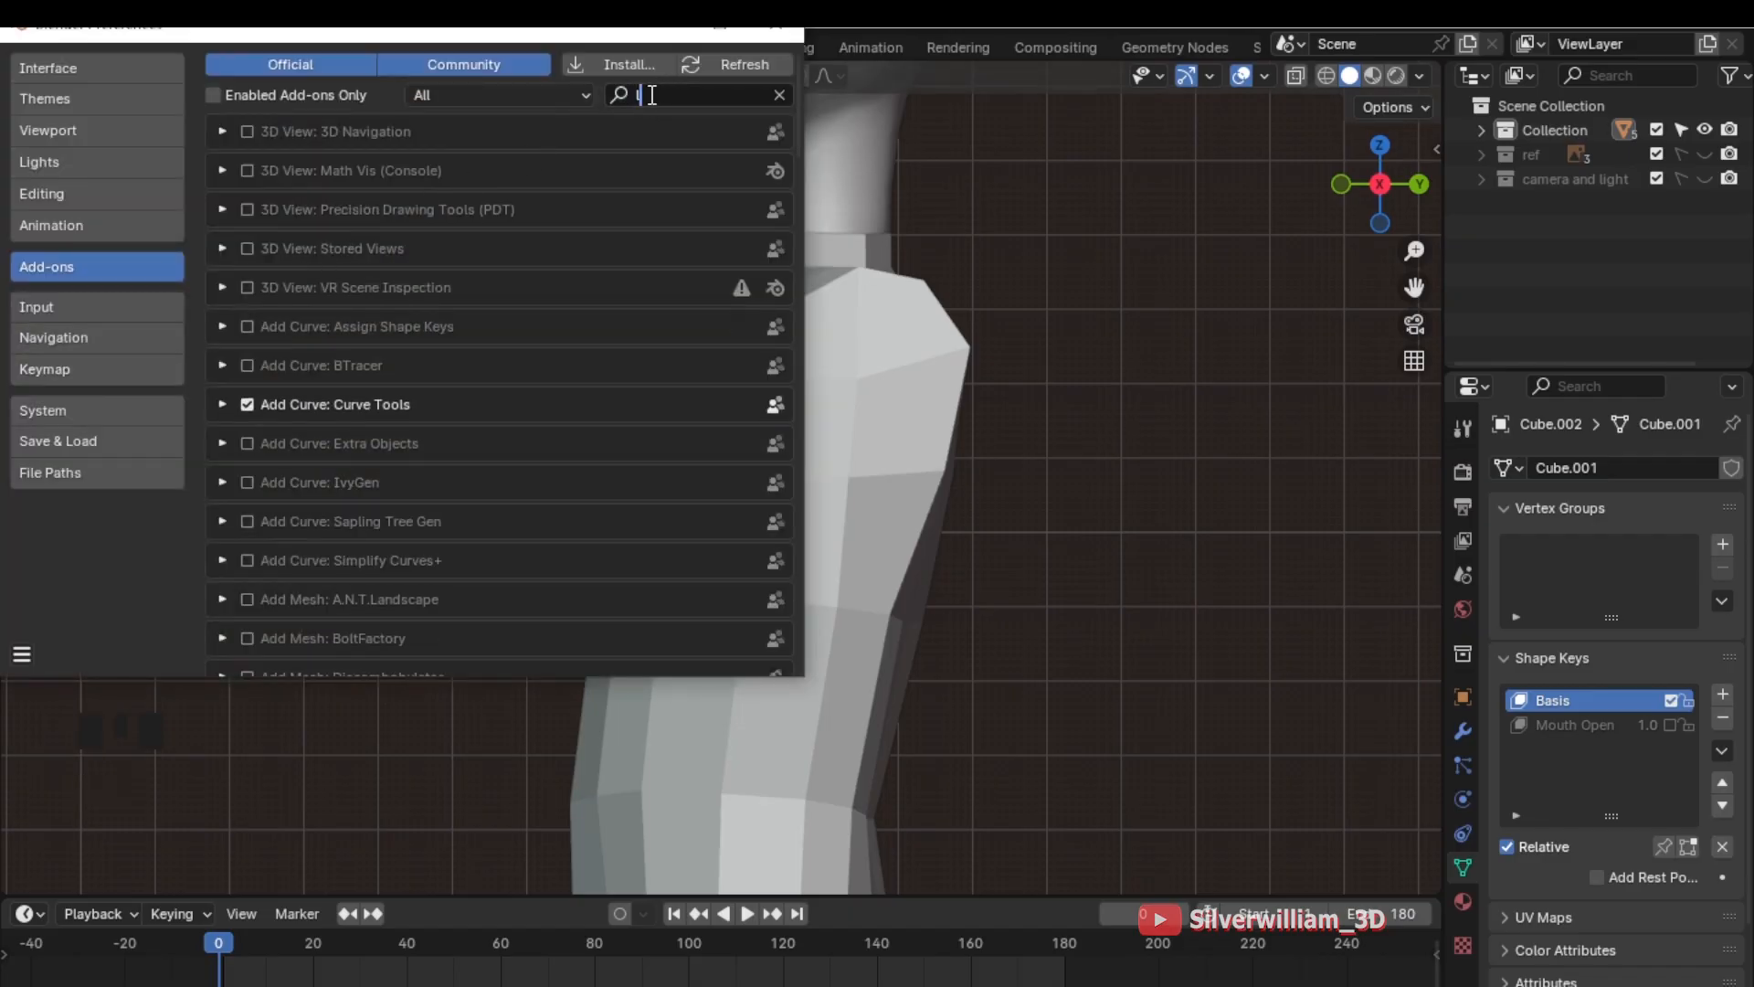
type("loop")
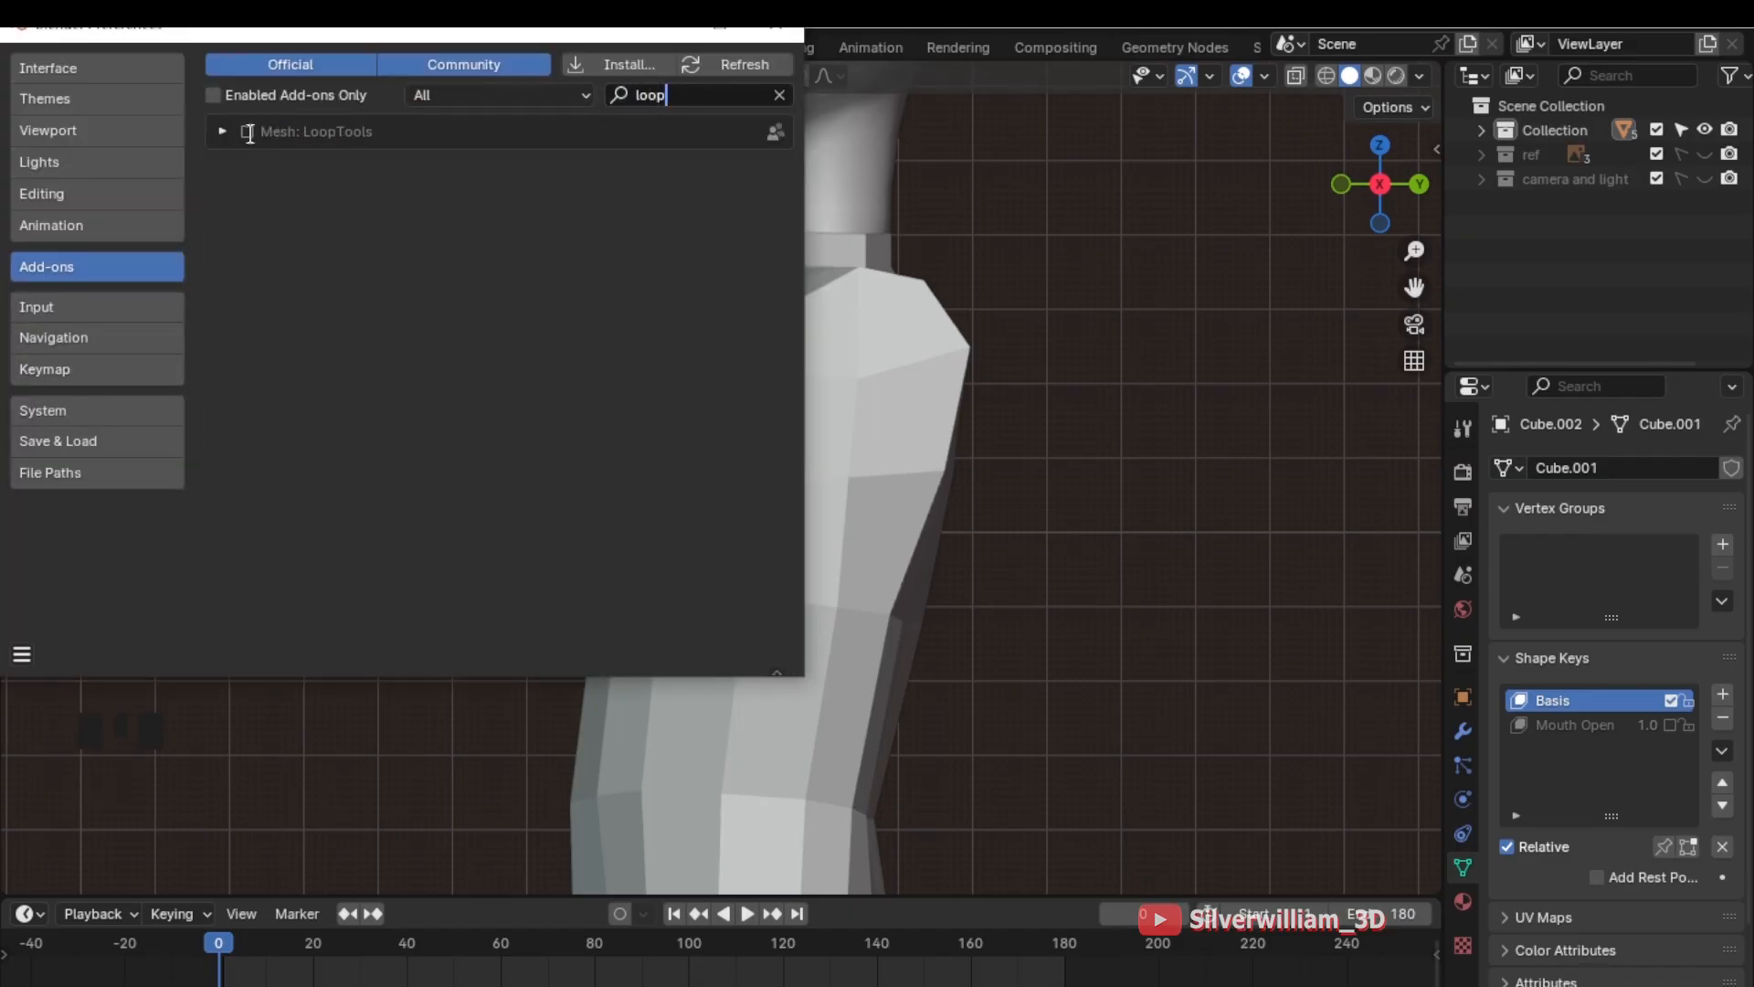
left_click(245, 131)
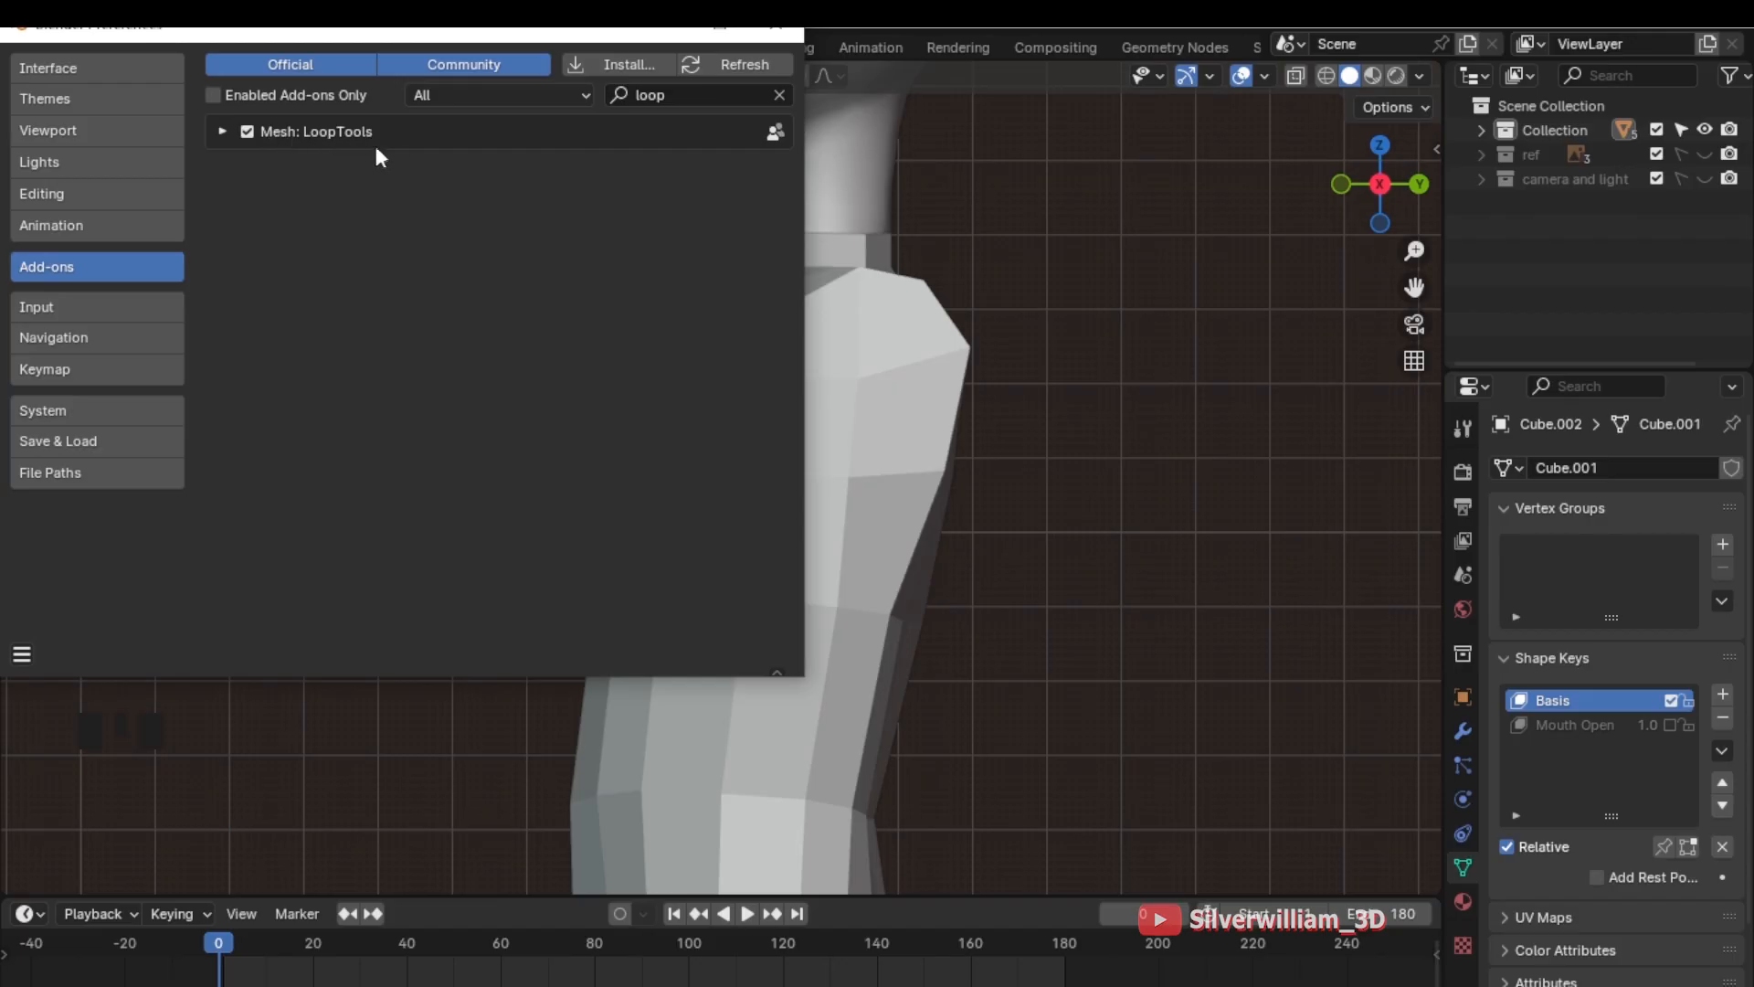
mouse_move(738, 49)
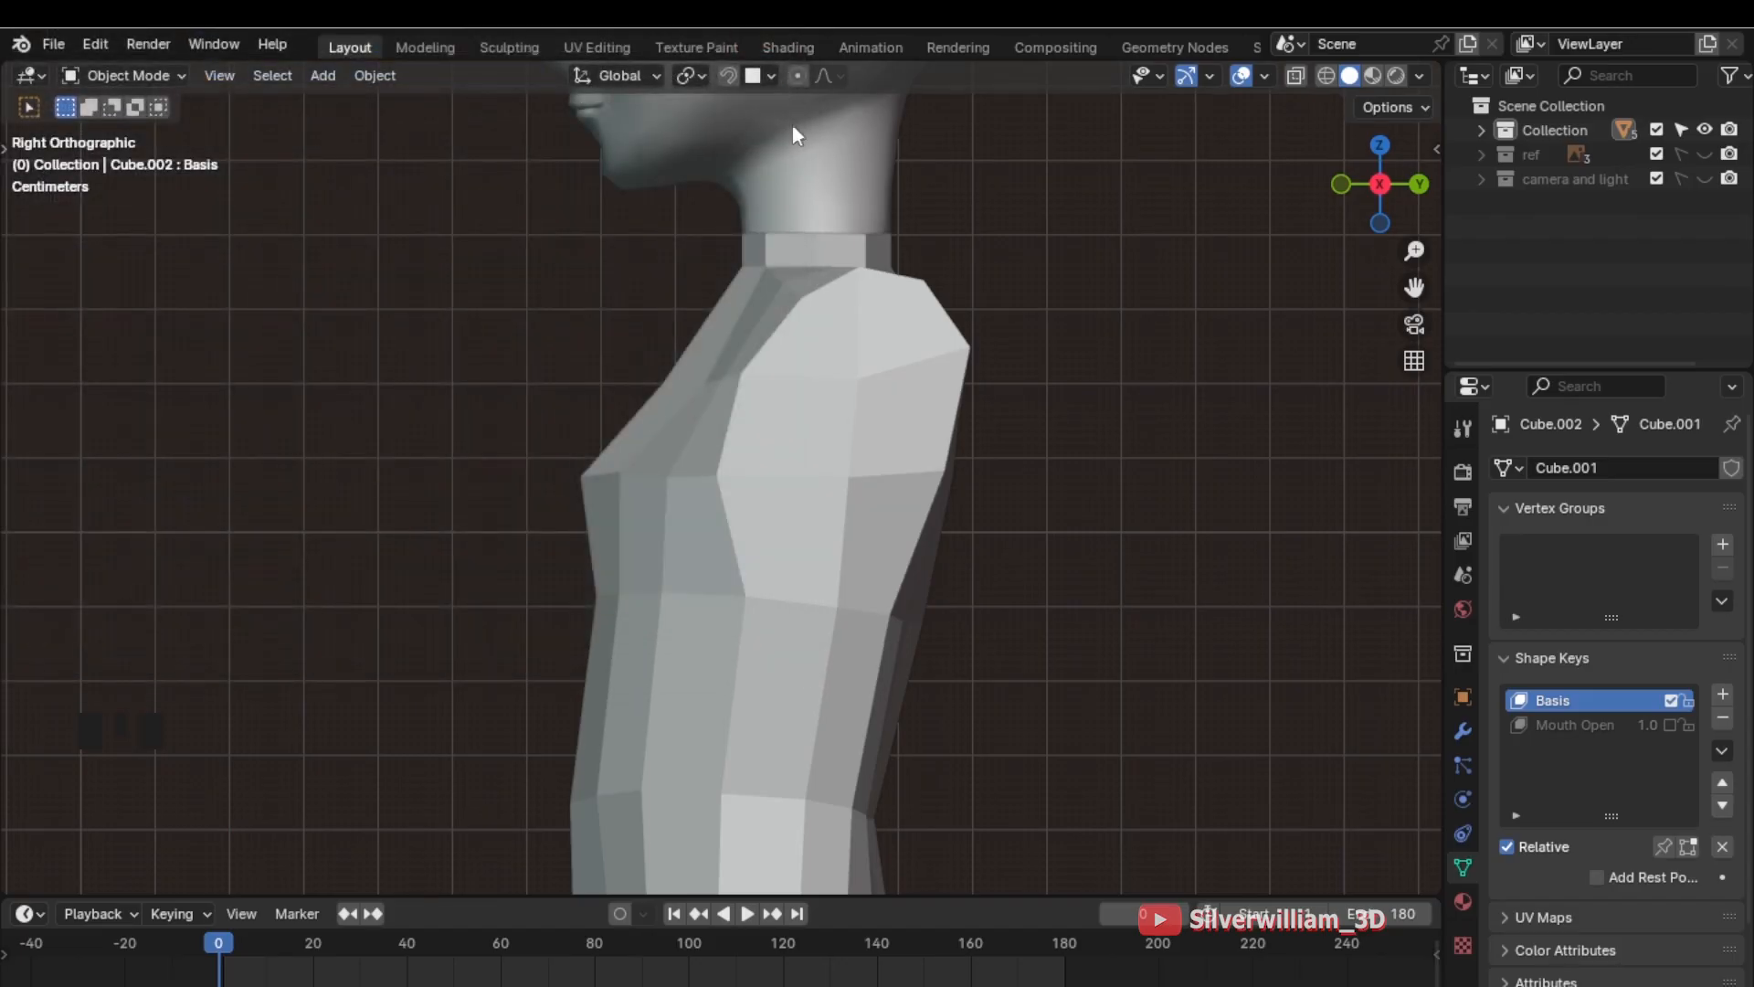
Edit the body mesh and round its shoulder face with LoopTools Circle
left_click(824, 370)
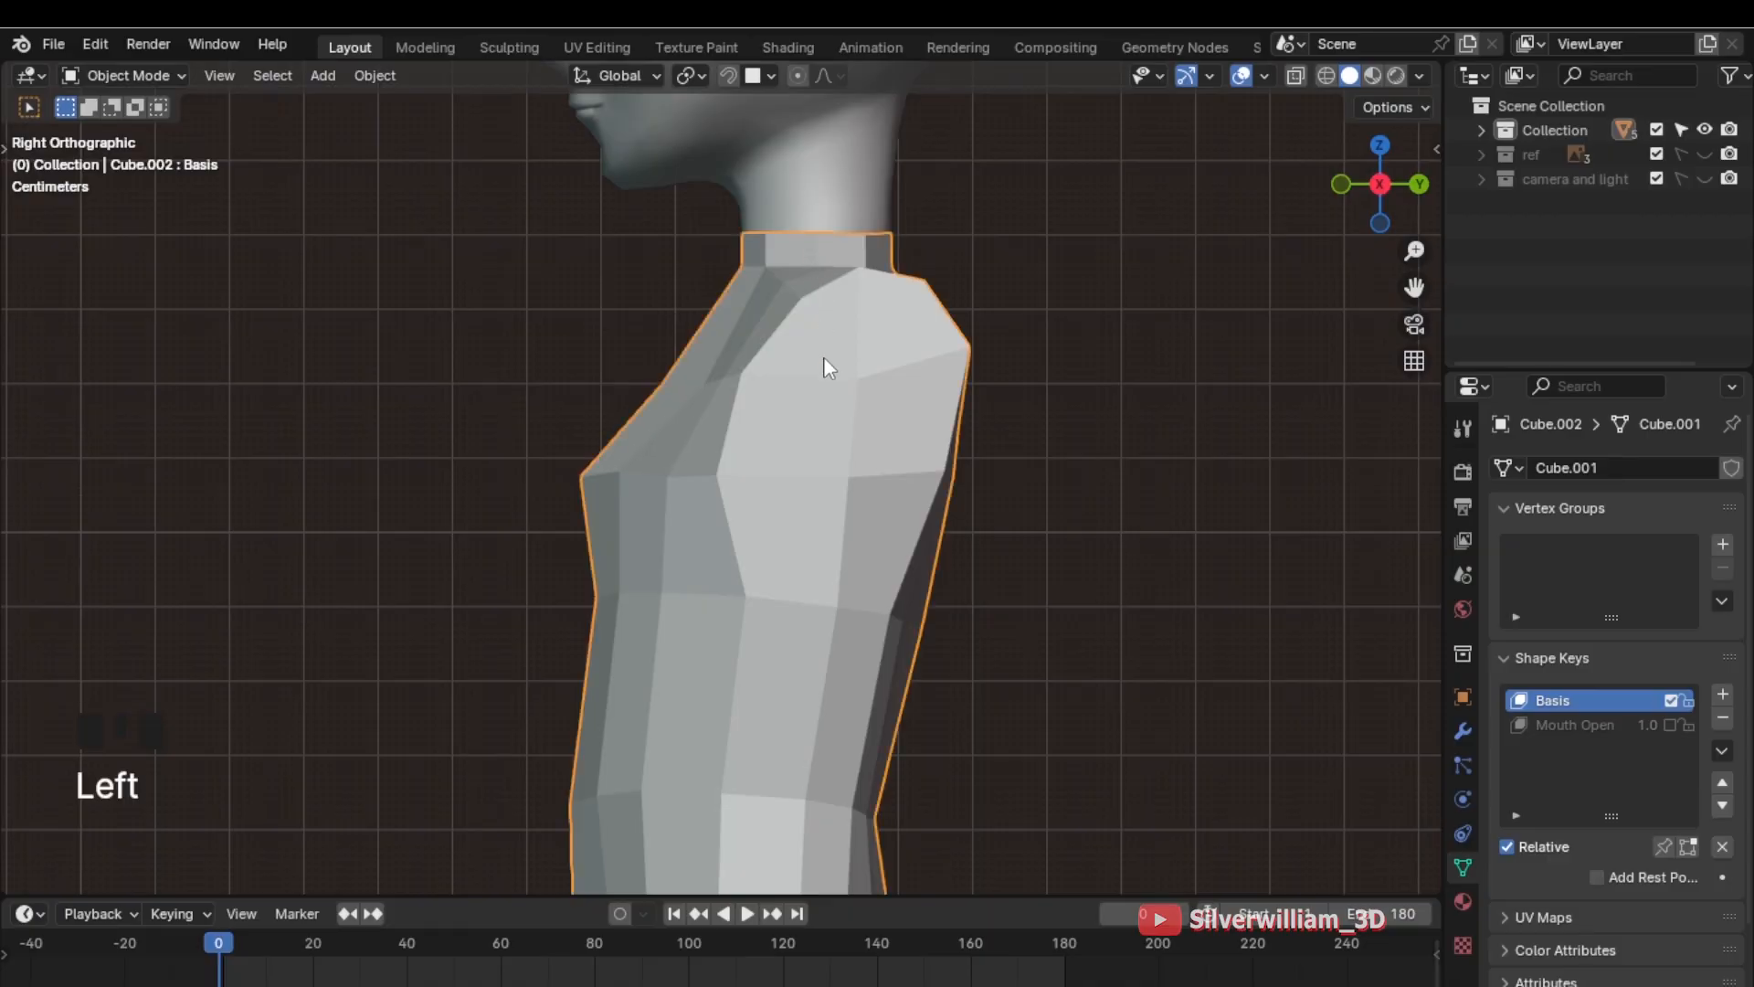
key("Tab")
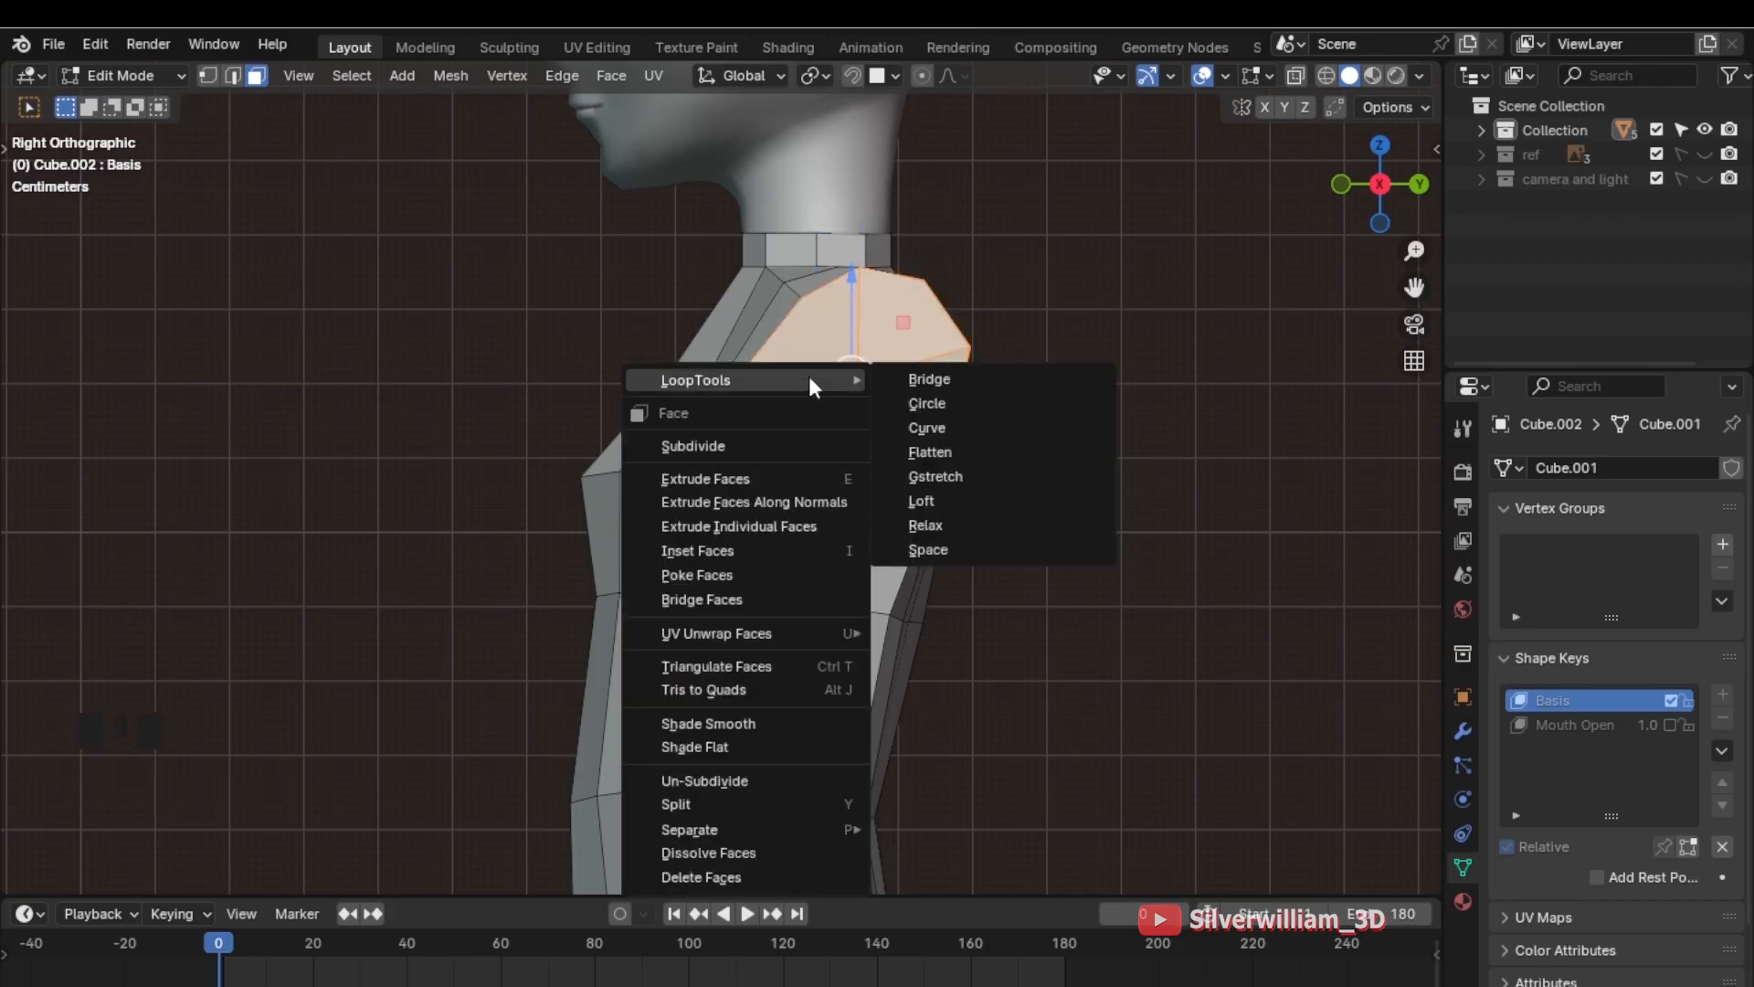
left_click(928, 403)
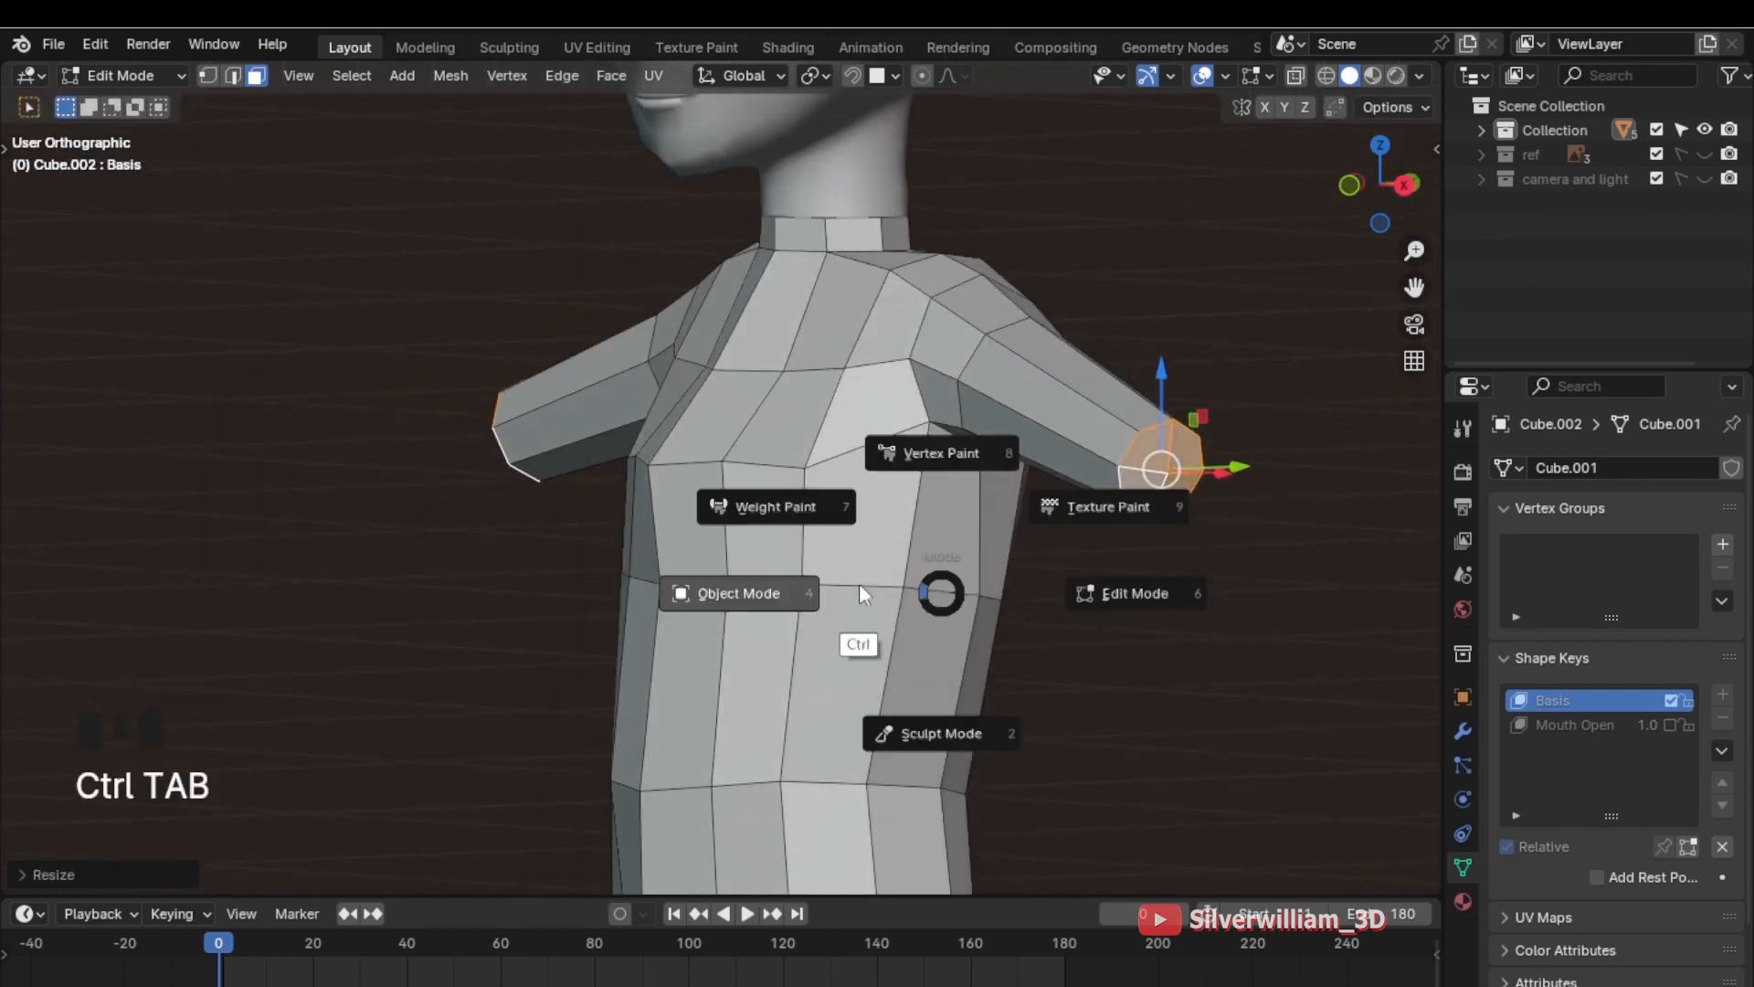
key("Tab")
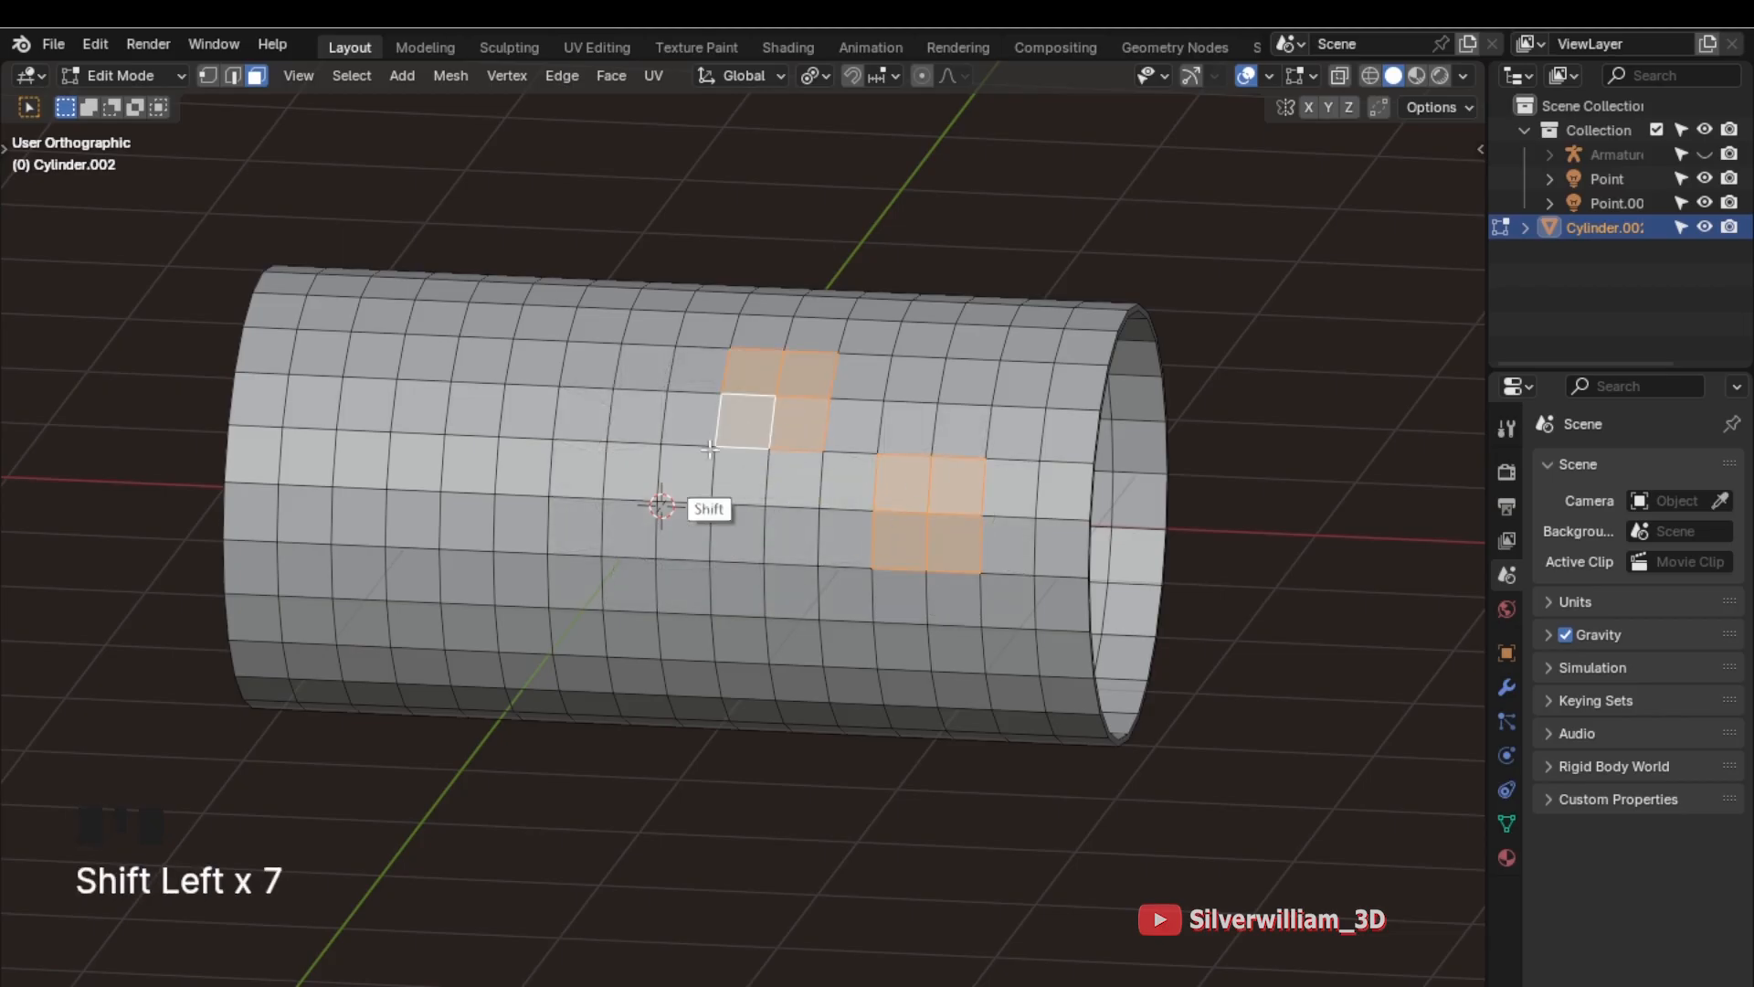
Round the selected cylinder face patches into circles via LoopTools Circle
right_click(660, 505)
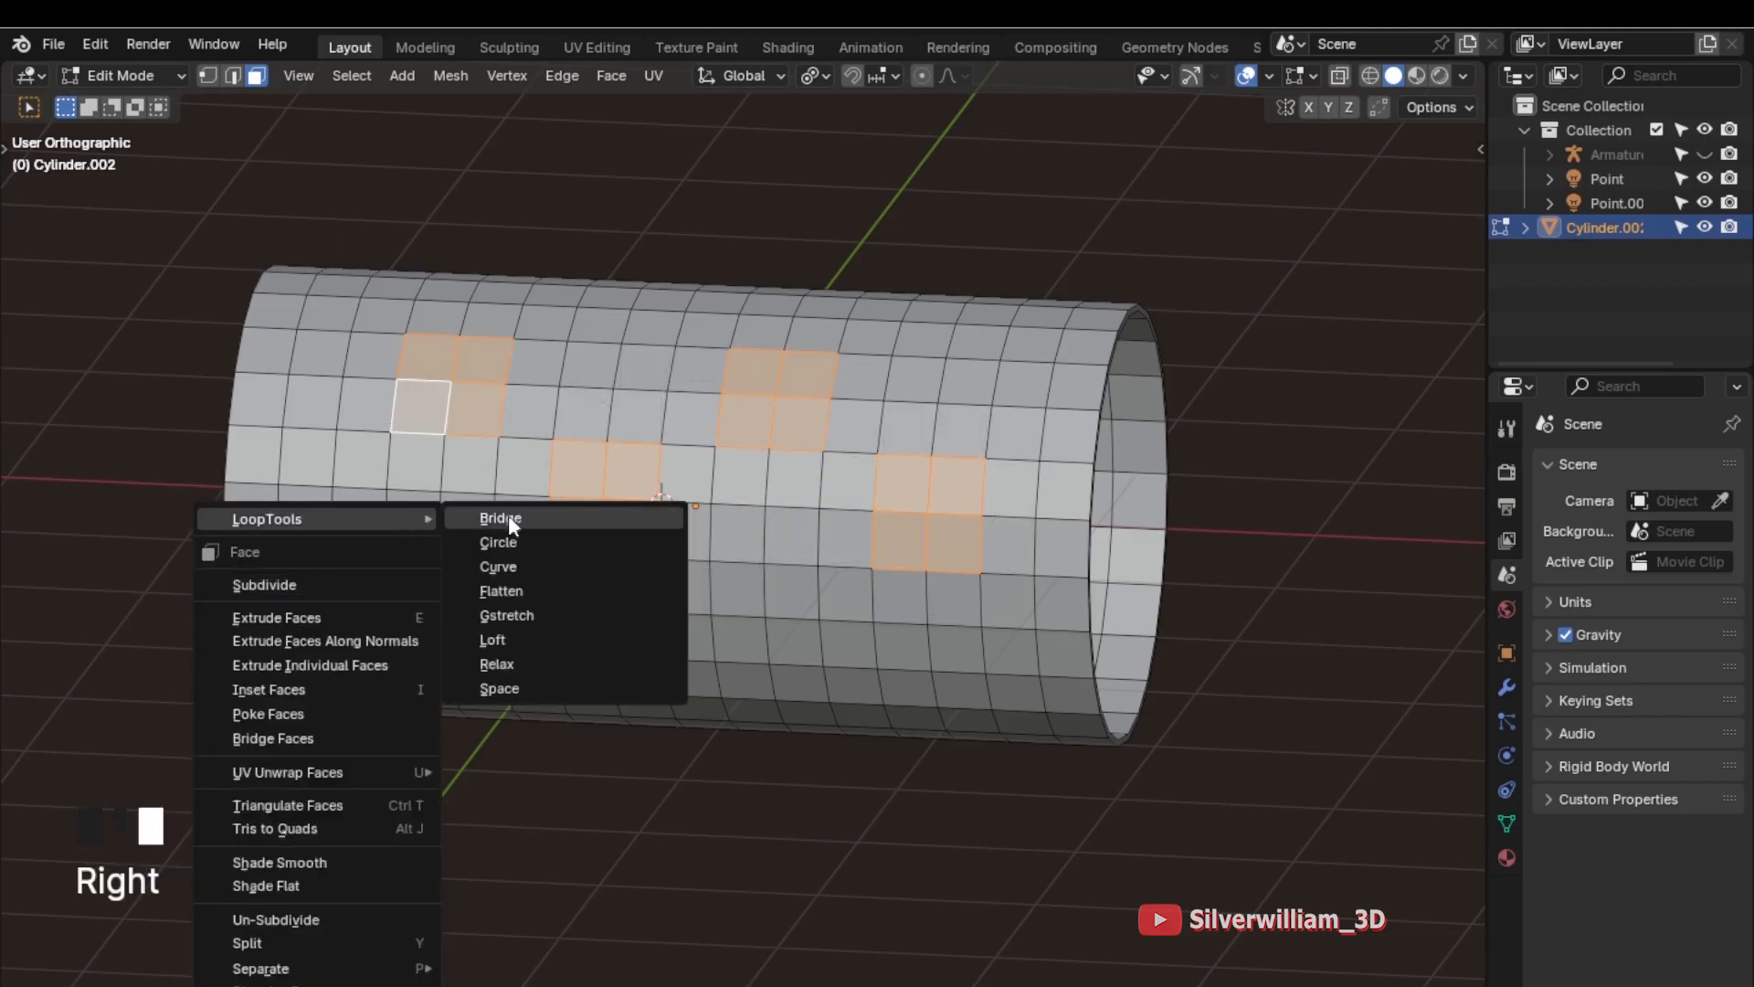
left_click(499, 542)
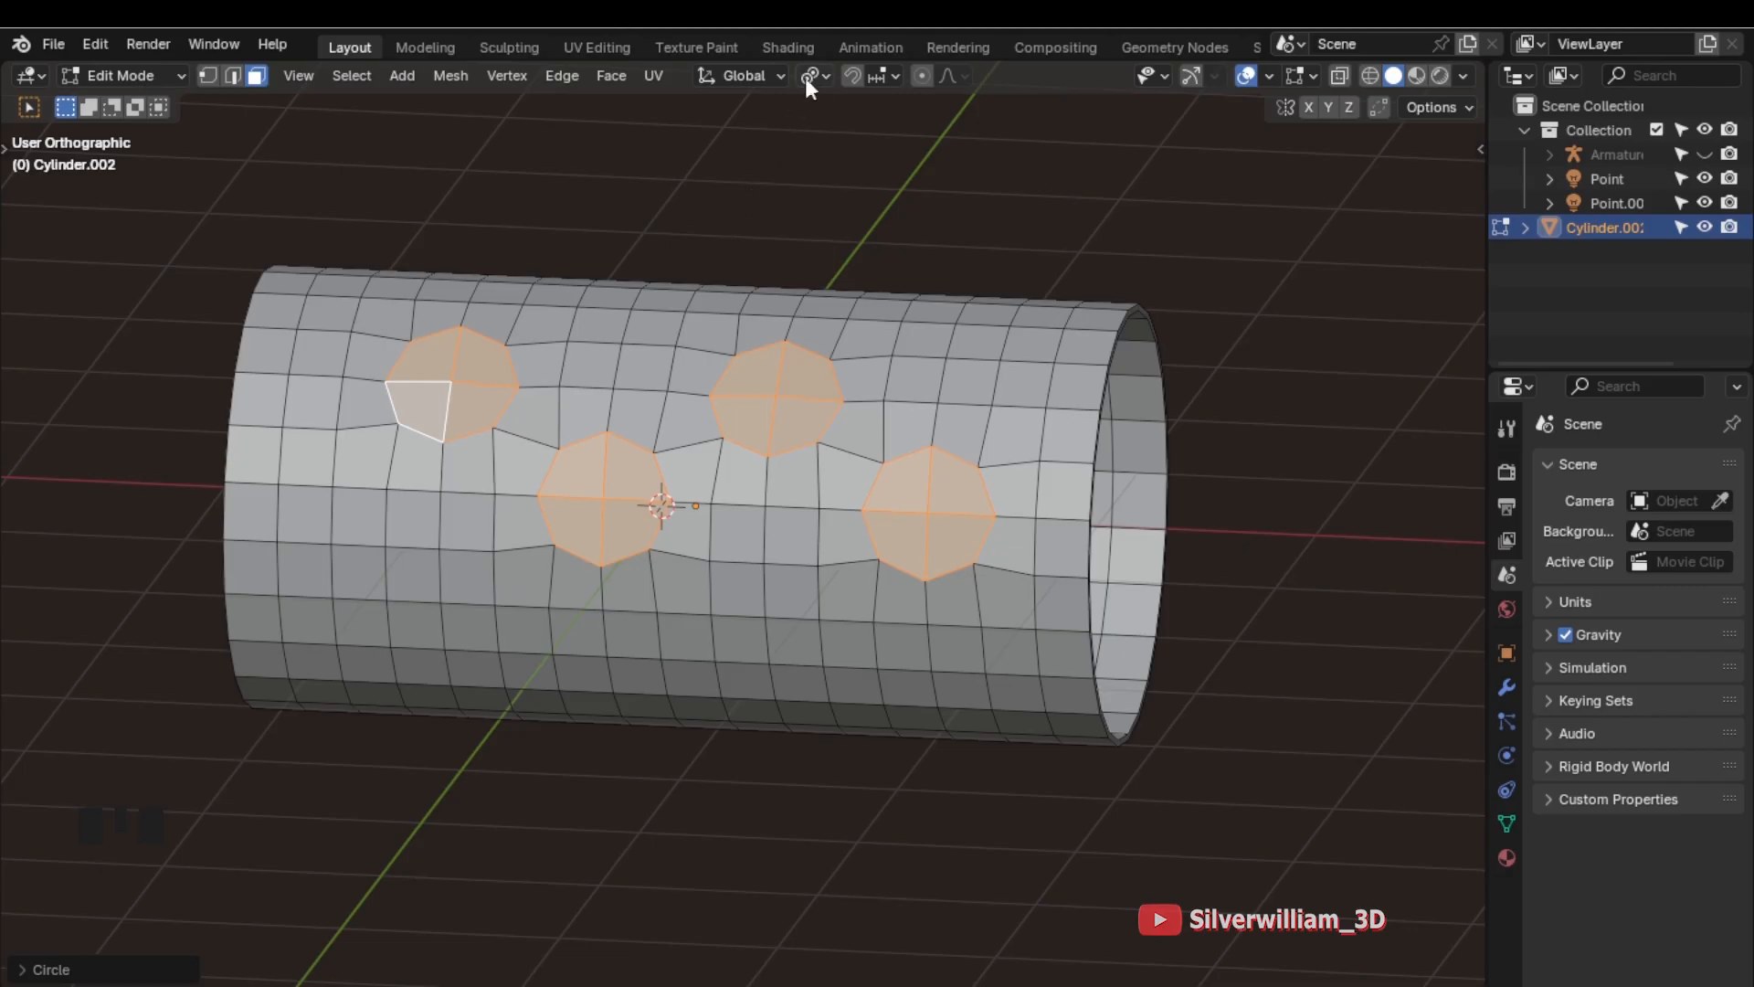
left_click(812, 76)
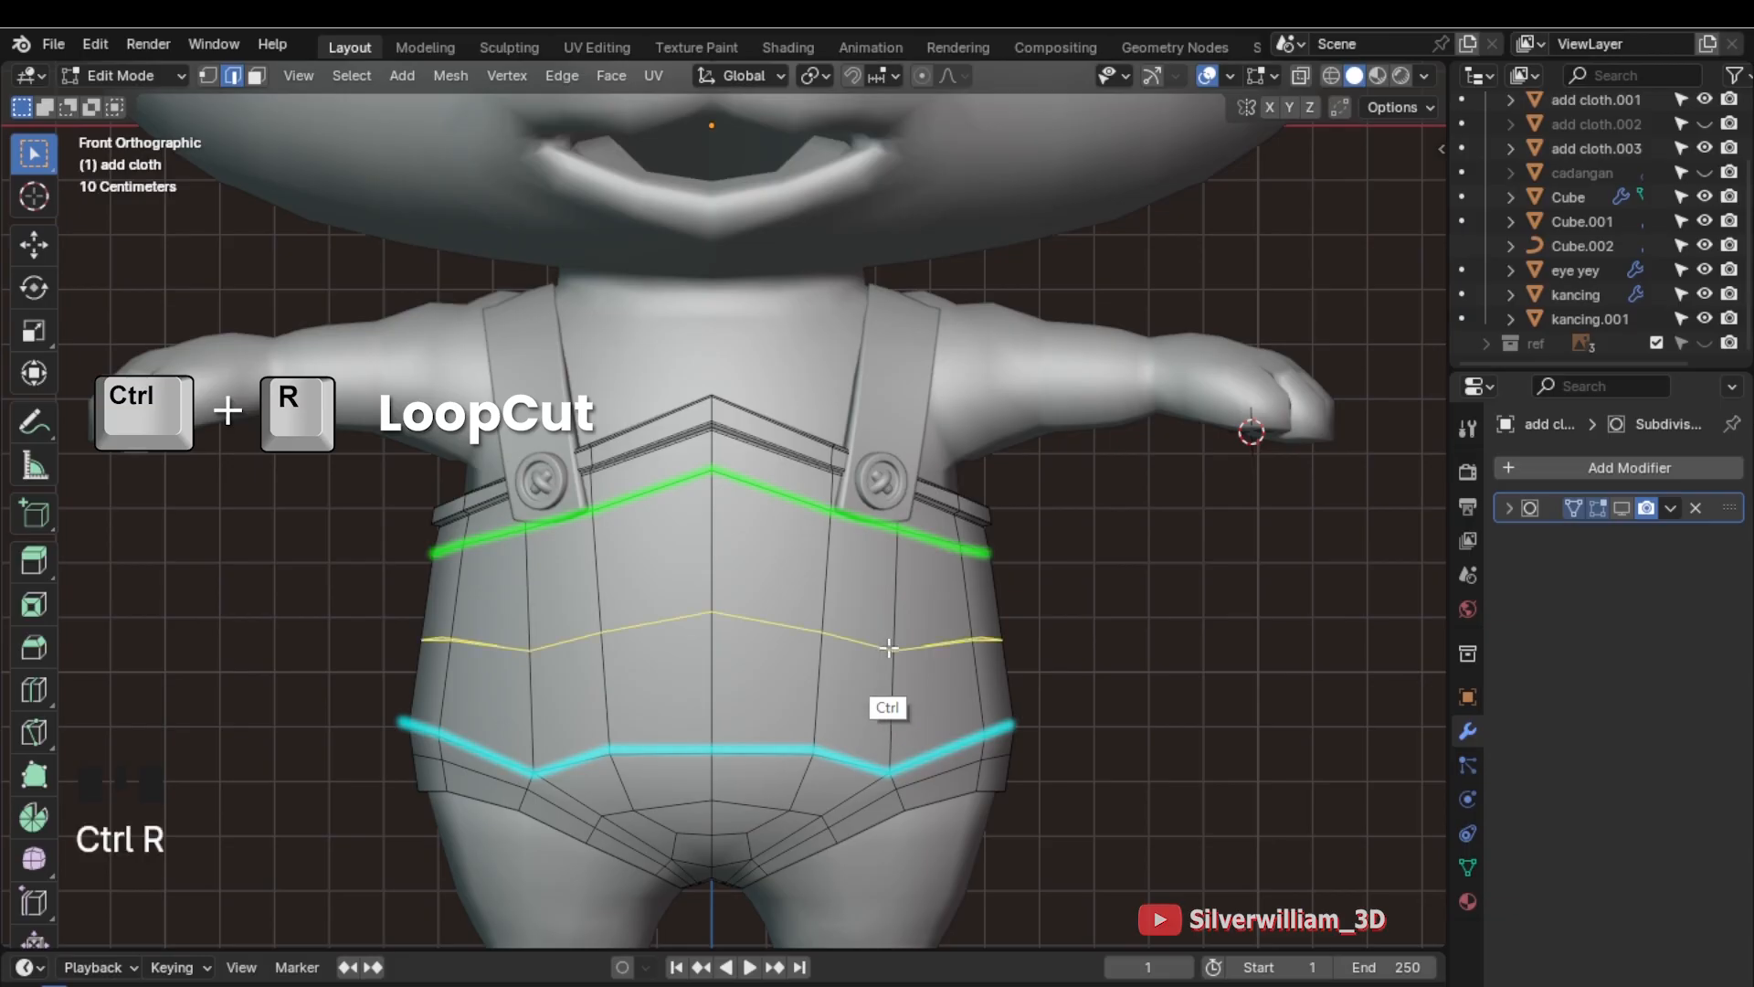
Add a loop cut across the overalls and slide it evenly, flipping the followed neighbour loop
left_click(891, 648)
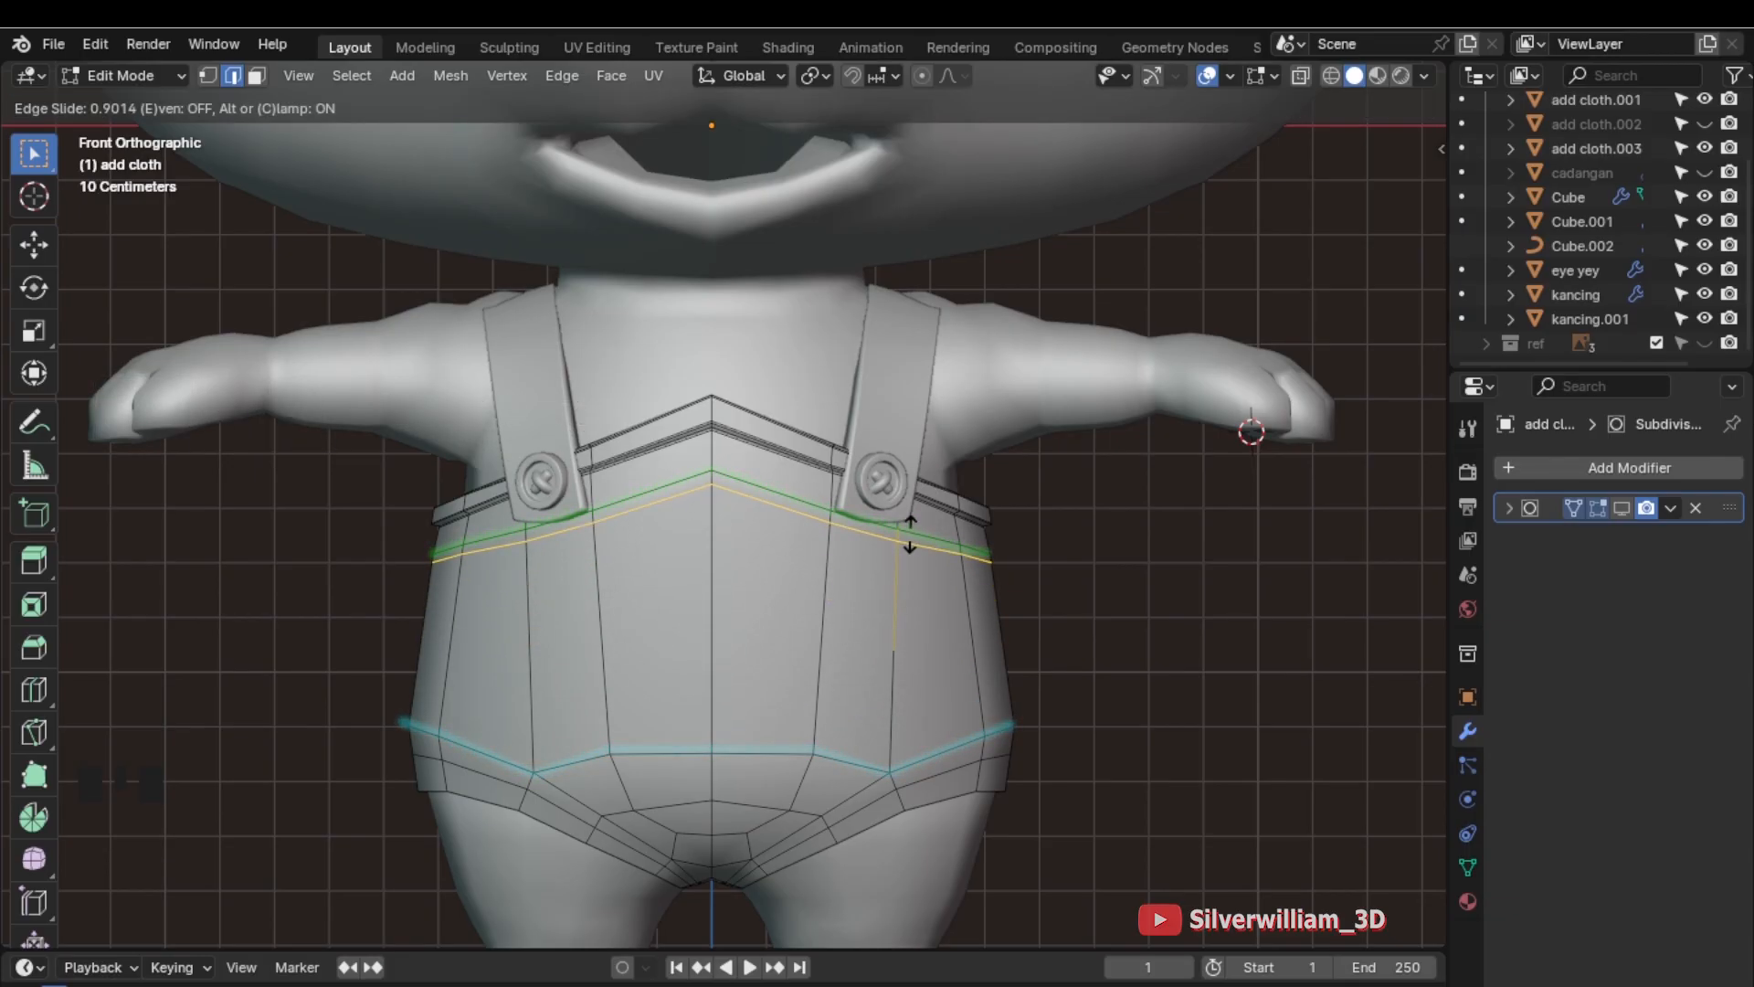
left_click_drag(910, 543, 910, 733)
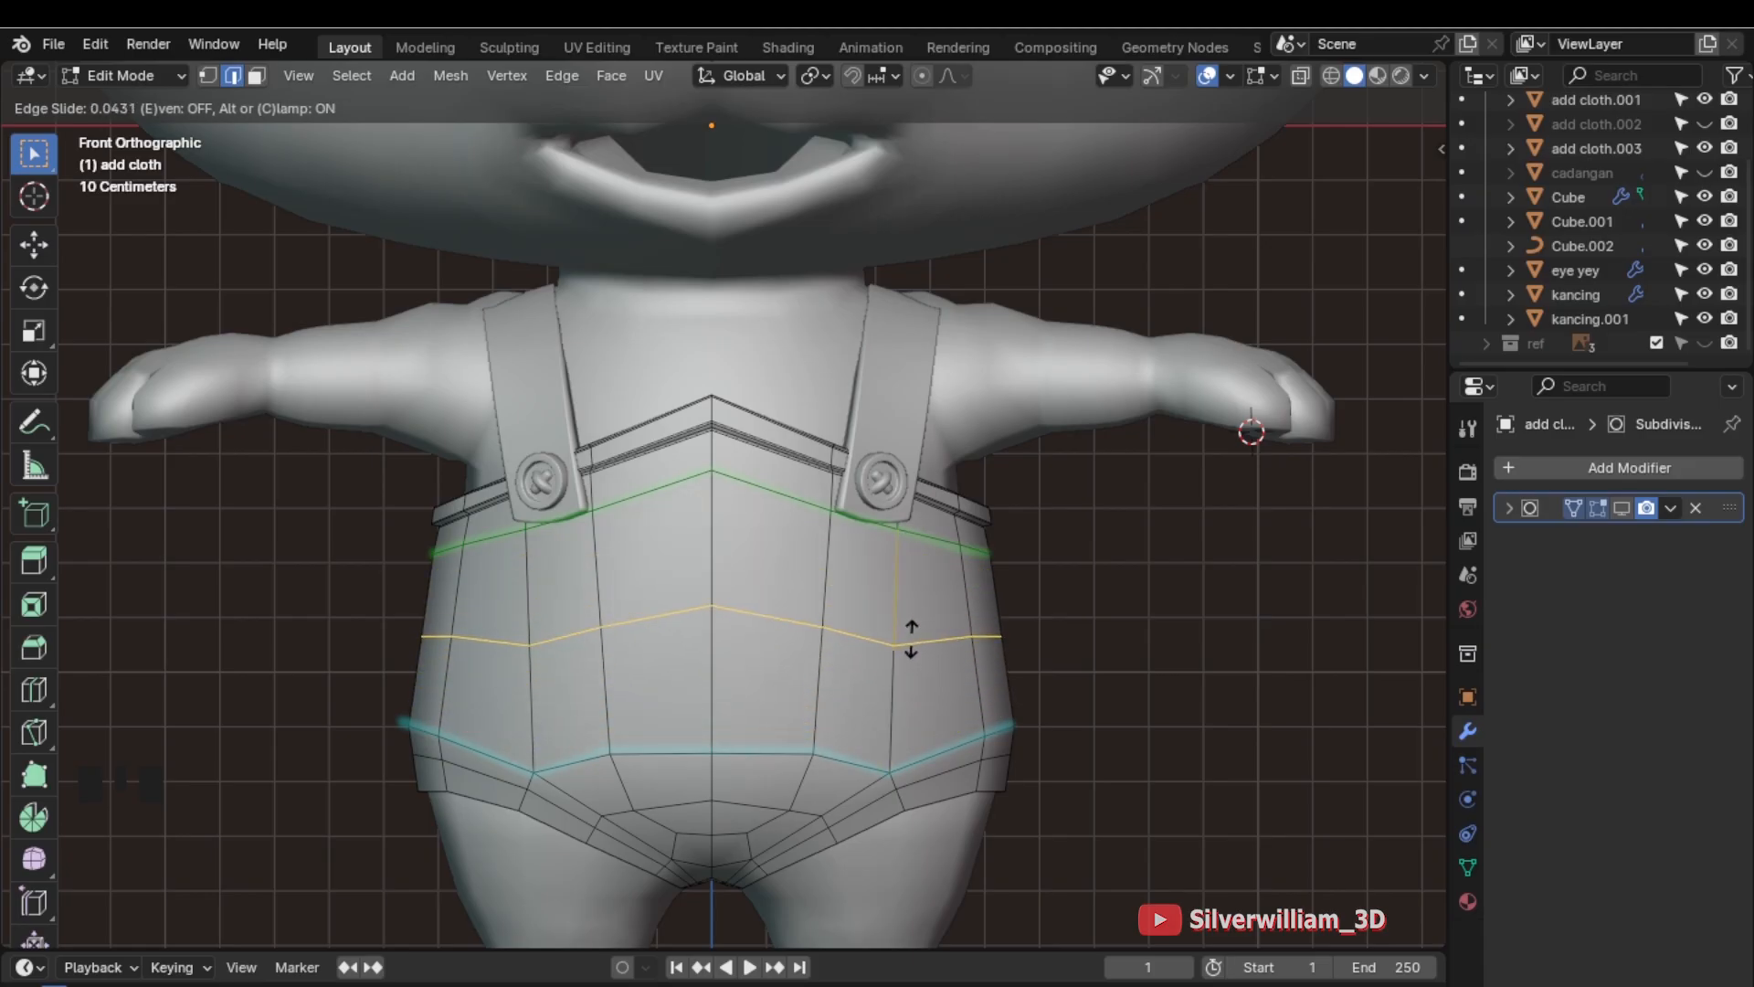
key("E")
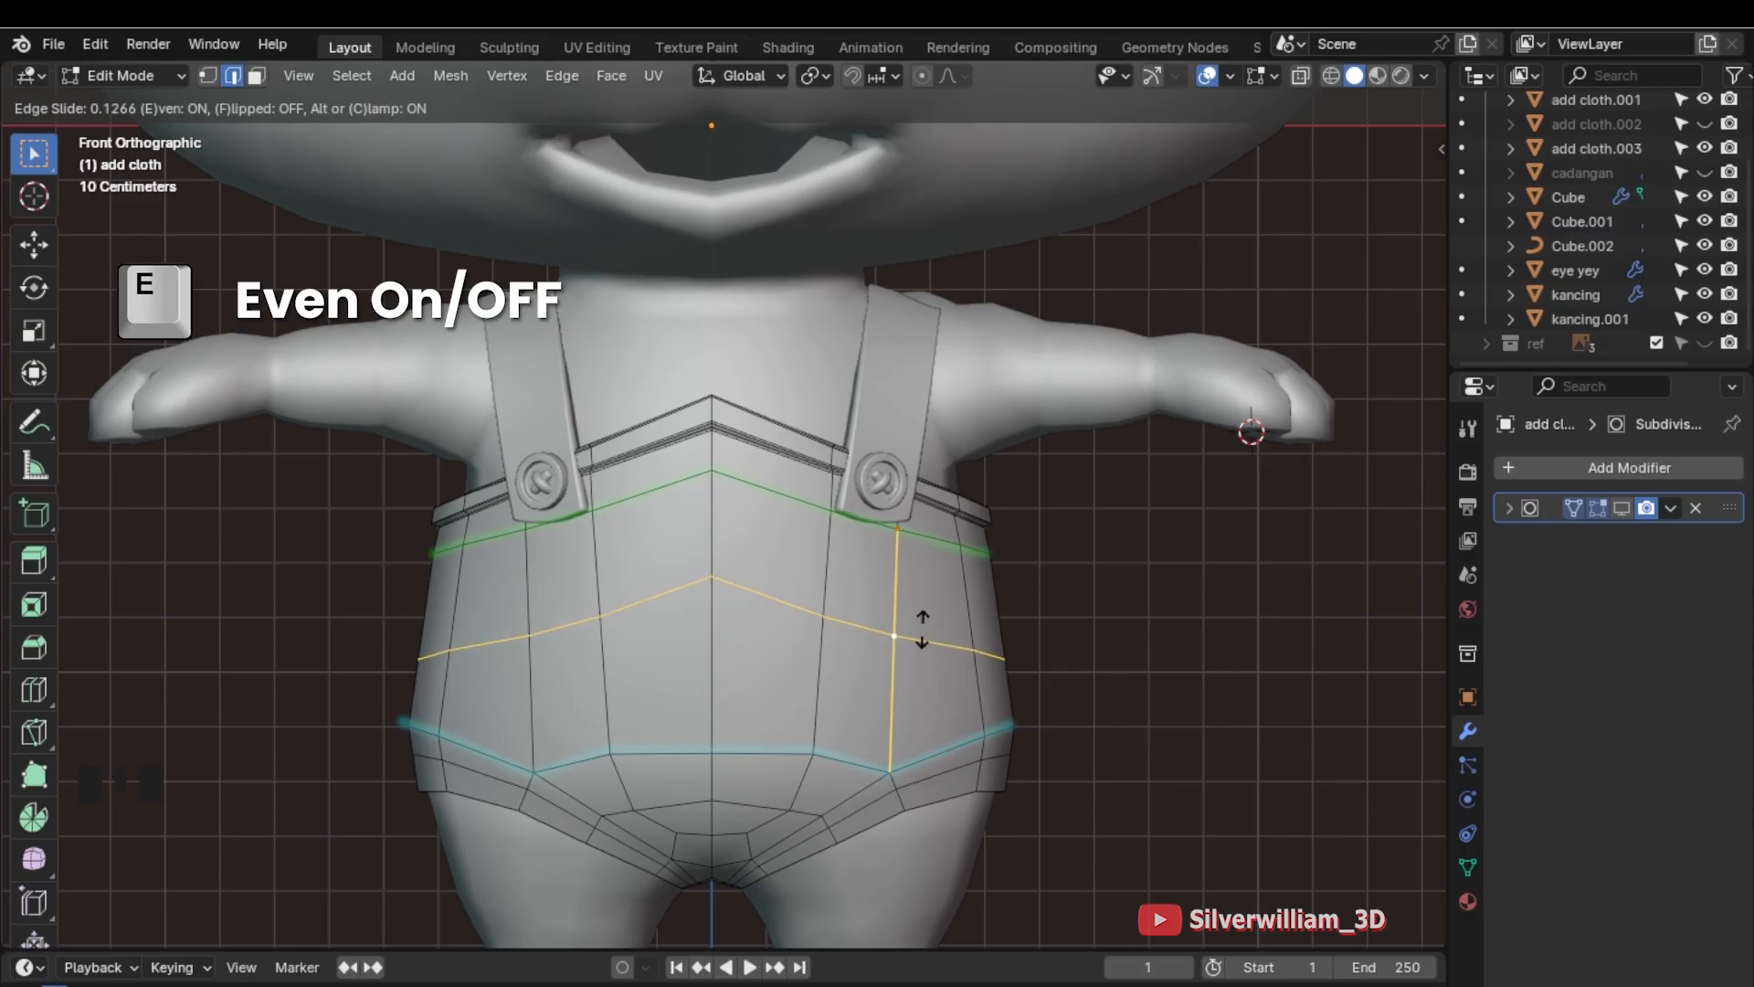
key("f")
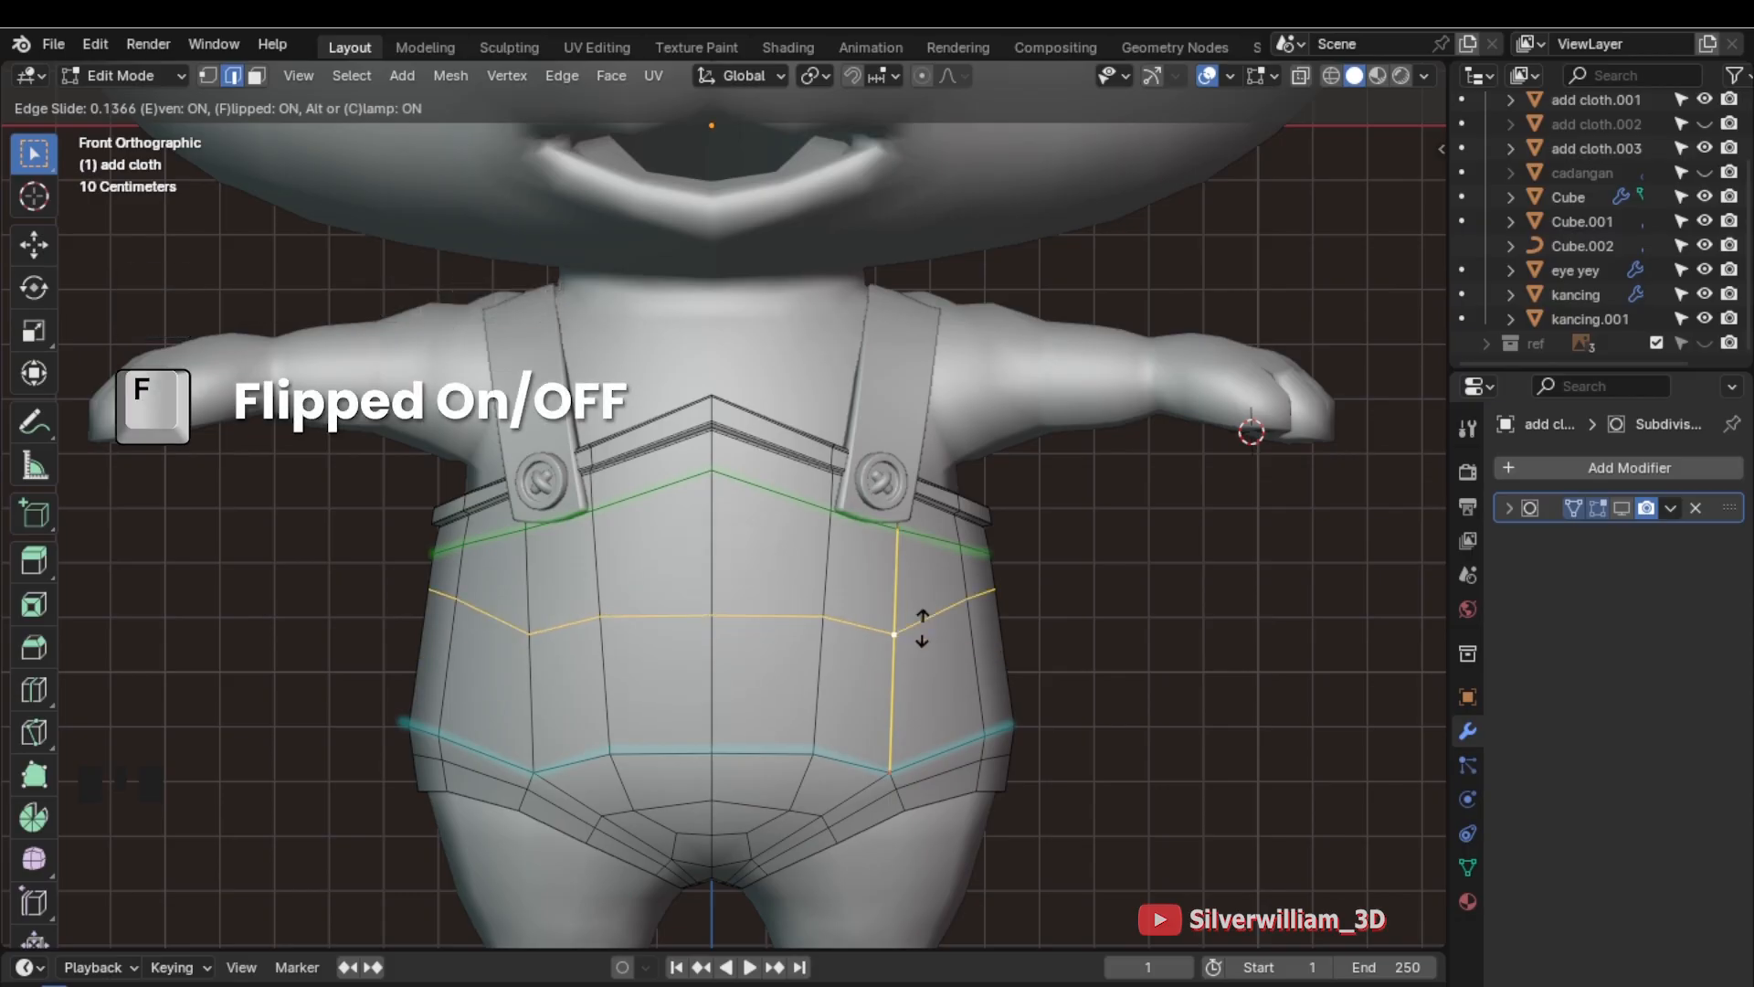
key("F")
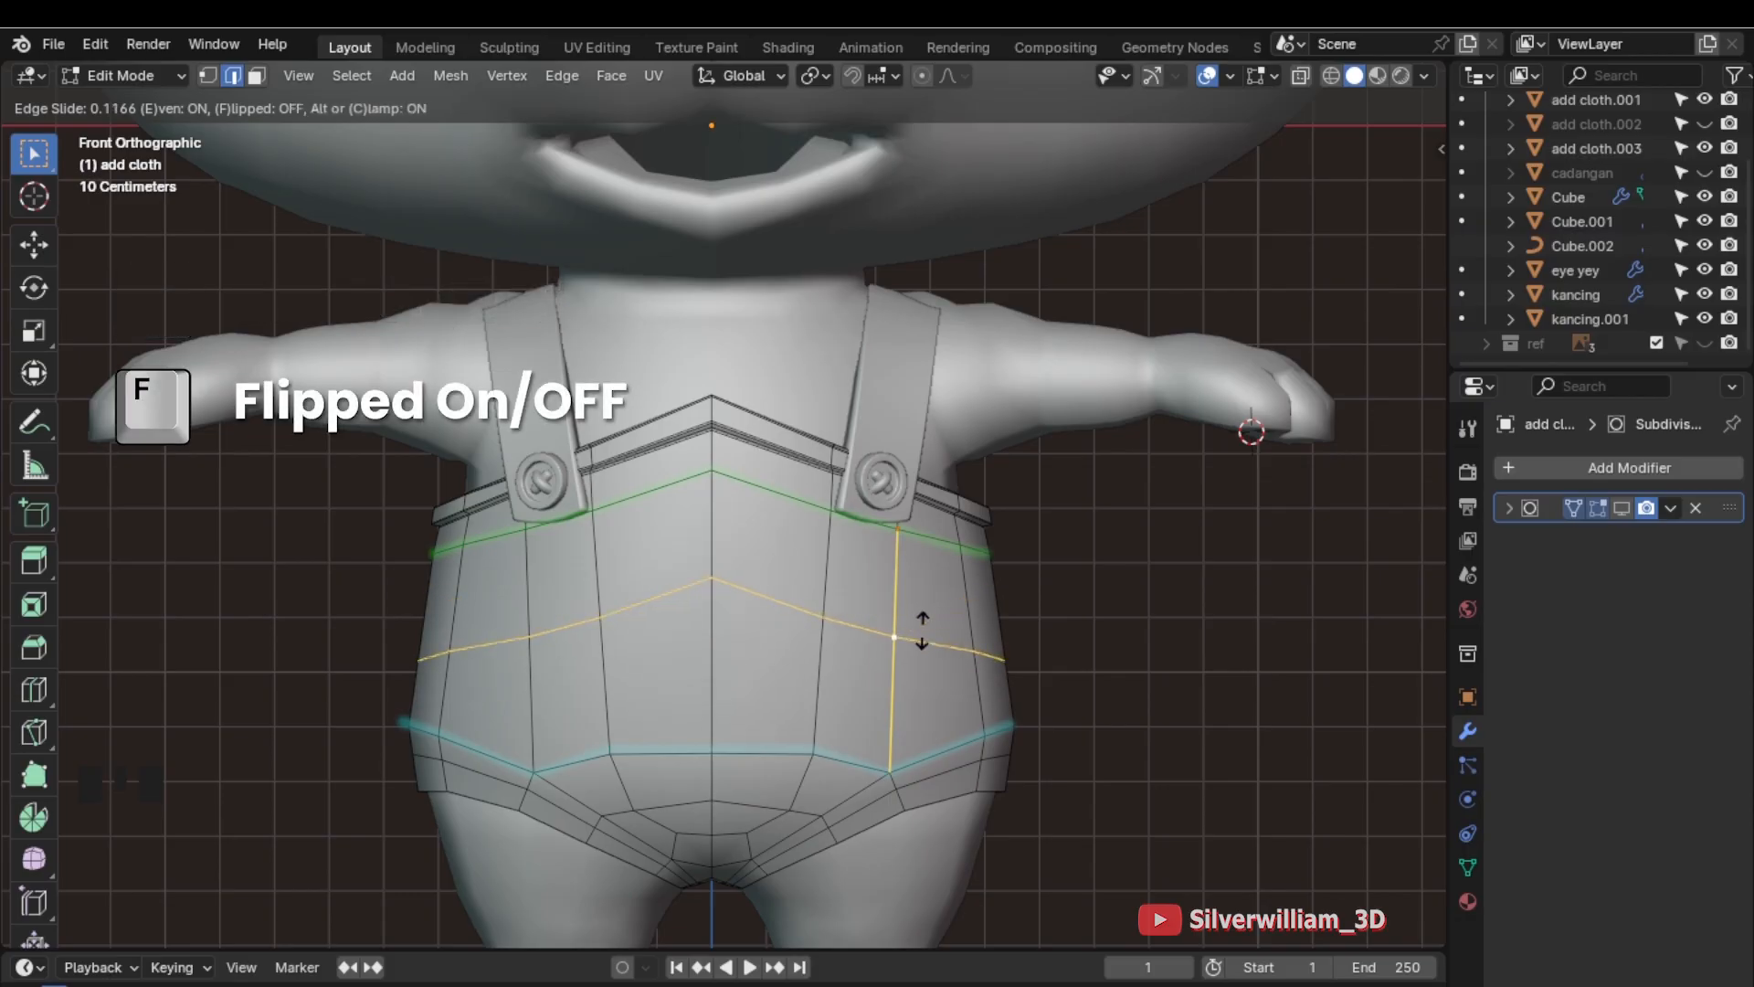
key("F")
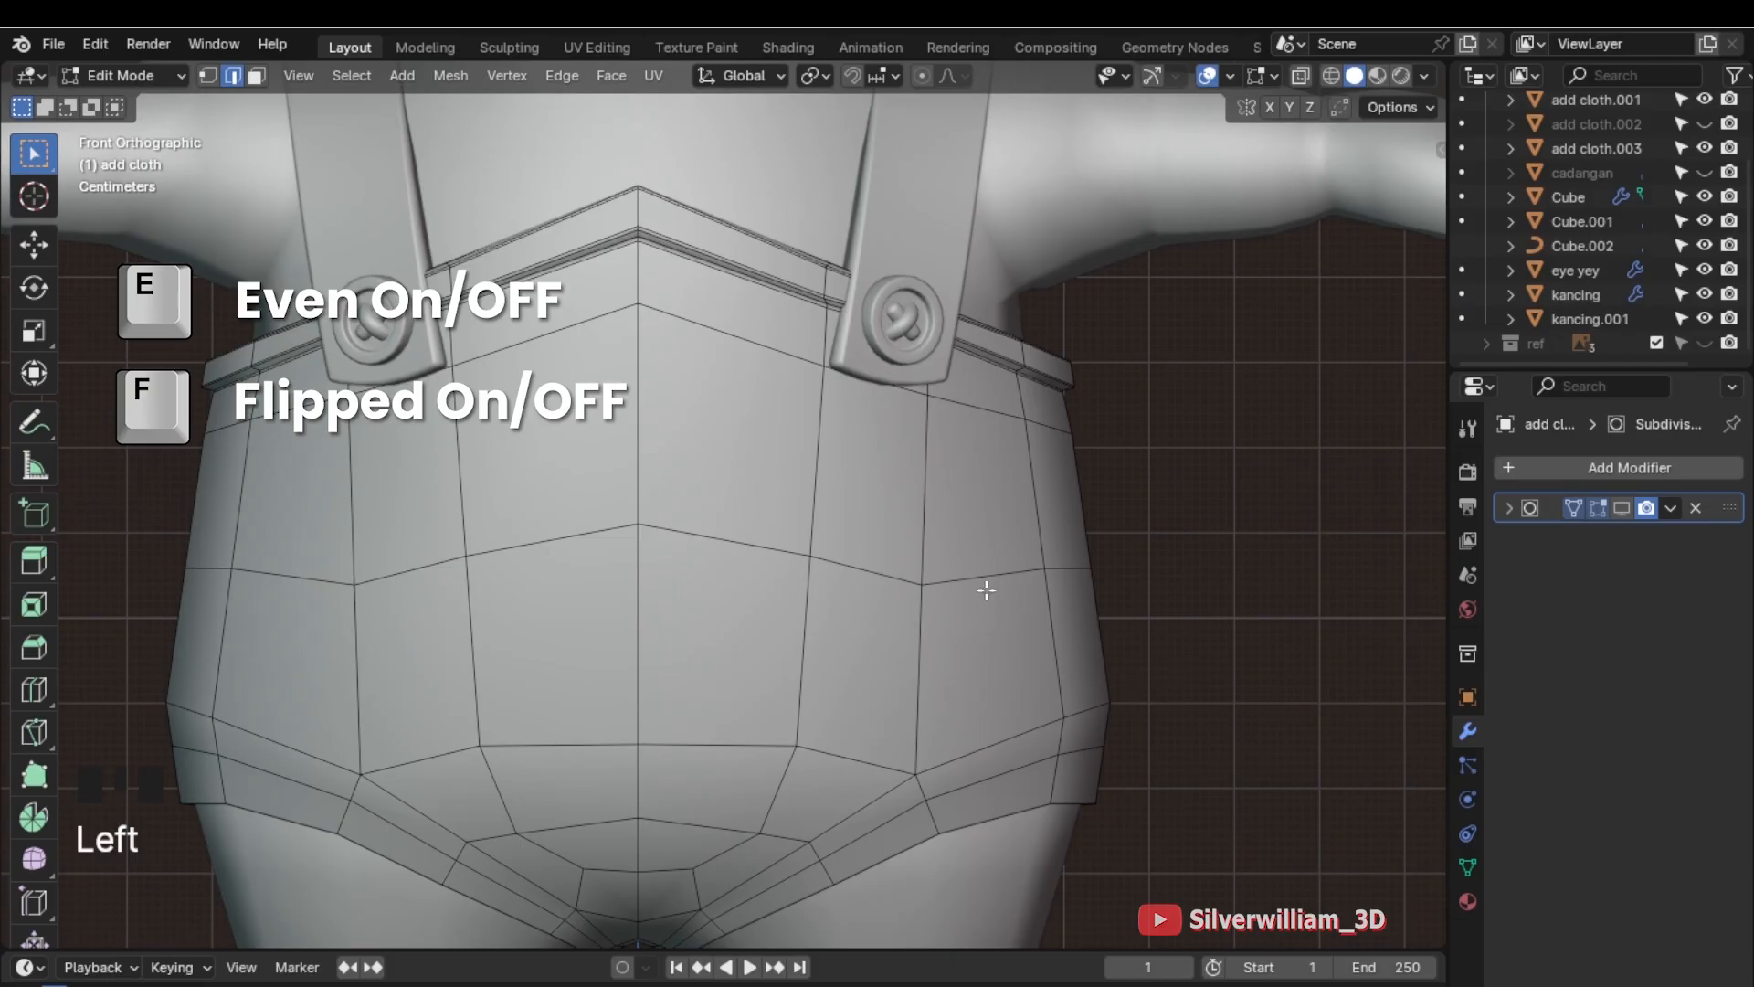
Slide the belly edge loop with G G, unclamped so it passes neighbouring edges
left_click(984, 580)
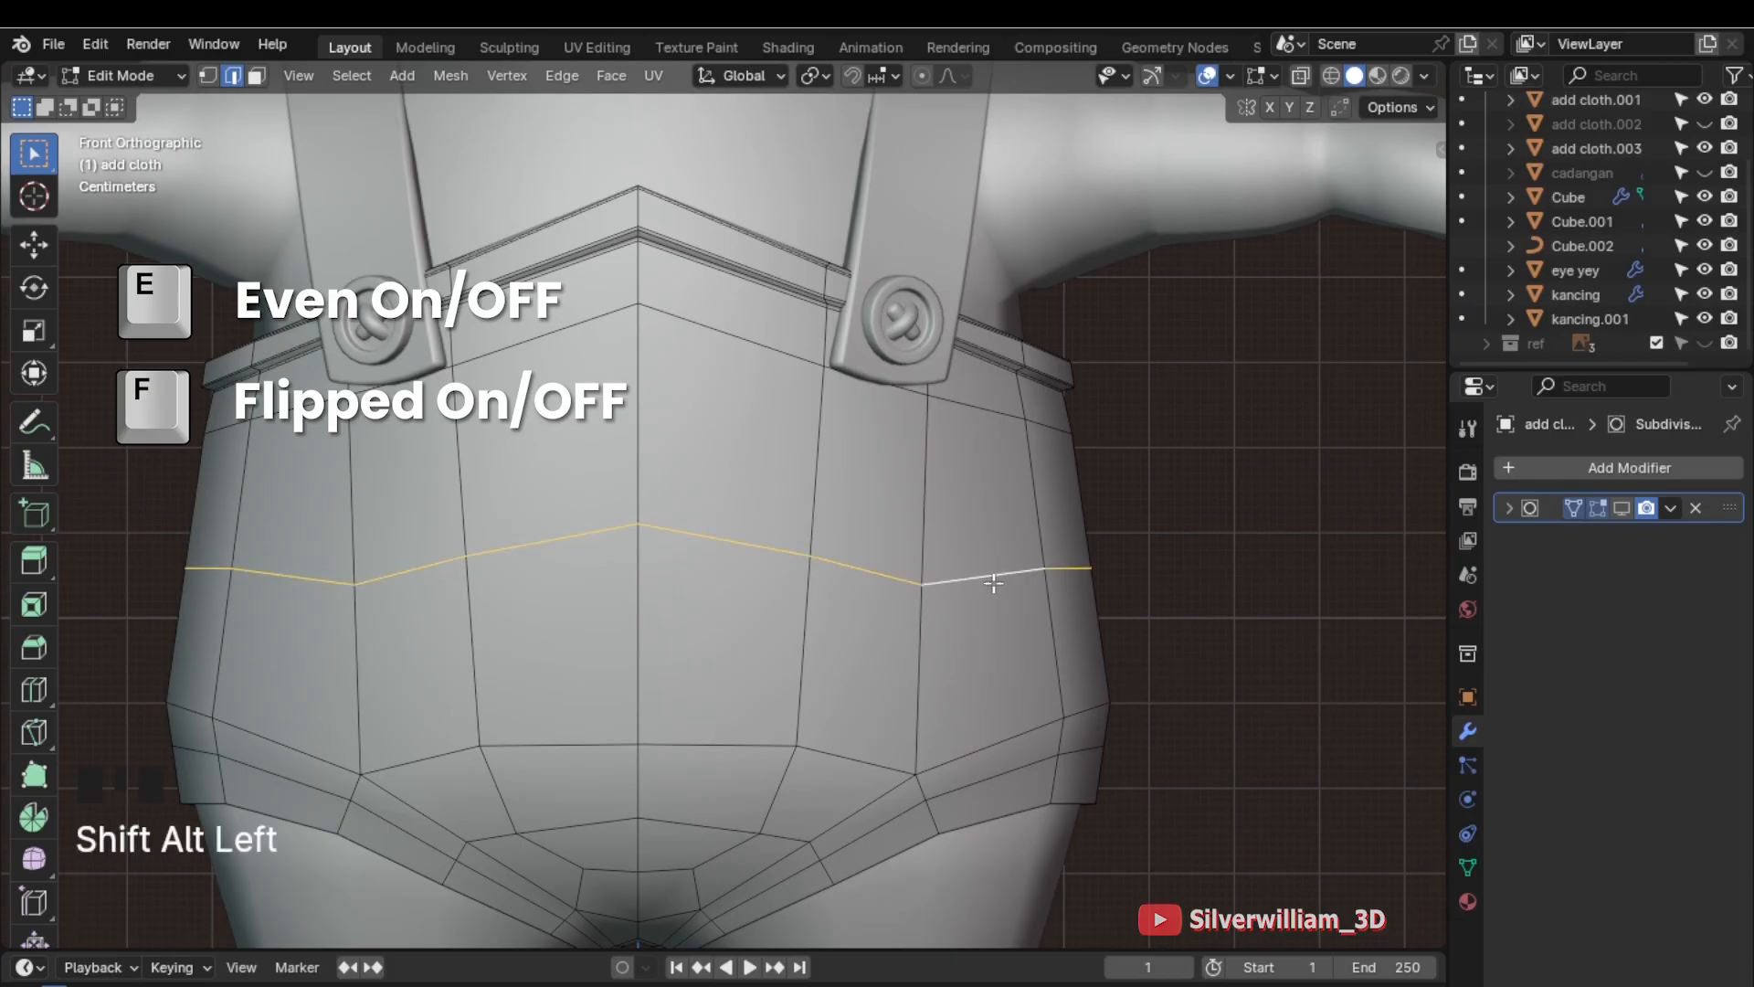
left_click_drag(993, 581, 980, 673)
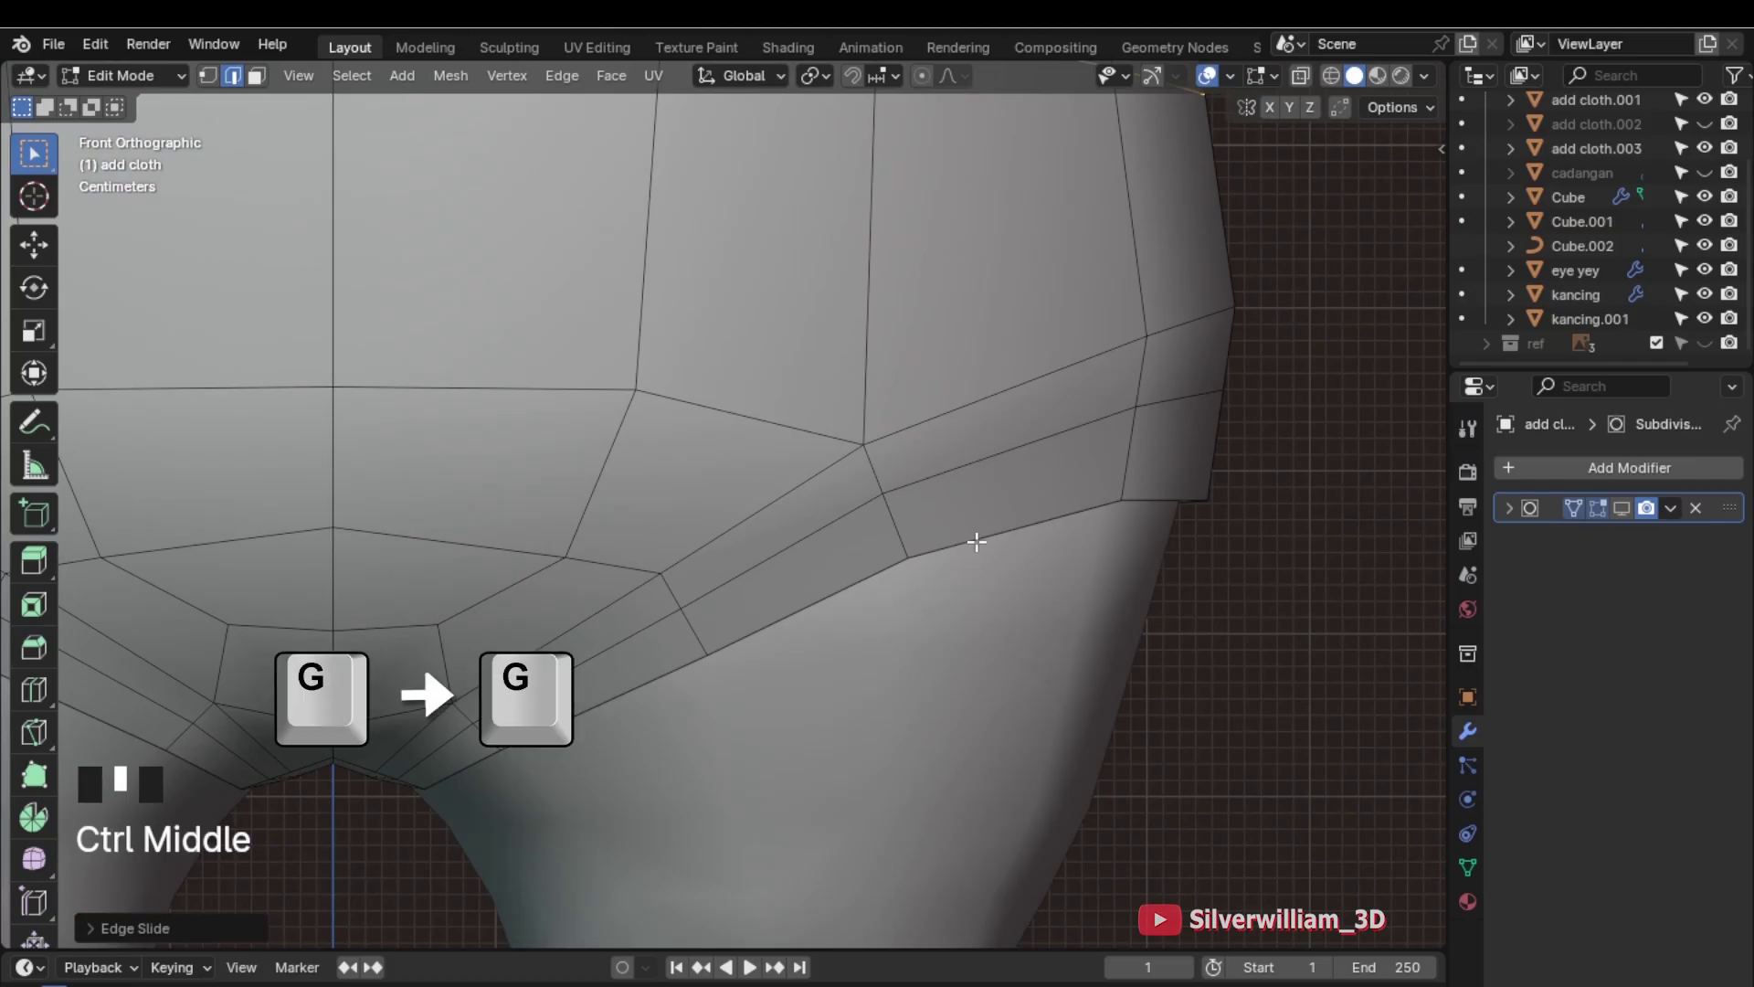
key("g")
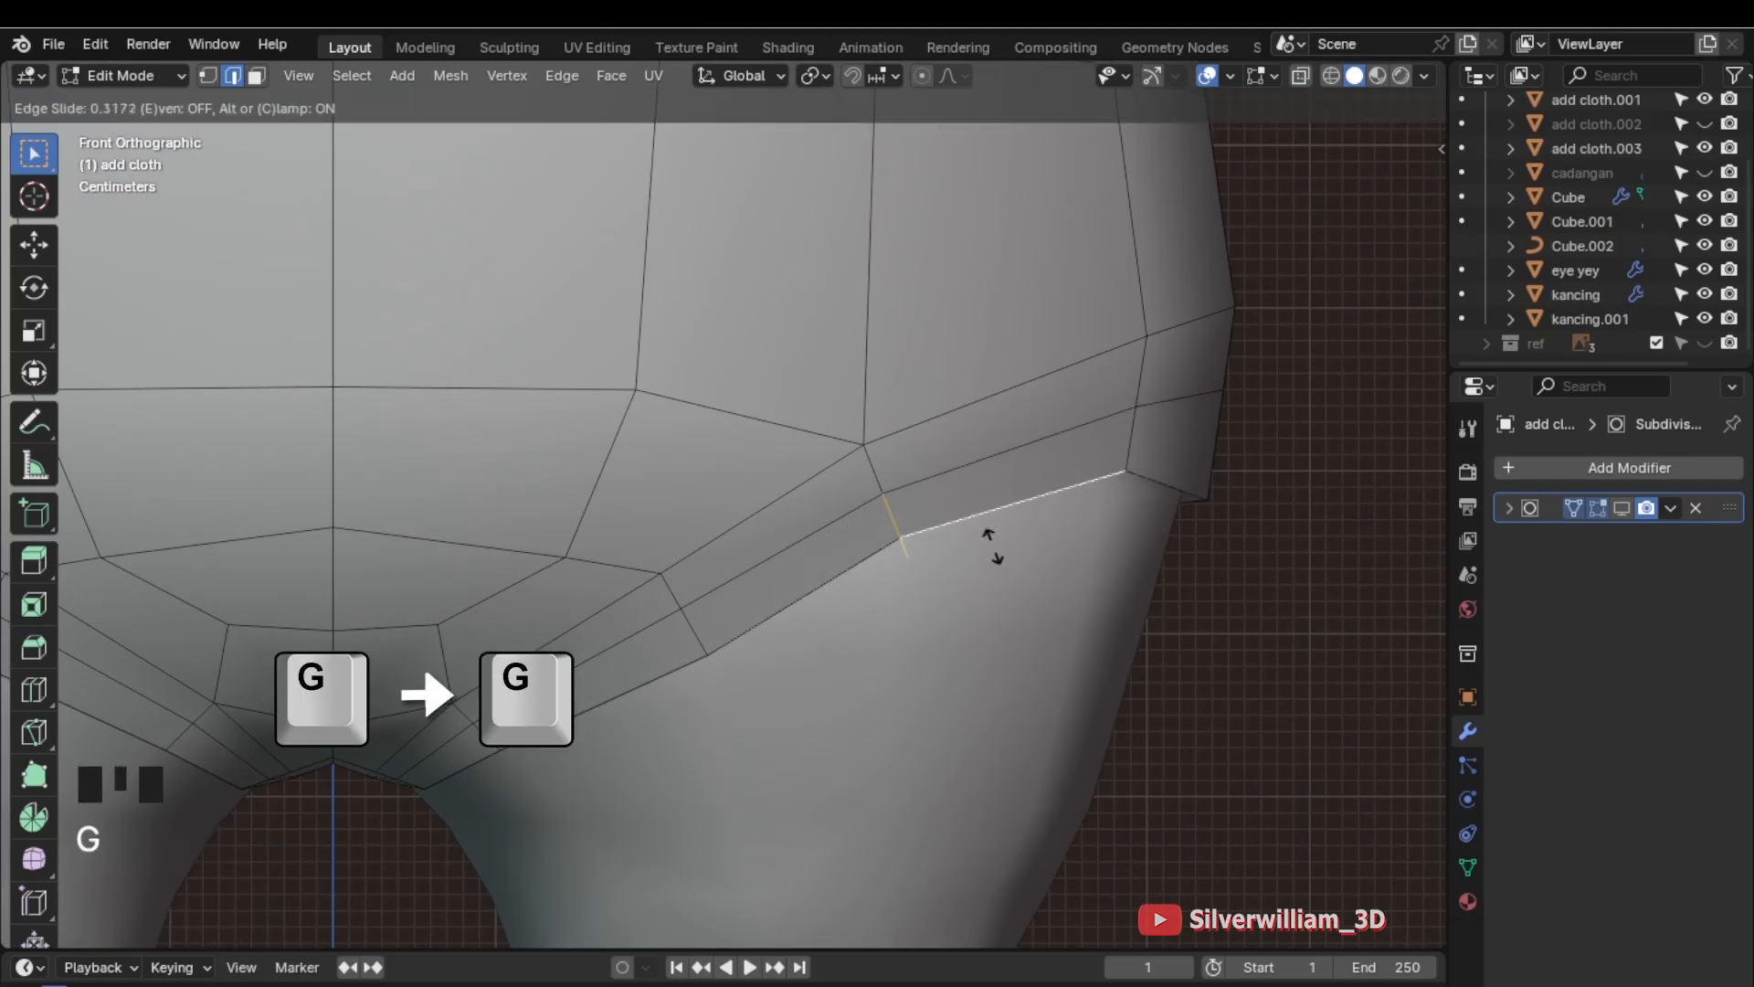
mouse_move(1047, 749)
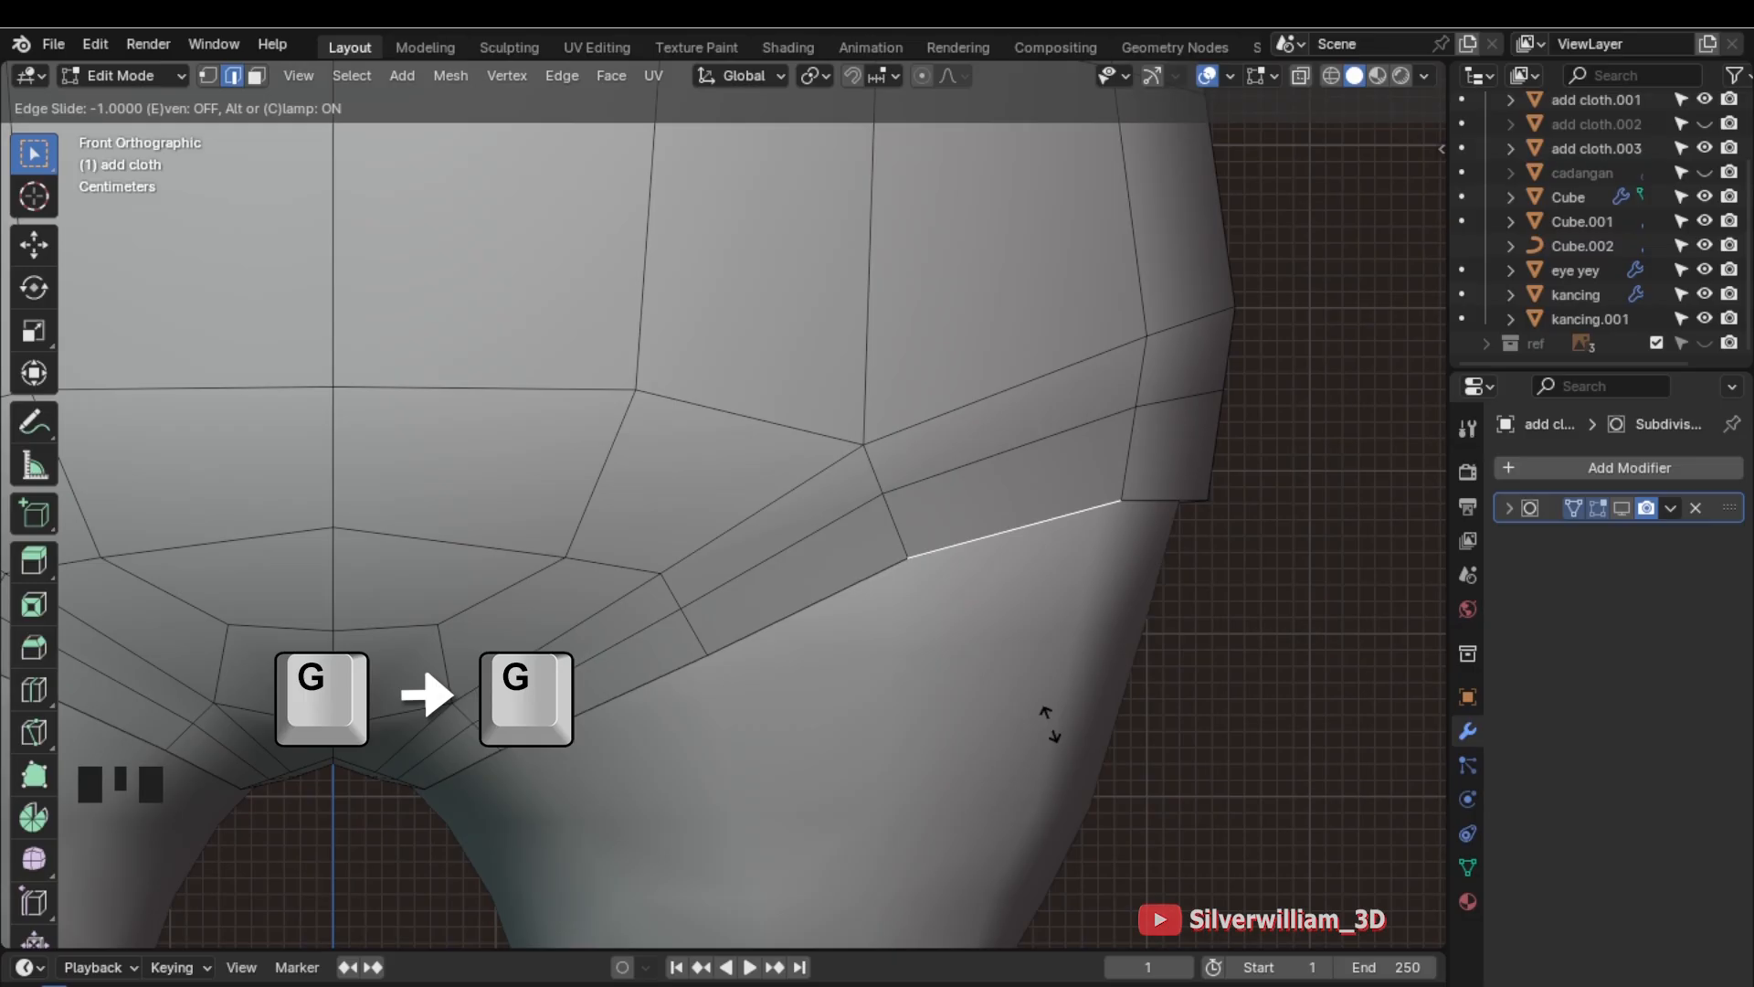
key("C")
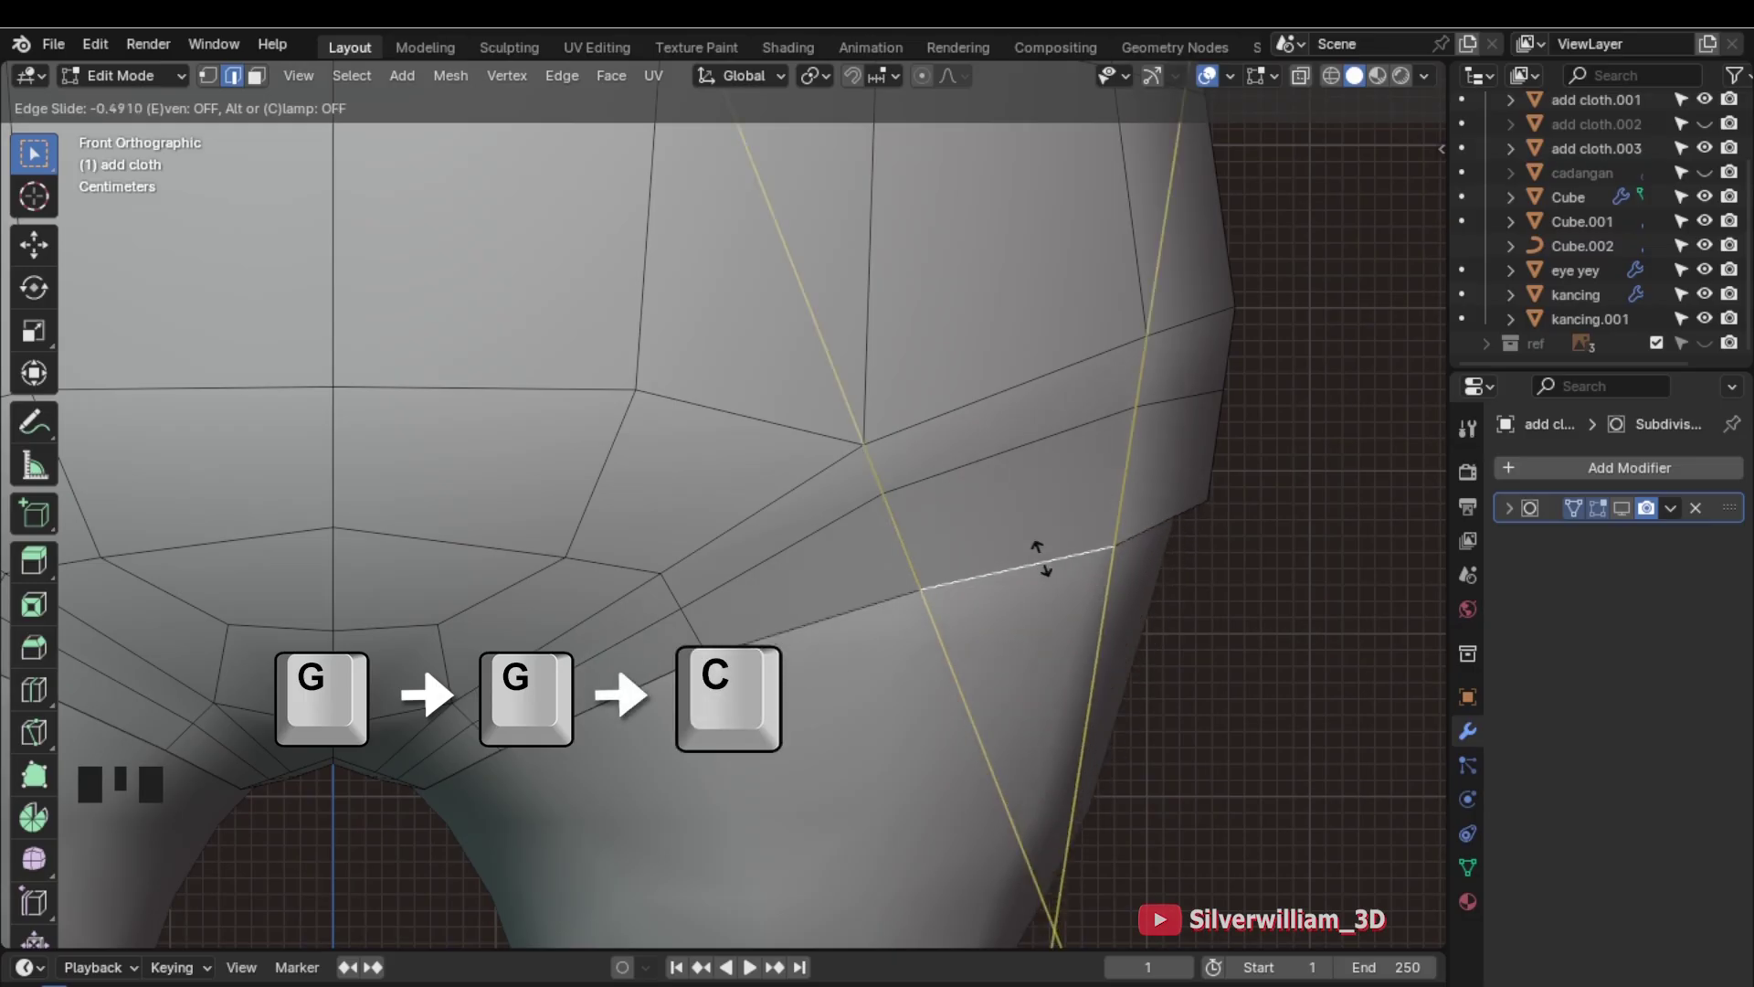
left_click(1035, 562)
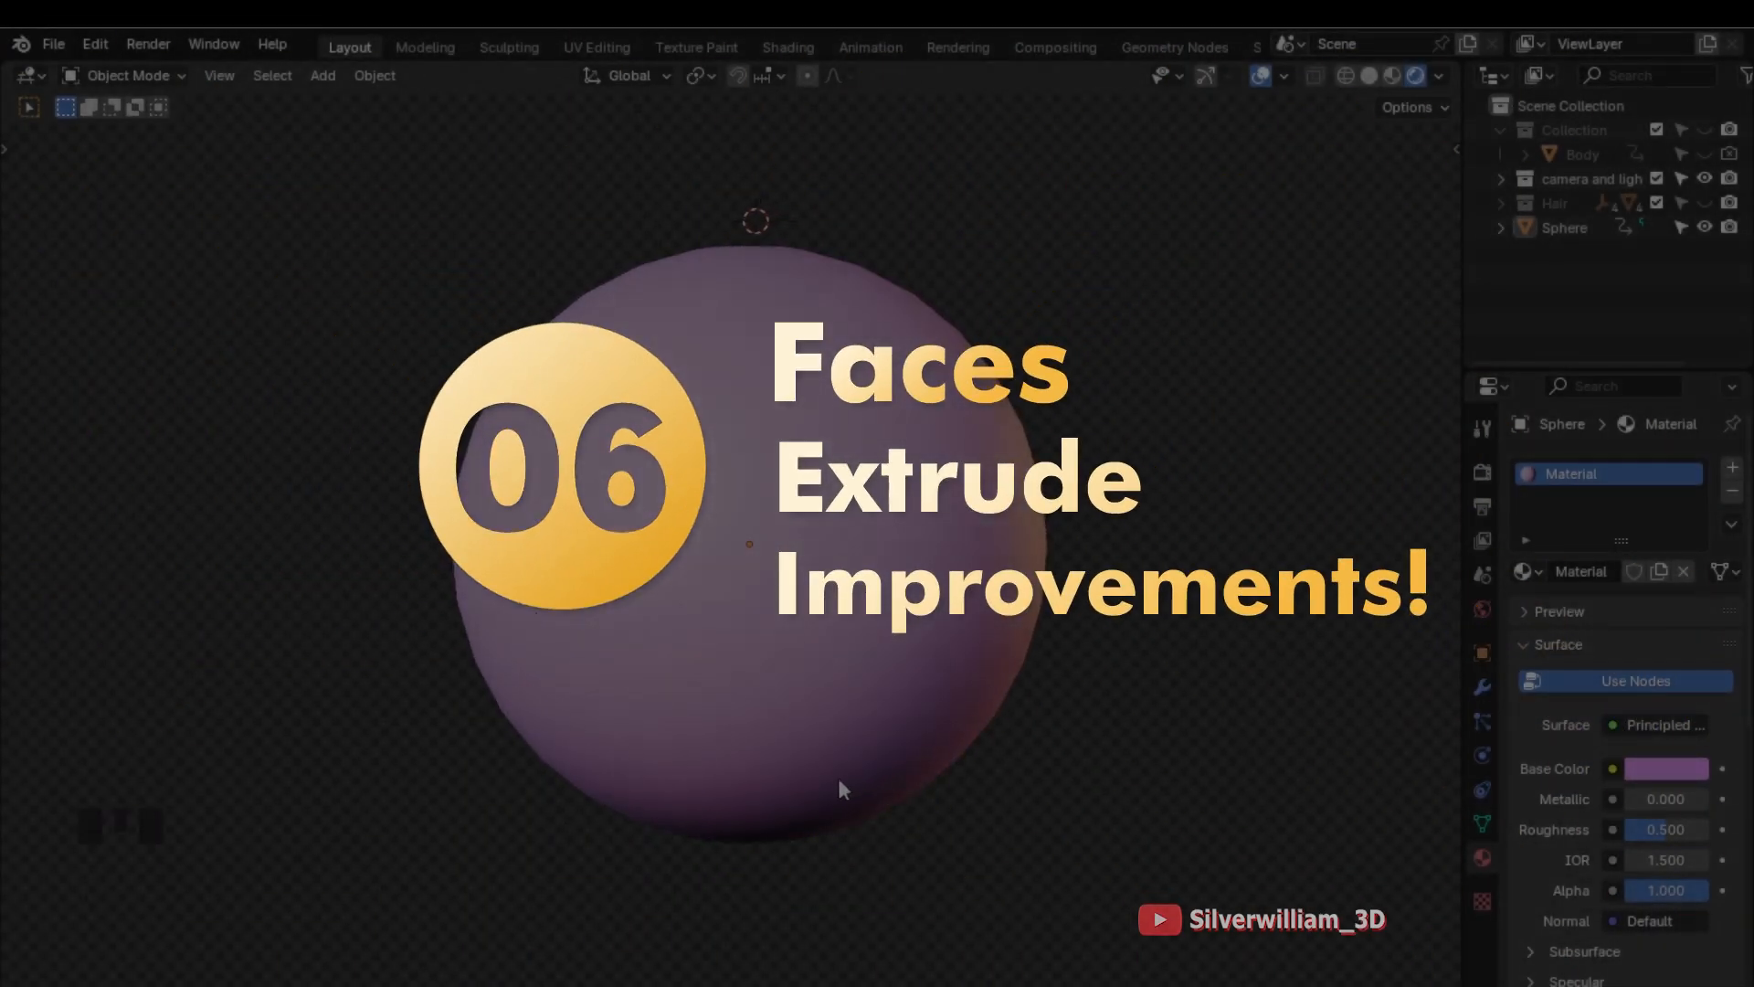
Extrude a couple of individual sphere faces outward with E in Edit Mode
key("Tab")
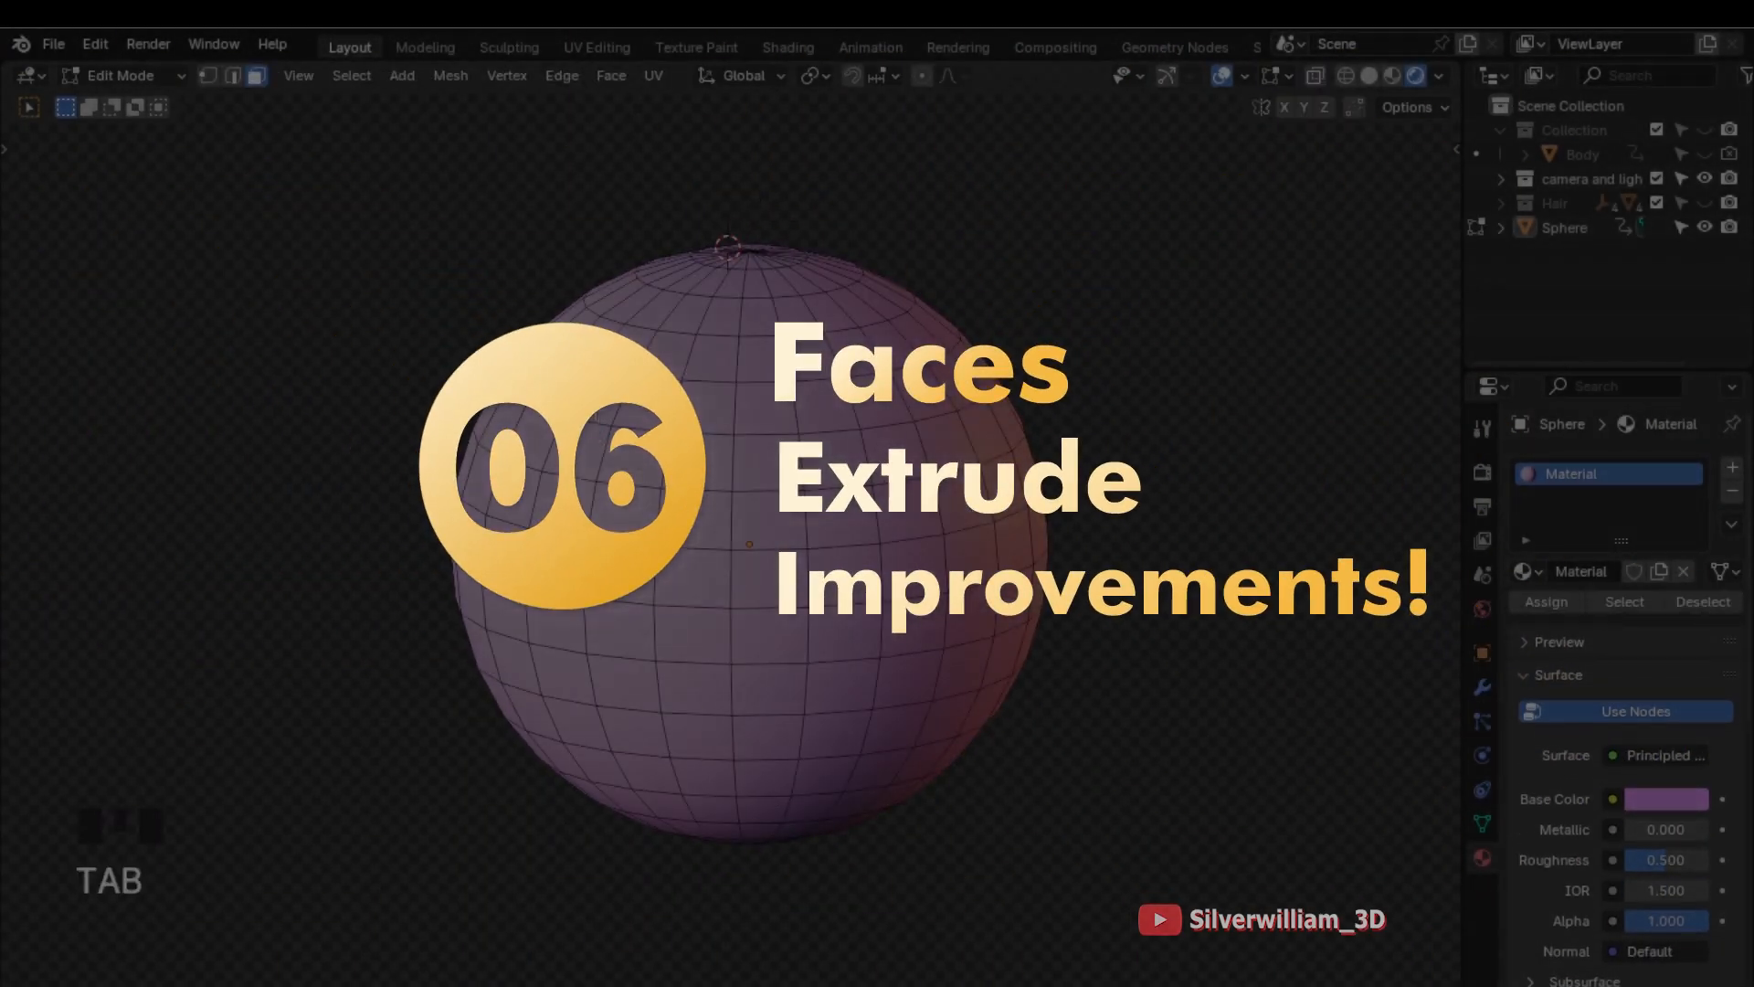
key("E")
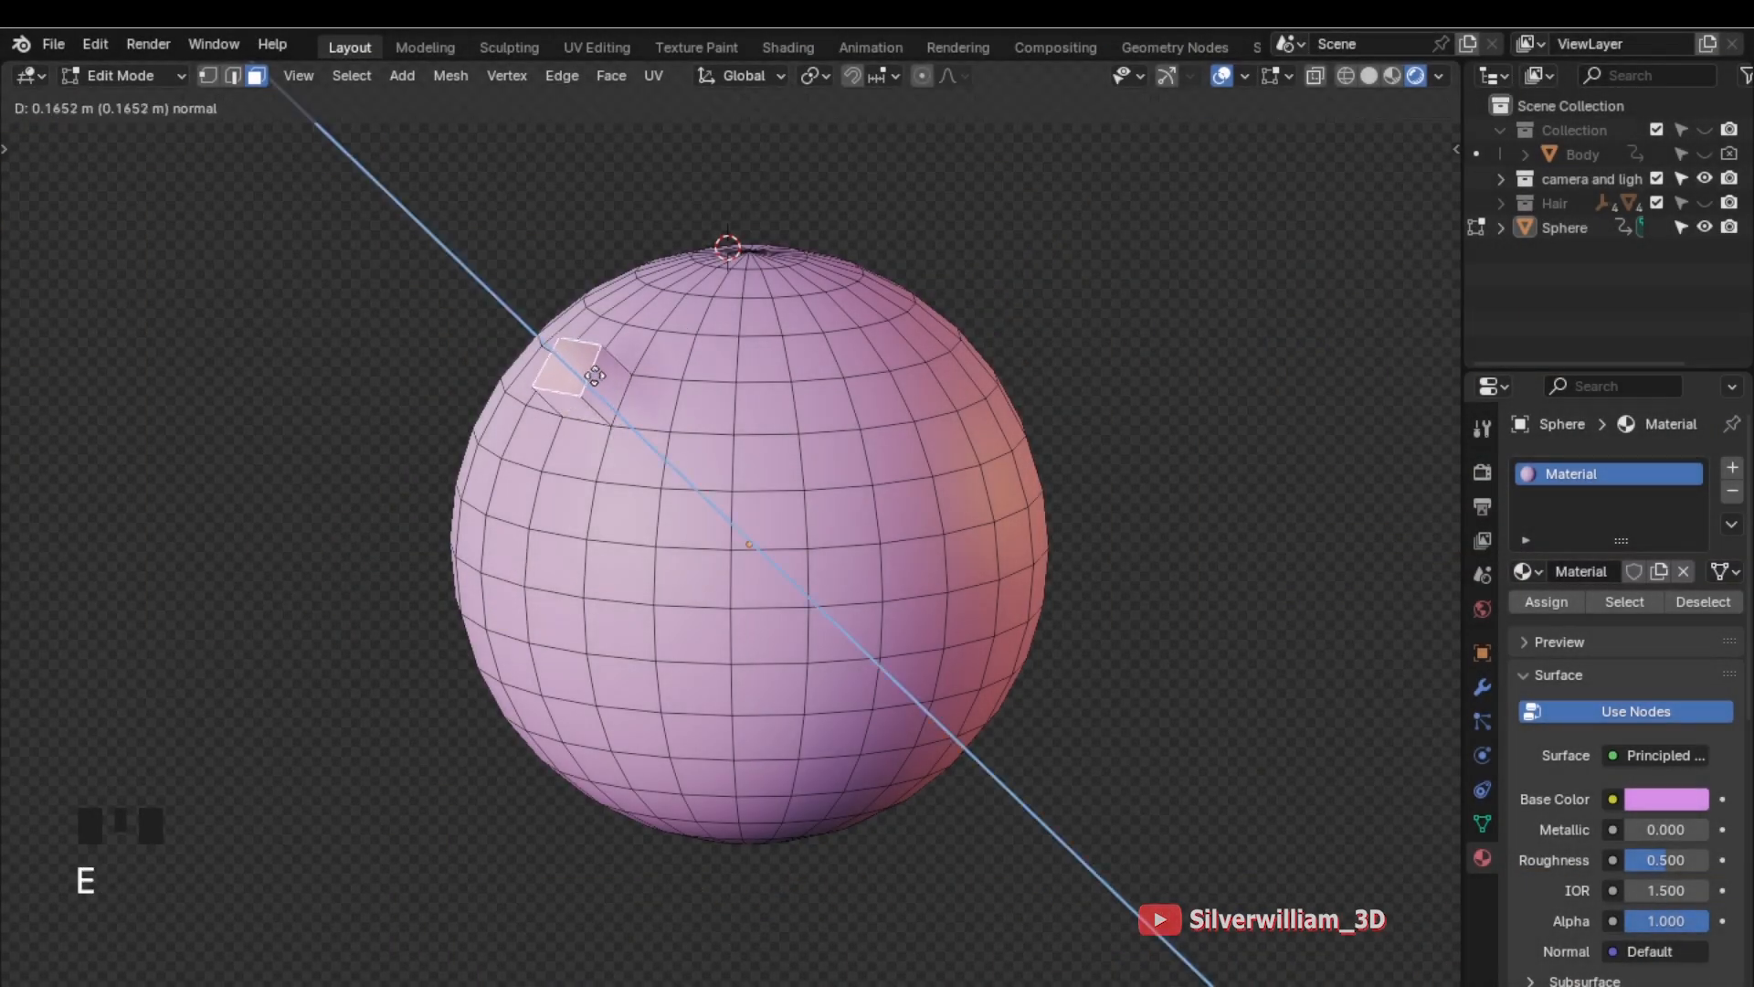
key("E")
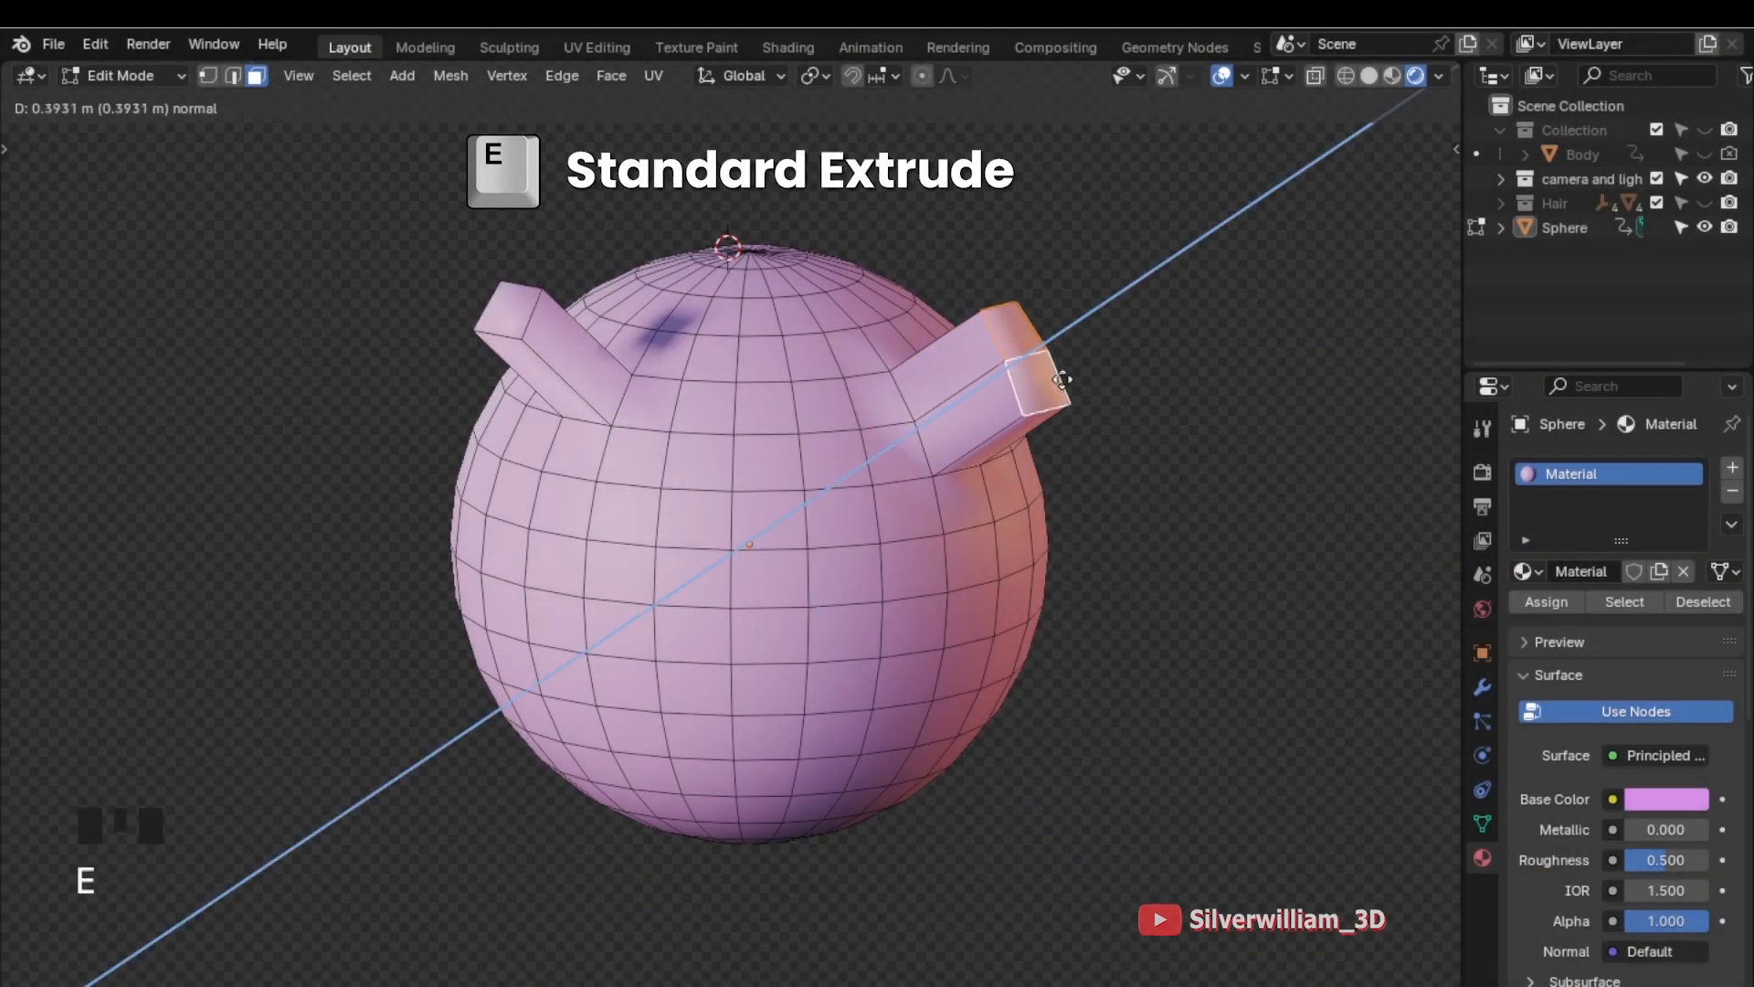
left_click_drag(1058, 377, 1018, 762)
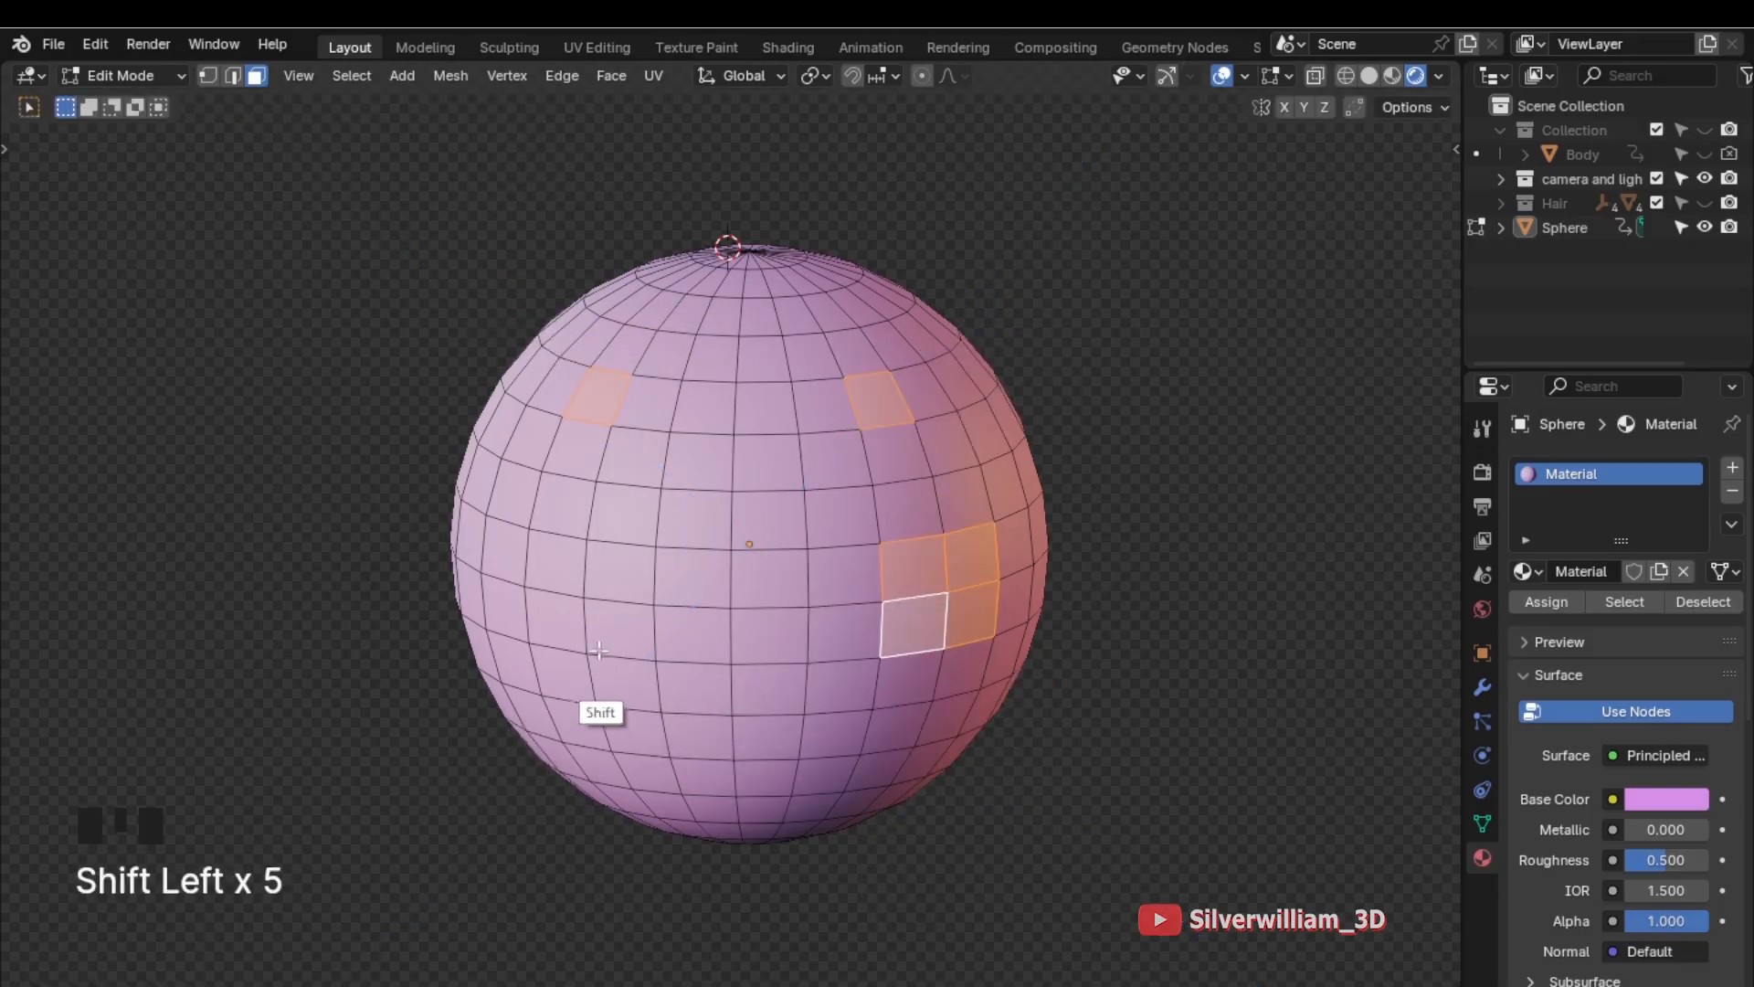
Extrude several selected faces along their own normals via Alt+E into blocky bumps
key("e")
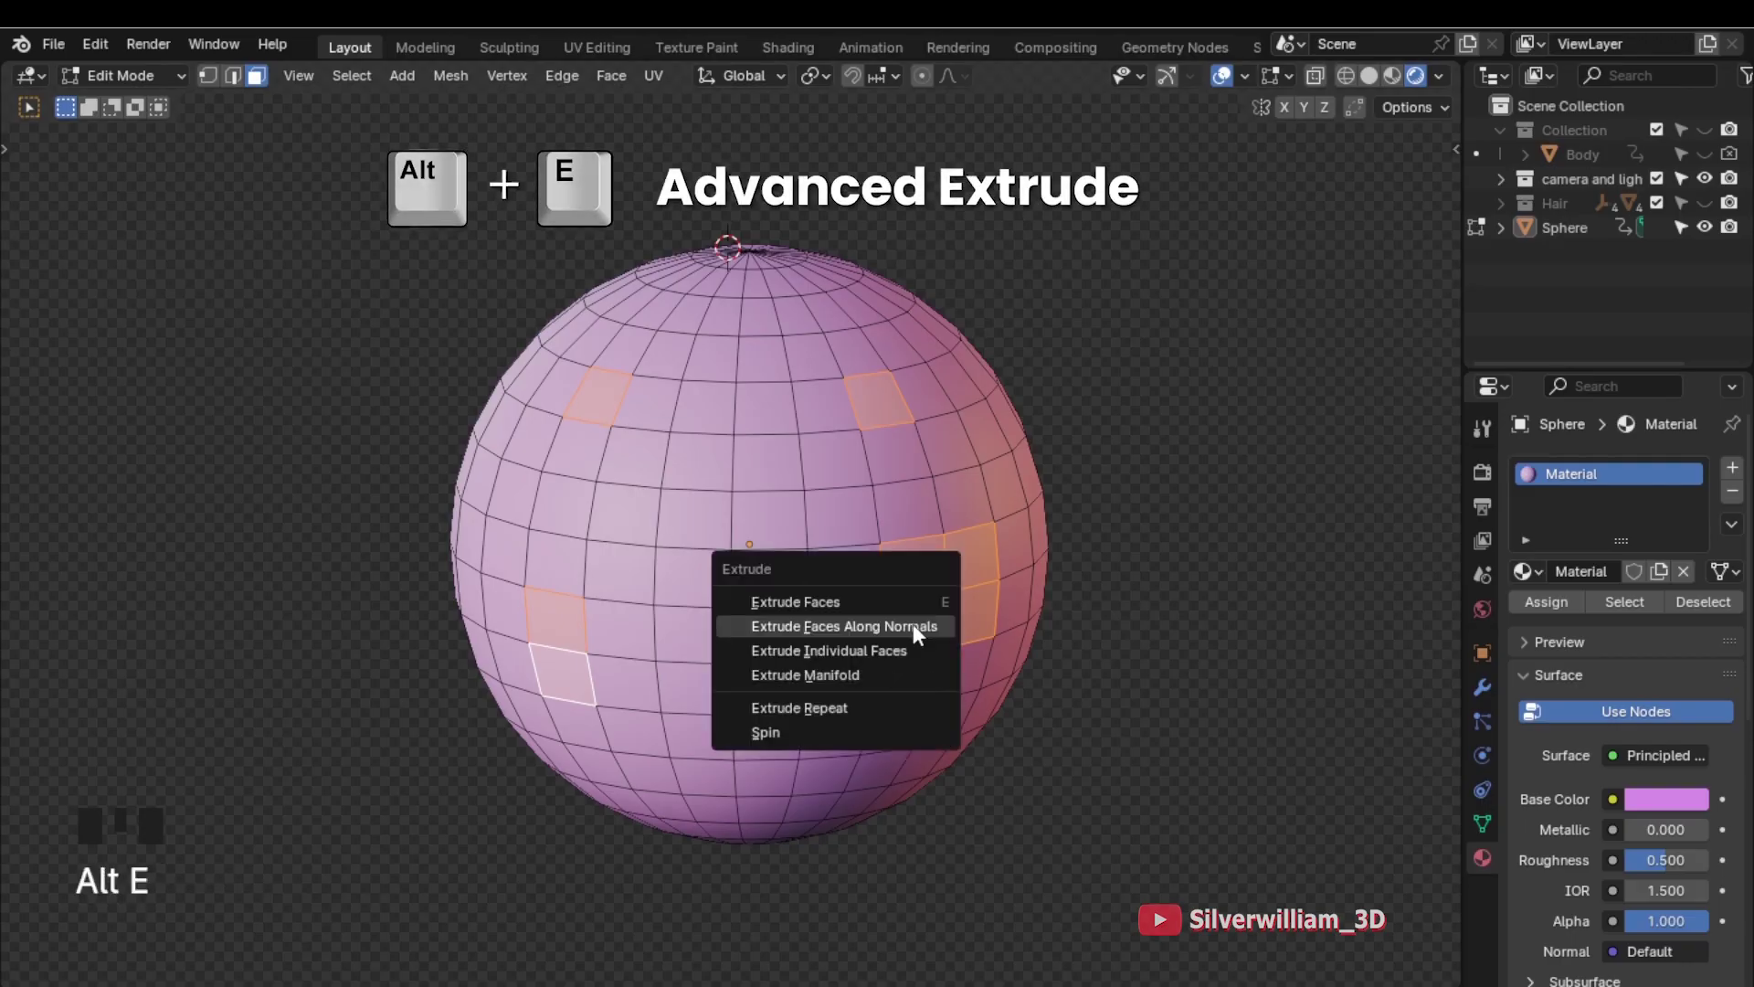
mouse_move(932, 637)
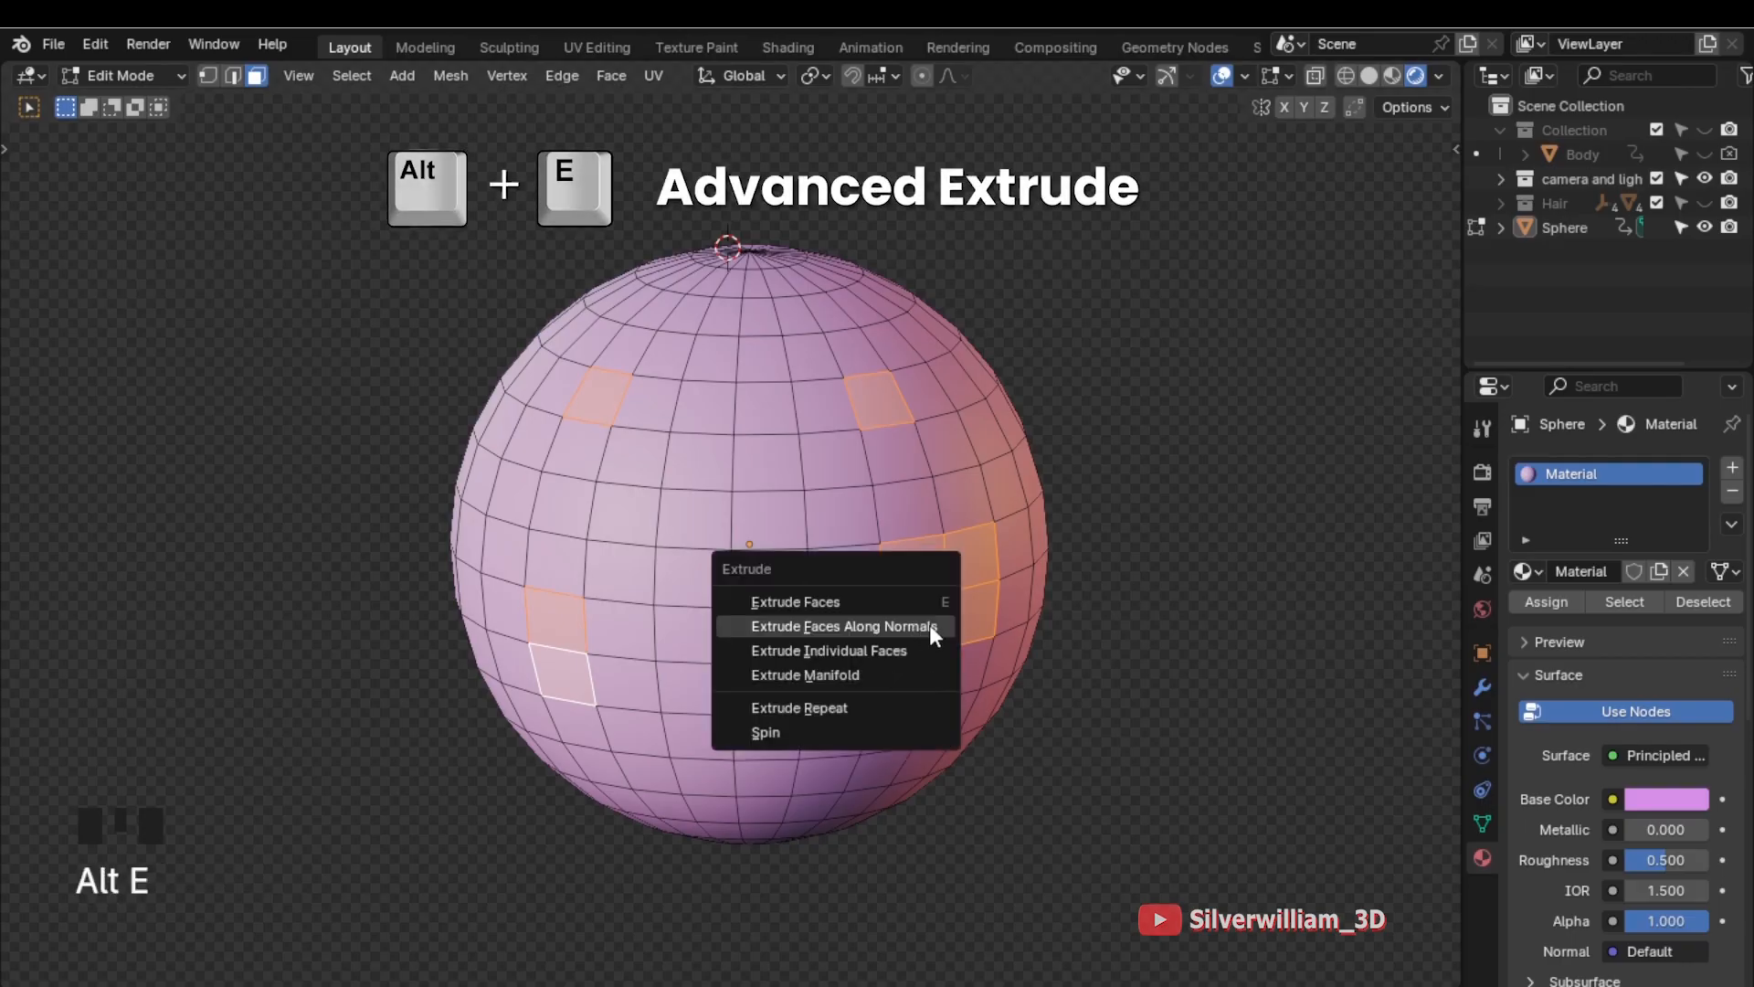
left_click(845, 626)
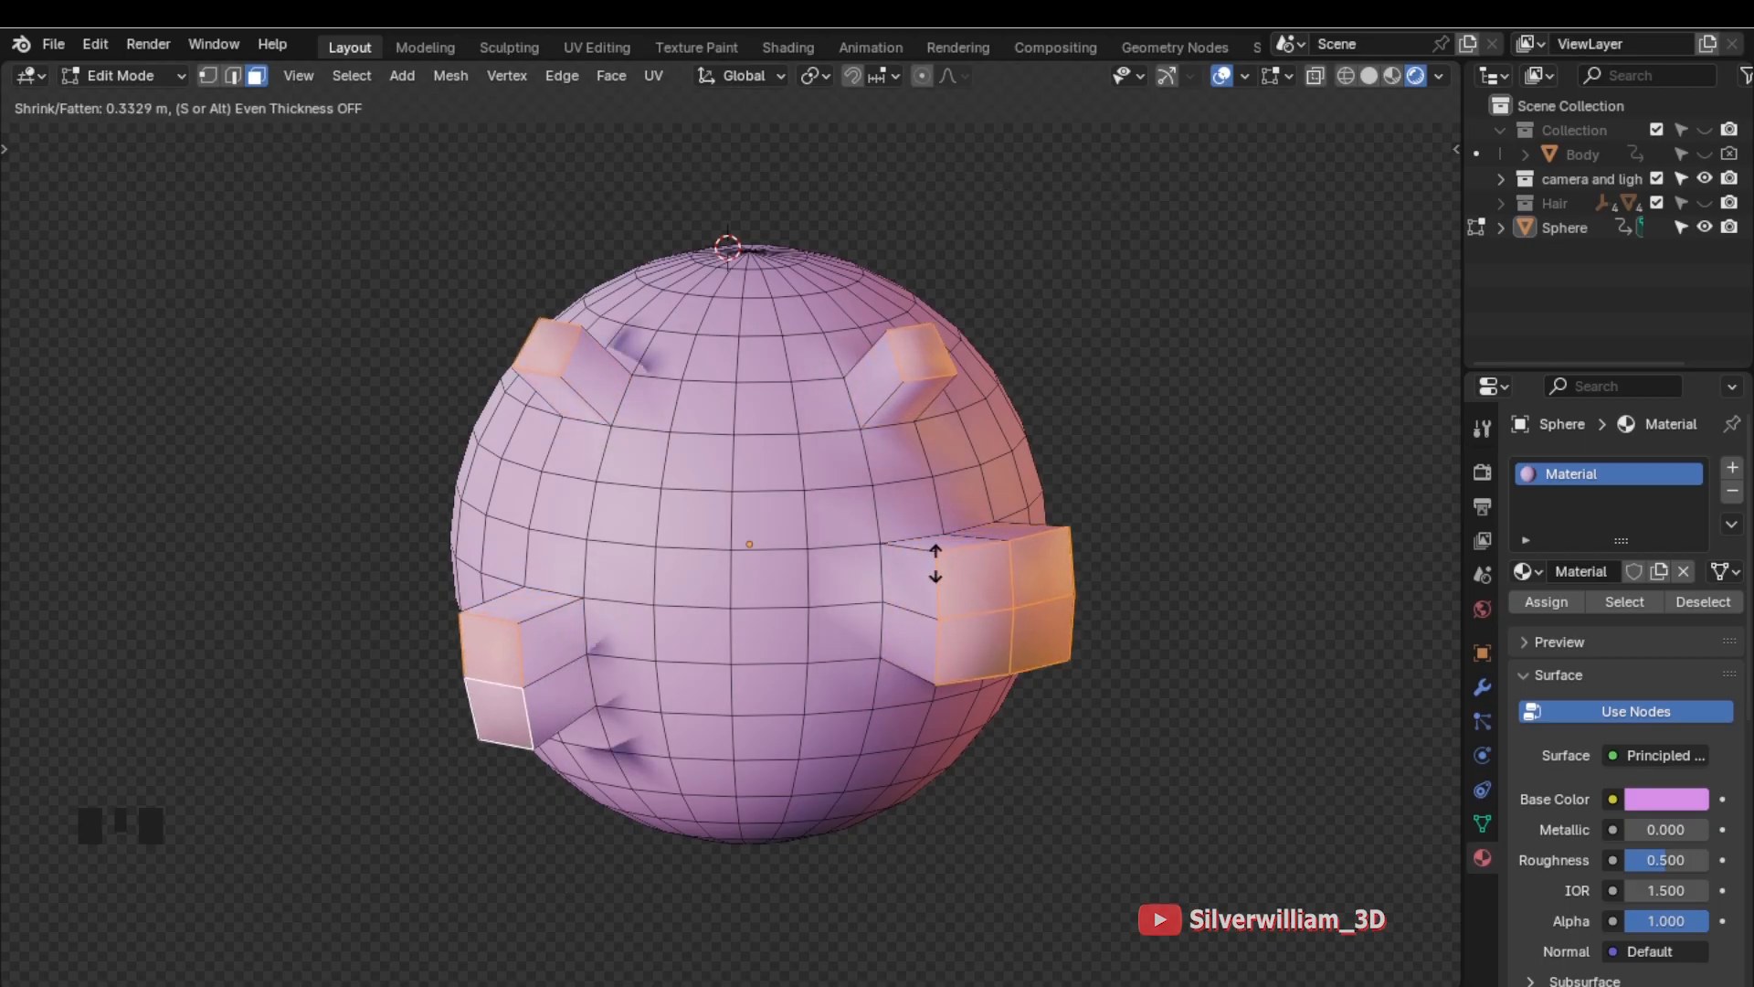
left_click(957, 601)
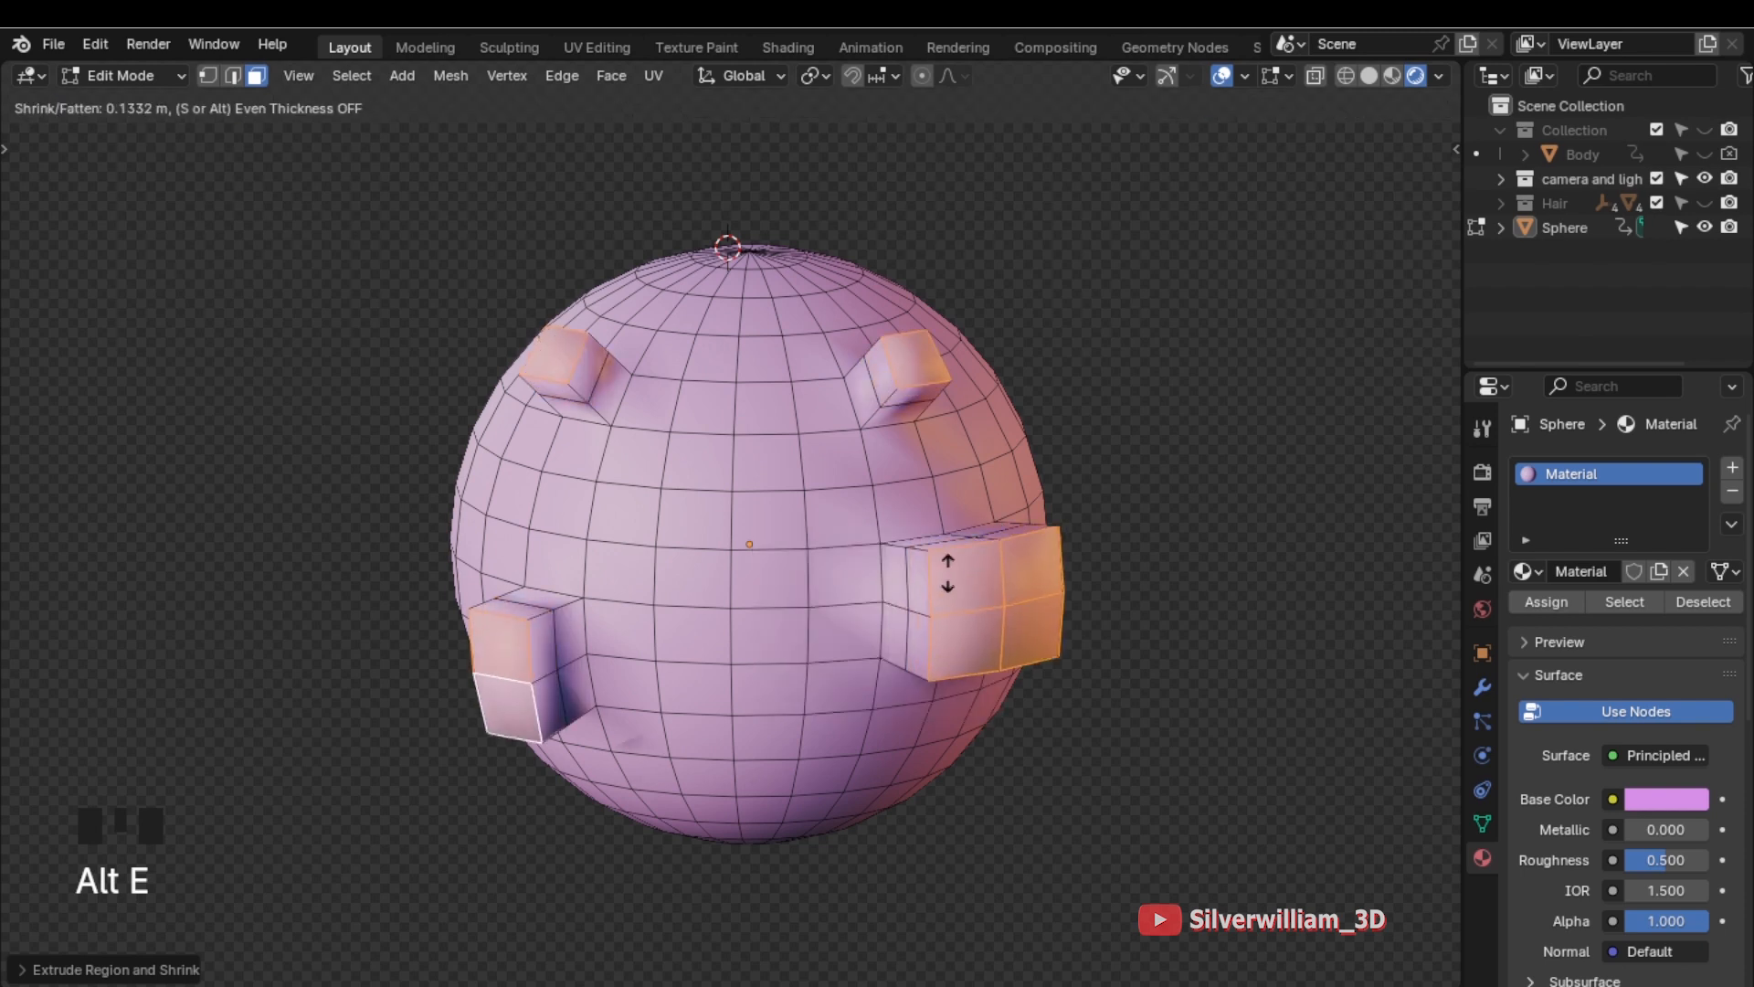
key("s")
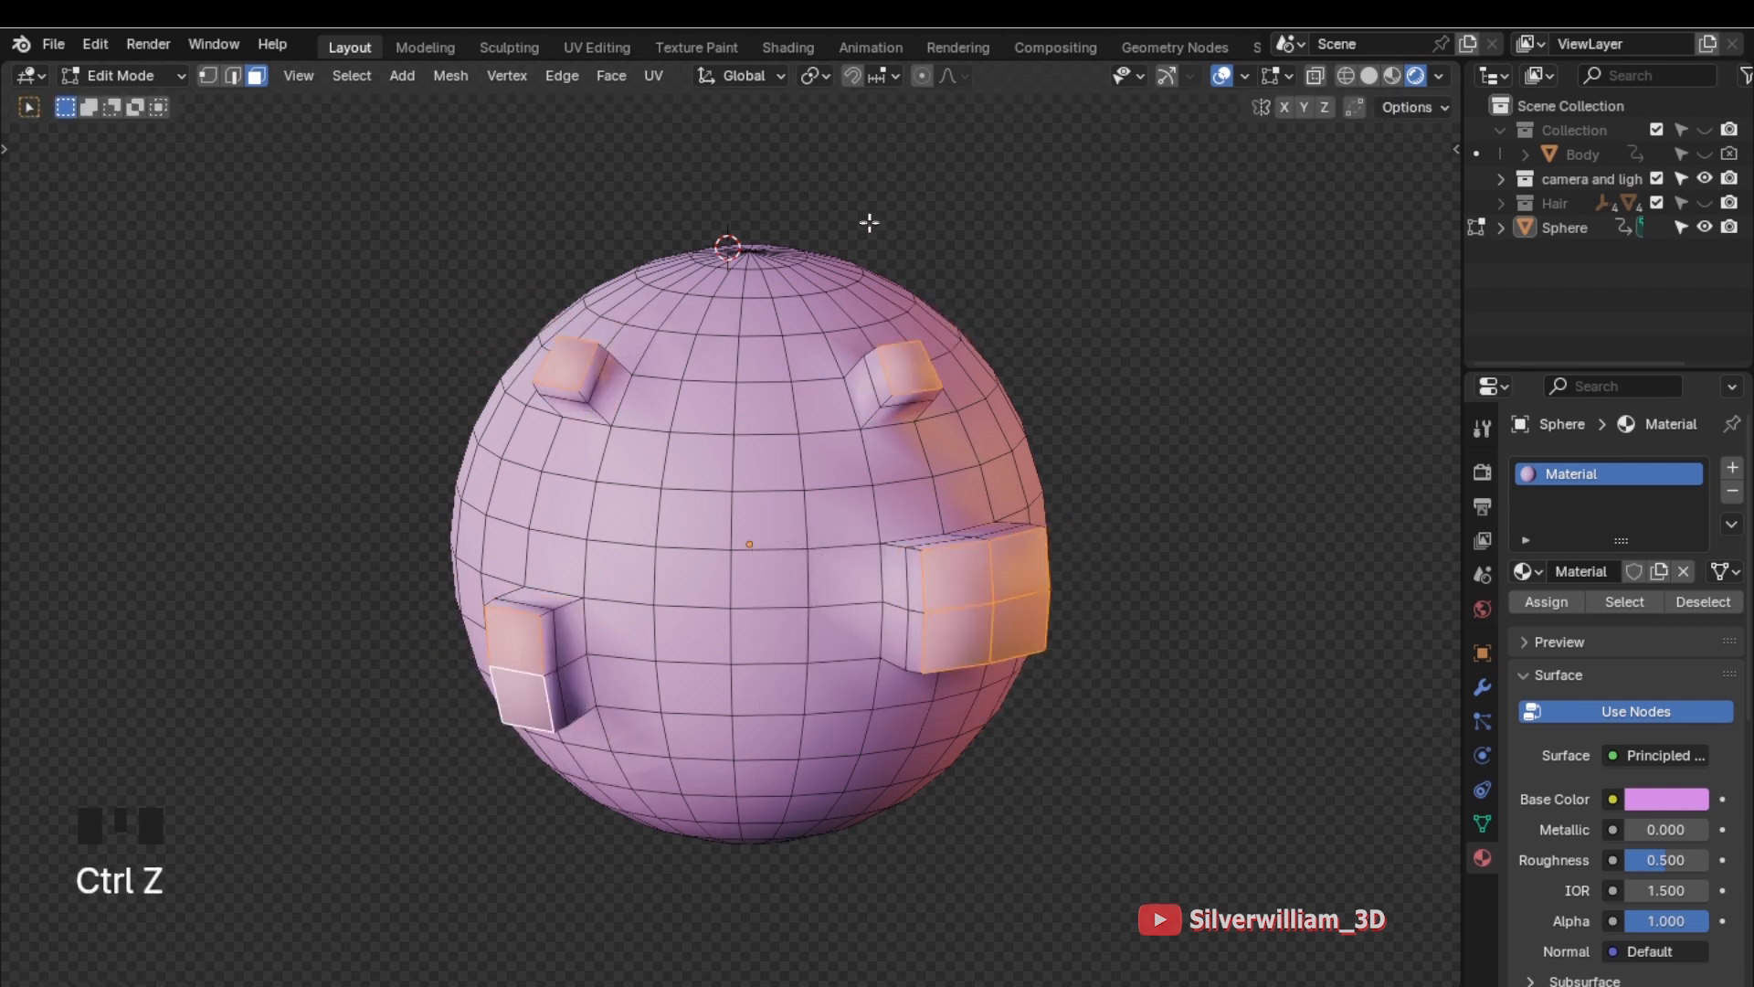
Rotate each extruded block about its own centre using the Individual Origins pivot
left_click(812, 75)
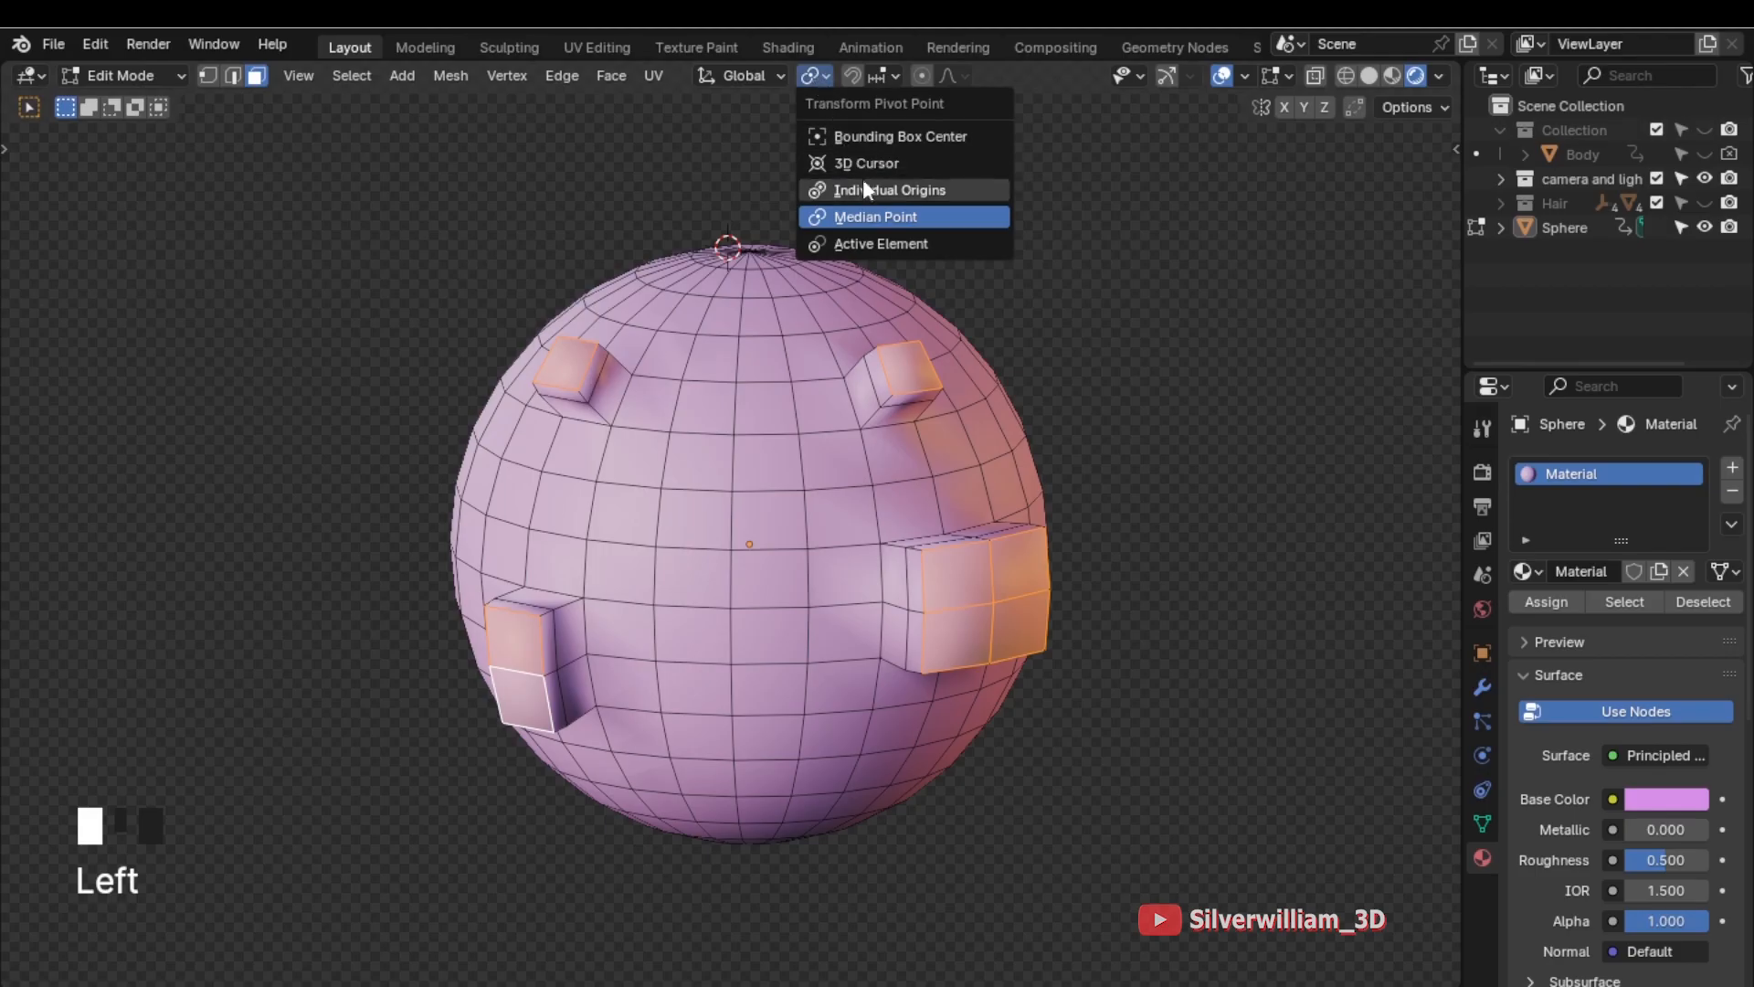
key("s")
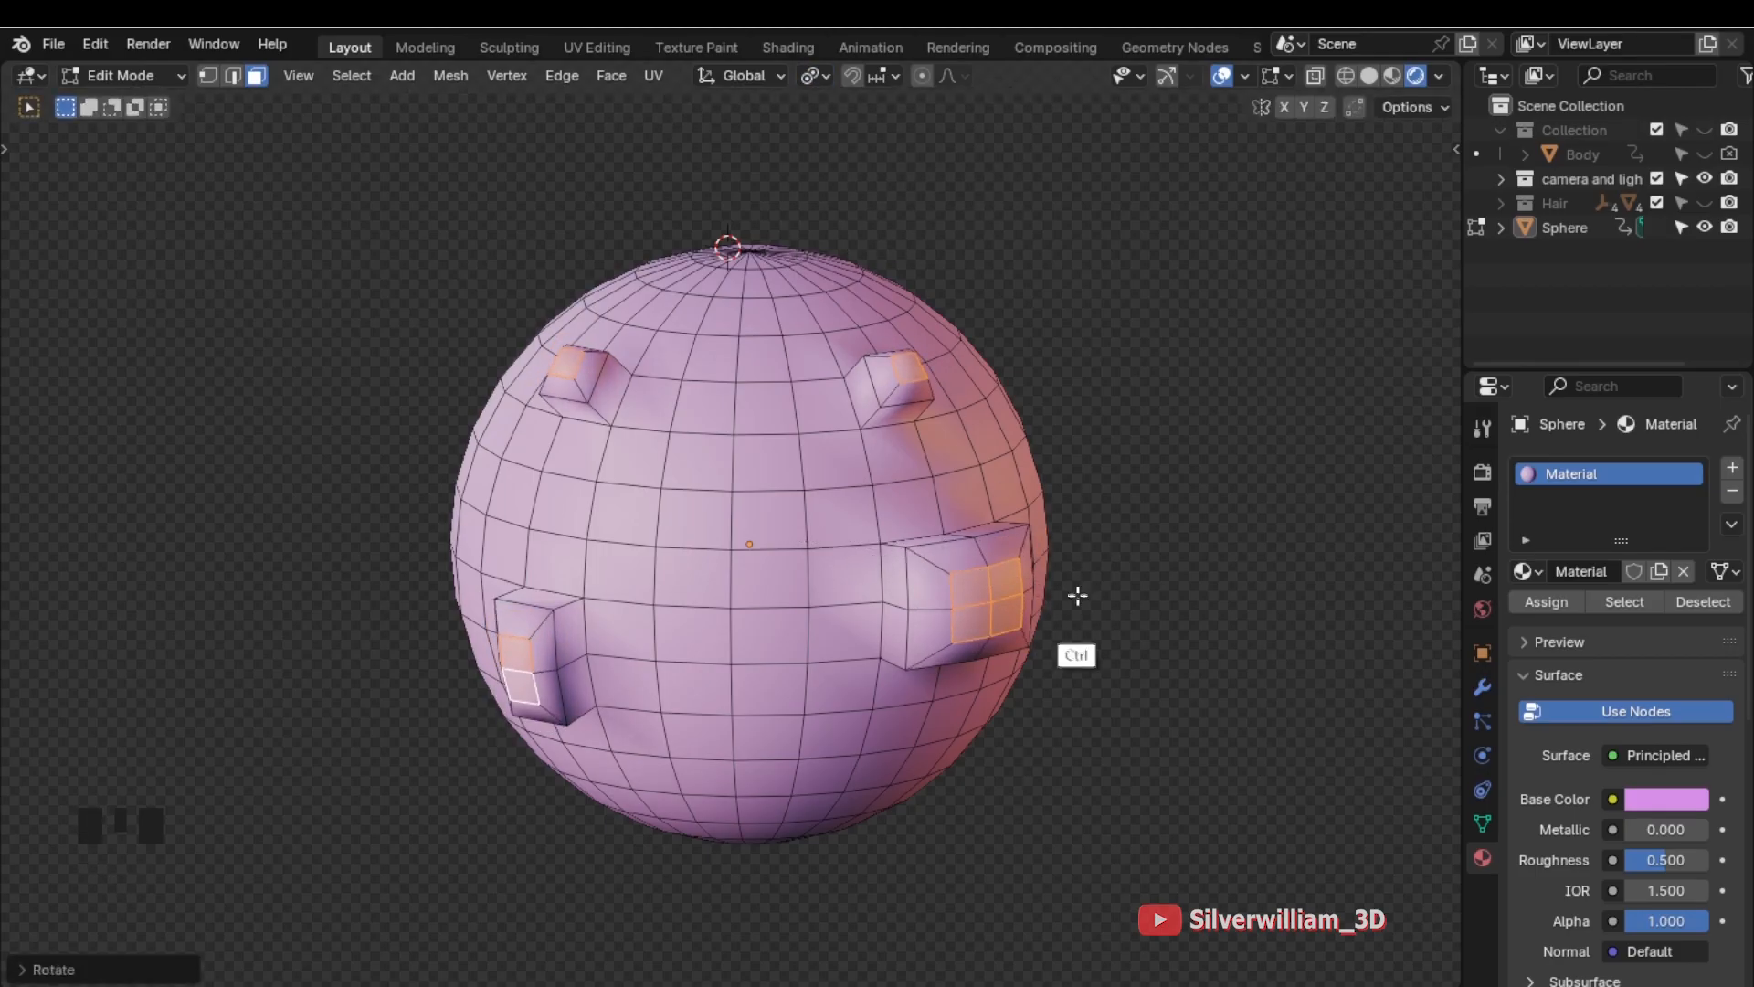
mouse_move(919, 76)
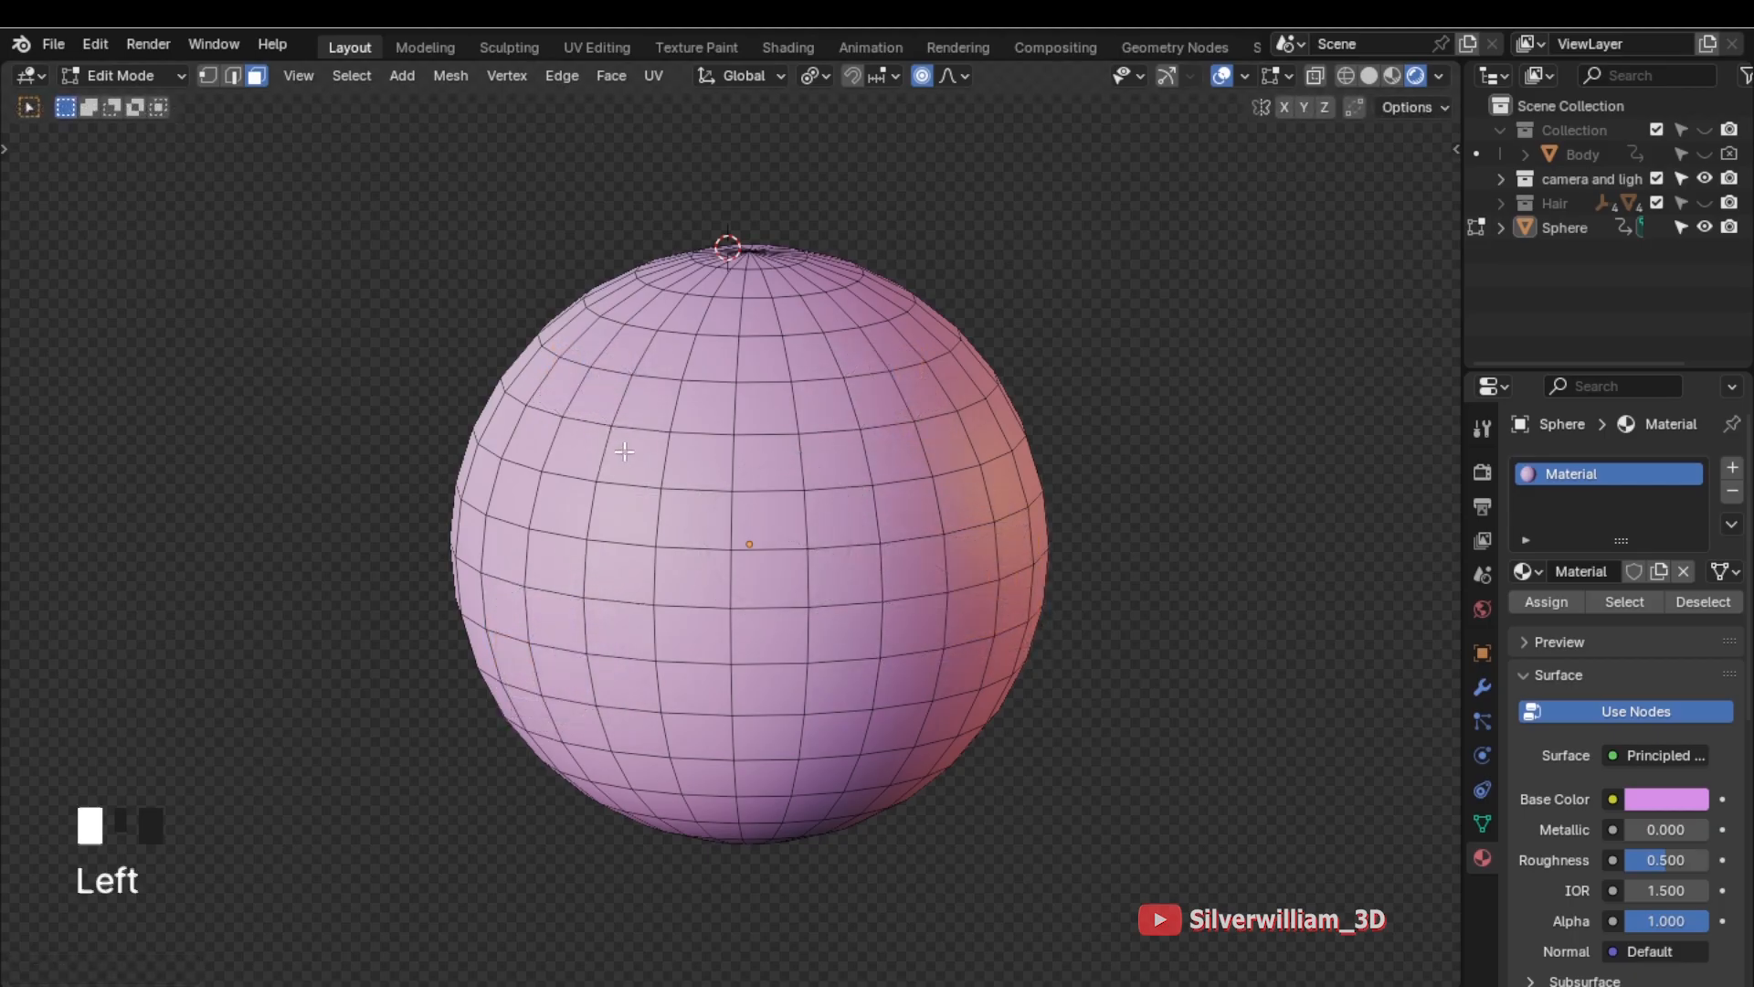
Extrude a patch of faces on a new sphere as separate individual faces
left_click(694, 472)
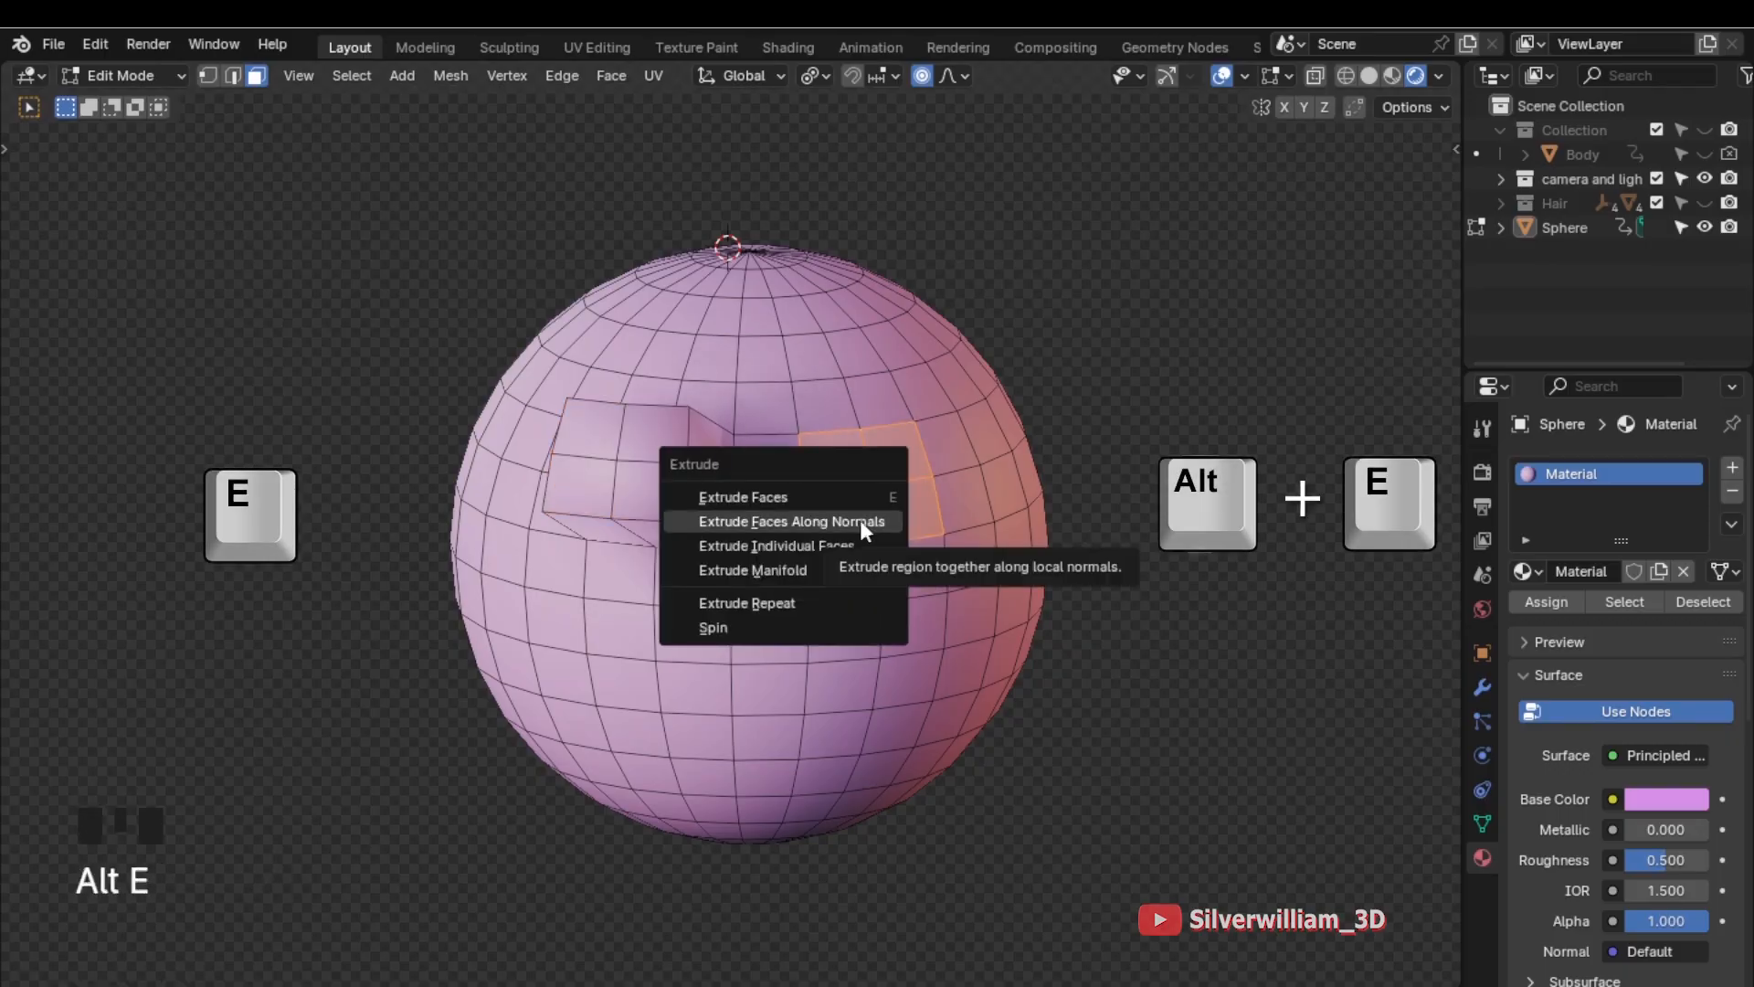
left_click(775, 545)
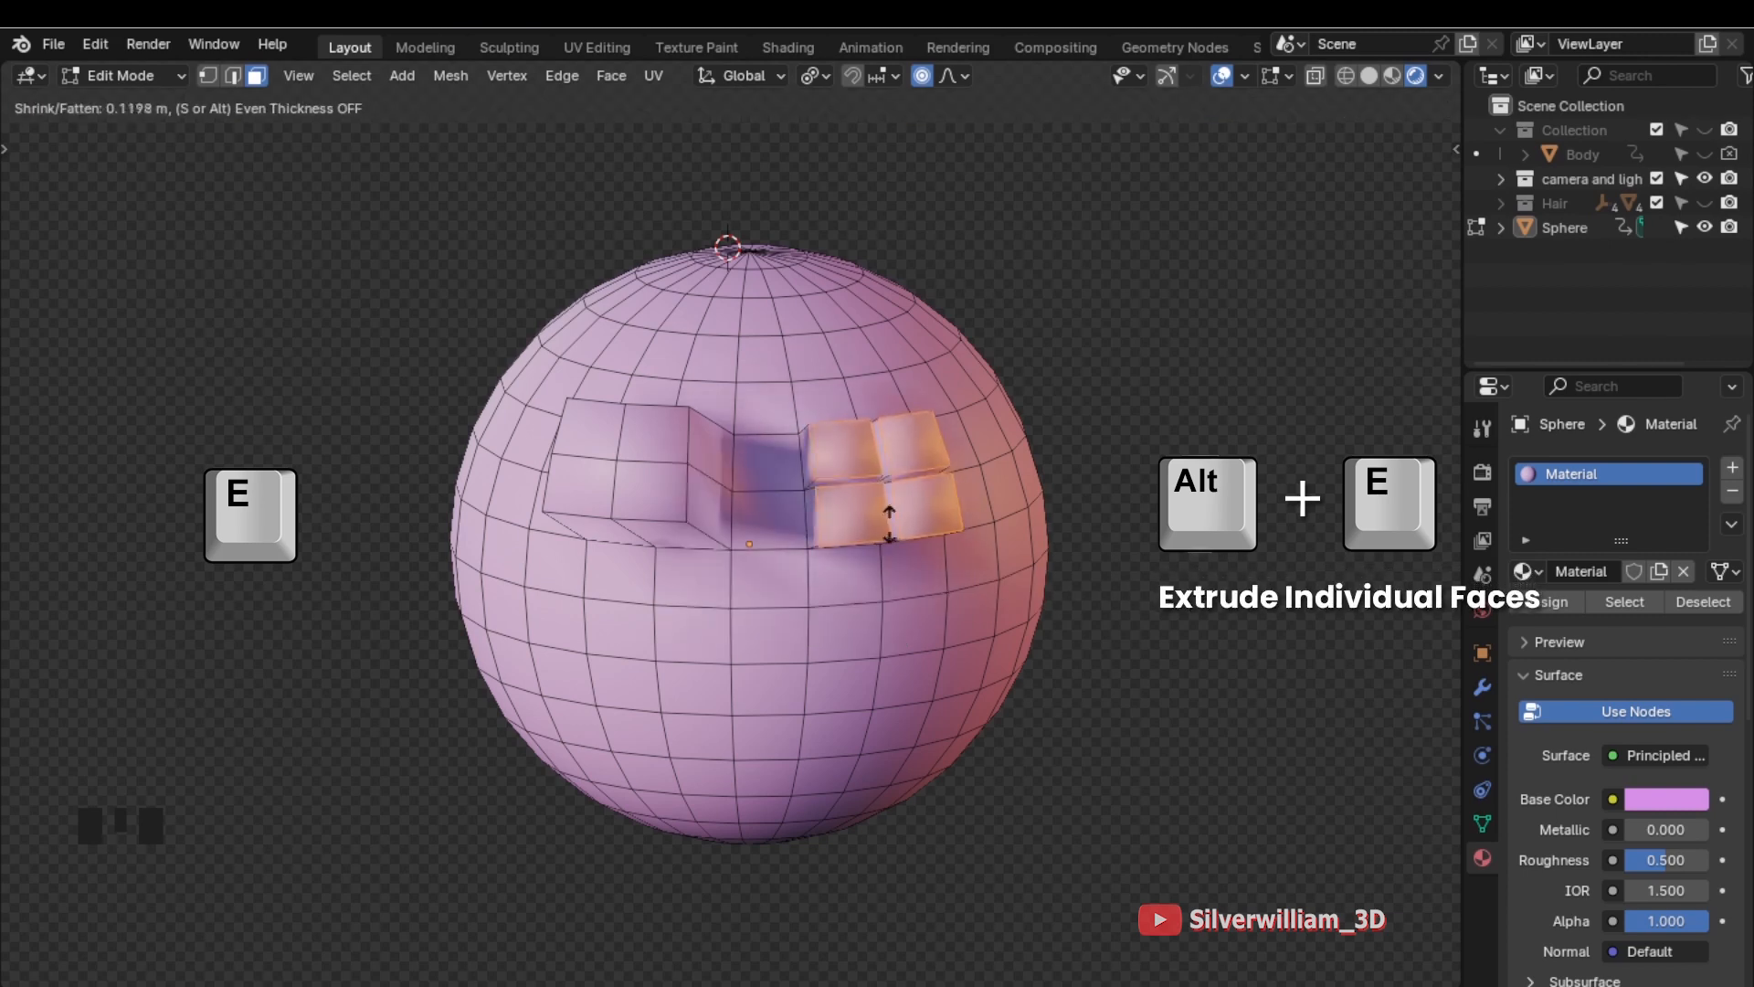
left_click(1108, 642)
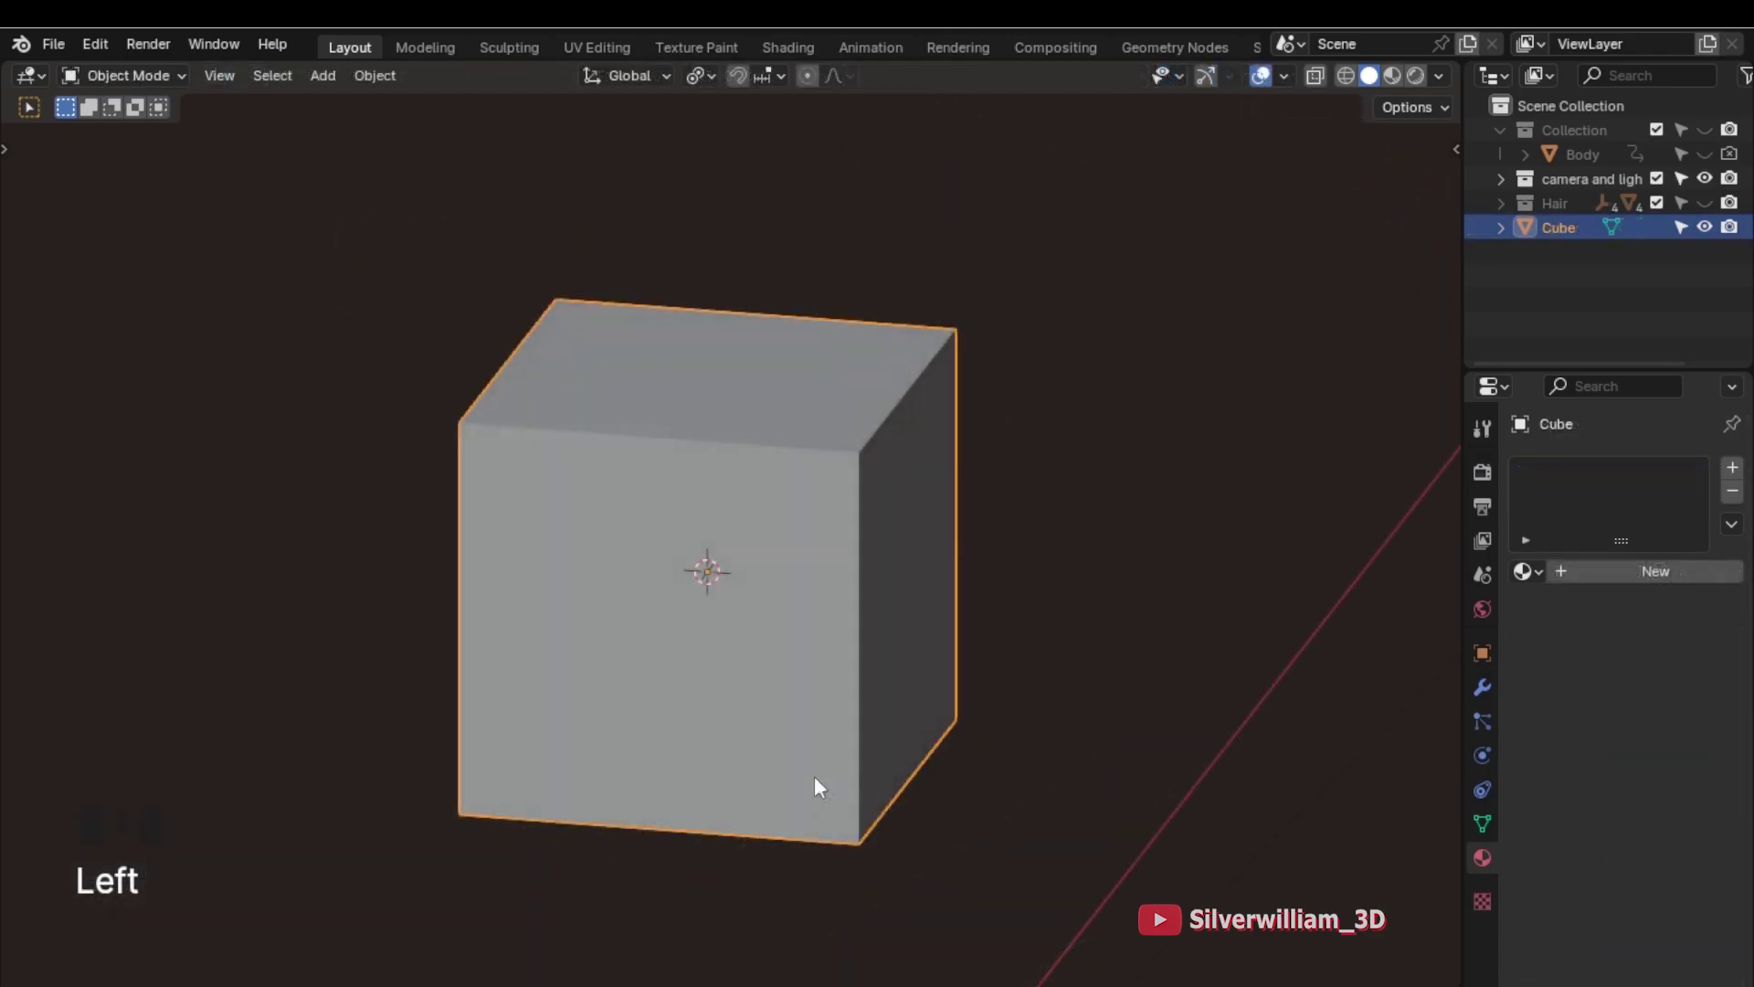
Select all the cube's vertices in Edit Mode and merge them At Center
key("Tab")
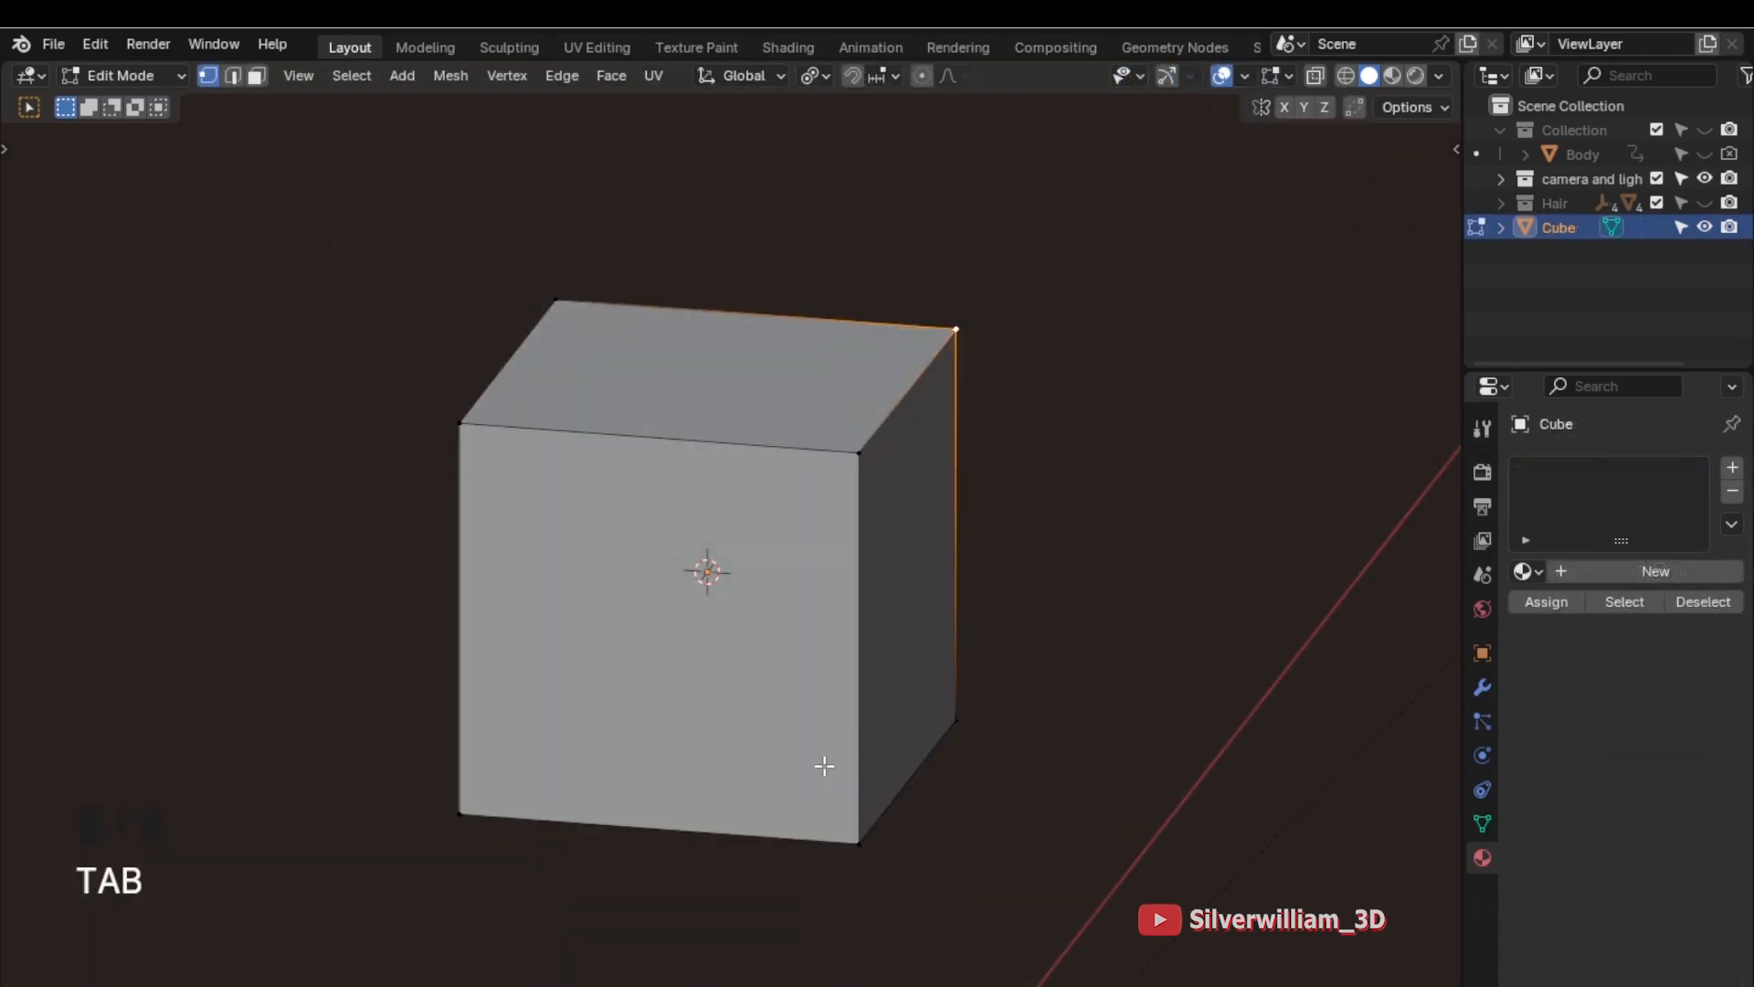
key("a")
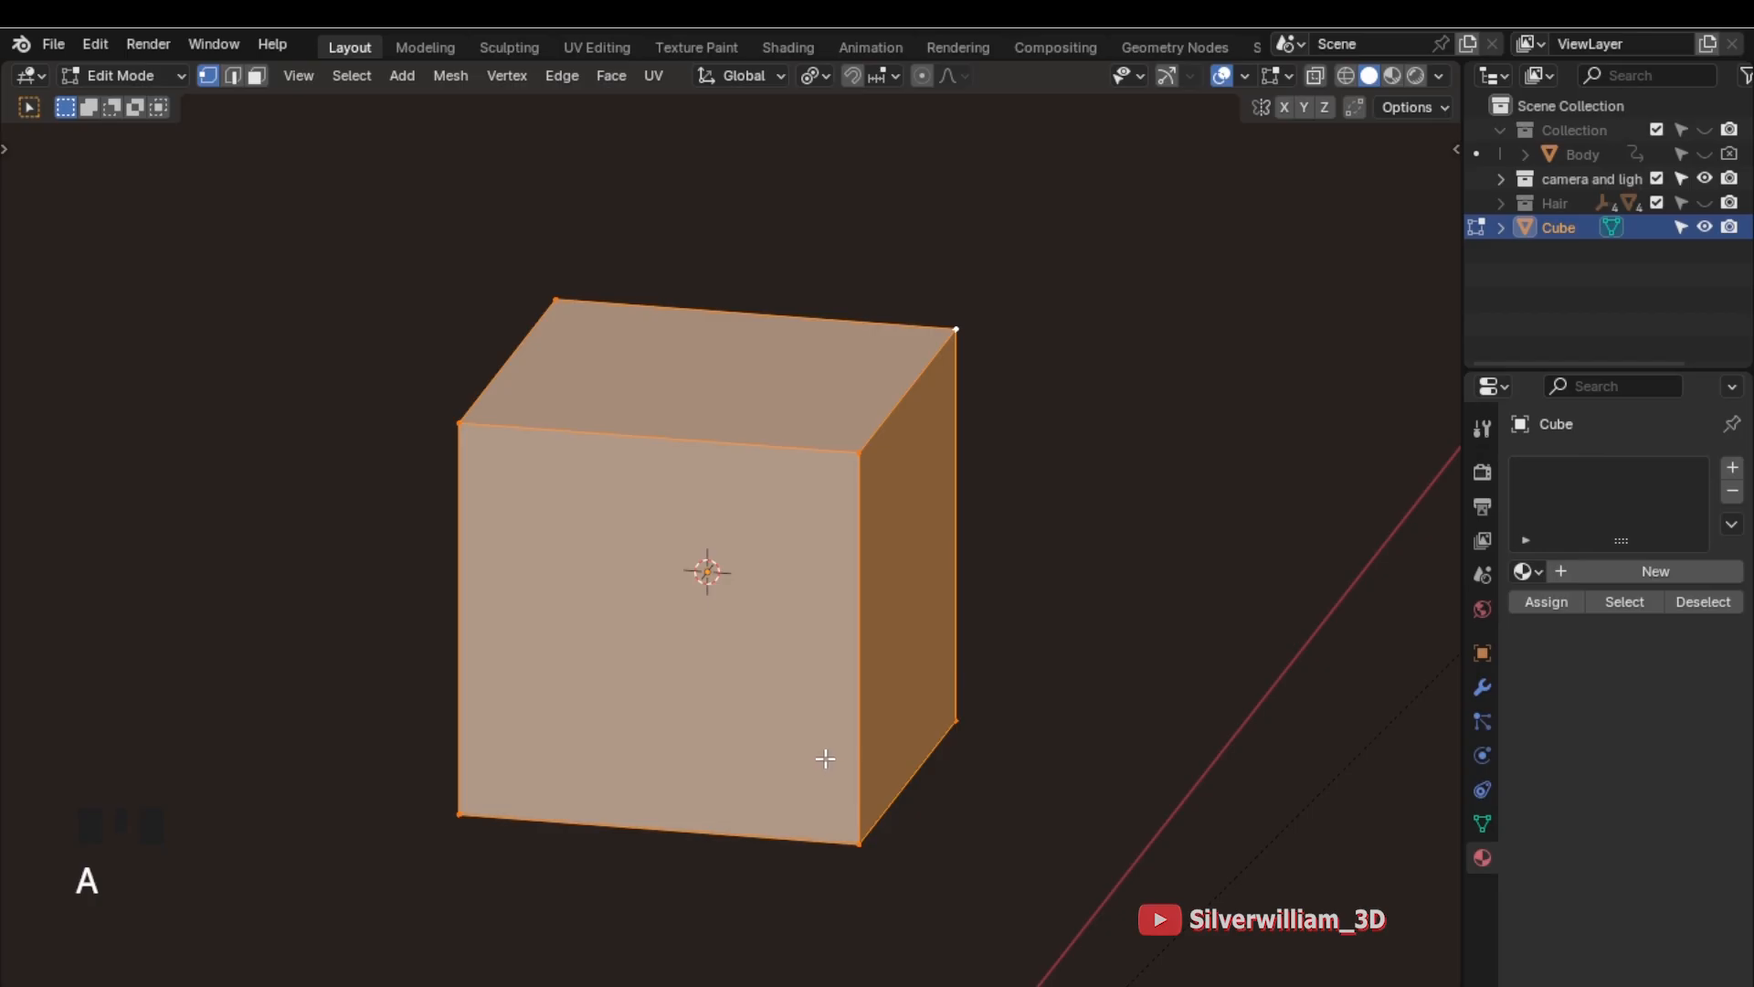
key("m")
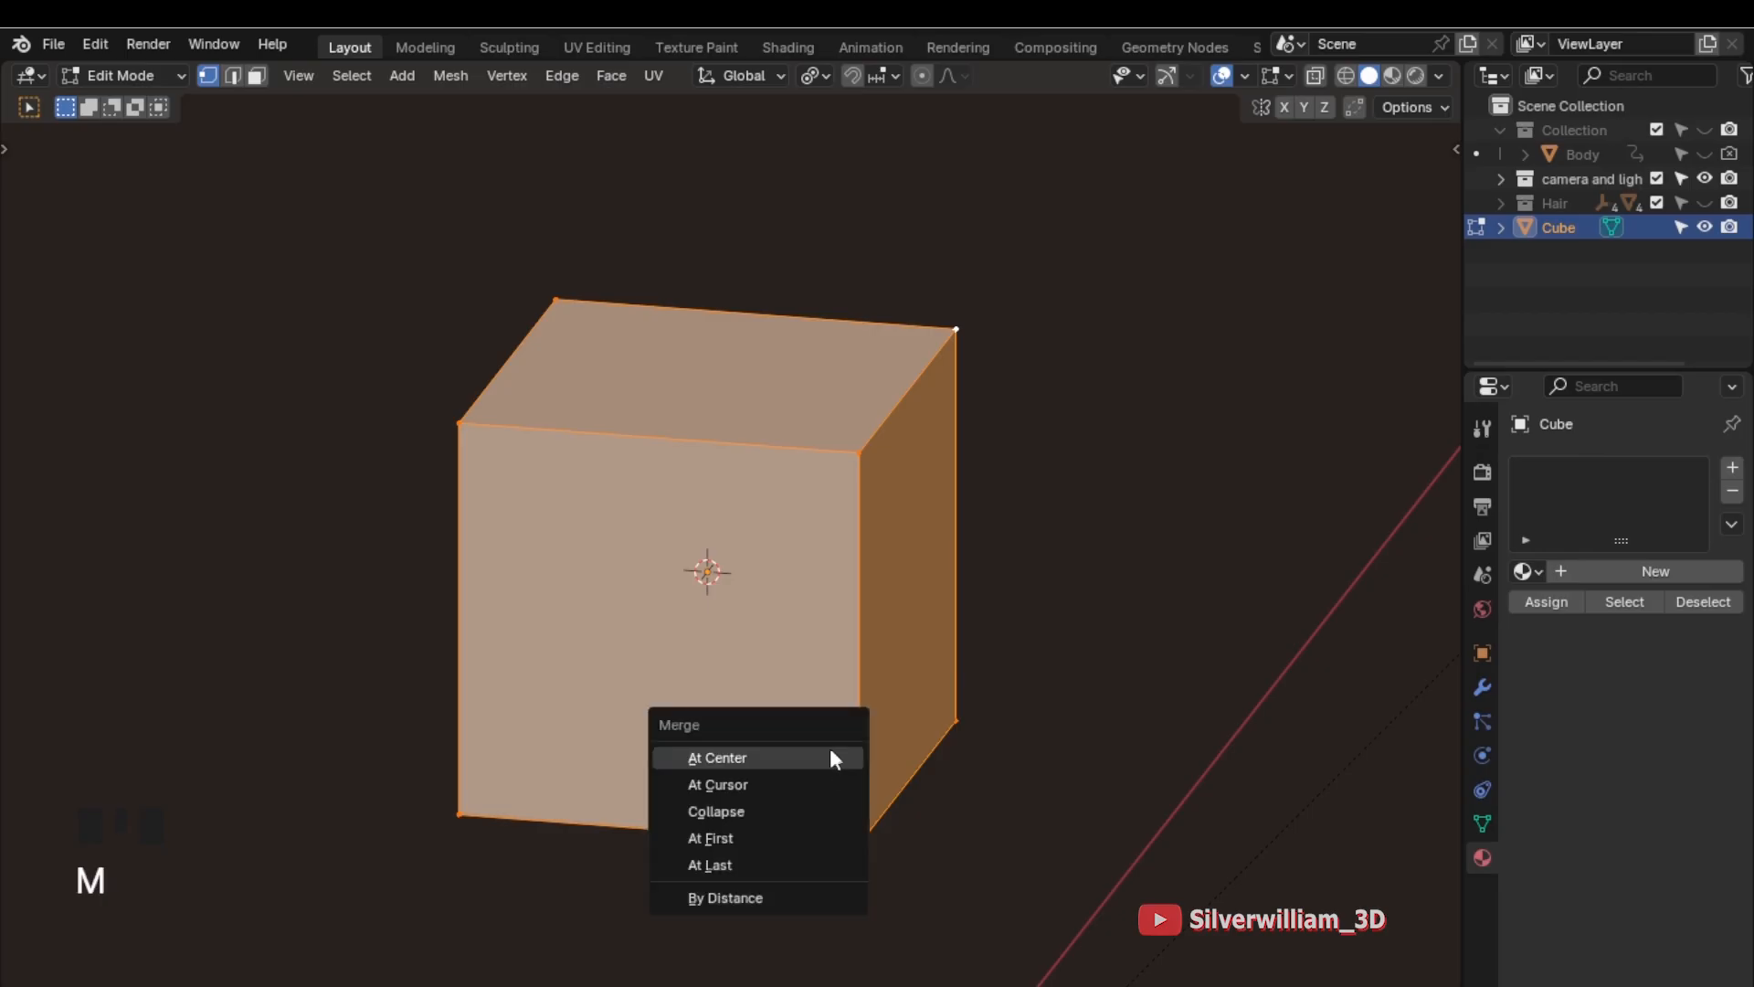
left_click(717, 758)
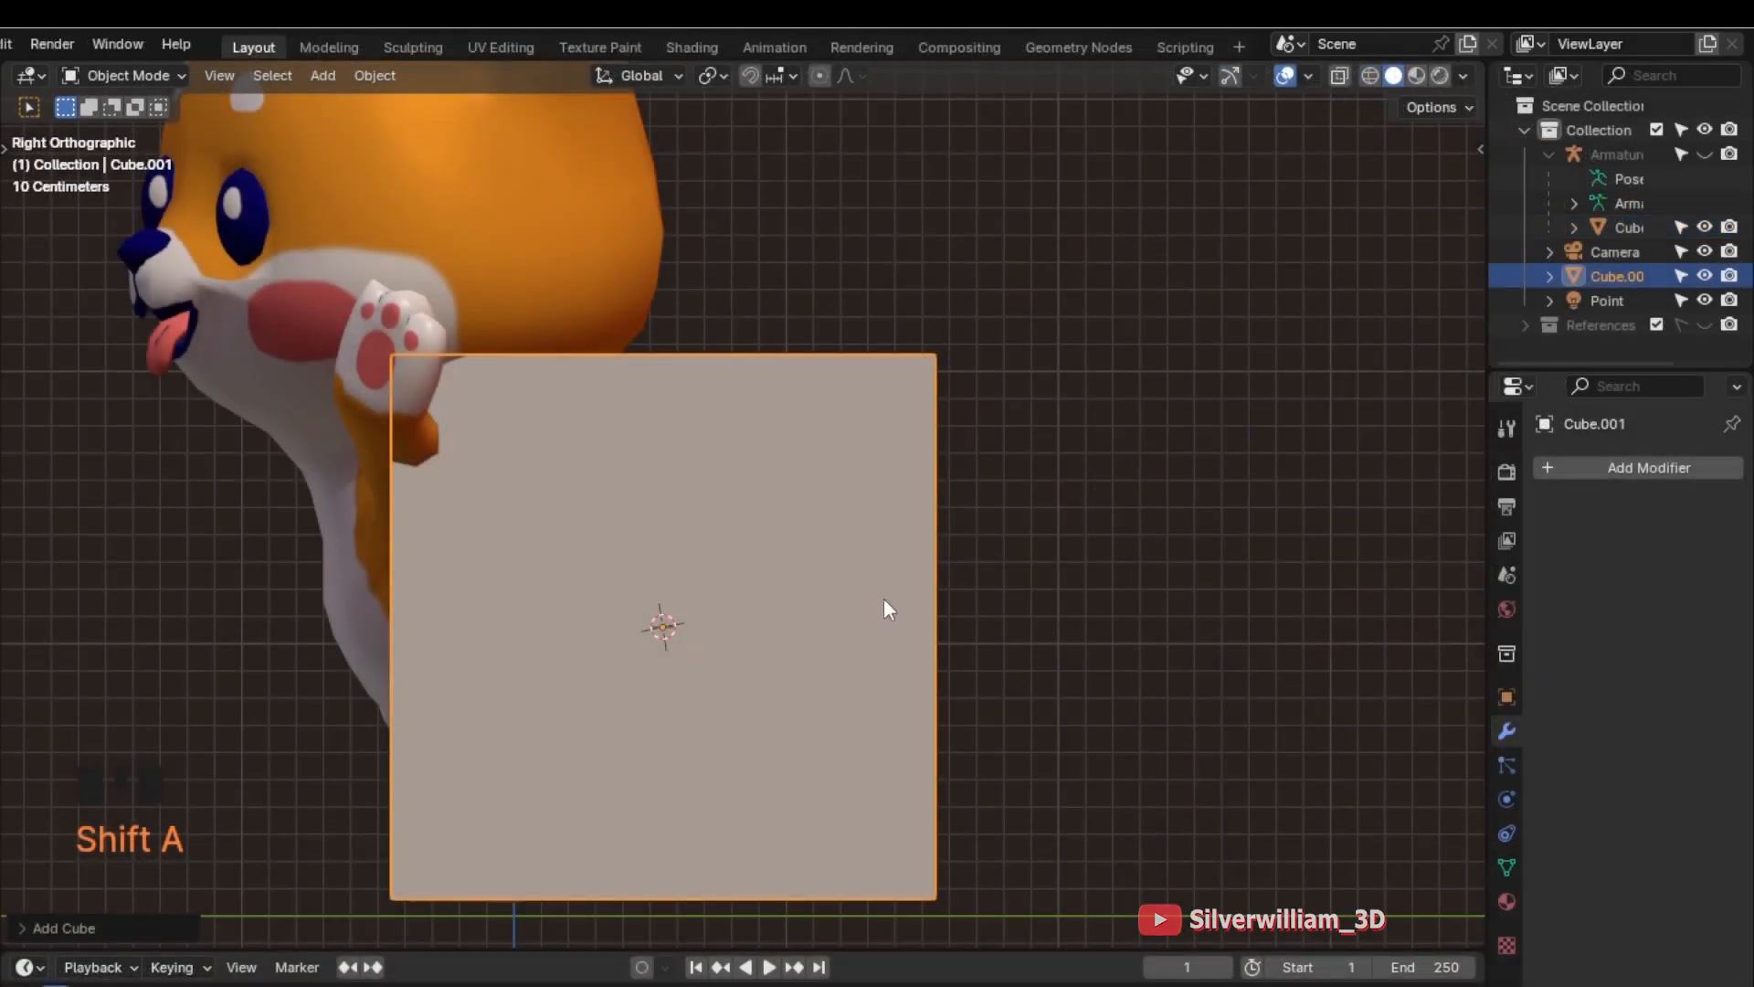
Convert the new cube to a bevelled curve, then convert it back into a mesh
key("Tab")
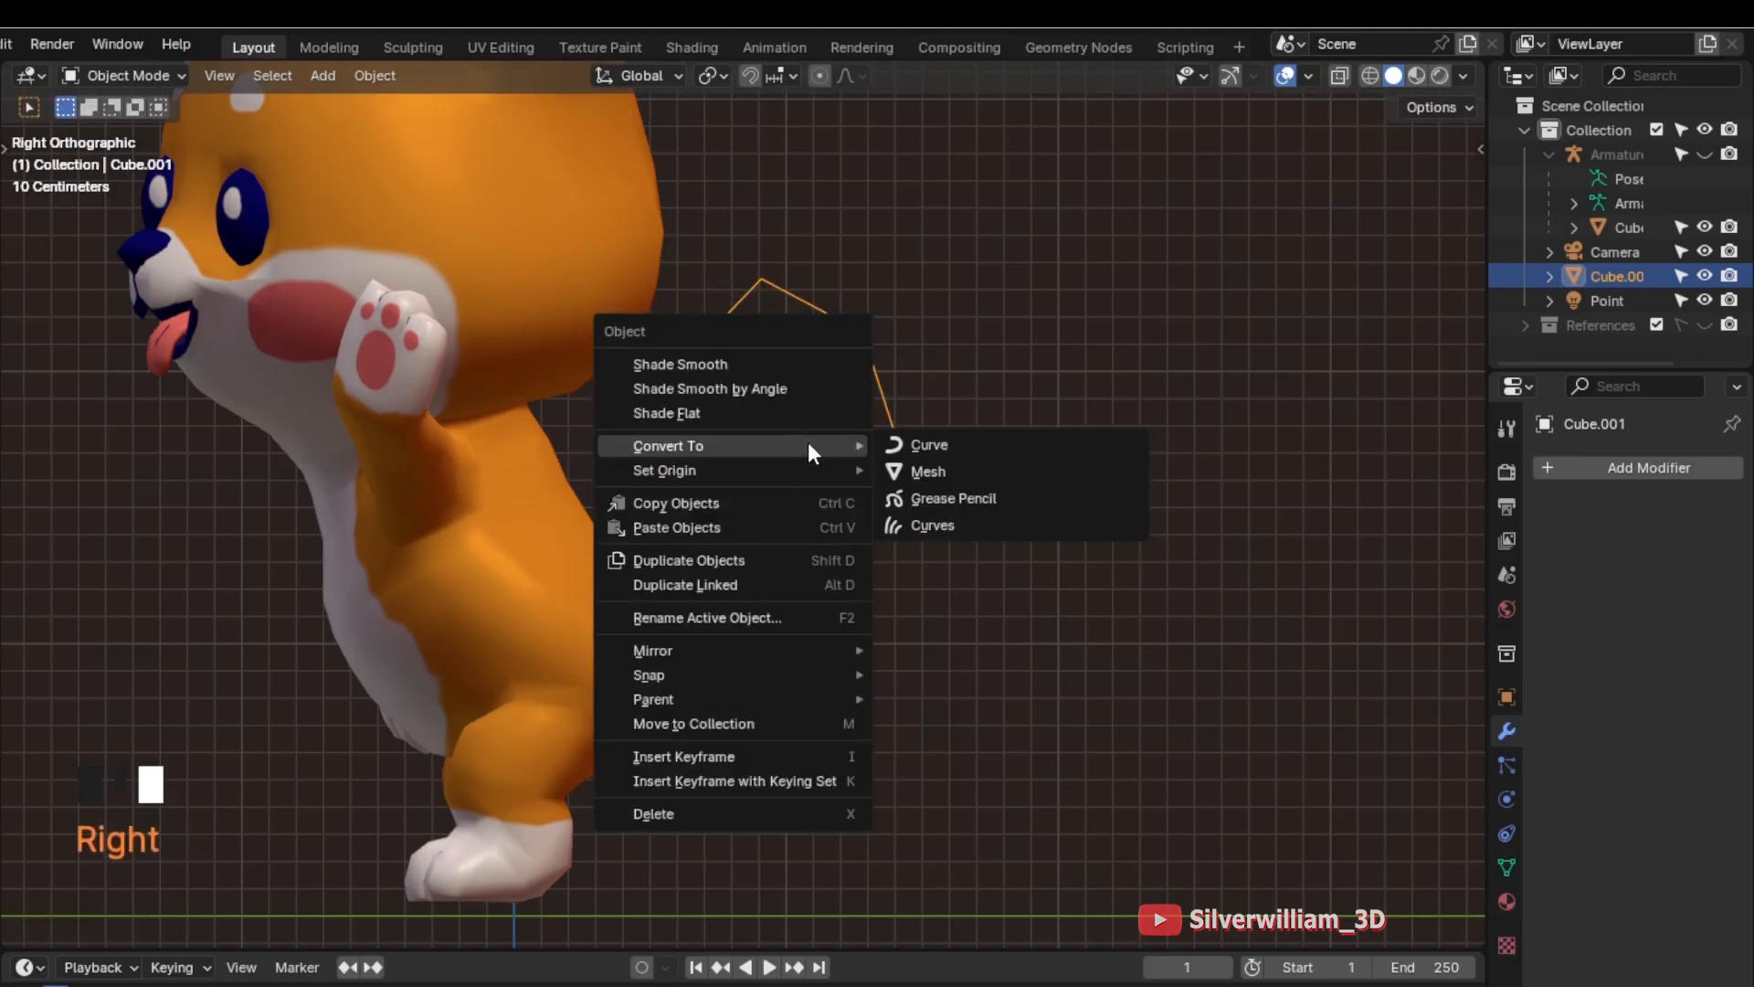
left_click(929, 445)
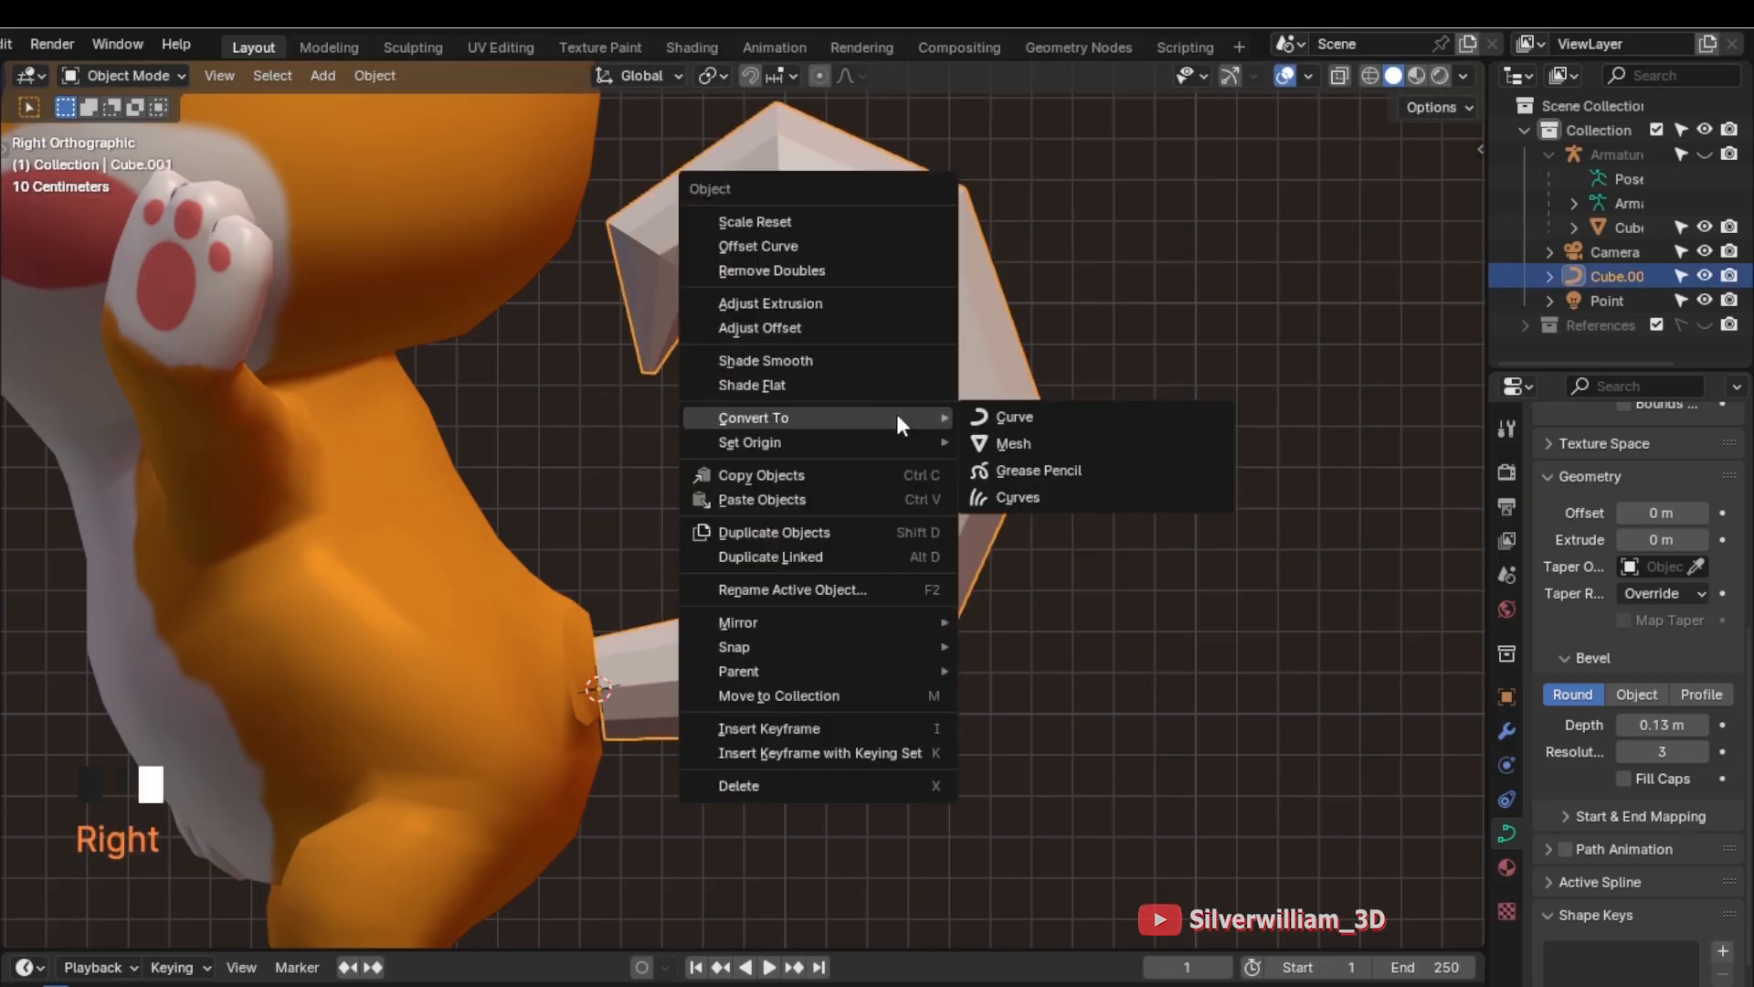
left_click(1015, 443)
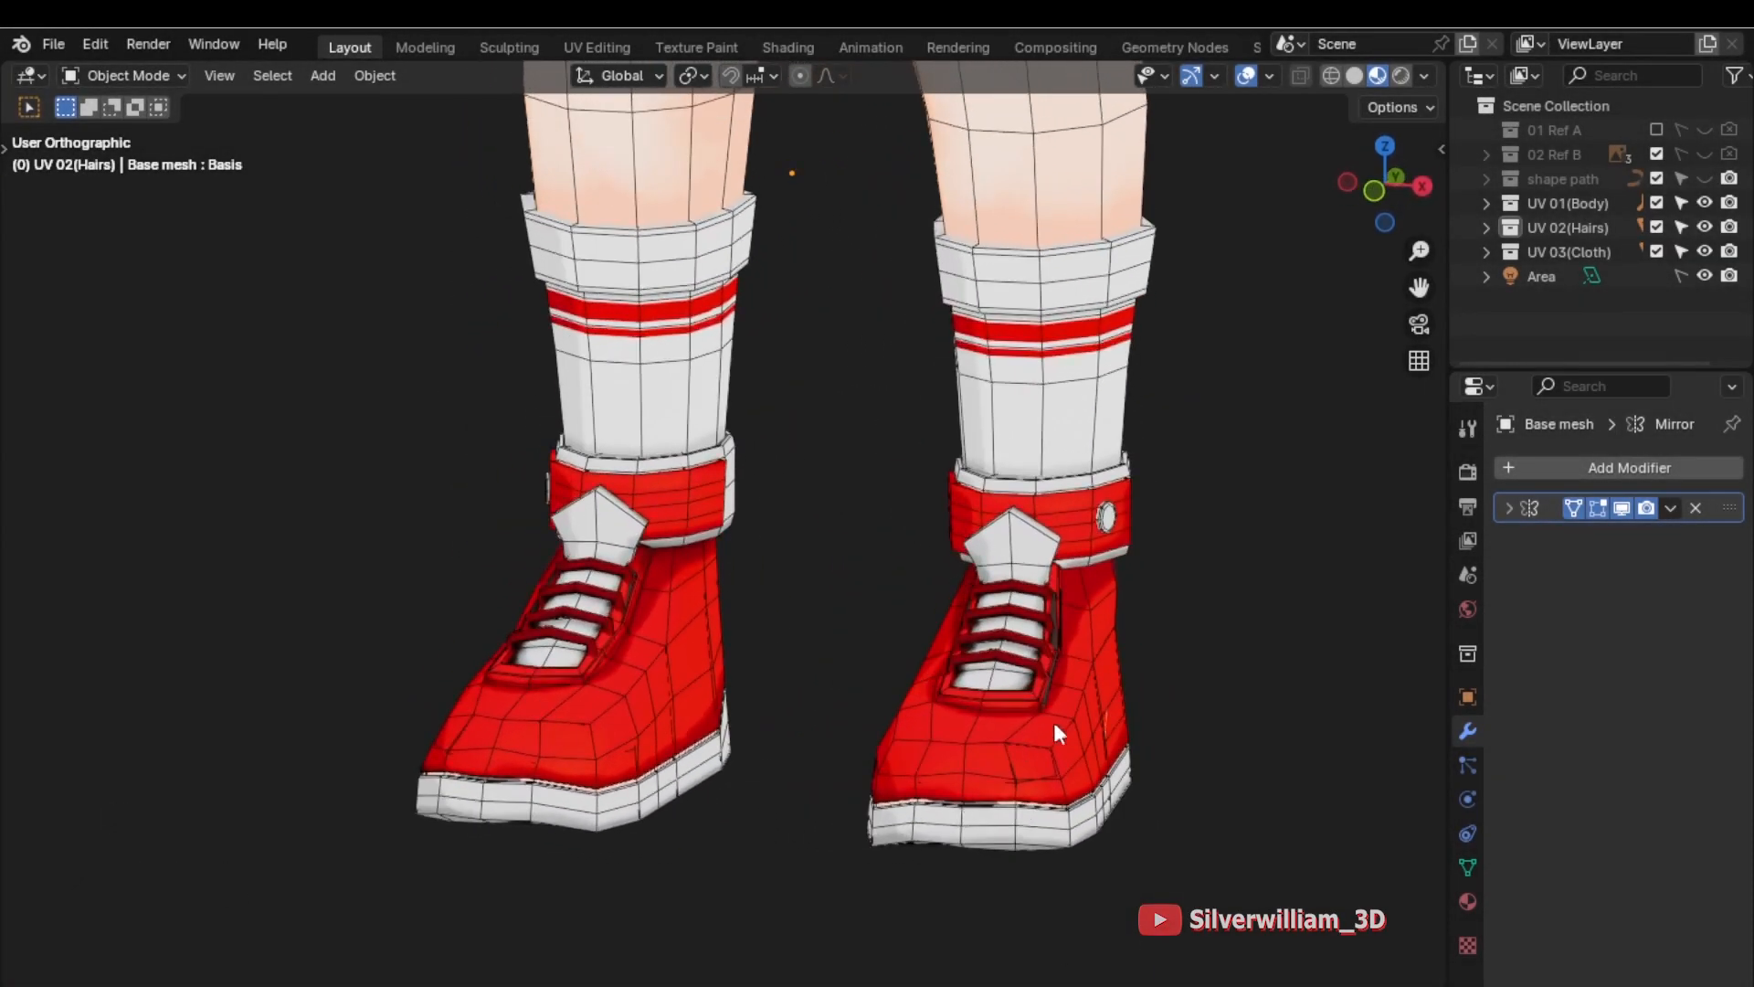
Add a Subdivision Surface modifier to the character's base mesh
left_click(1629, 467)
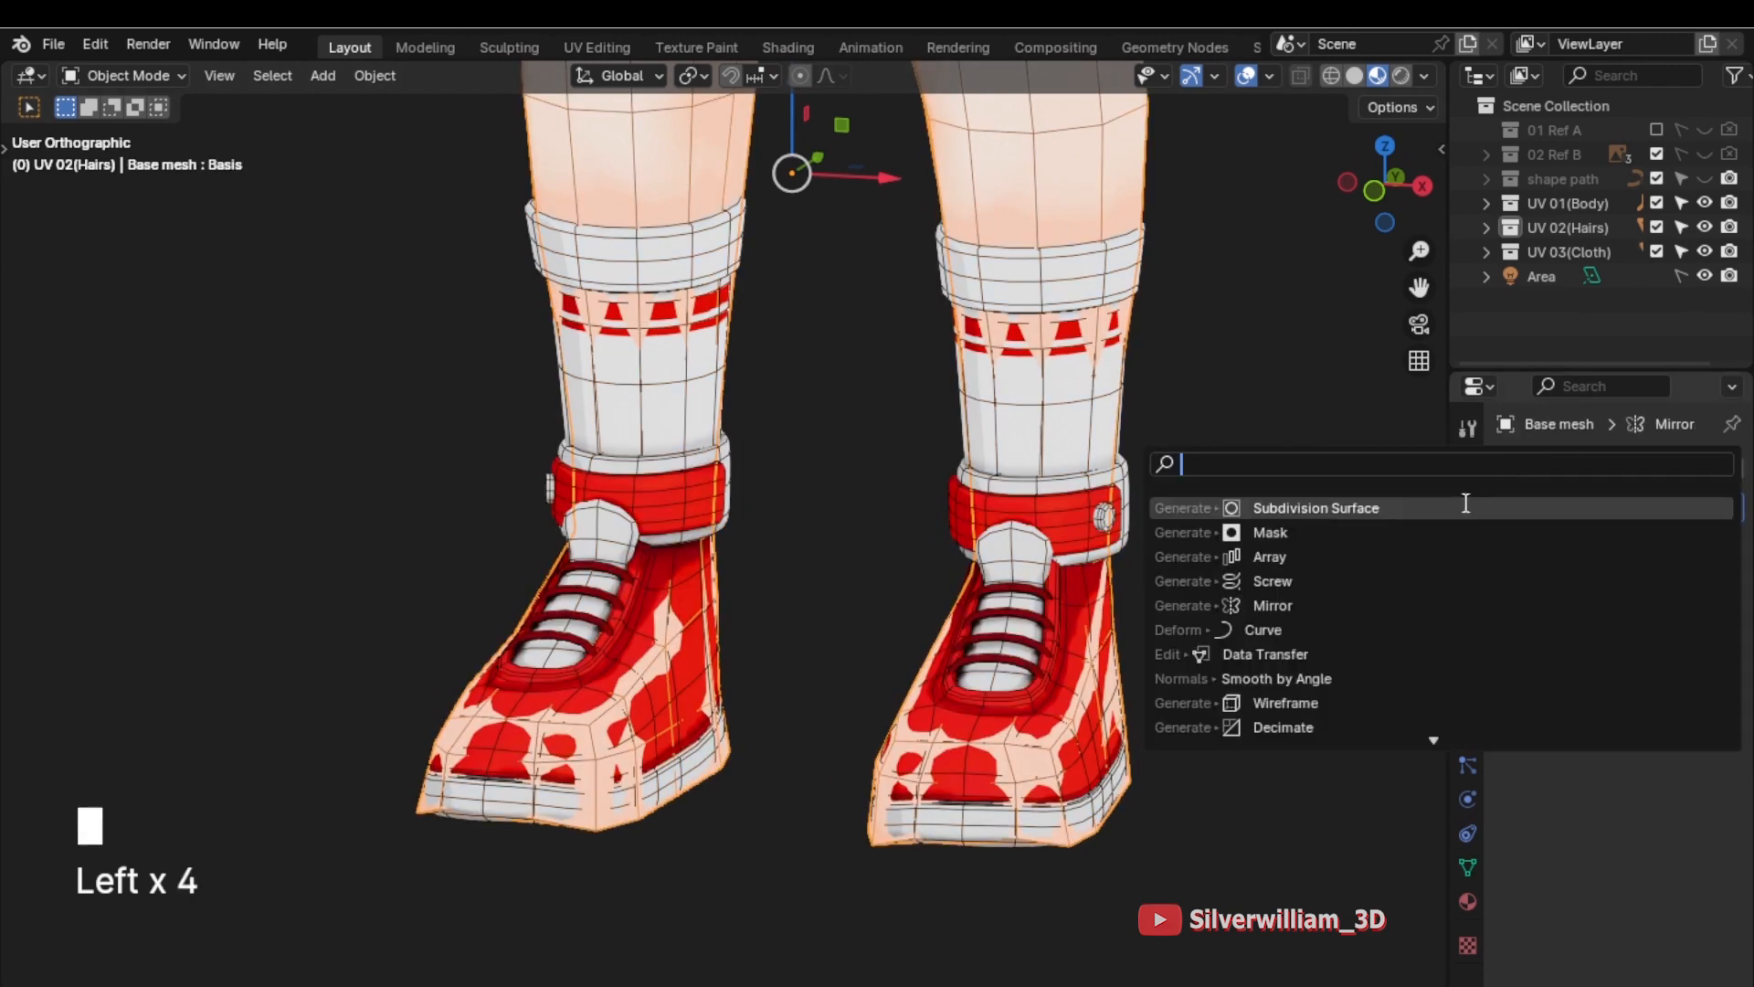
left_click(1316, 507)
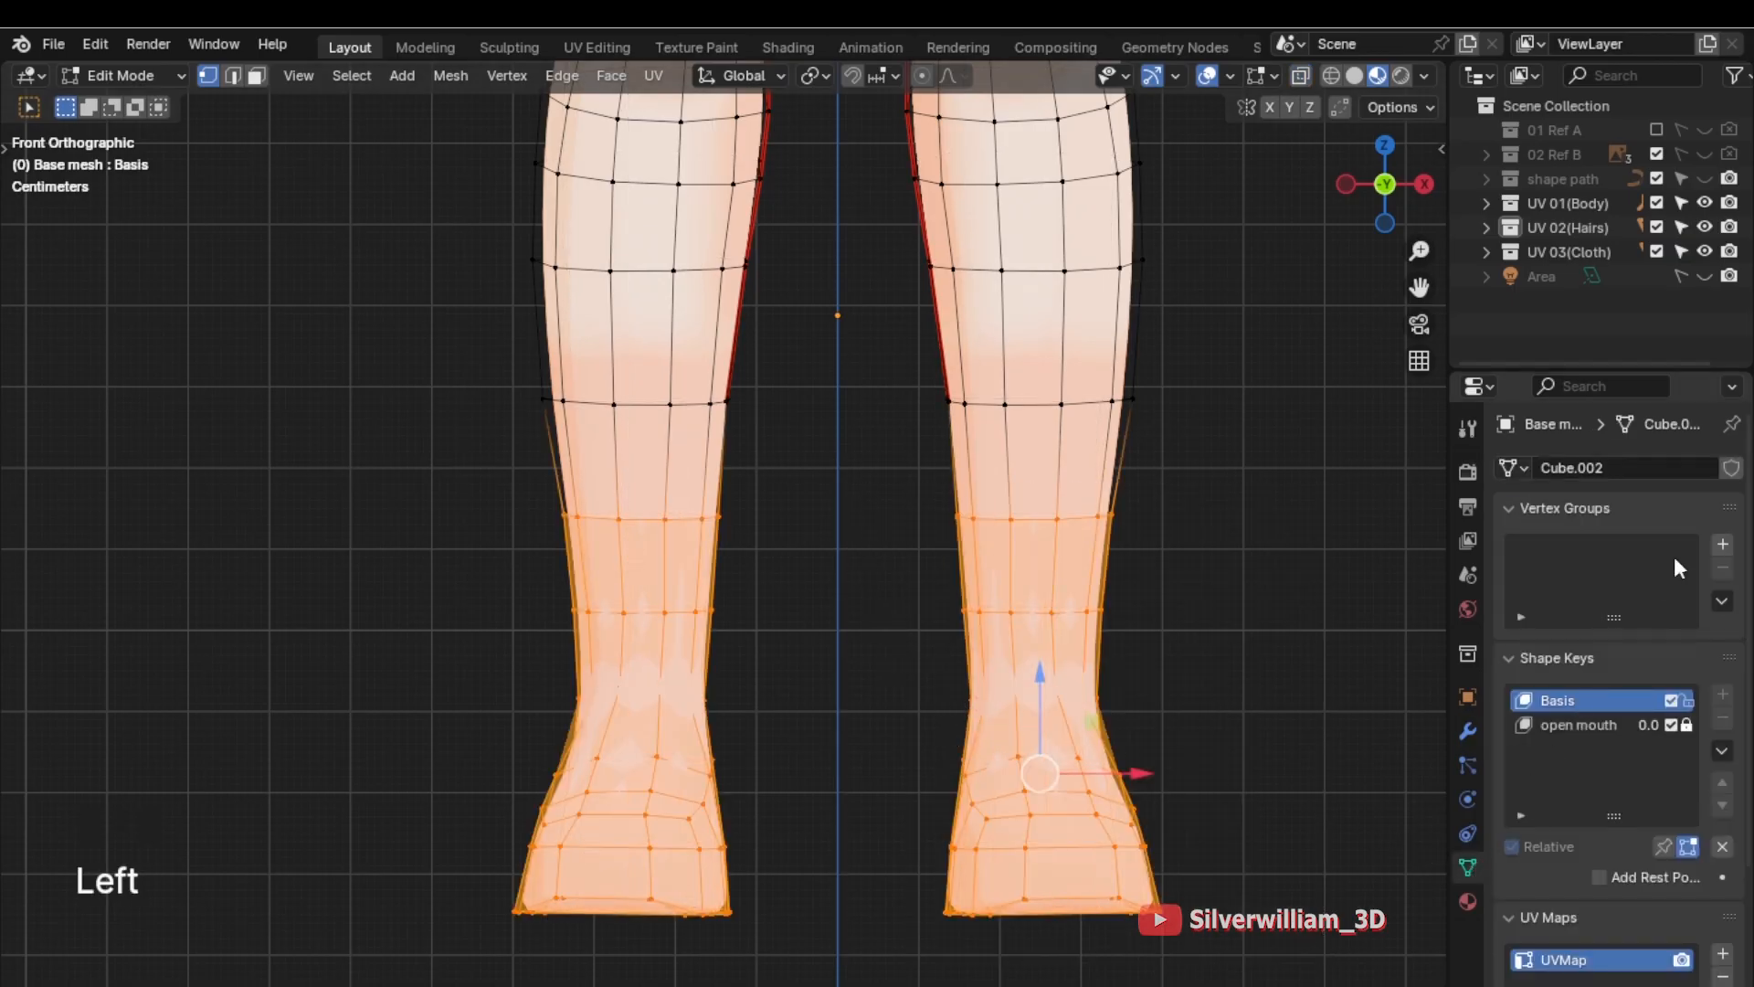
Create a vertex group and add a Mask modifier that uses it
left_click(1721, 543)
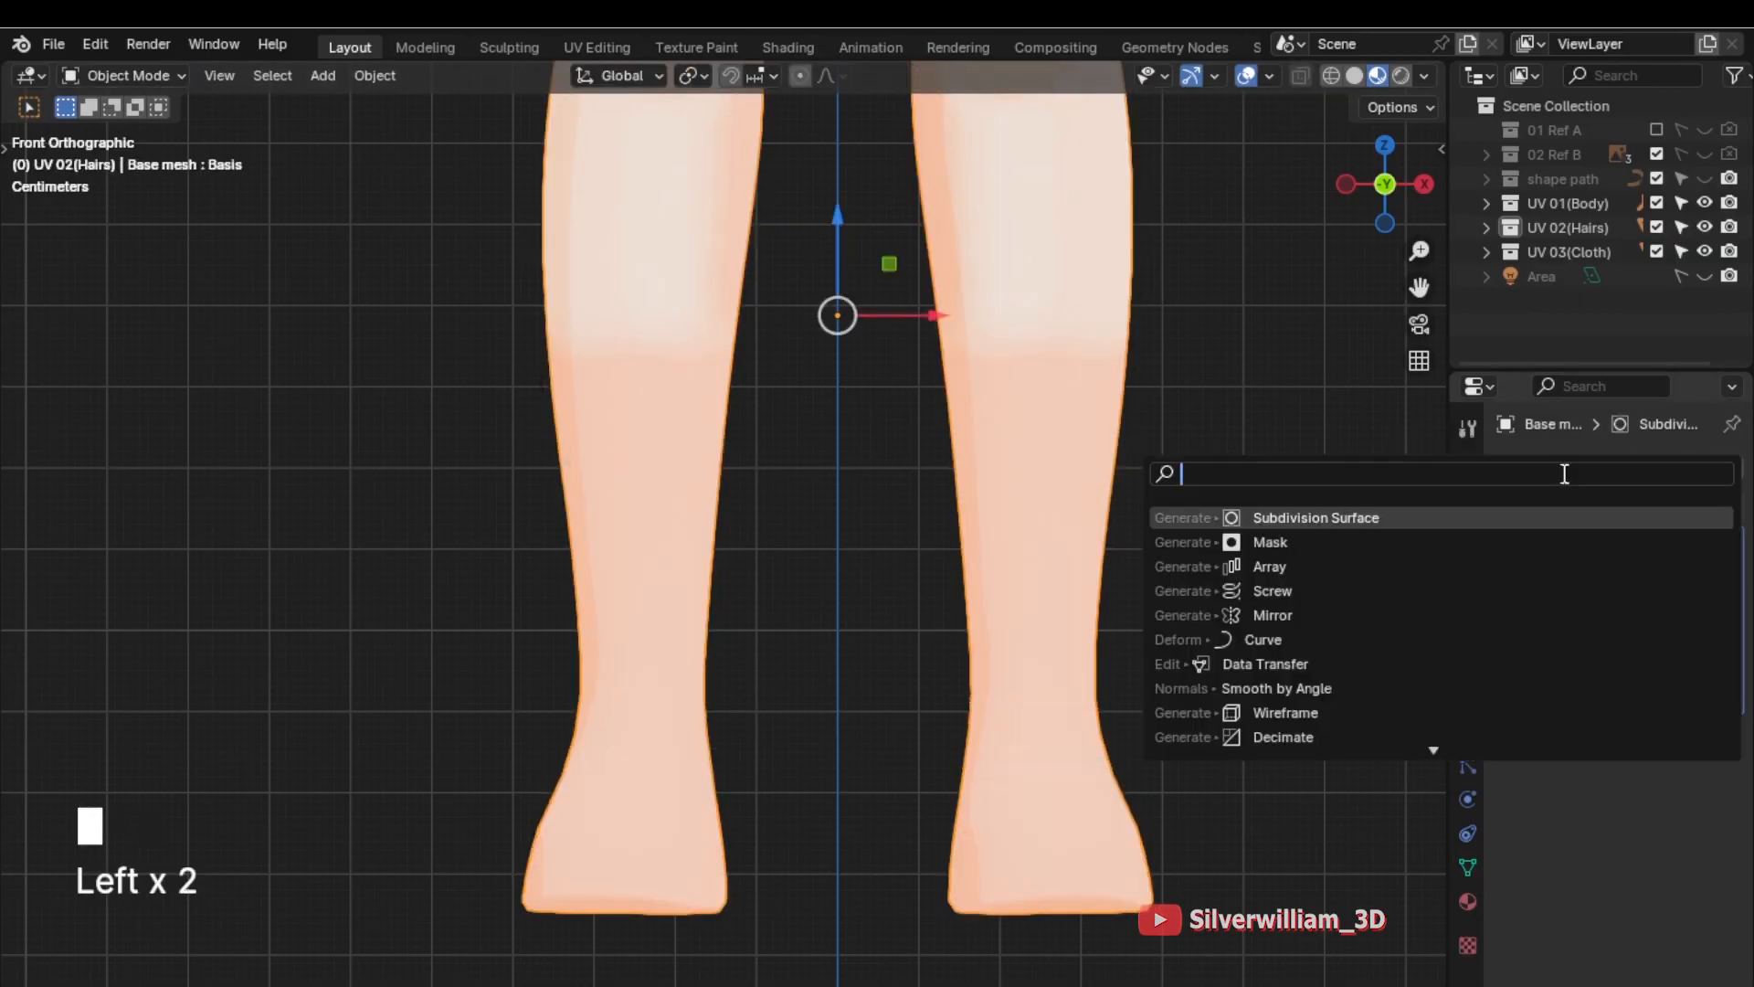
left_click(1270, 542)
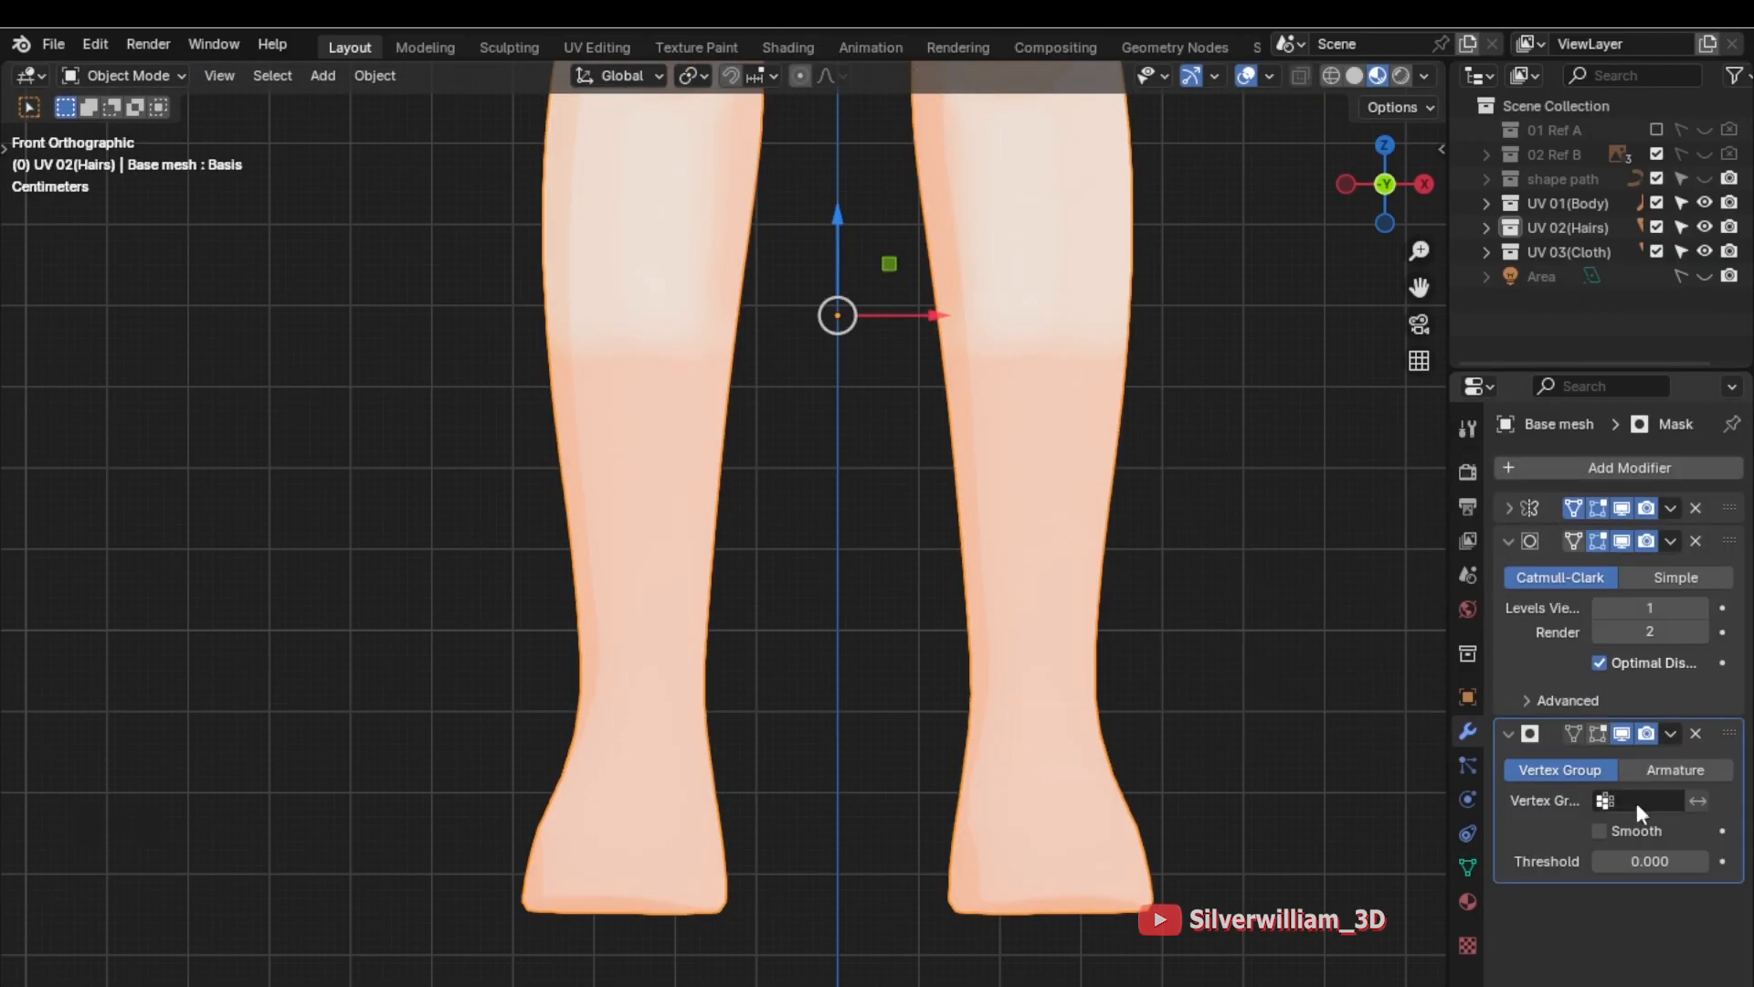
left_click(1647, 801)
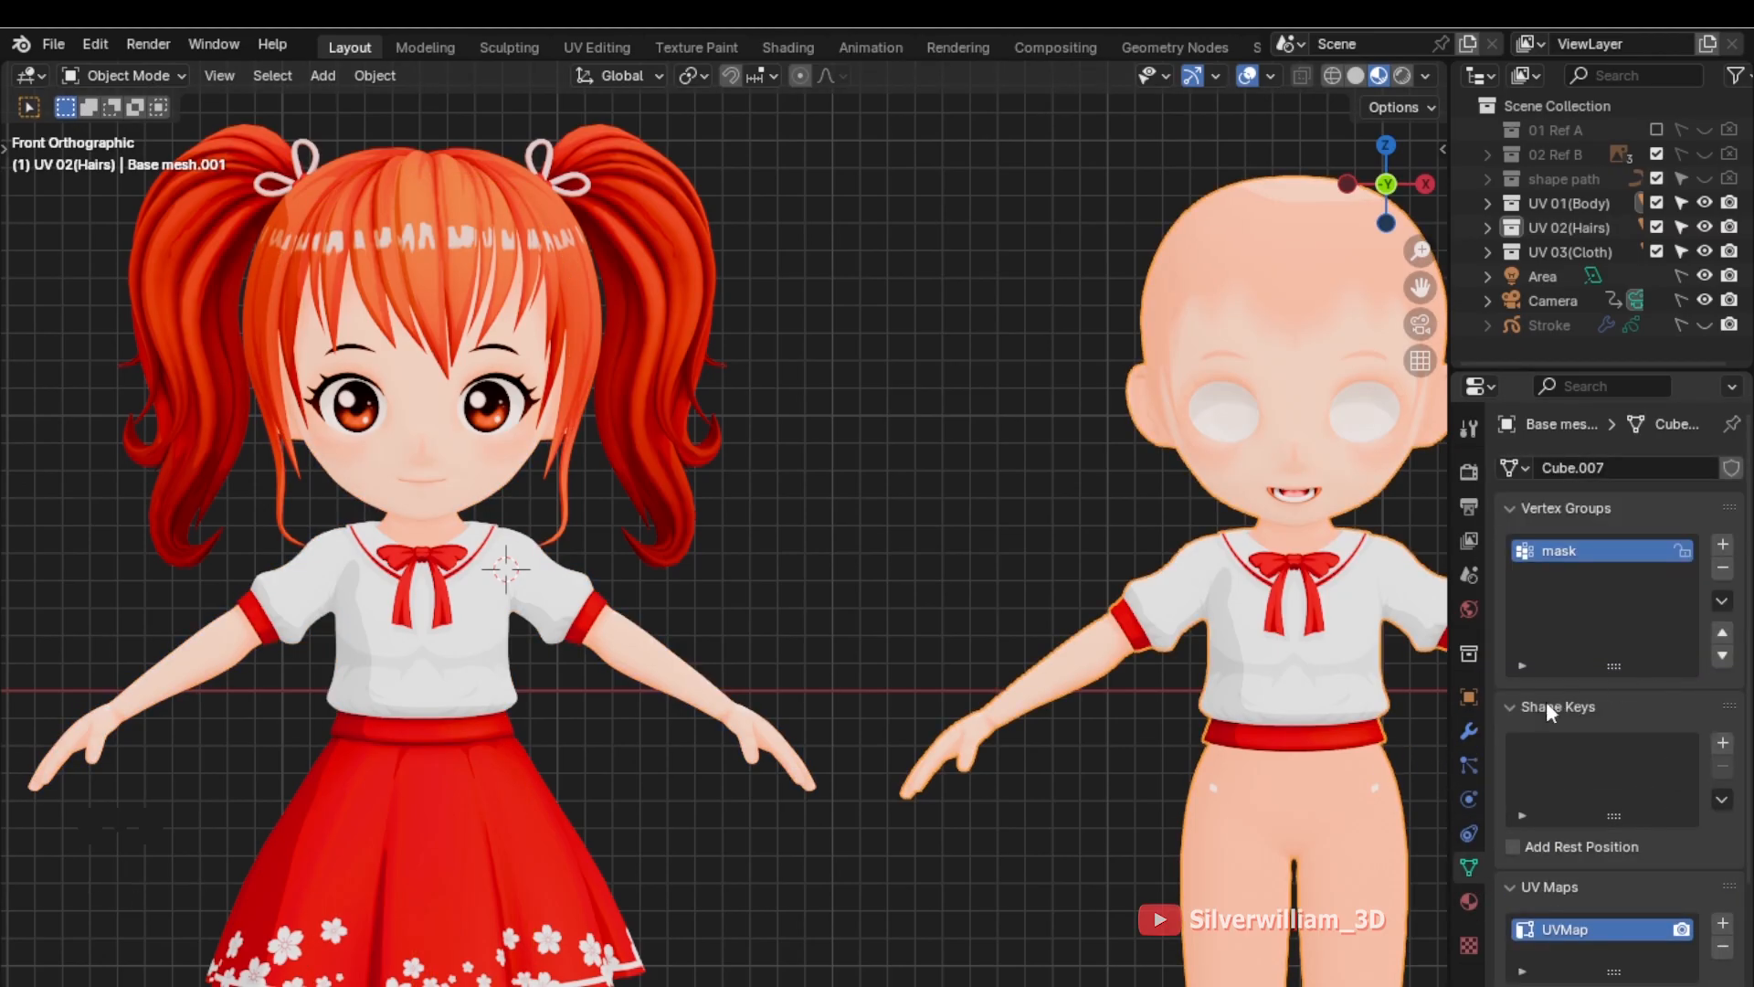
In Shape Keys on the base mesh, raise the new key's Value to about 0.103
left_click(1468, 730)
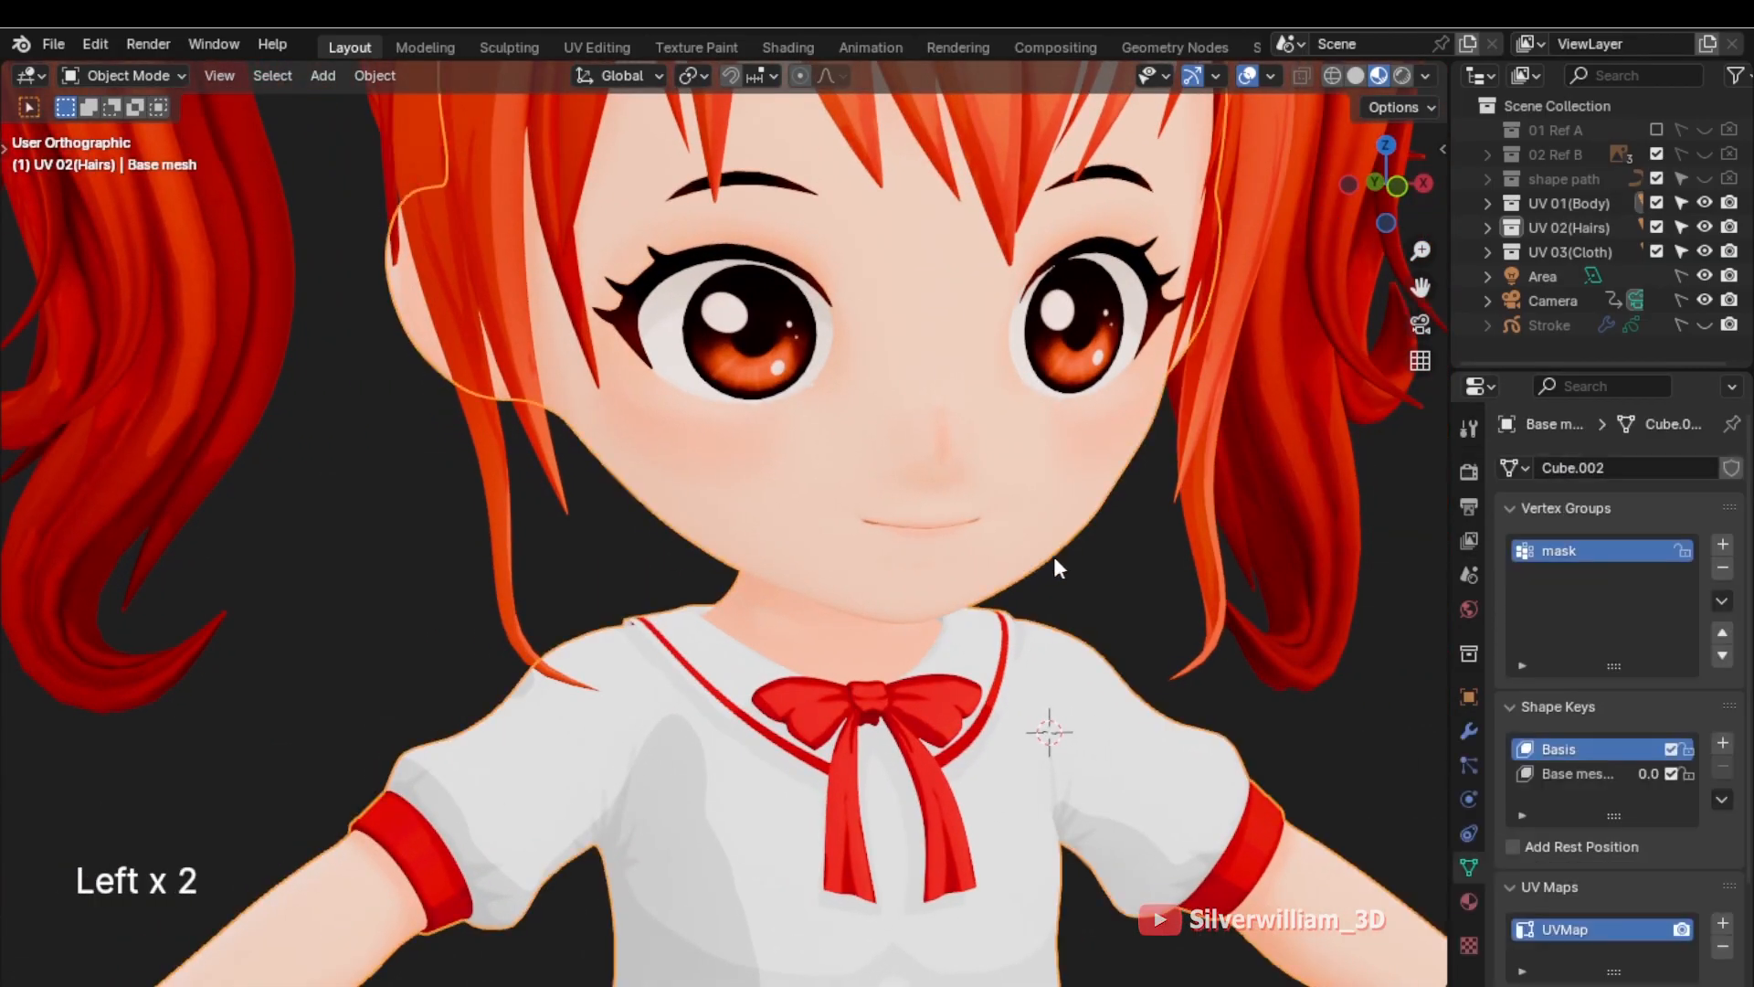
left_click(1469, 730)
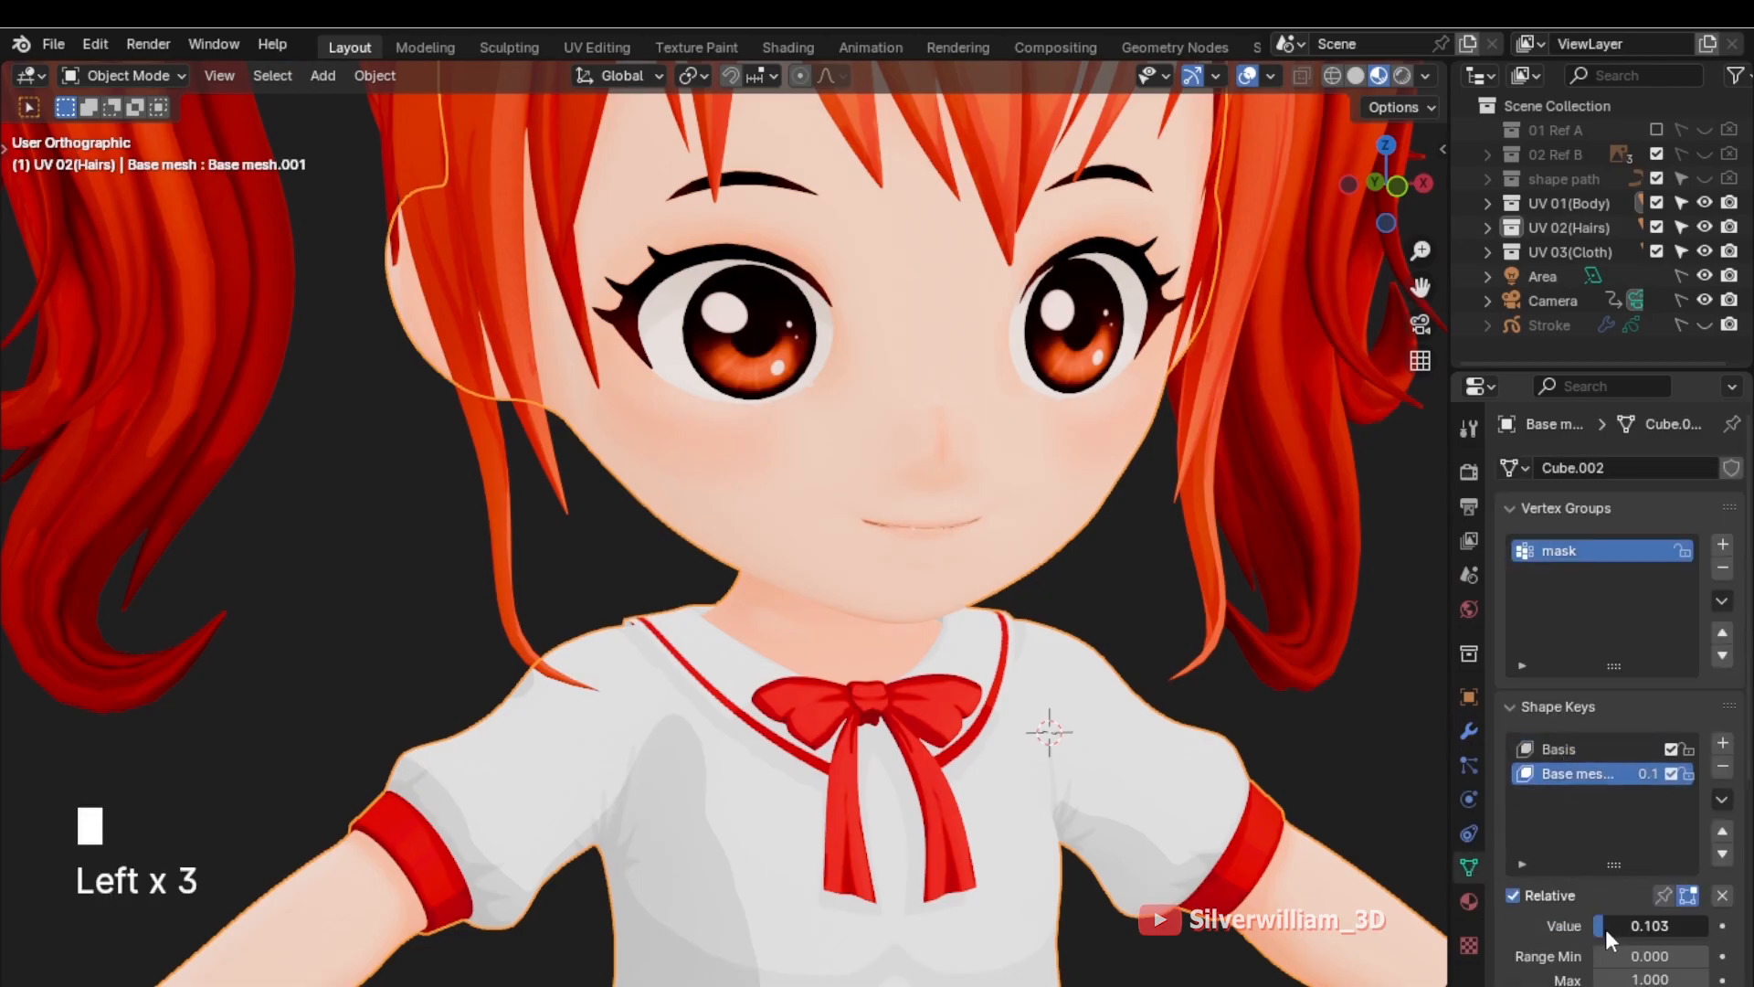
left_click_drag(1611, 925, 1666, 925)
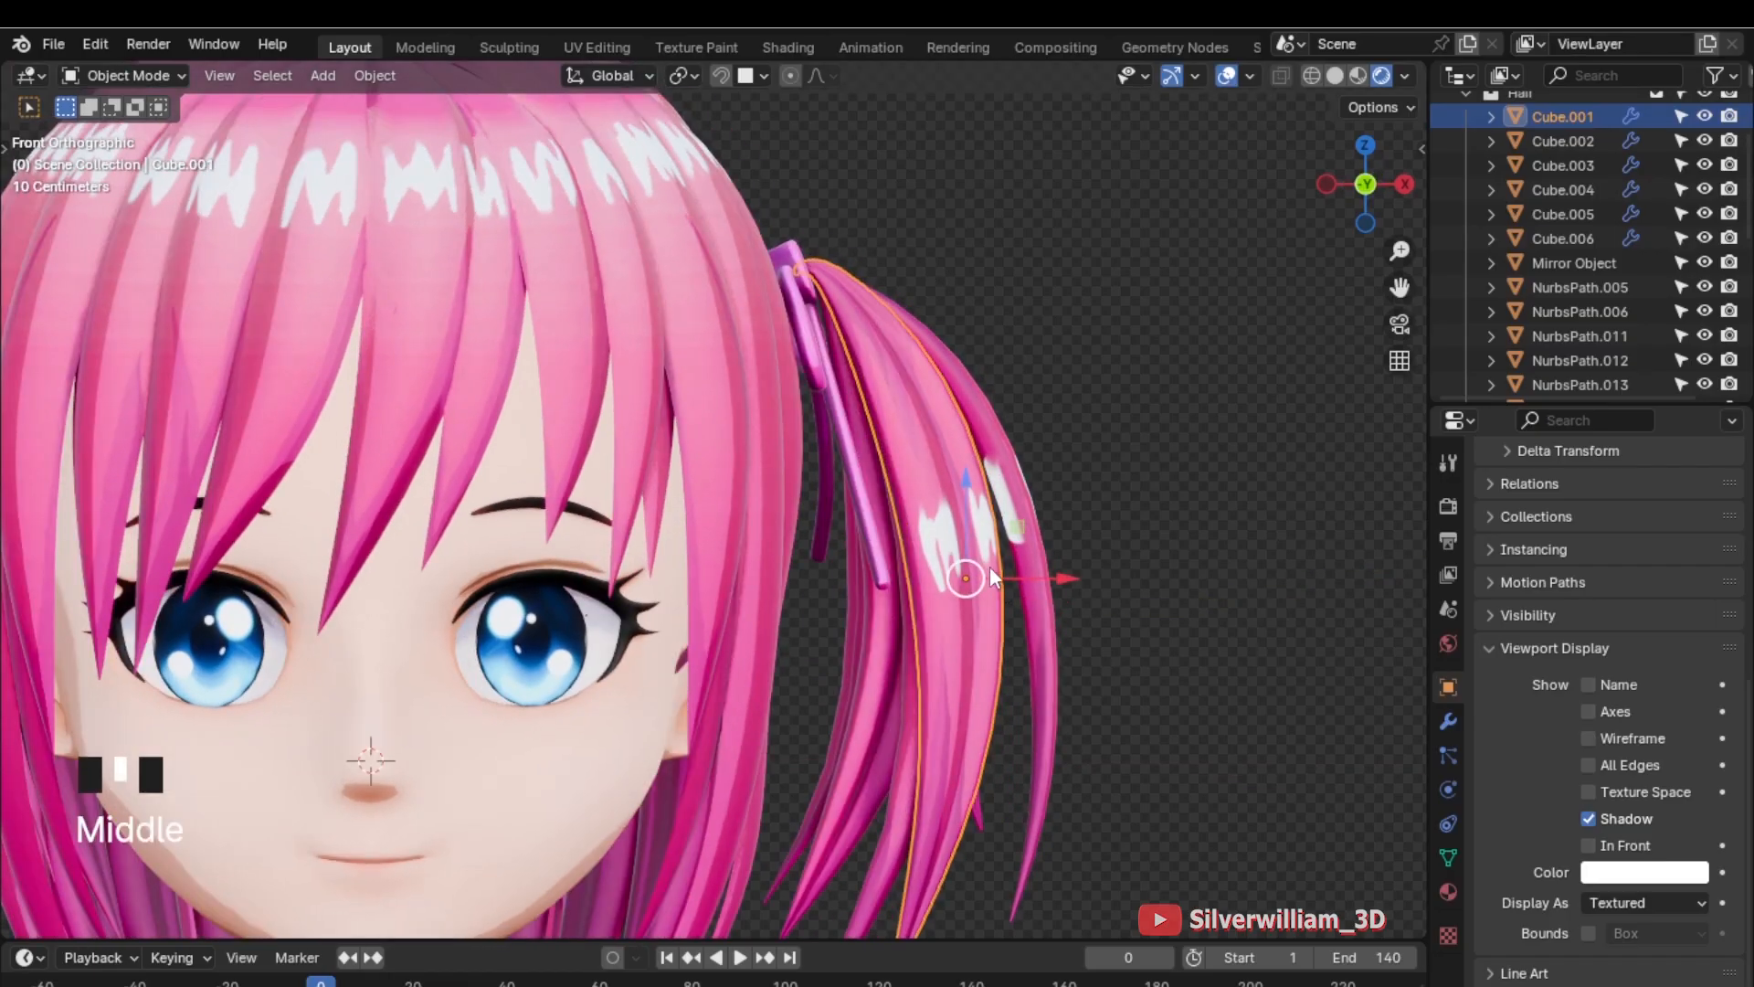
Set the hair strand's origin via the right-click menu, then undo it
key("Tab")
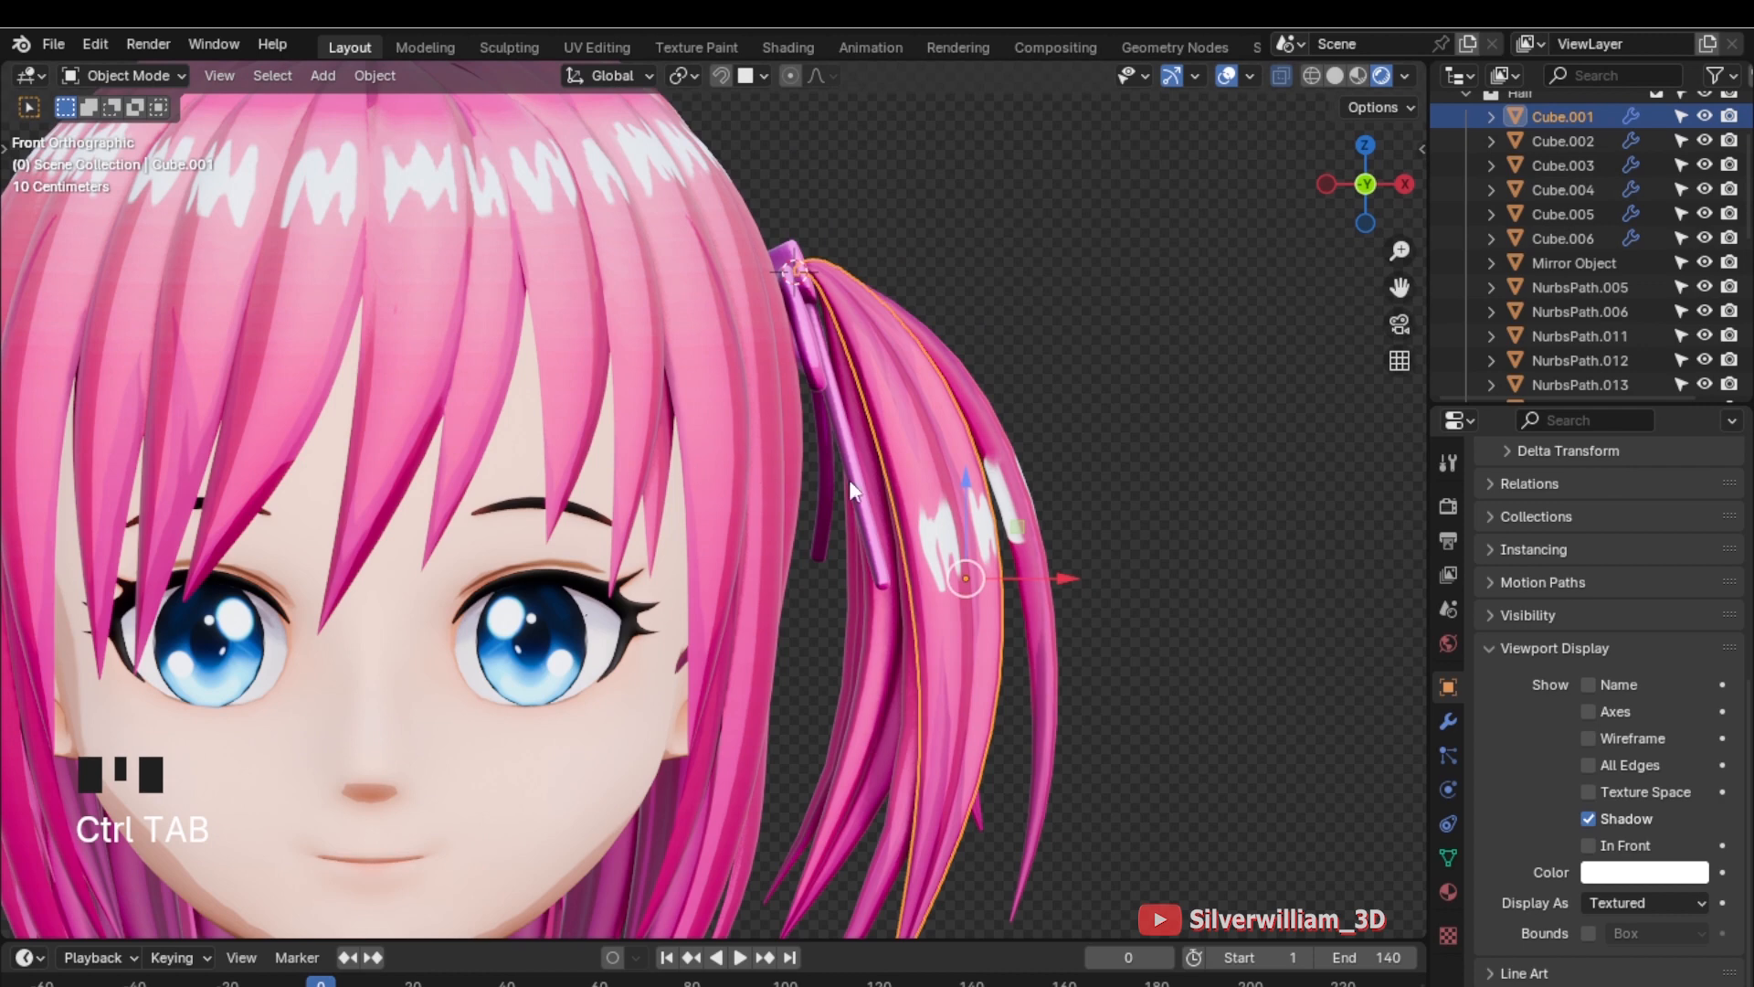
right_click(857, 494)
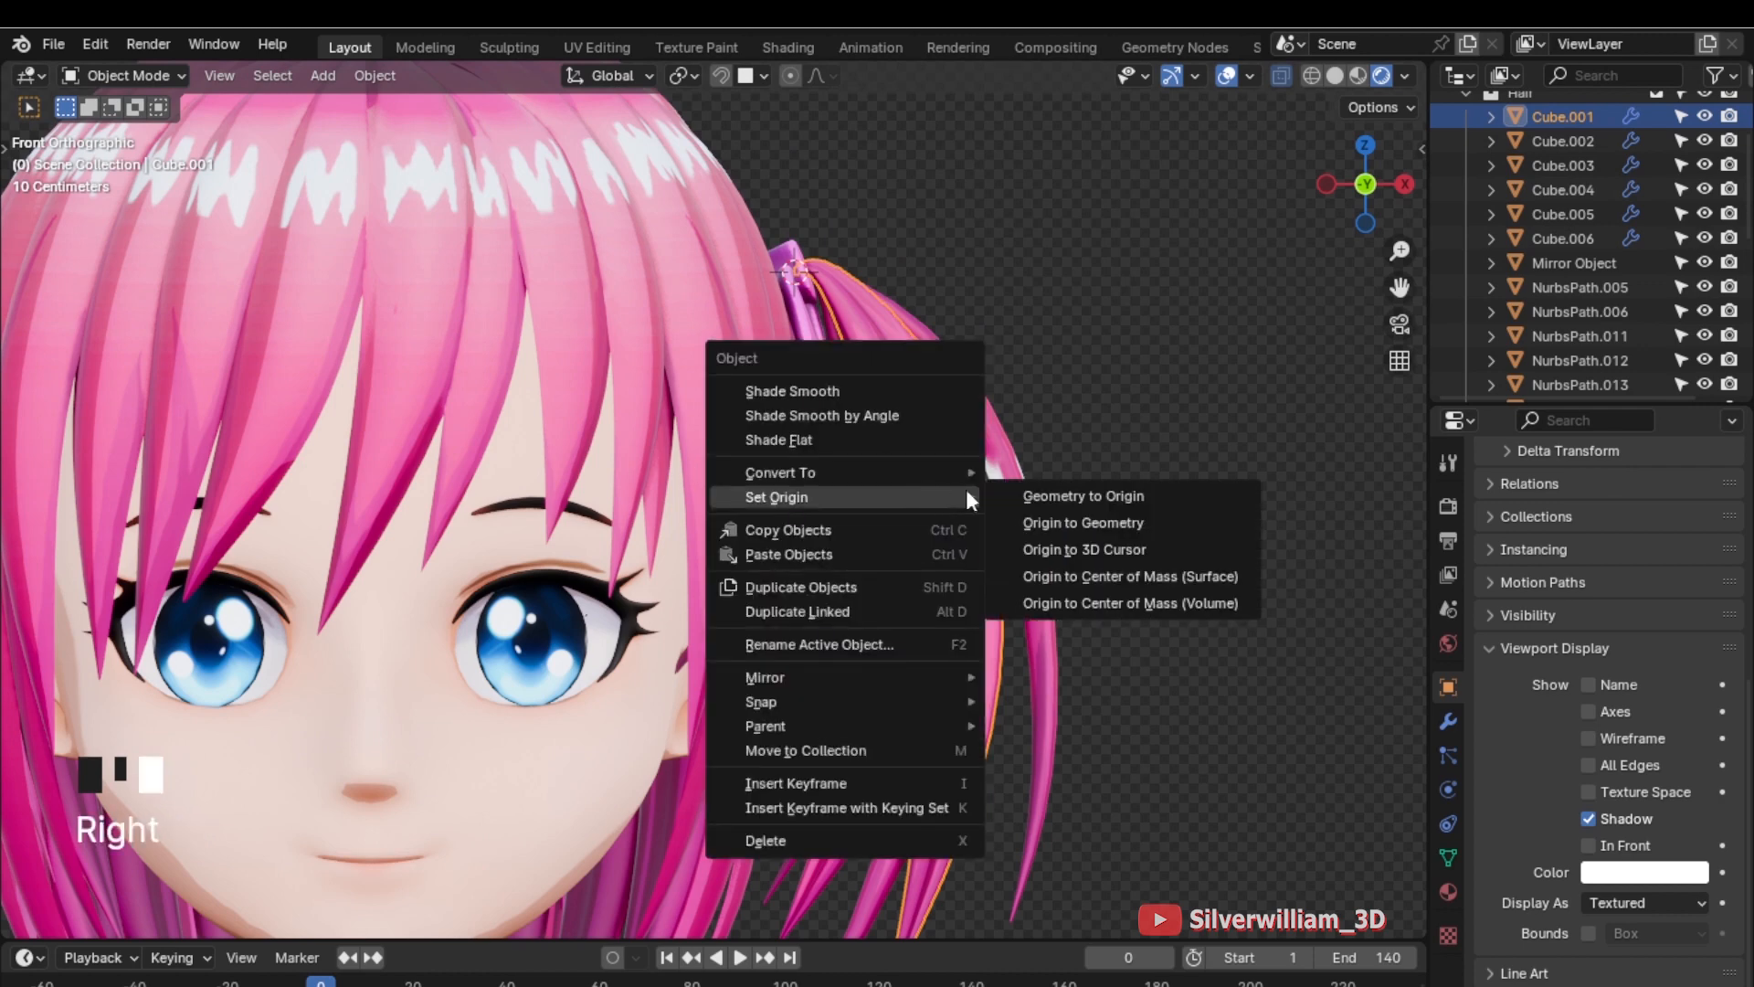
left_click(1083, 523)
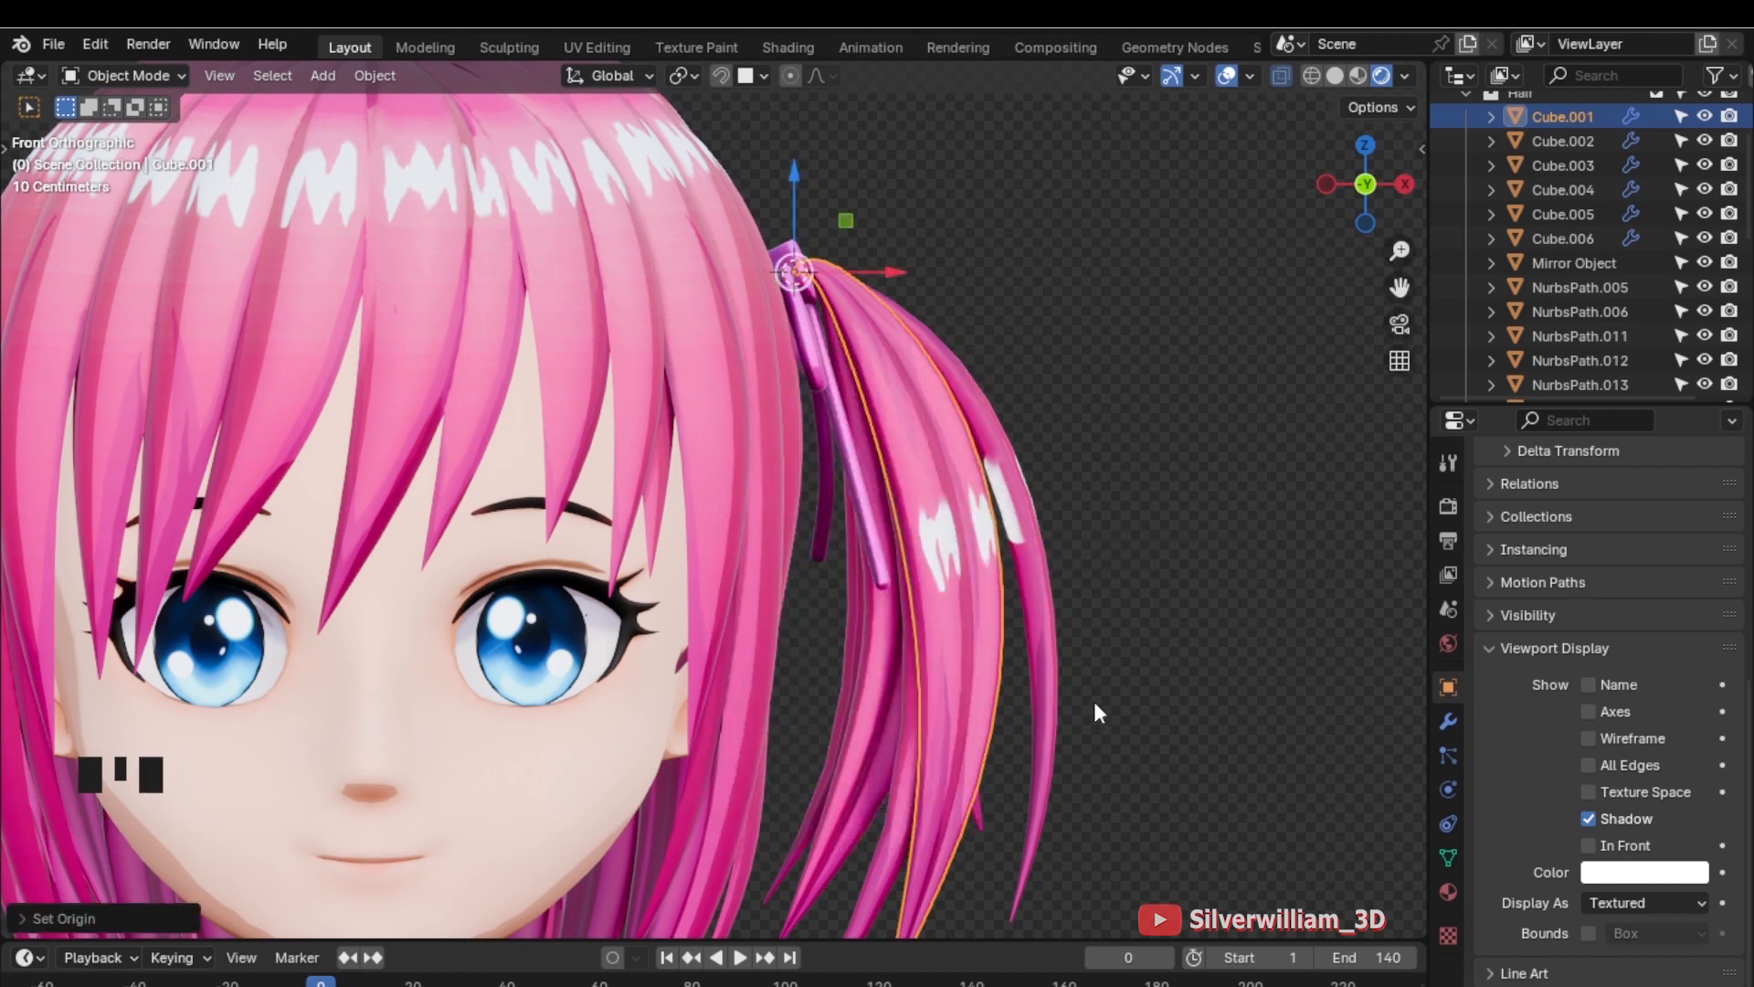
key("r")
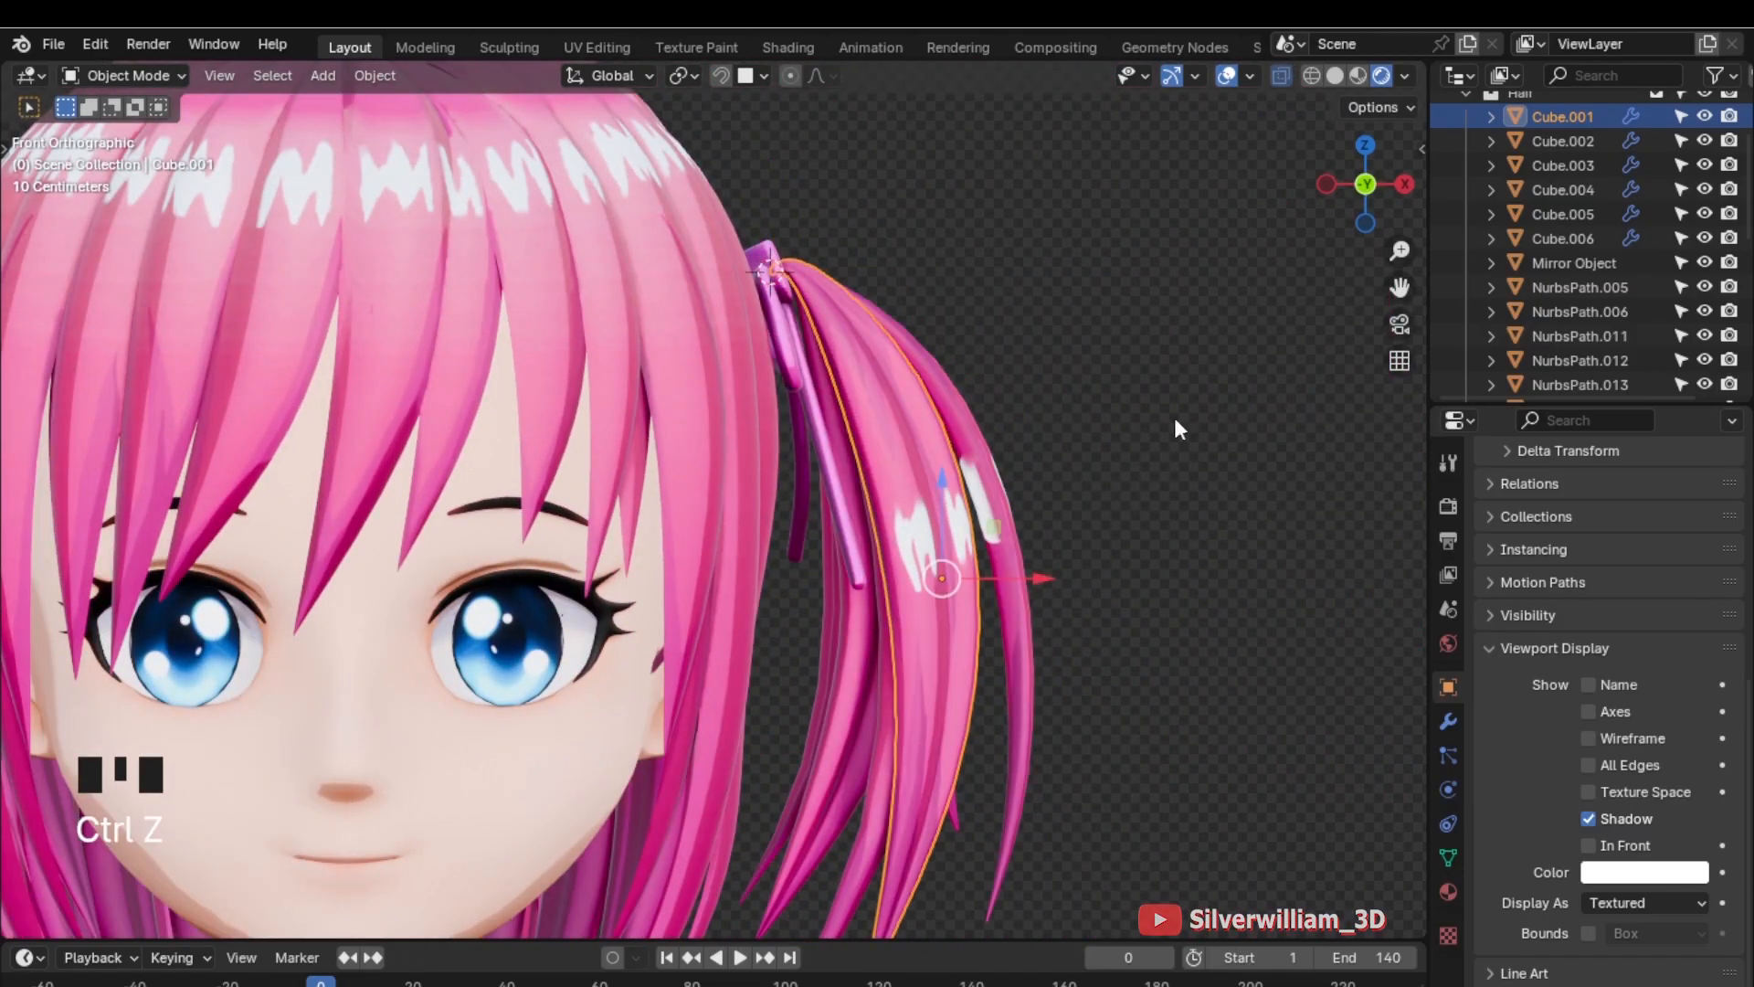
Enable Affect Only Origins so the origin can be moved to the hair tie without shifting the hair
left_click(1380, 107)
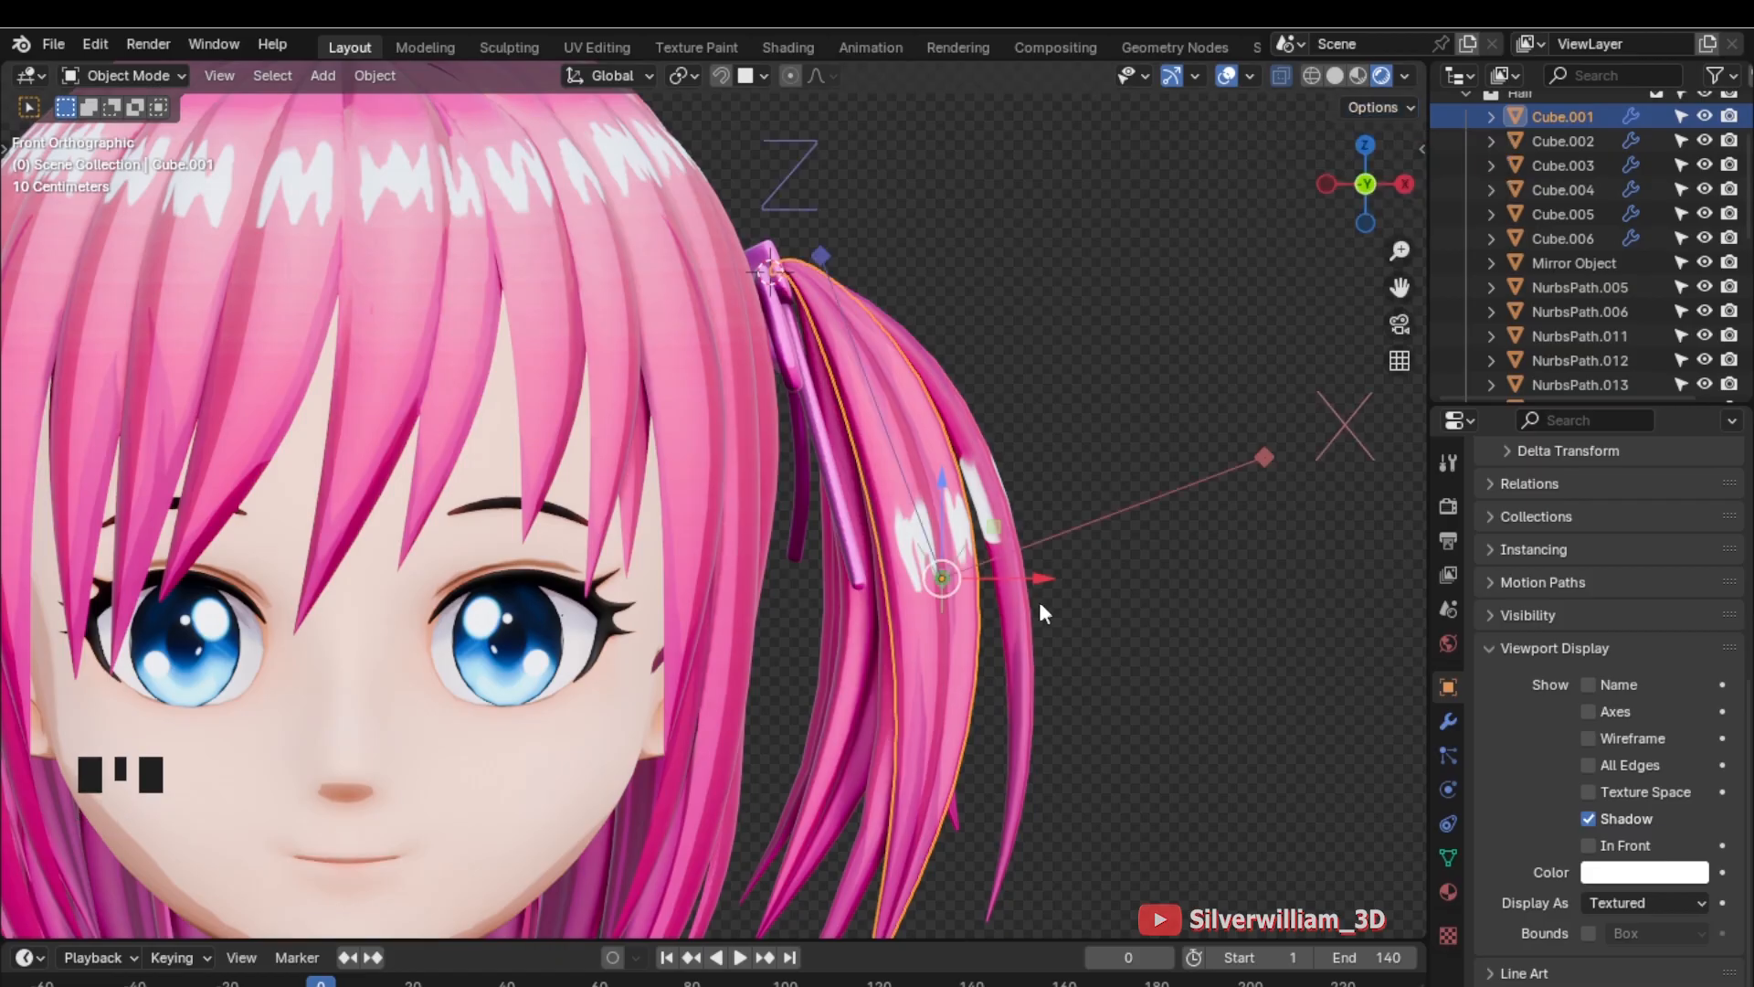
left_click_drag(1040, 613, 906, 527)
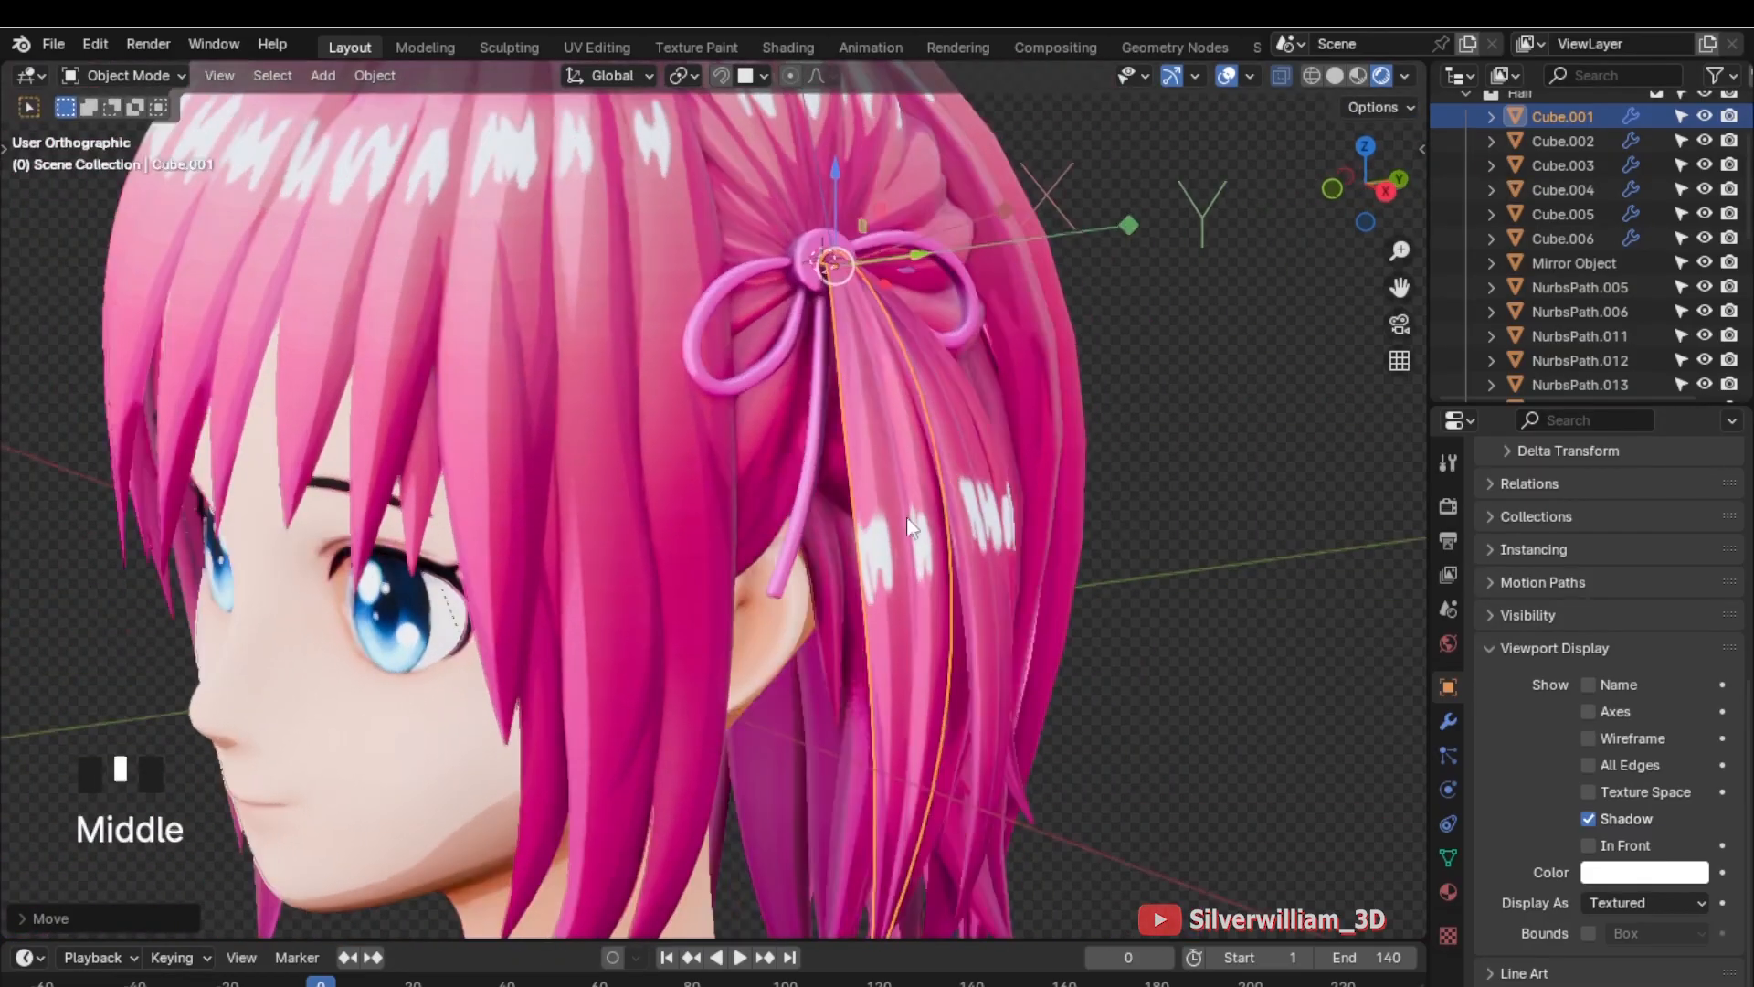
left_click(1379, 107)
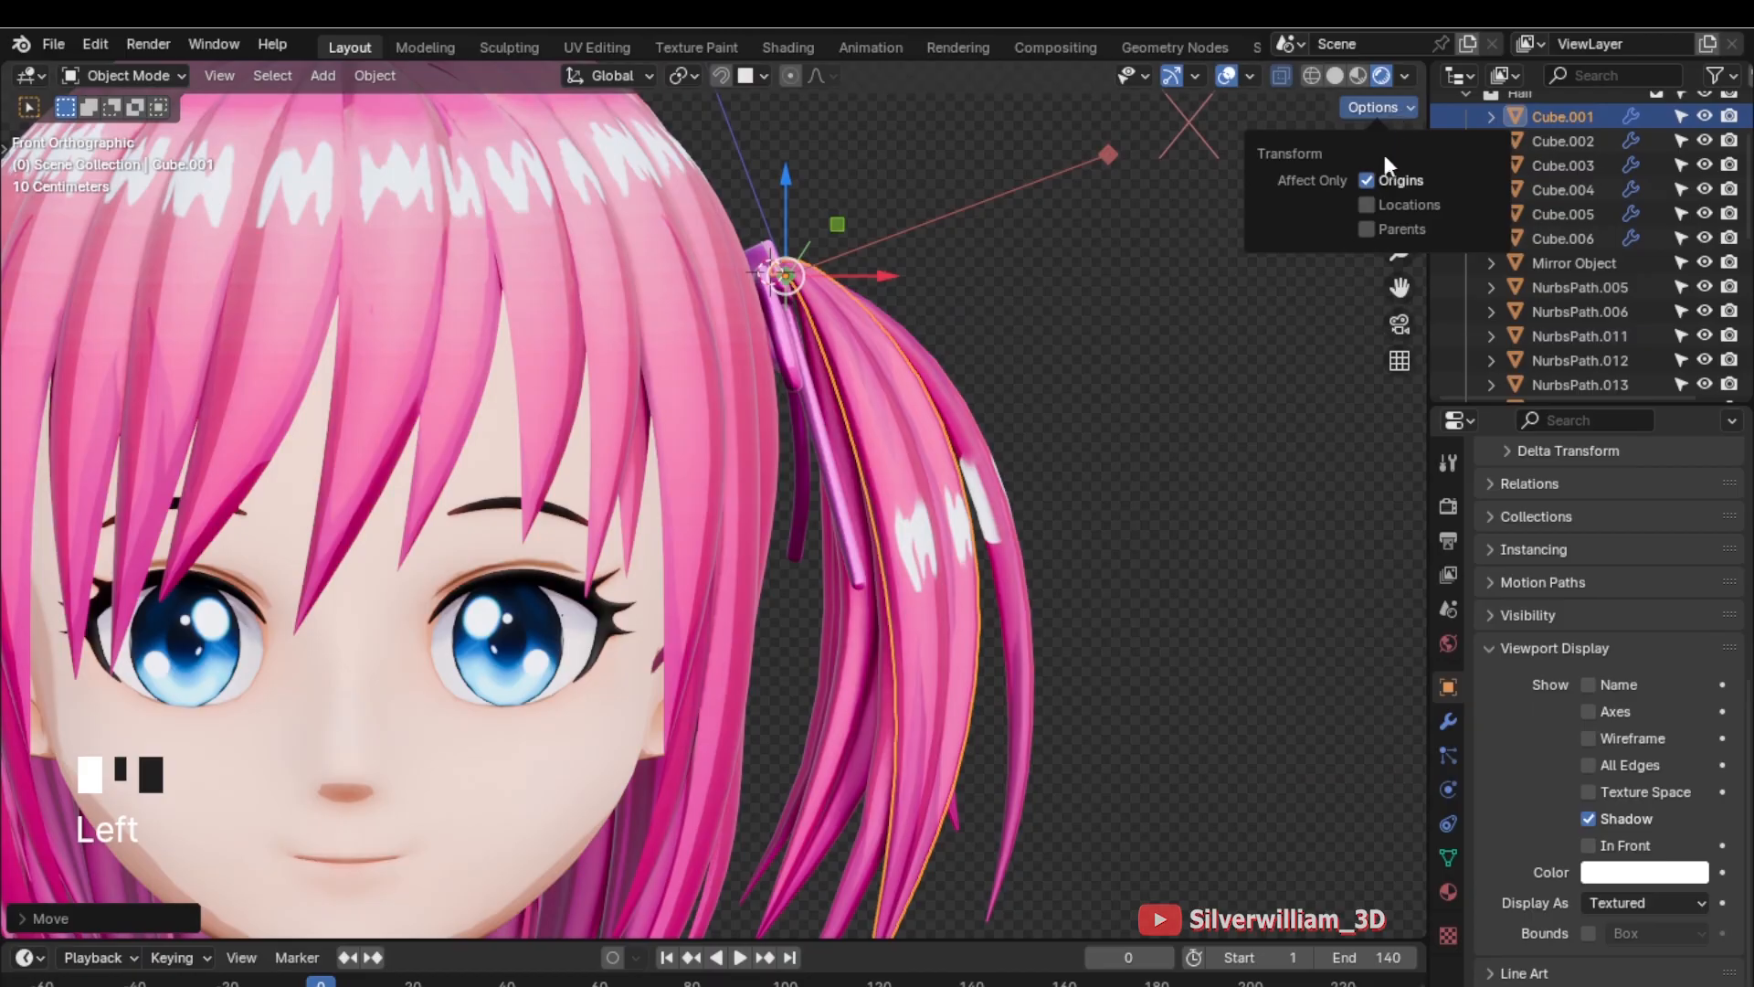